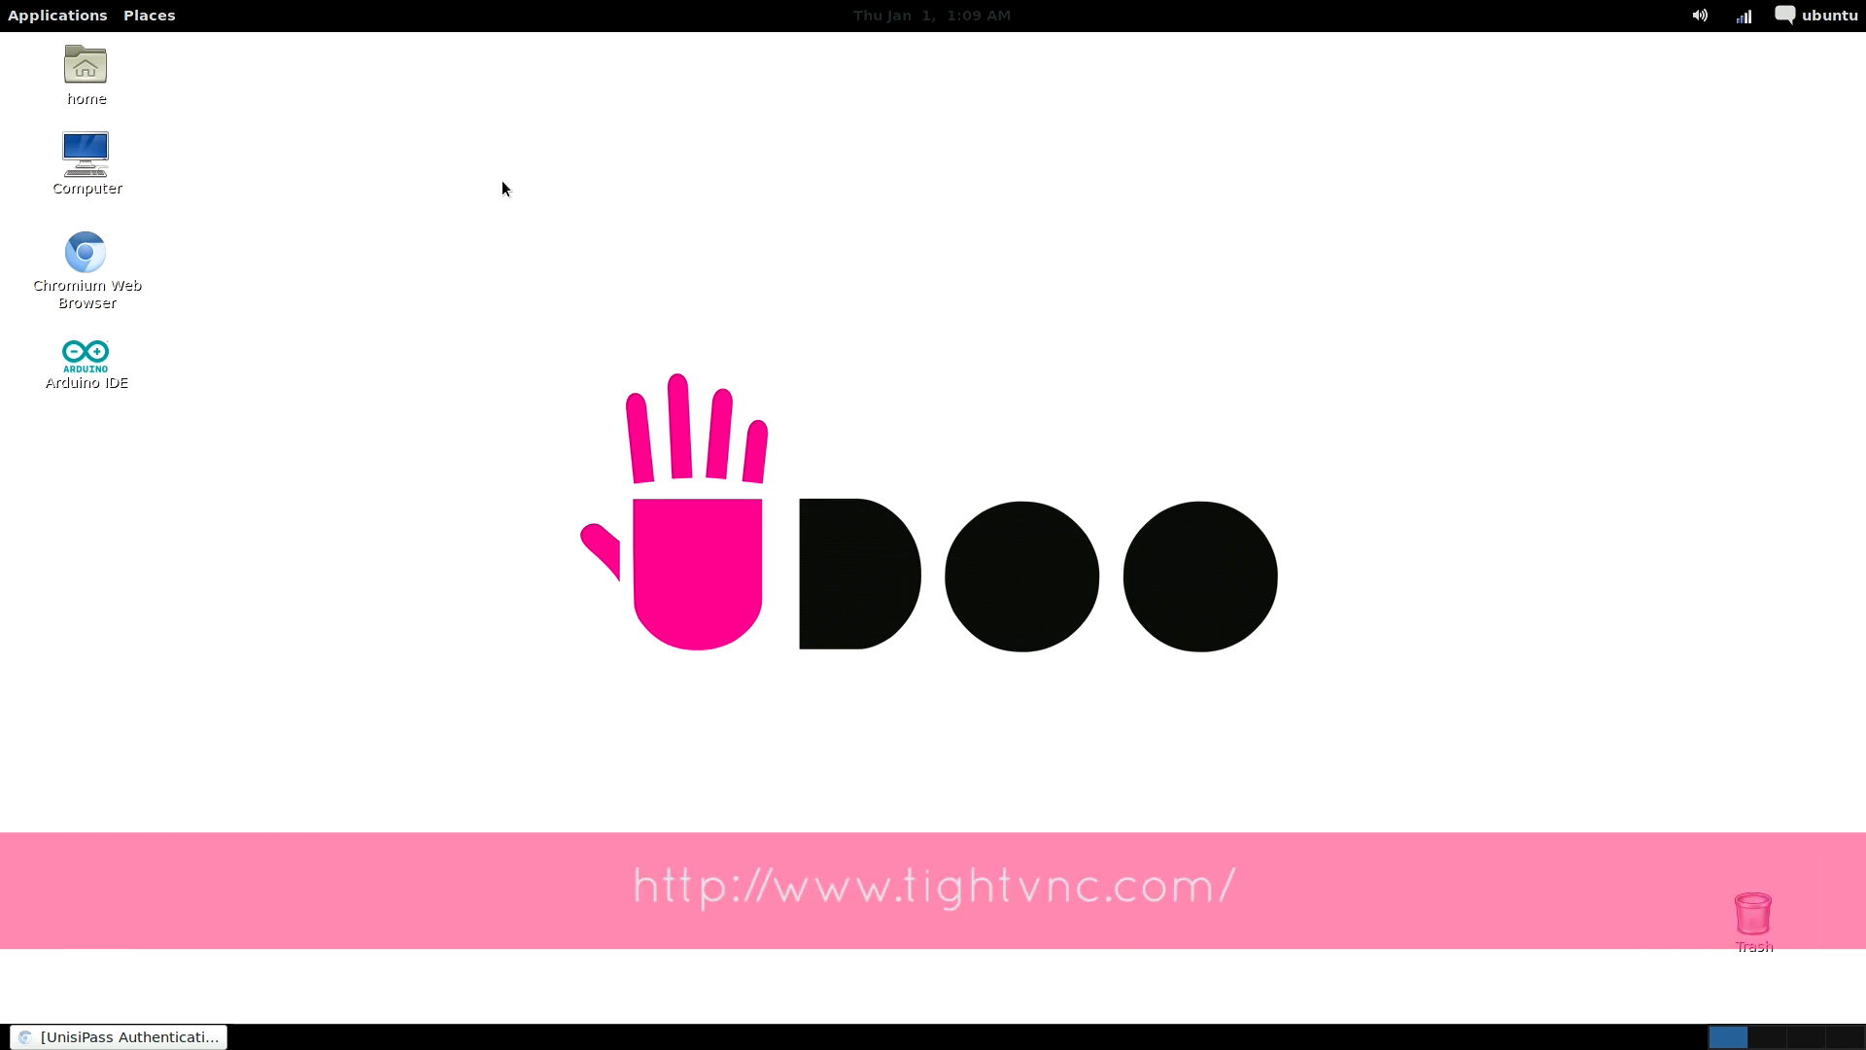
Launch Terminal from Applications > Accessories.
click(56, 14)
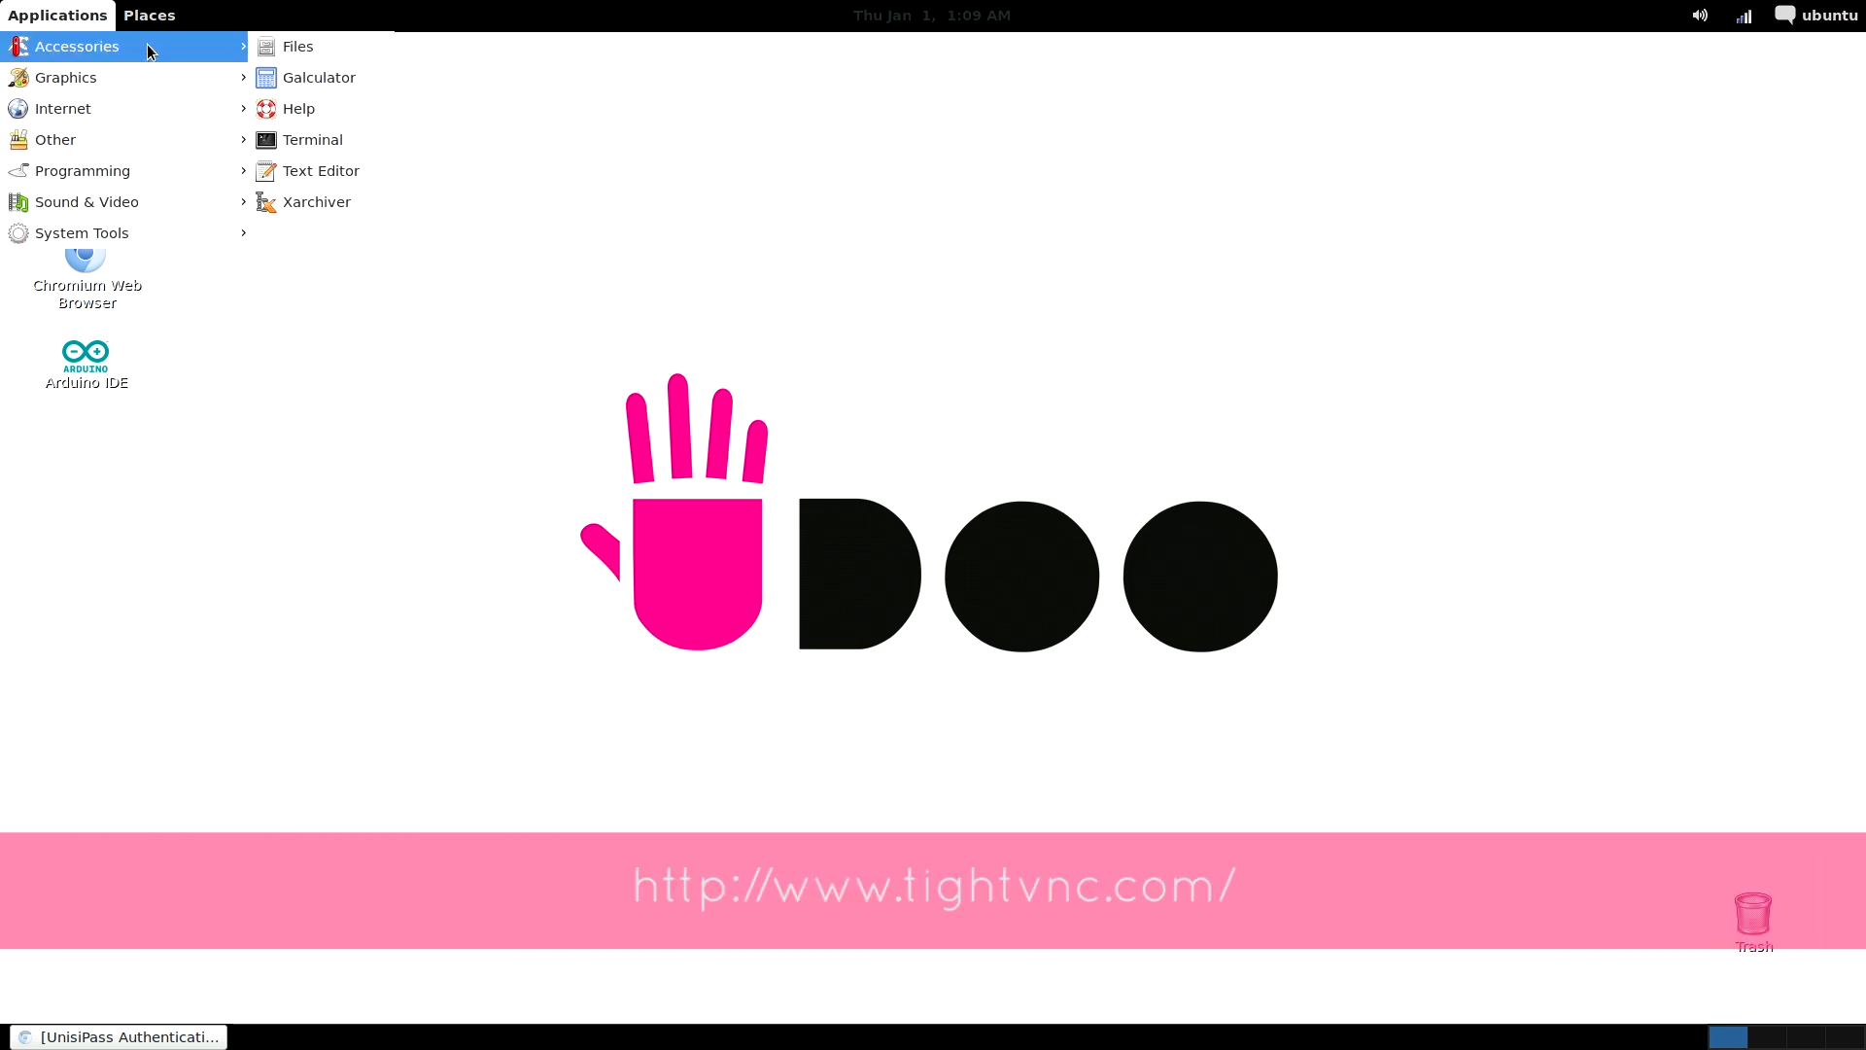
click(312, 140)
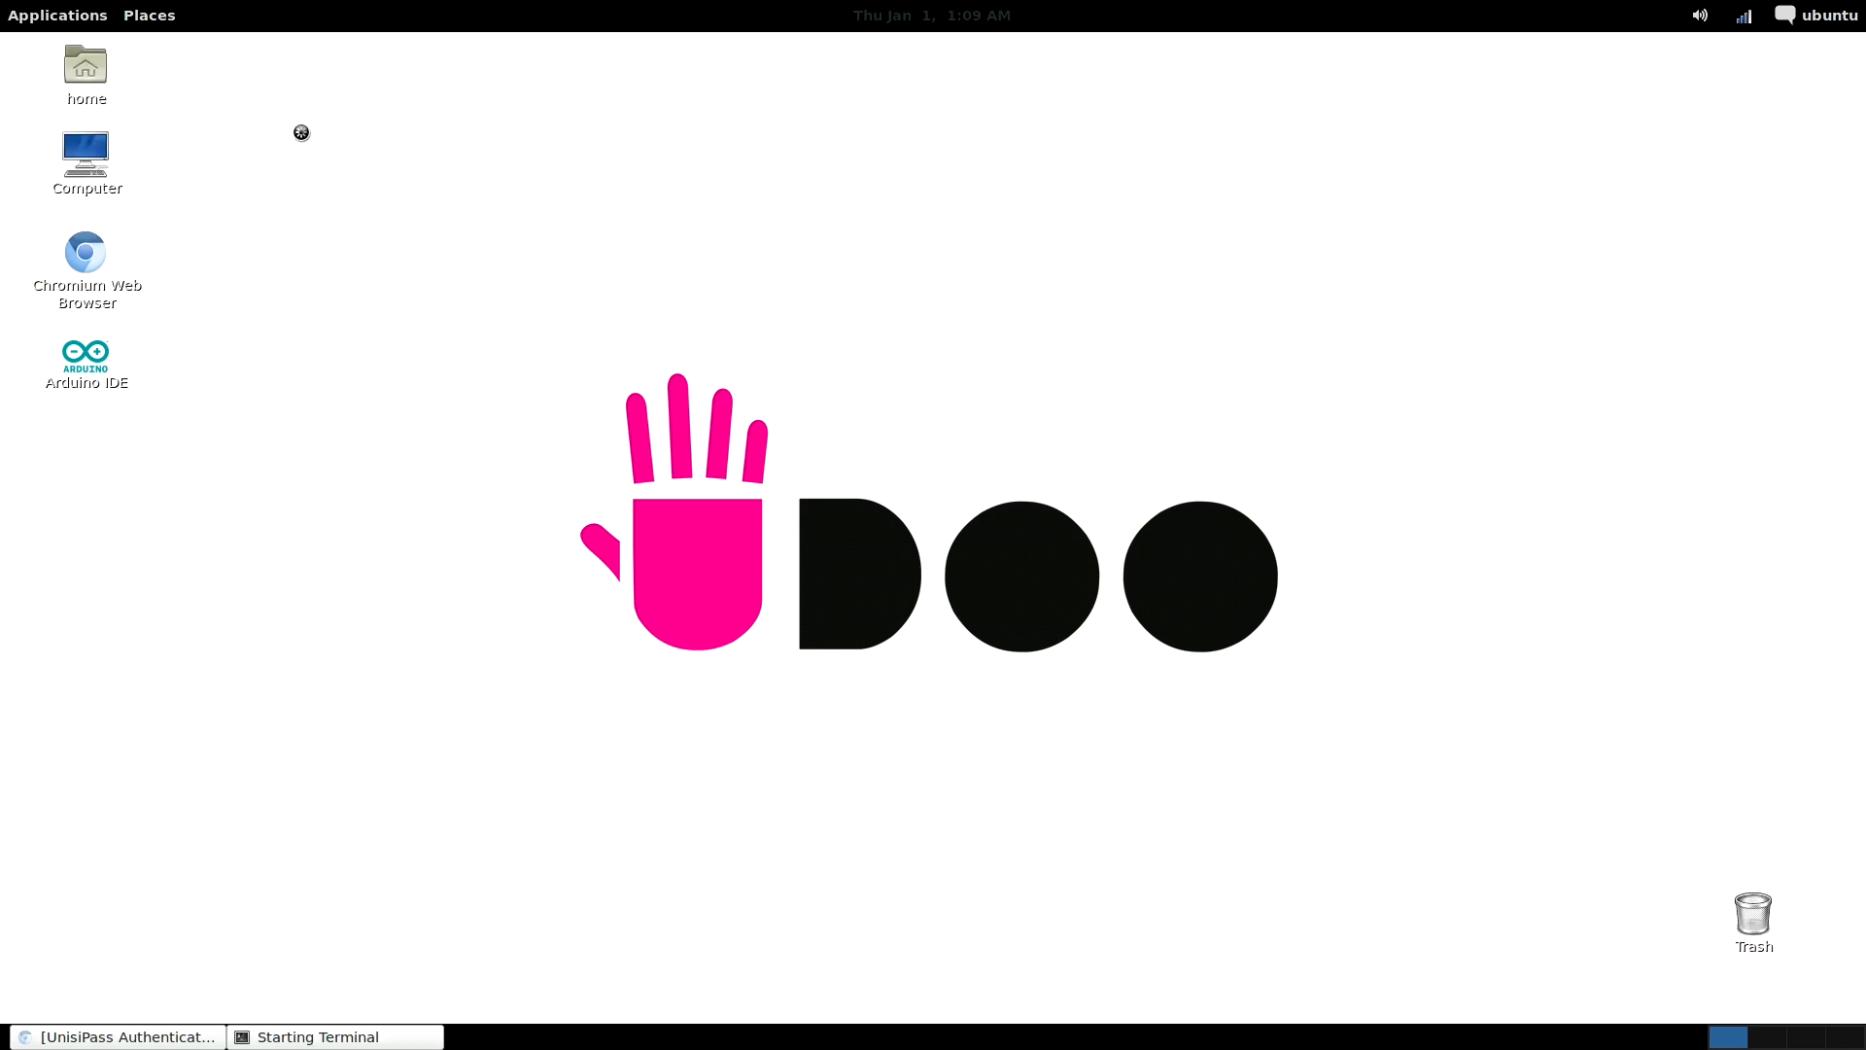
Run sudo apt-get update to refresh the package lists.
click(317, 1036)
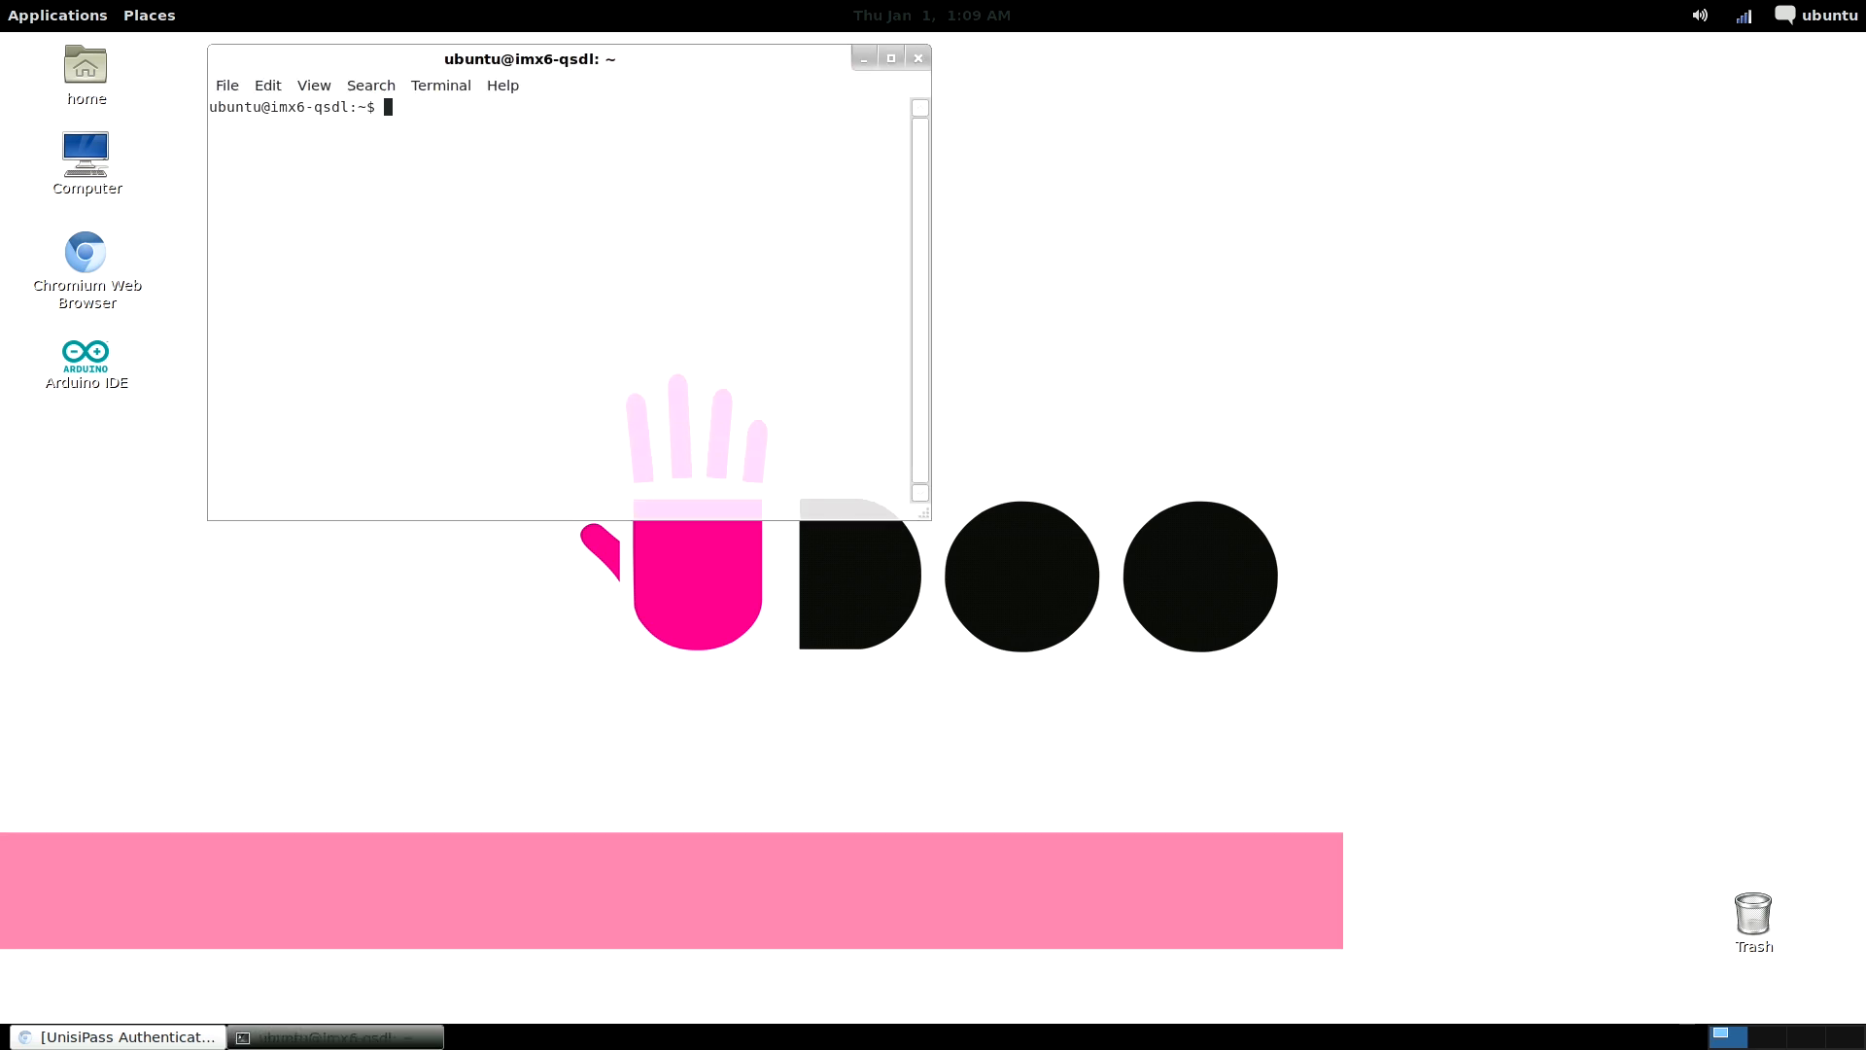
text(sudo apt)
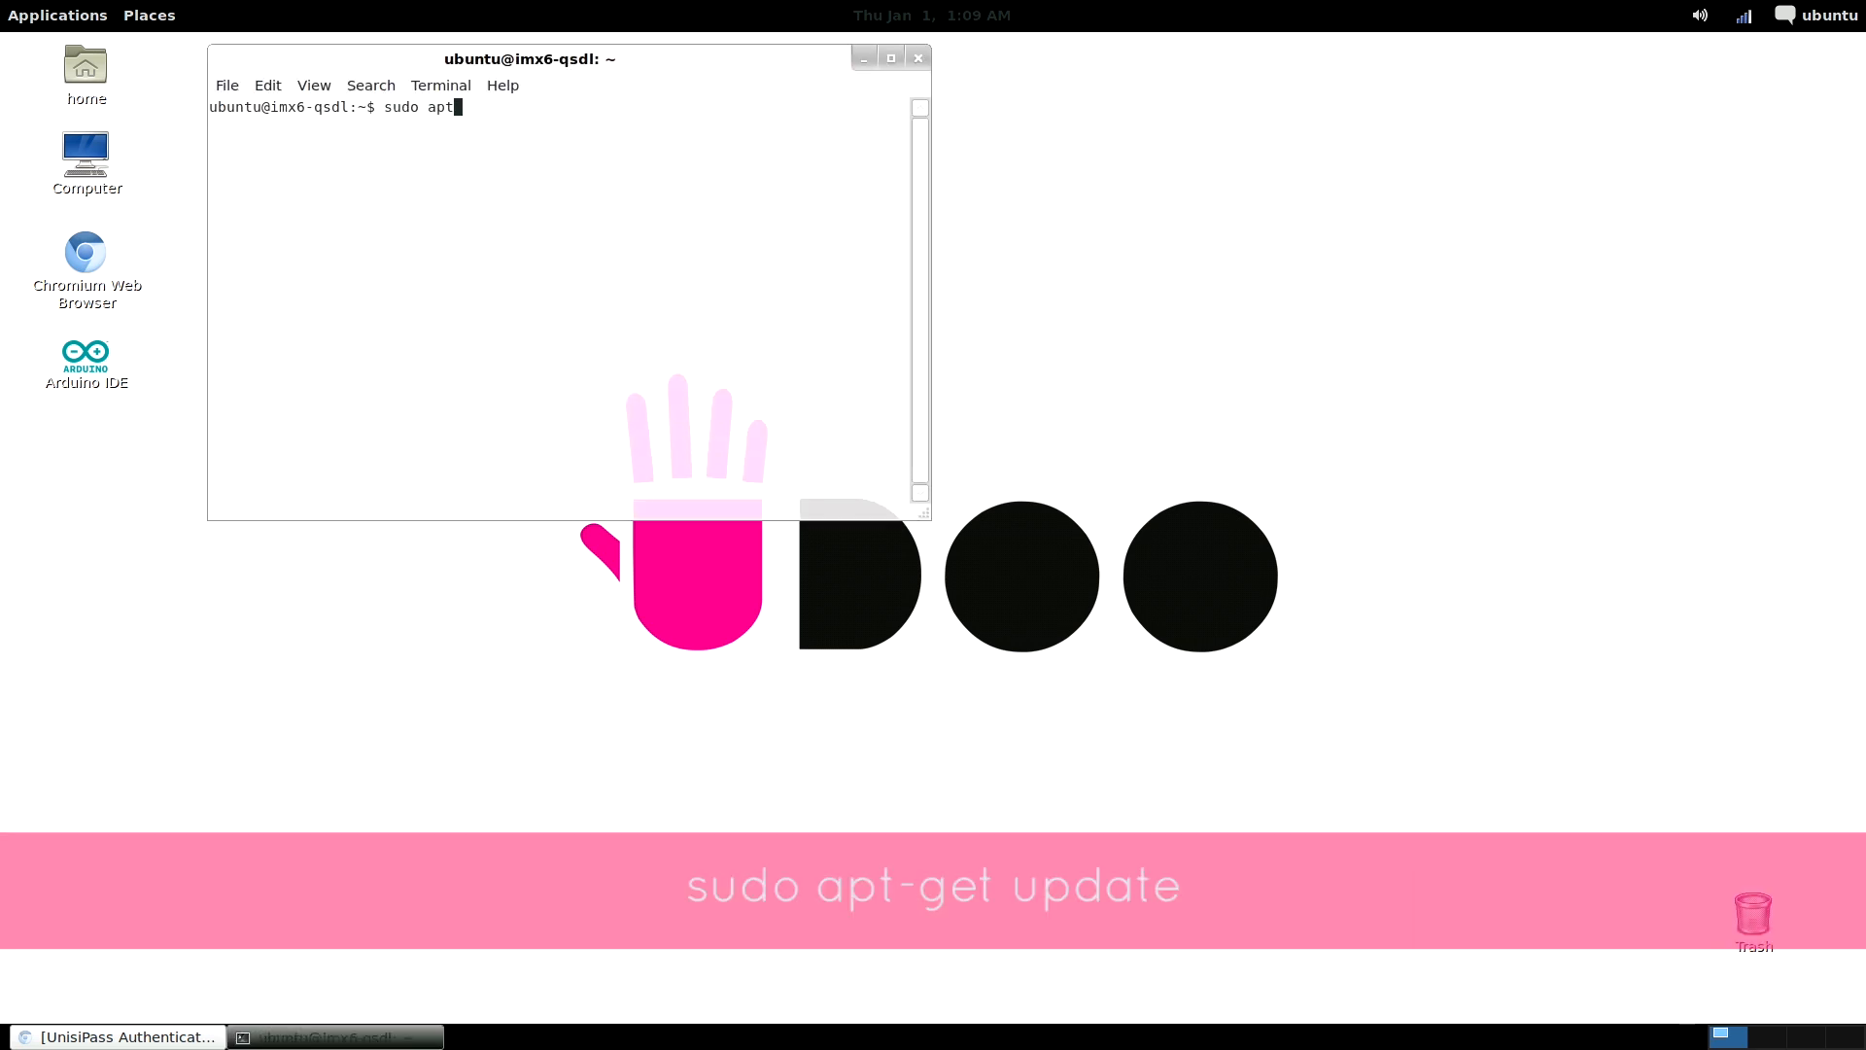
text(-get update)
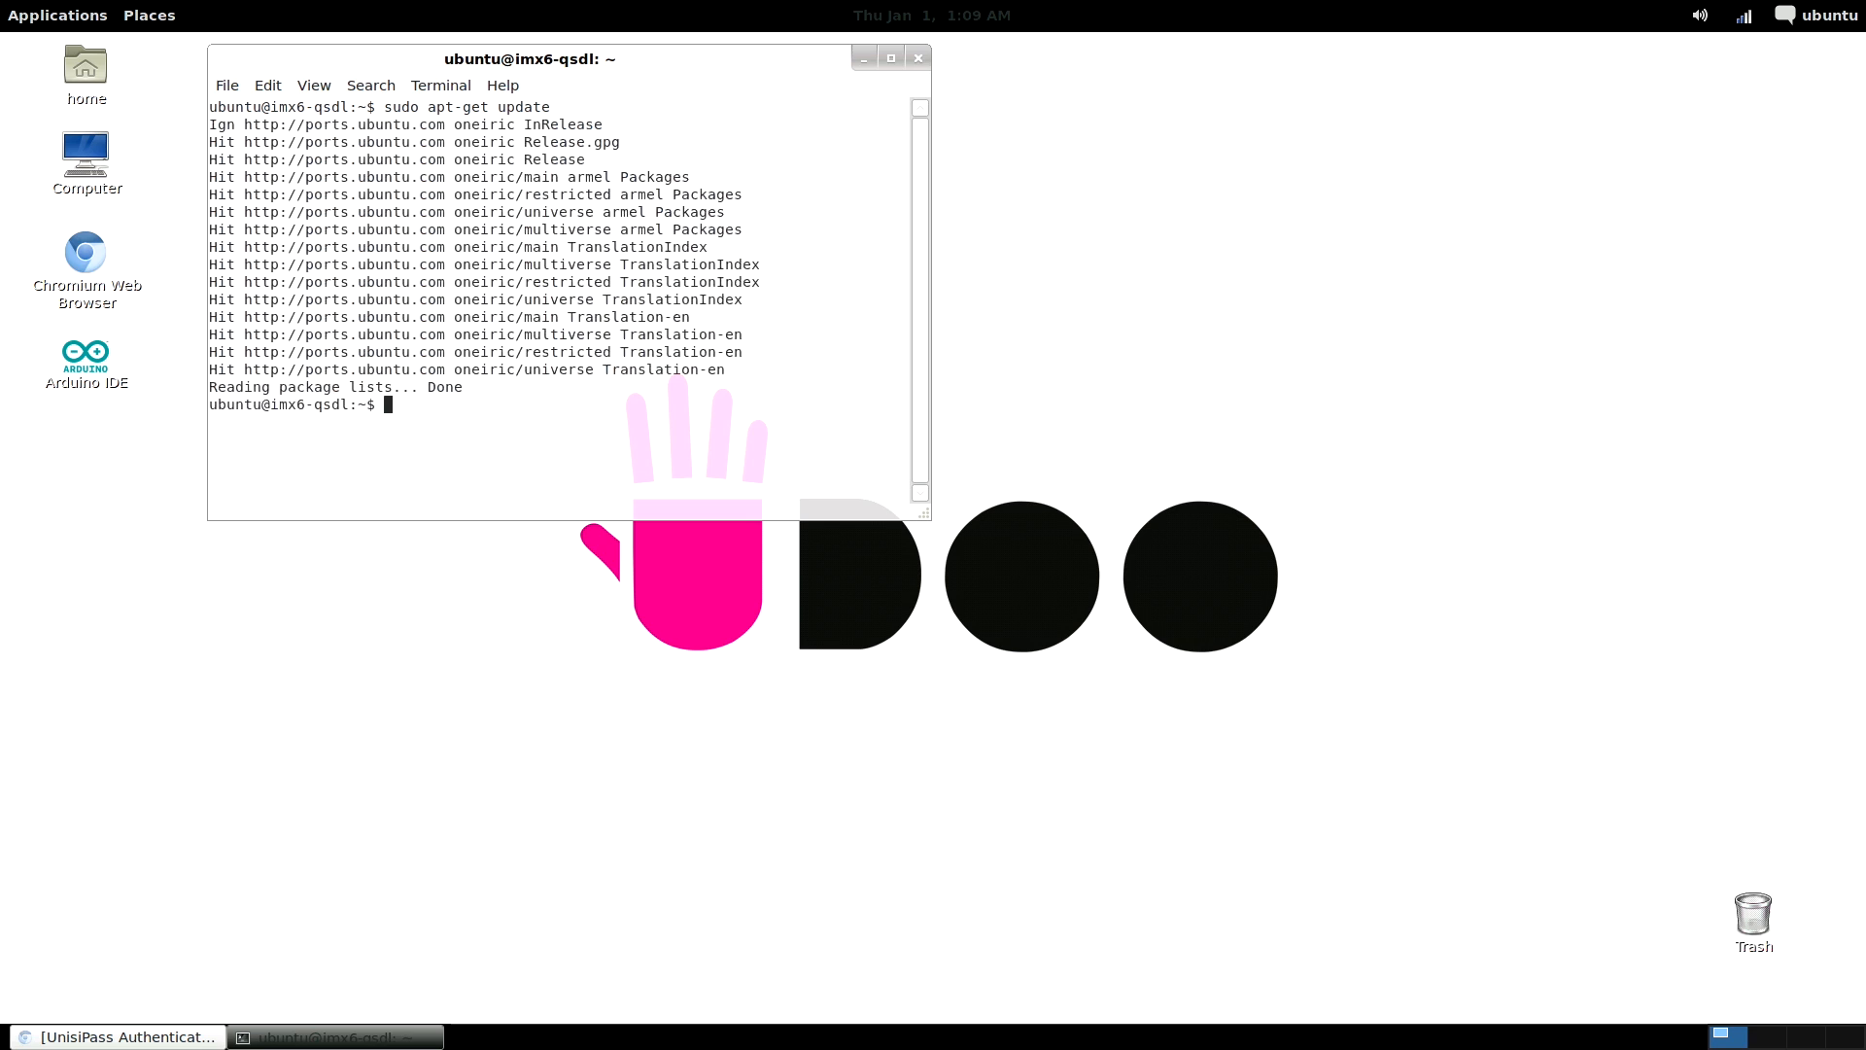
Run sudo apt-get install tightvncserver and let the installation complete.
text(sudo)
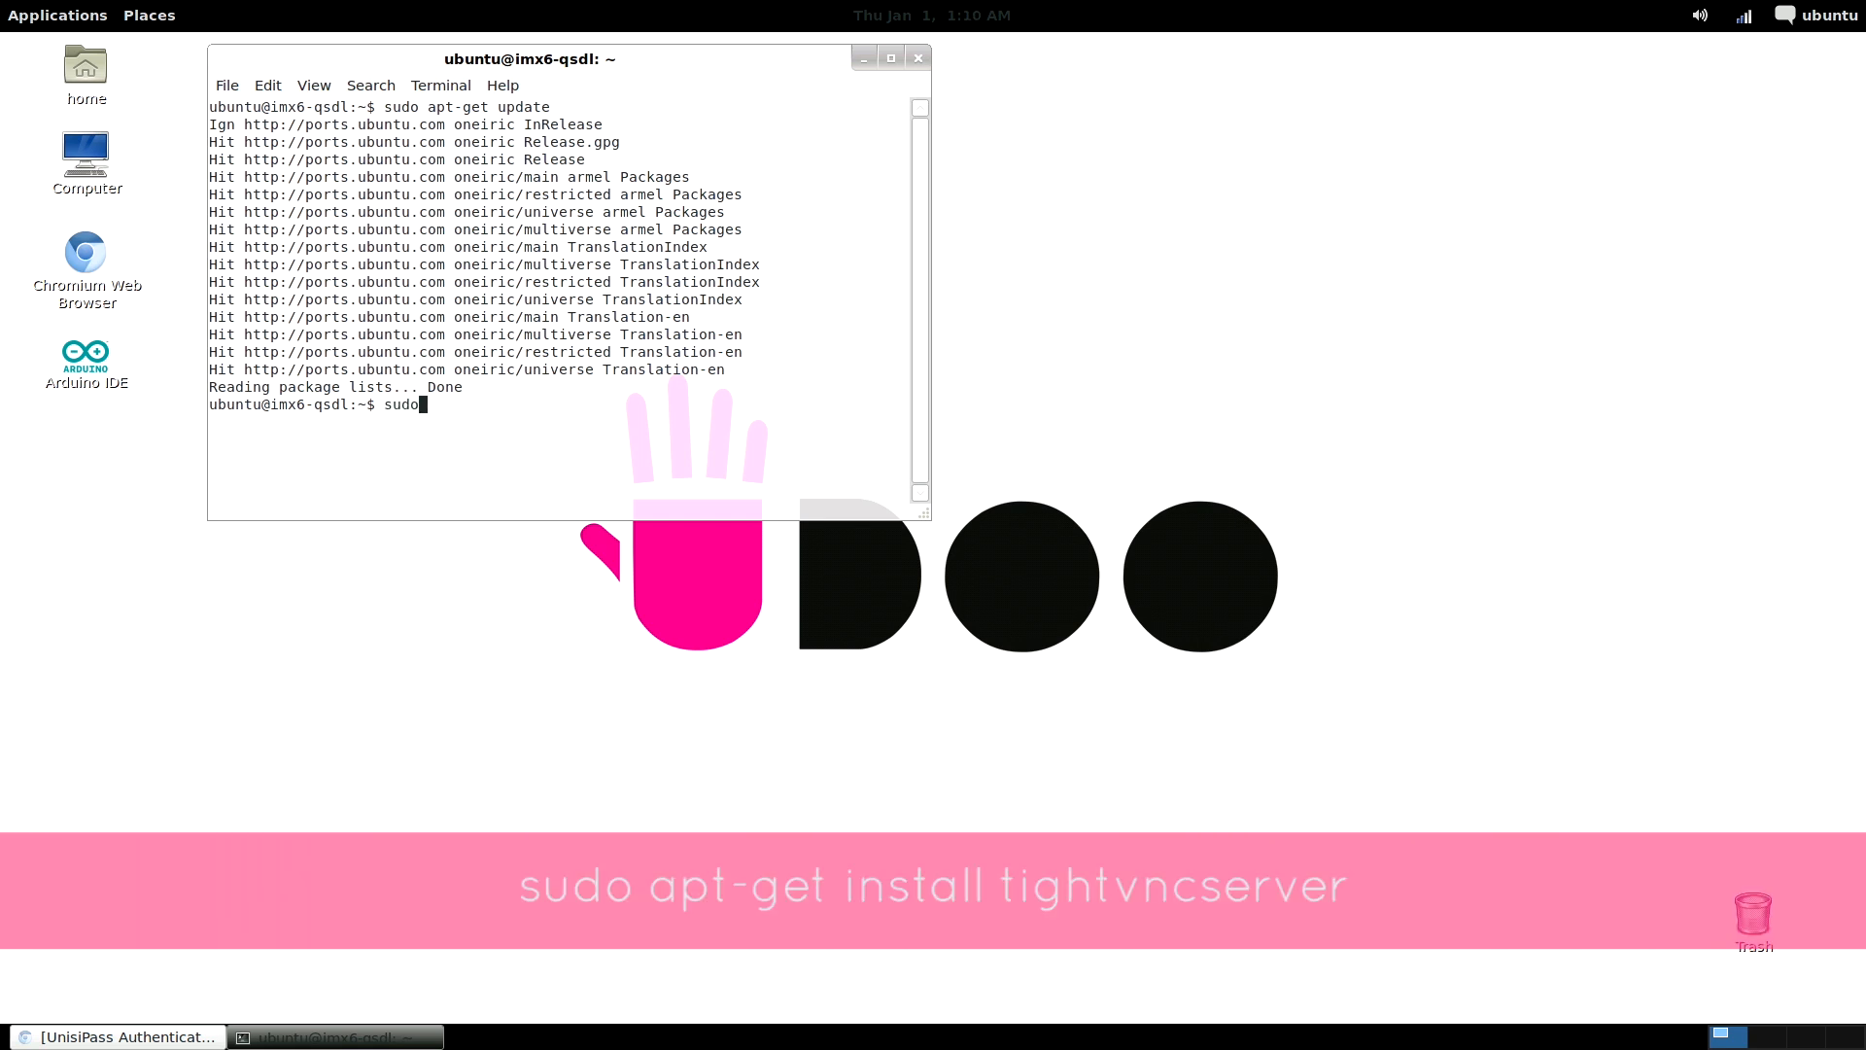
text(apt-get)
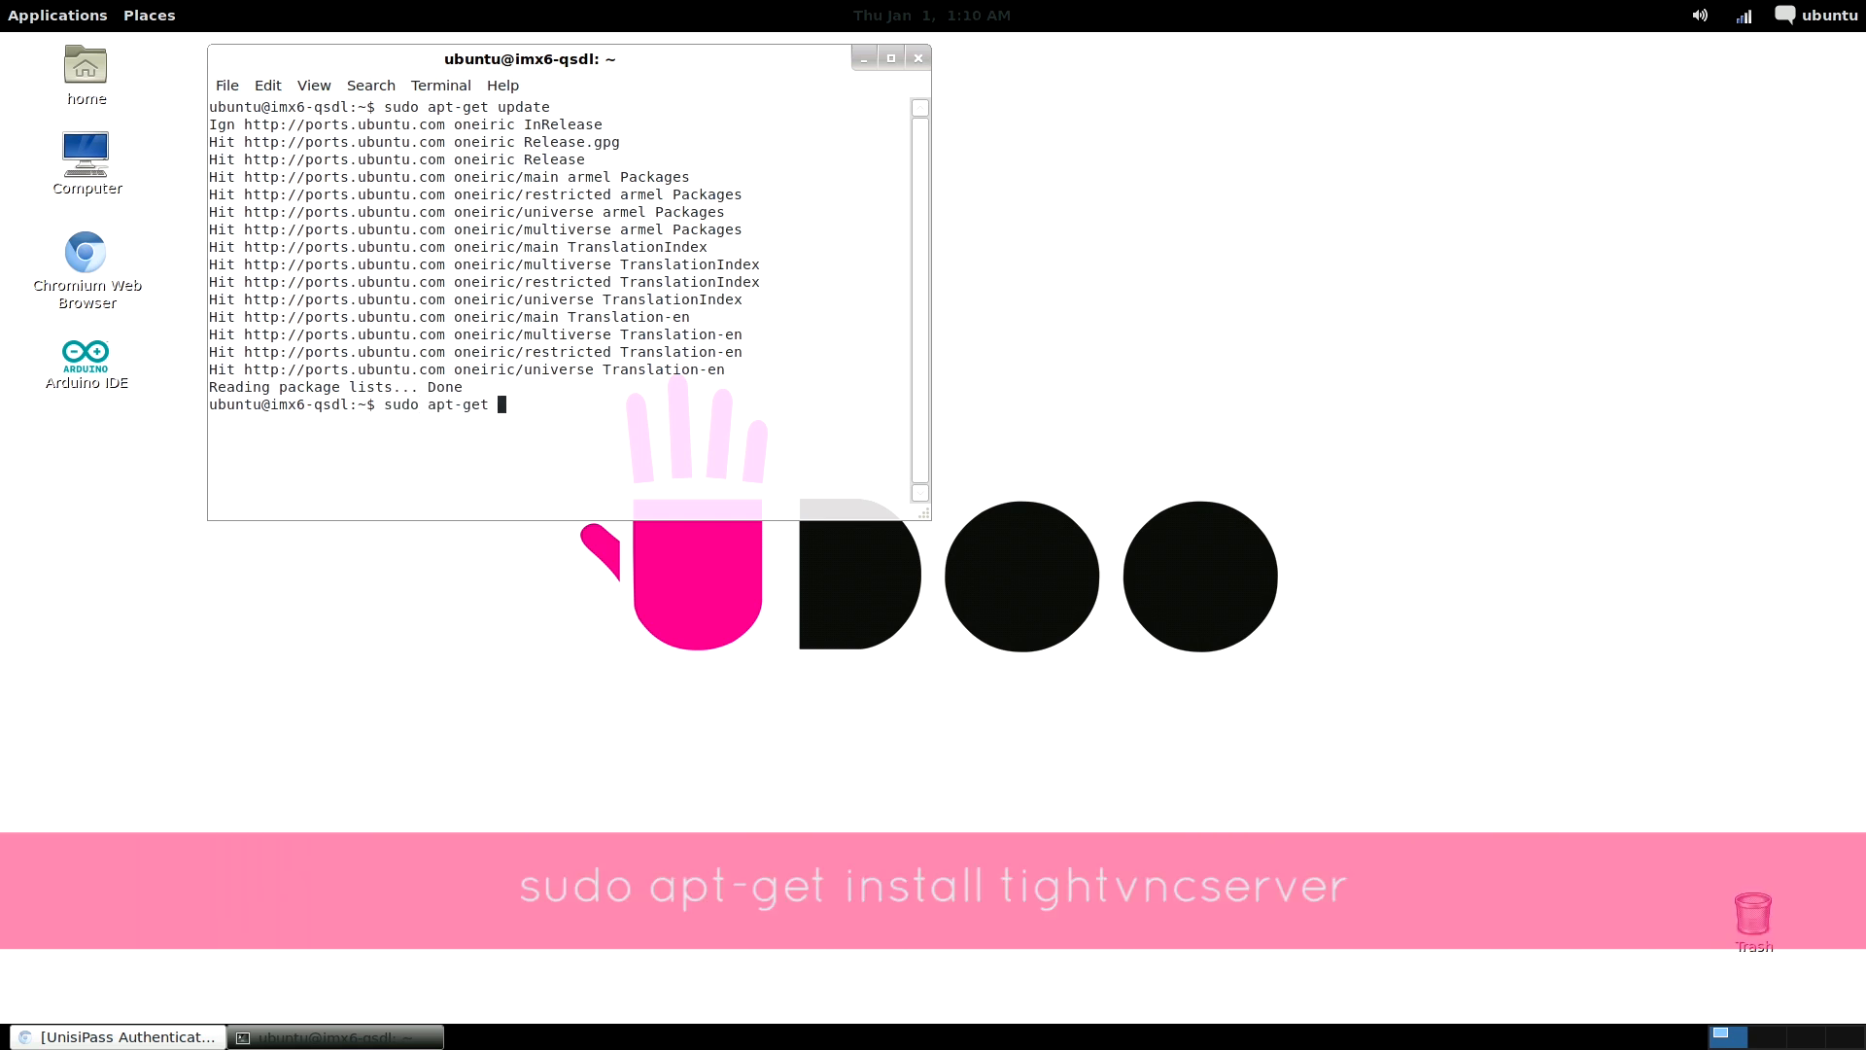
text(install t)
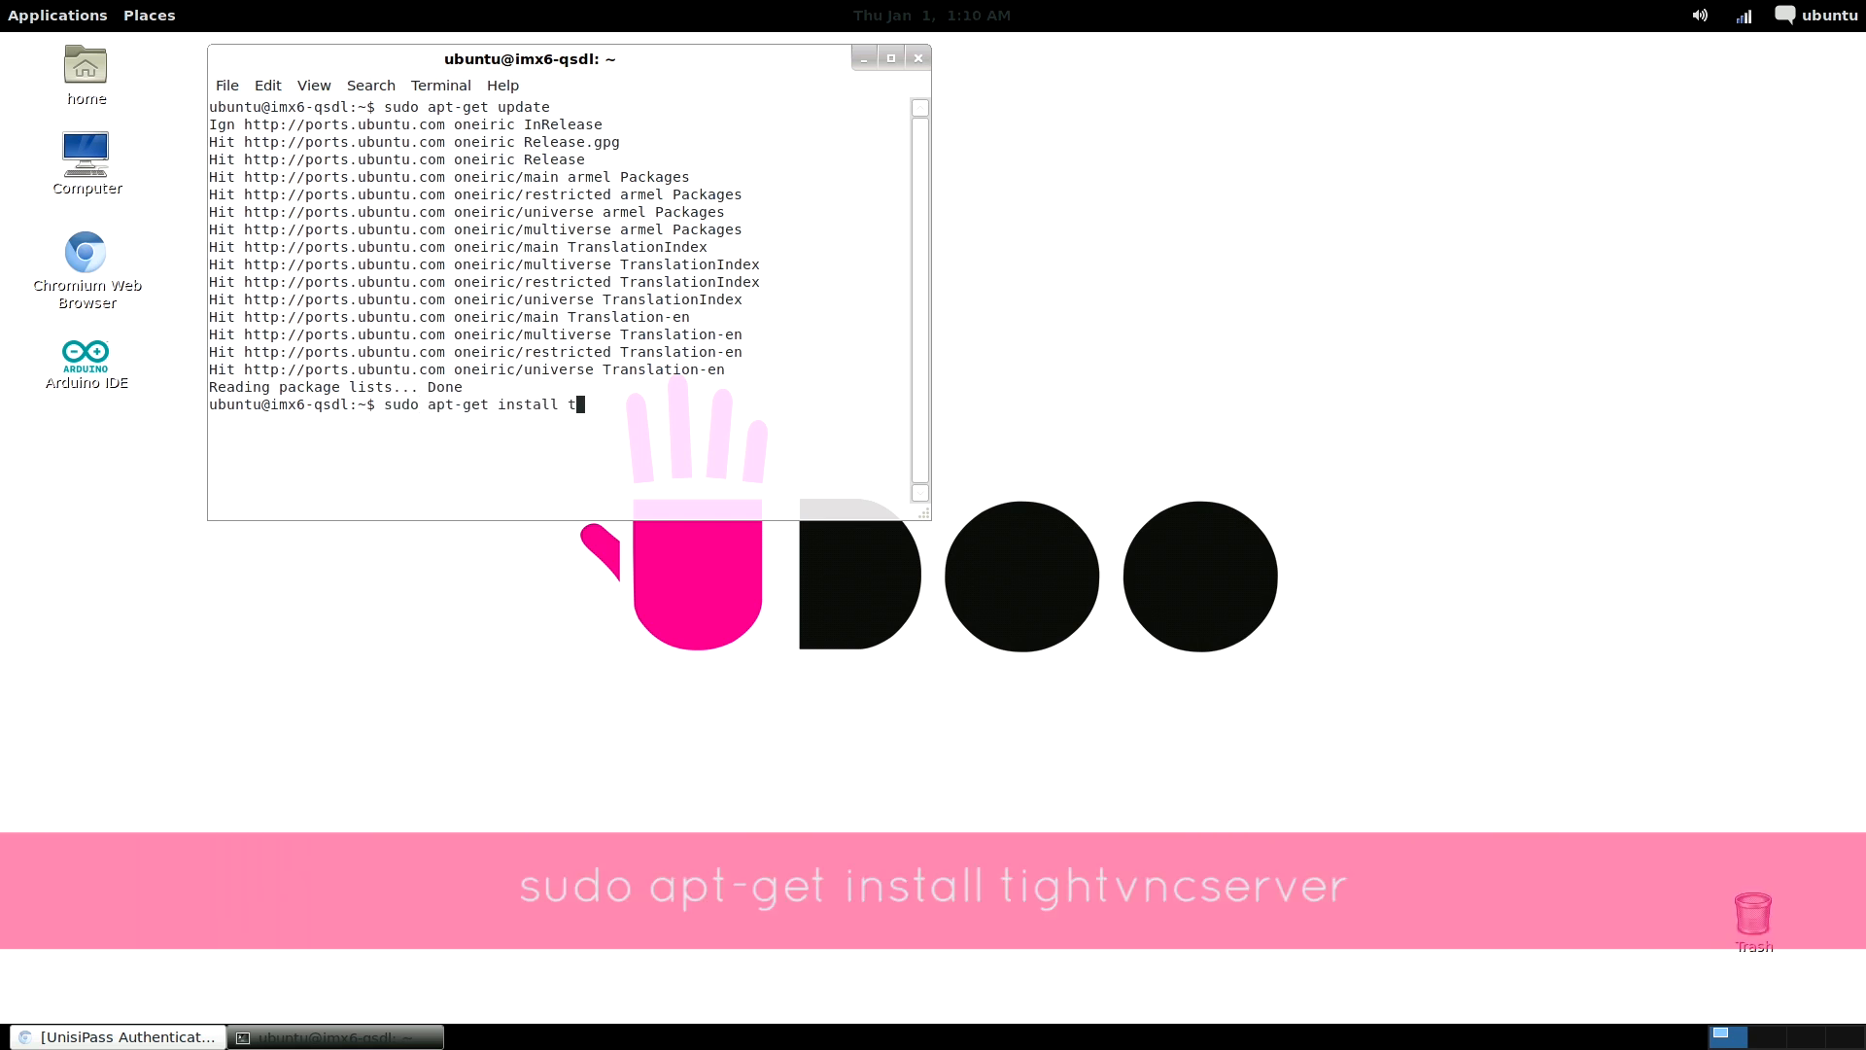
text(ightvncserver)
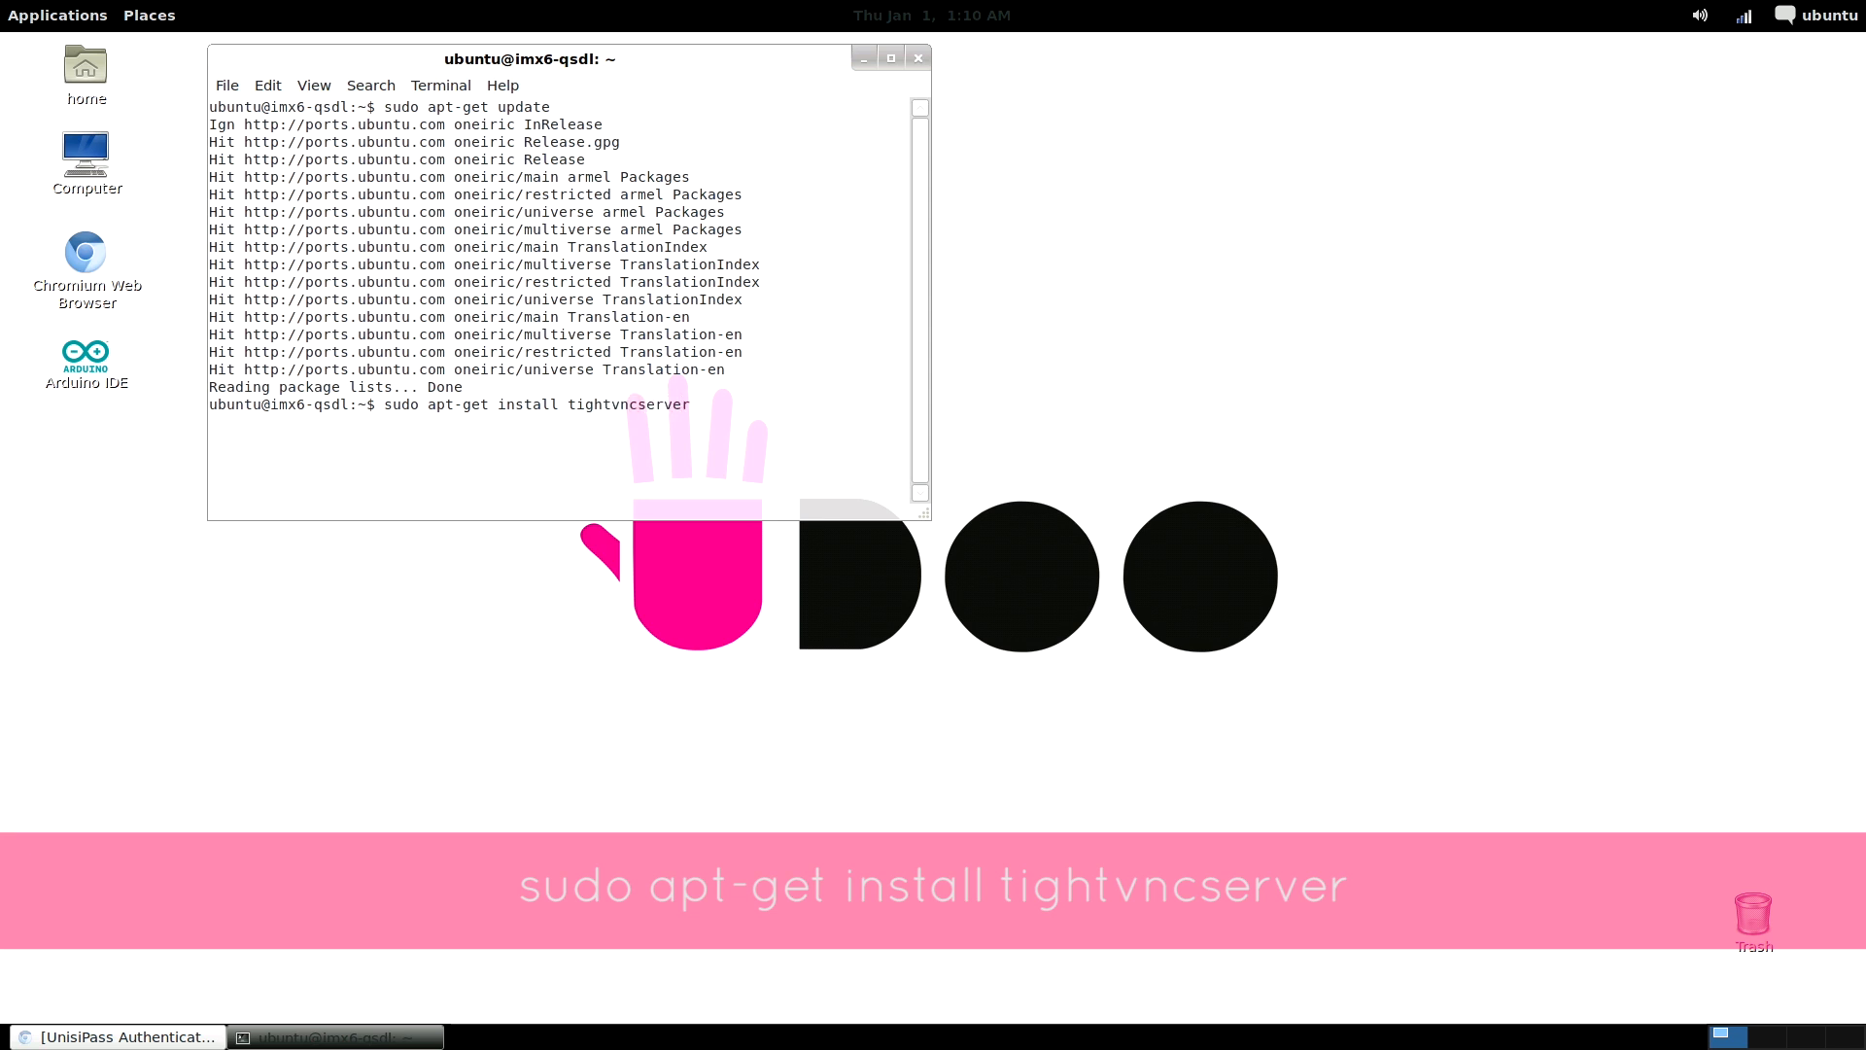
key(Return)
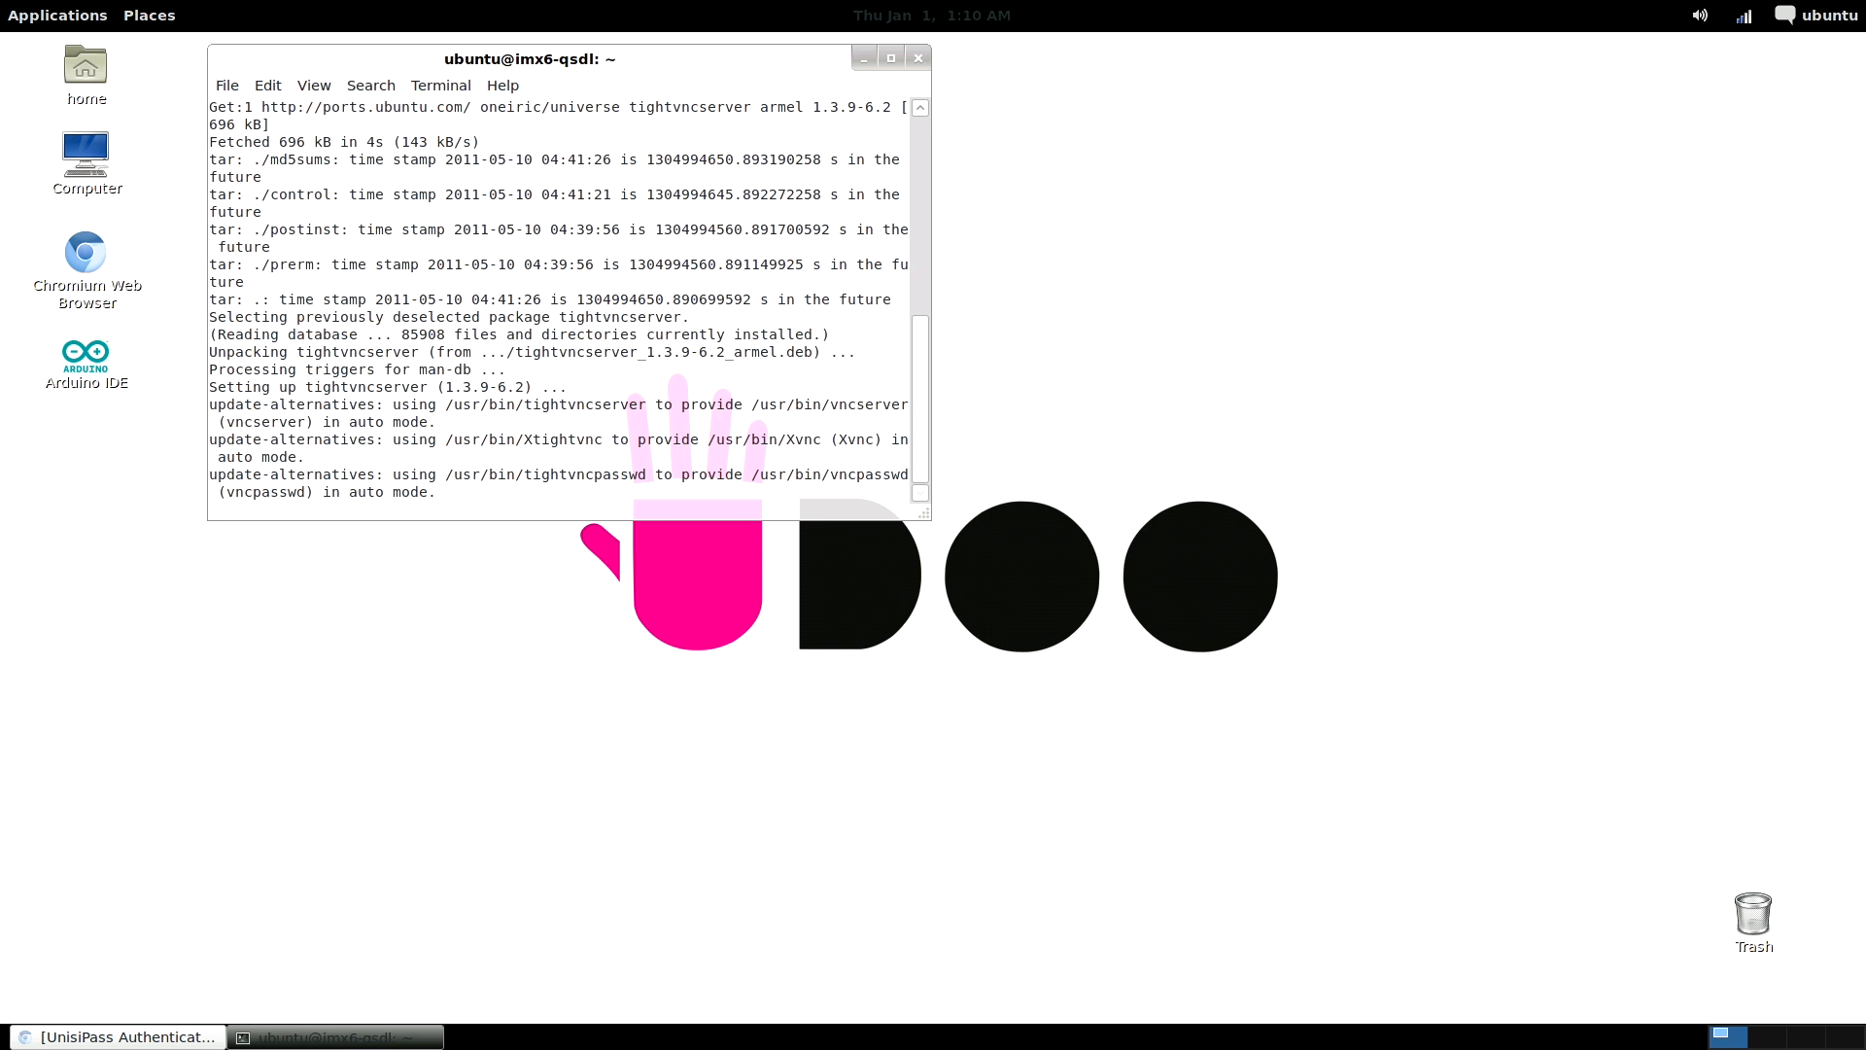
key(Return)
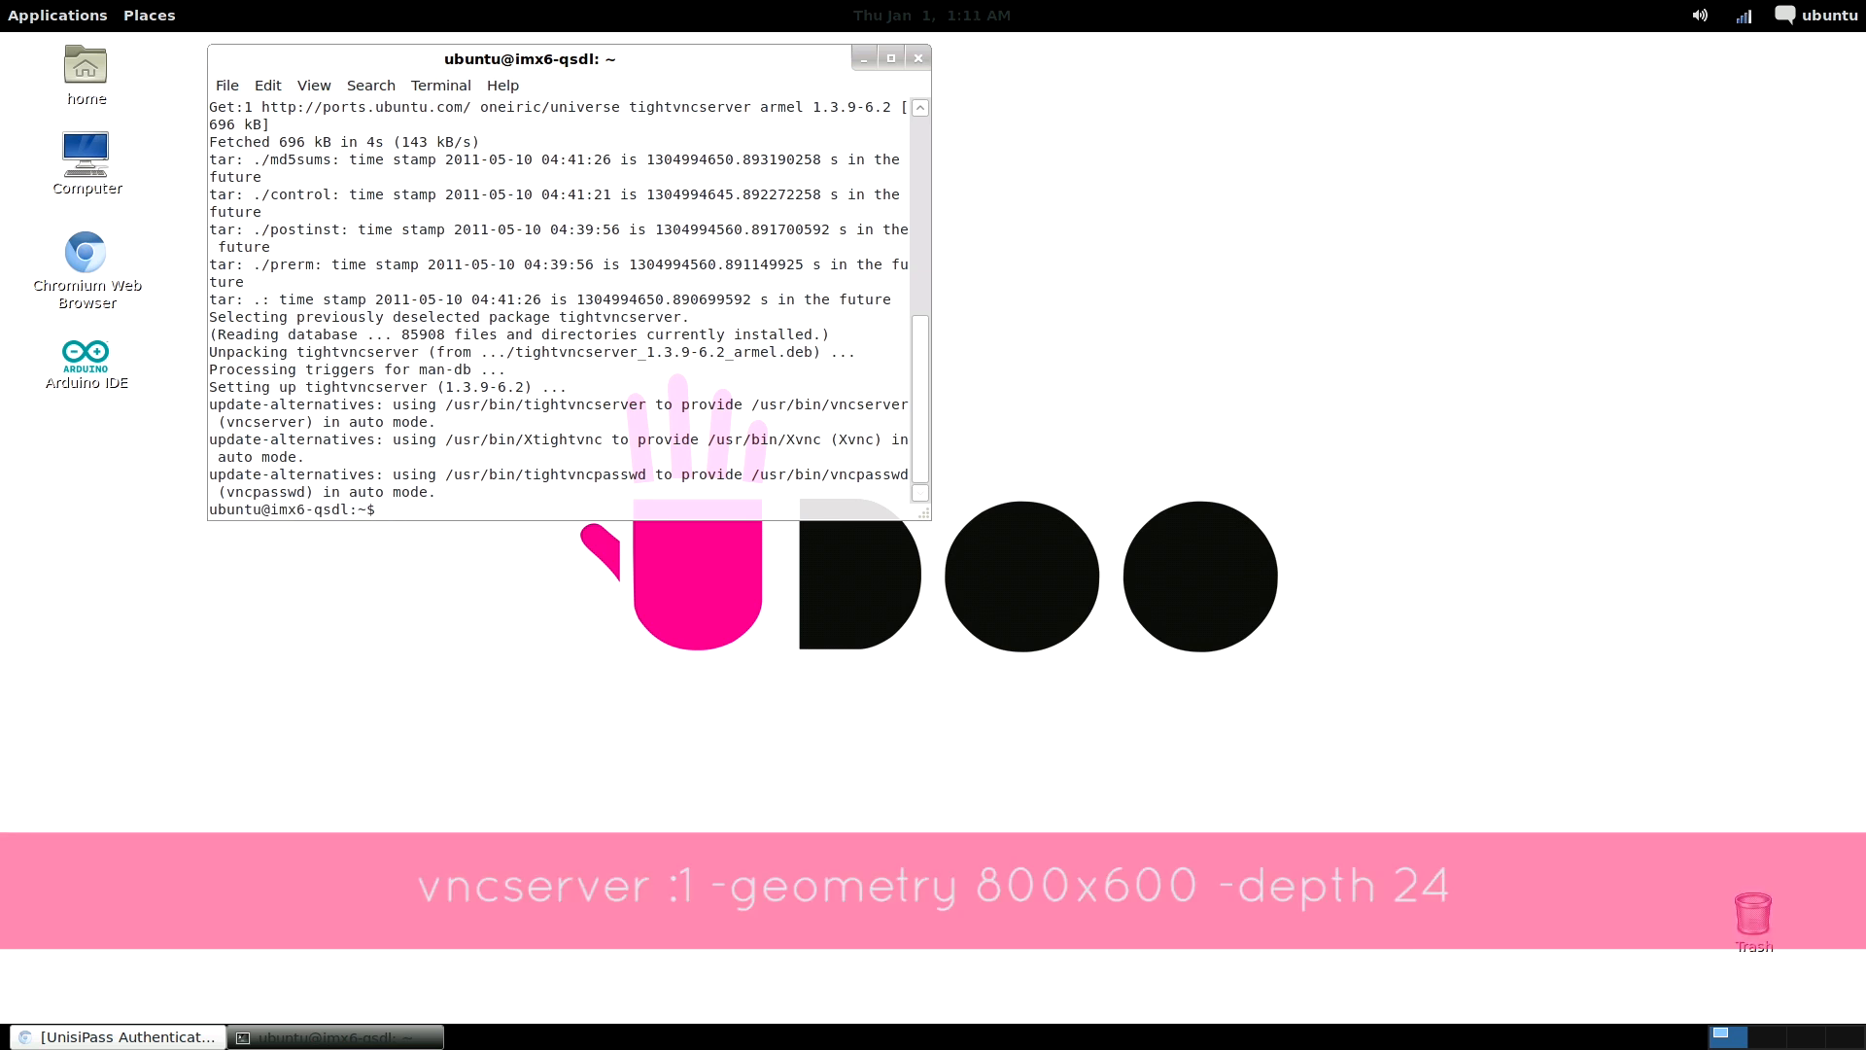
Run vncserver :1 -geometry 800x600 -depth 24 to start the VNC desktop.
text(vncserver :1)
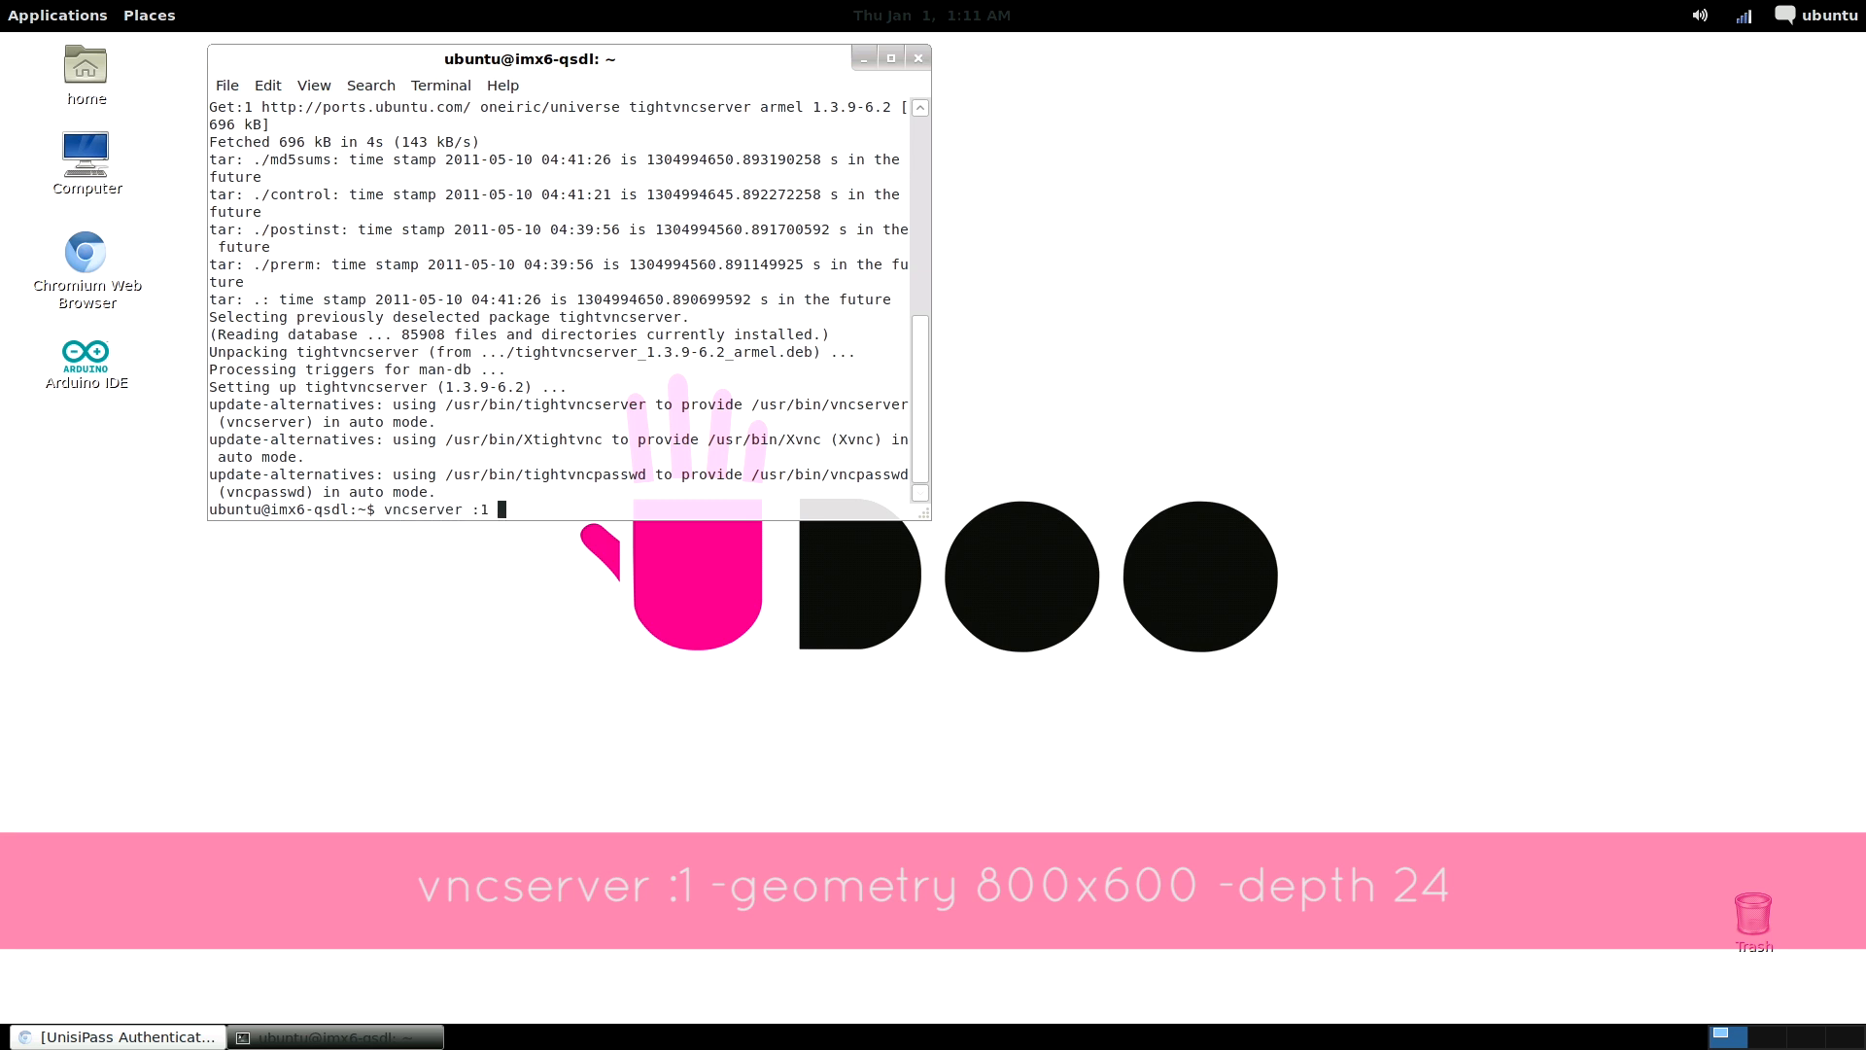
text(-geometry)
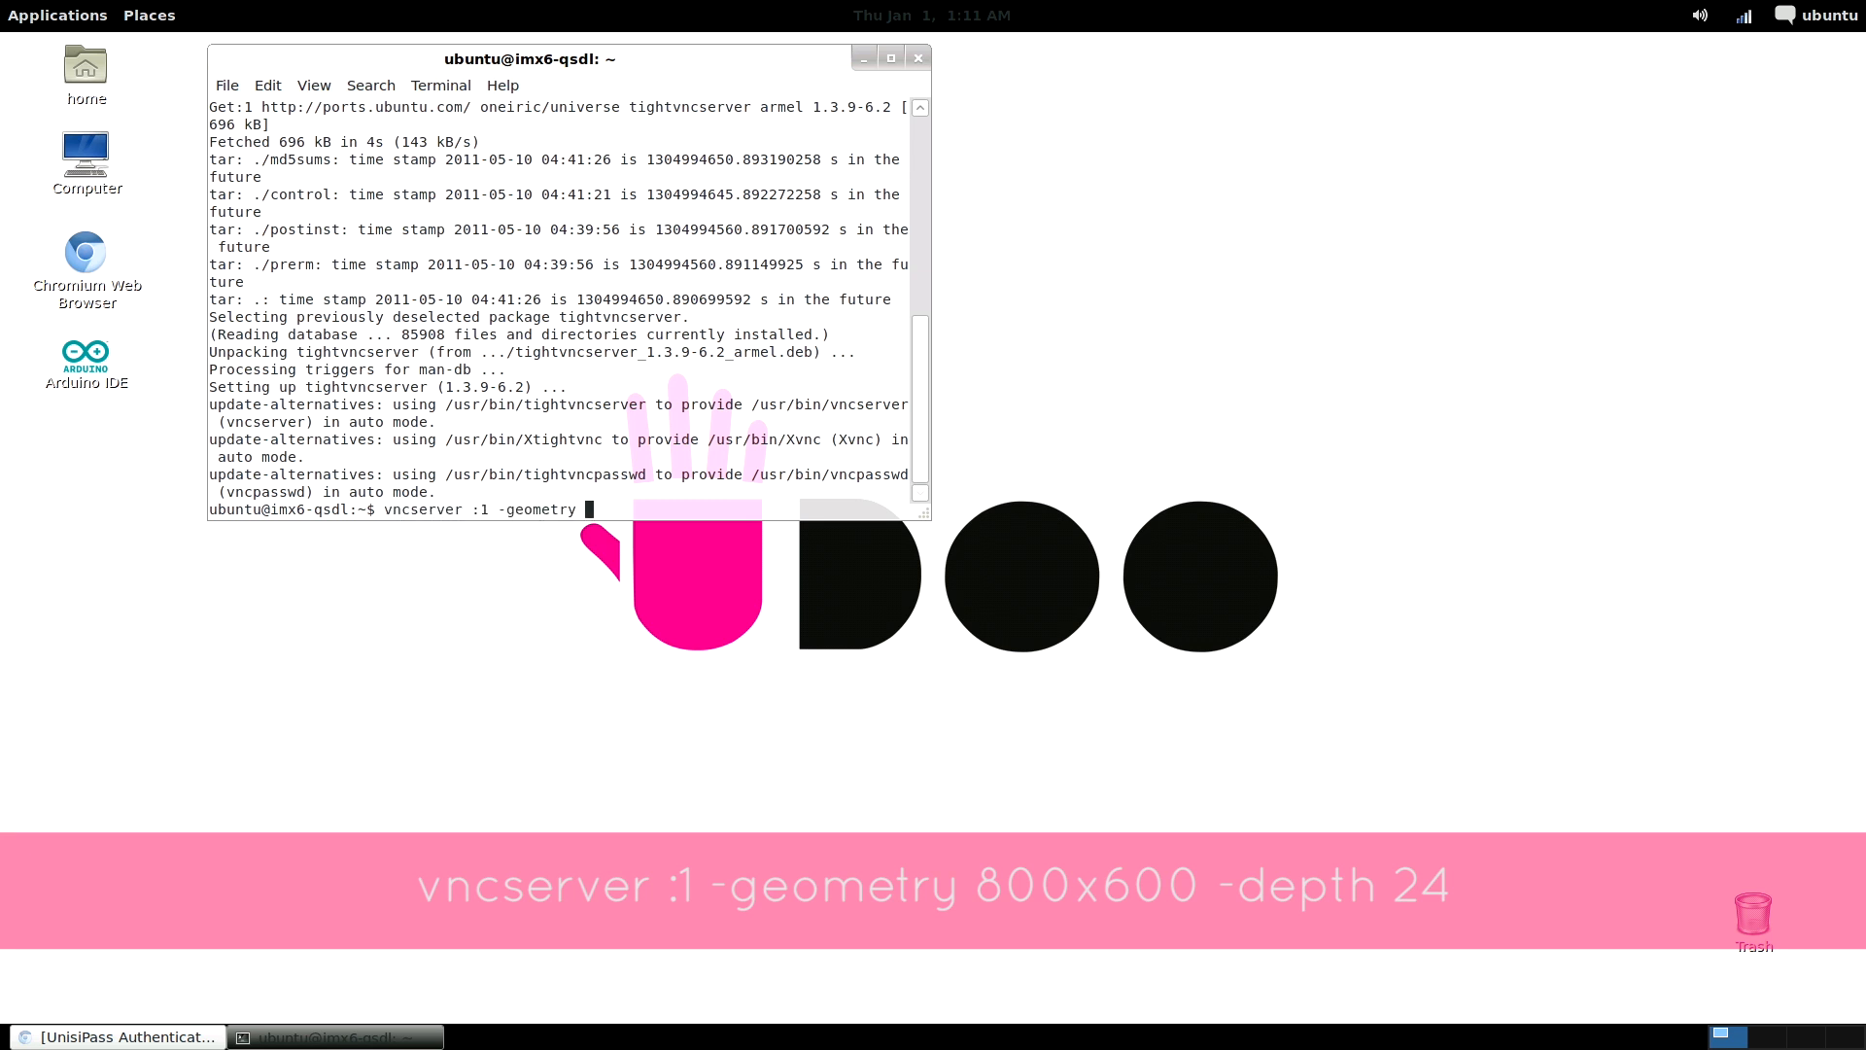
text(800x600)
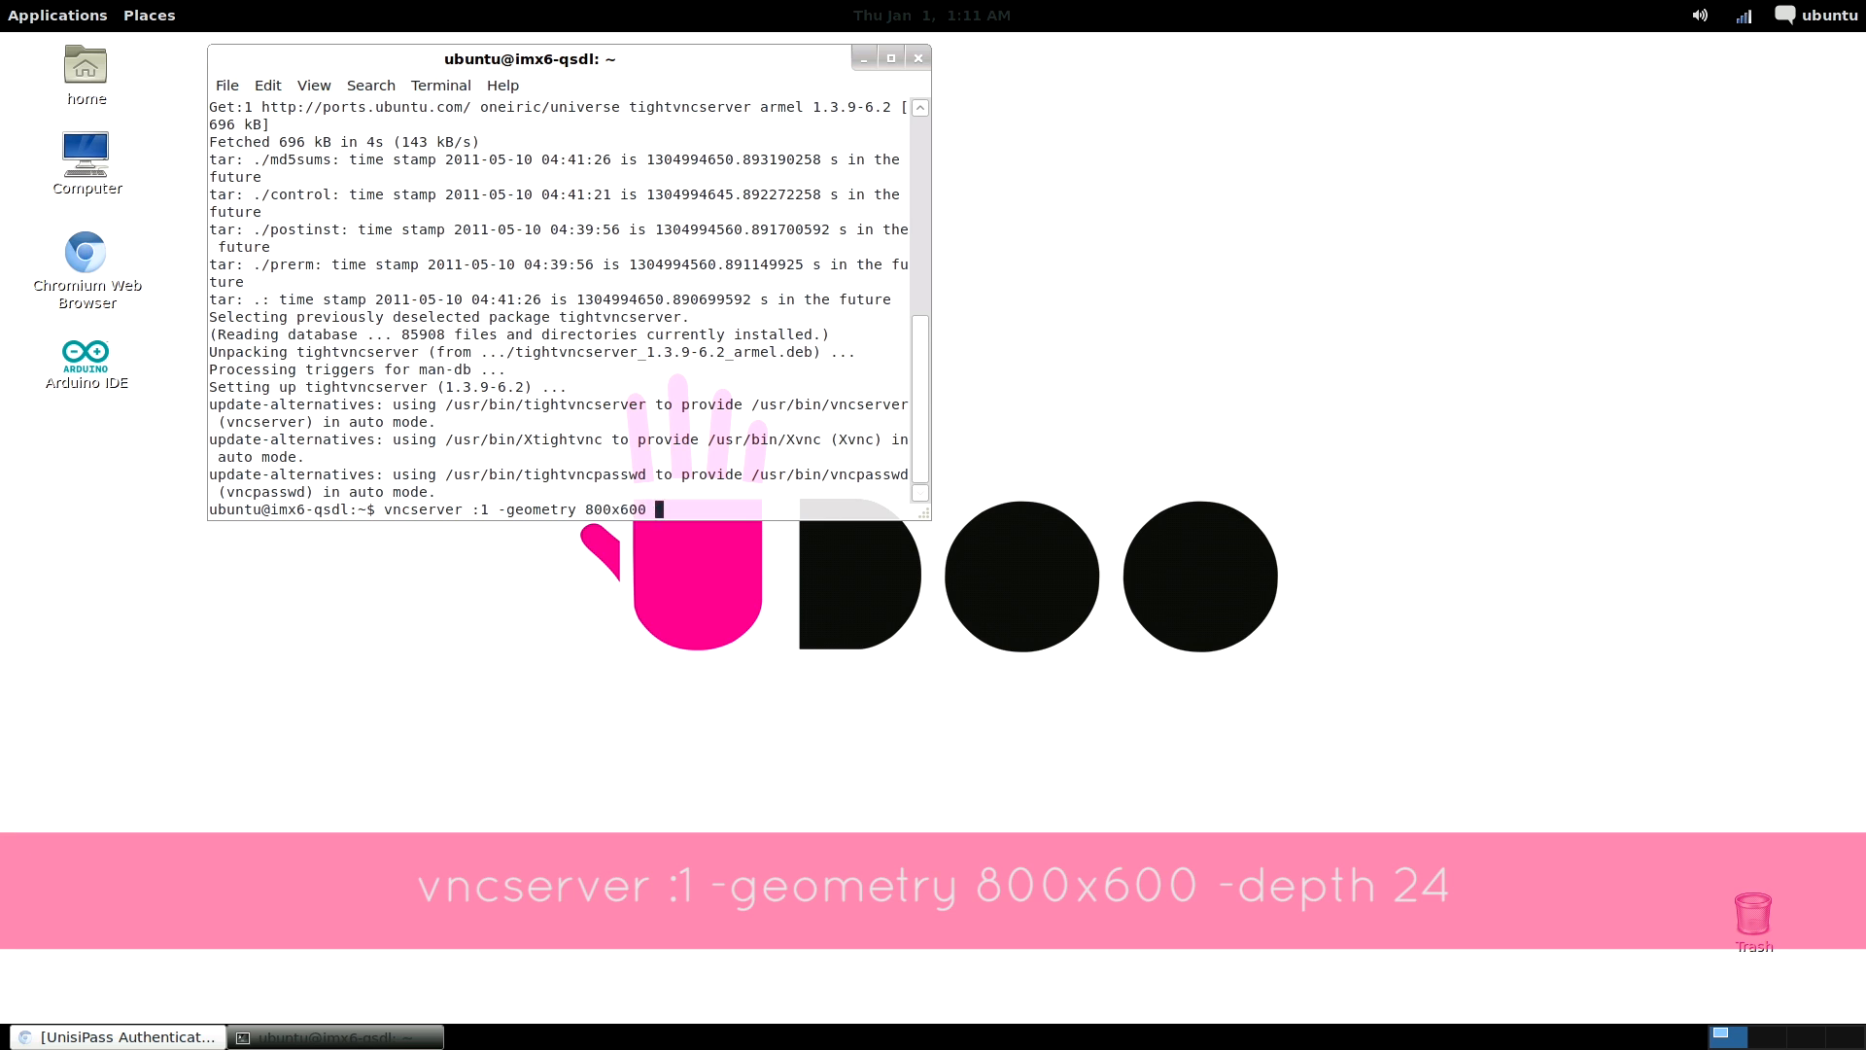
text(-depth 24)
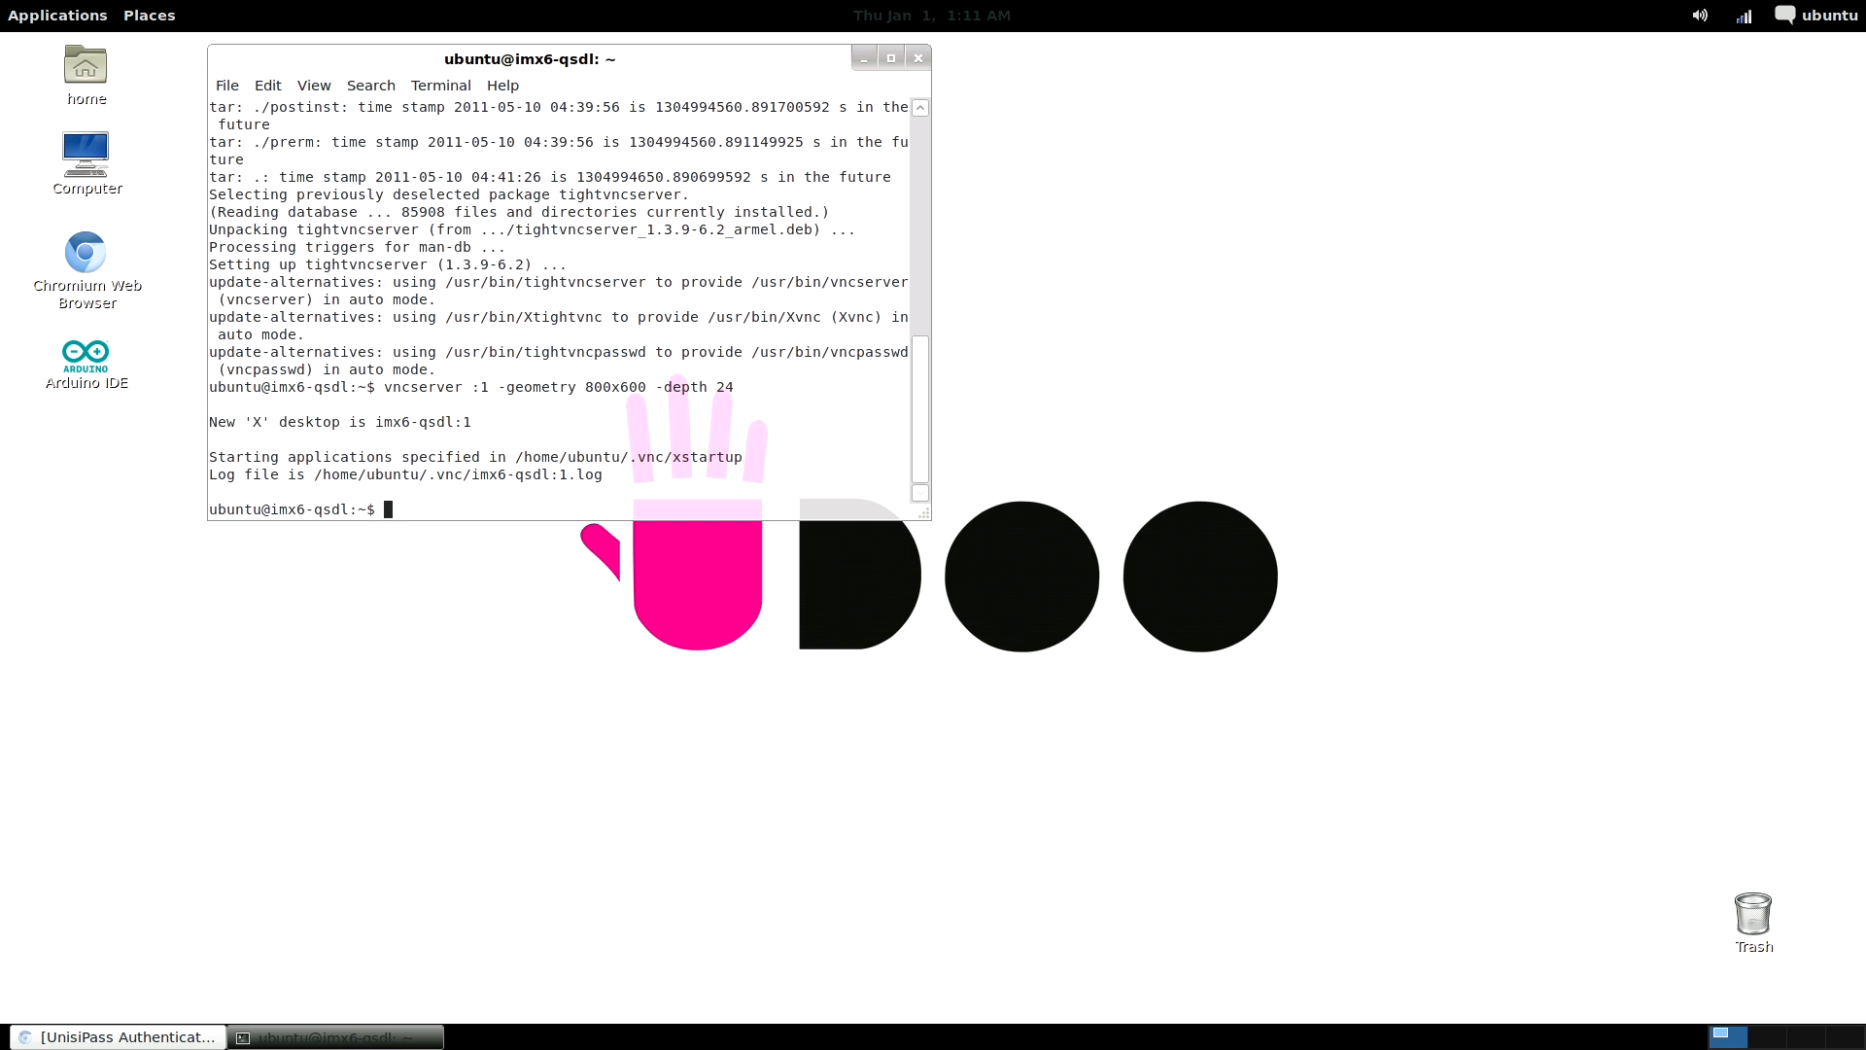
Open /etc/rc.local for editing with sudo nano.
text(sudo nano /e)
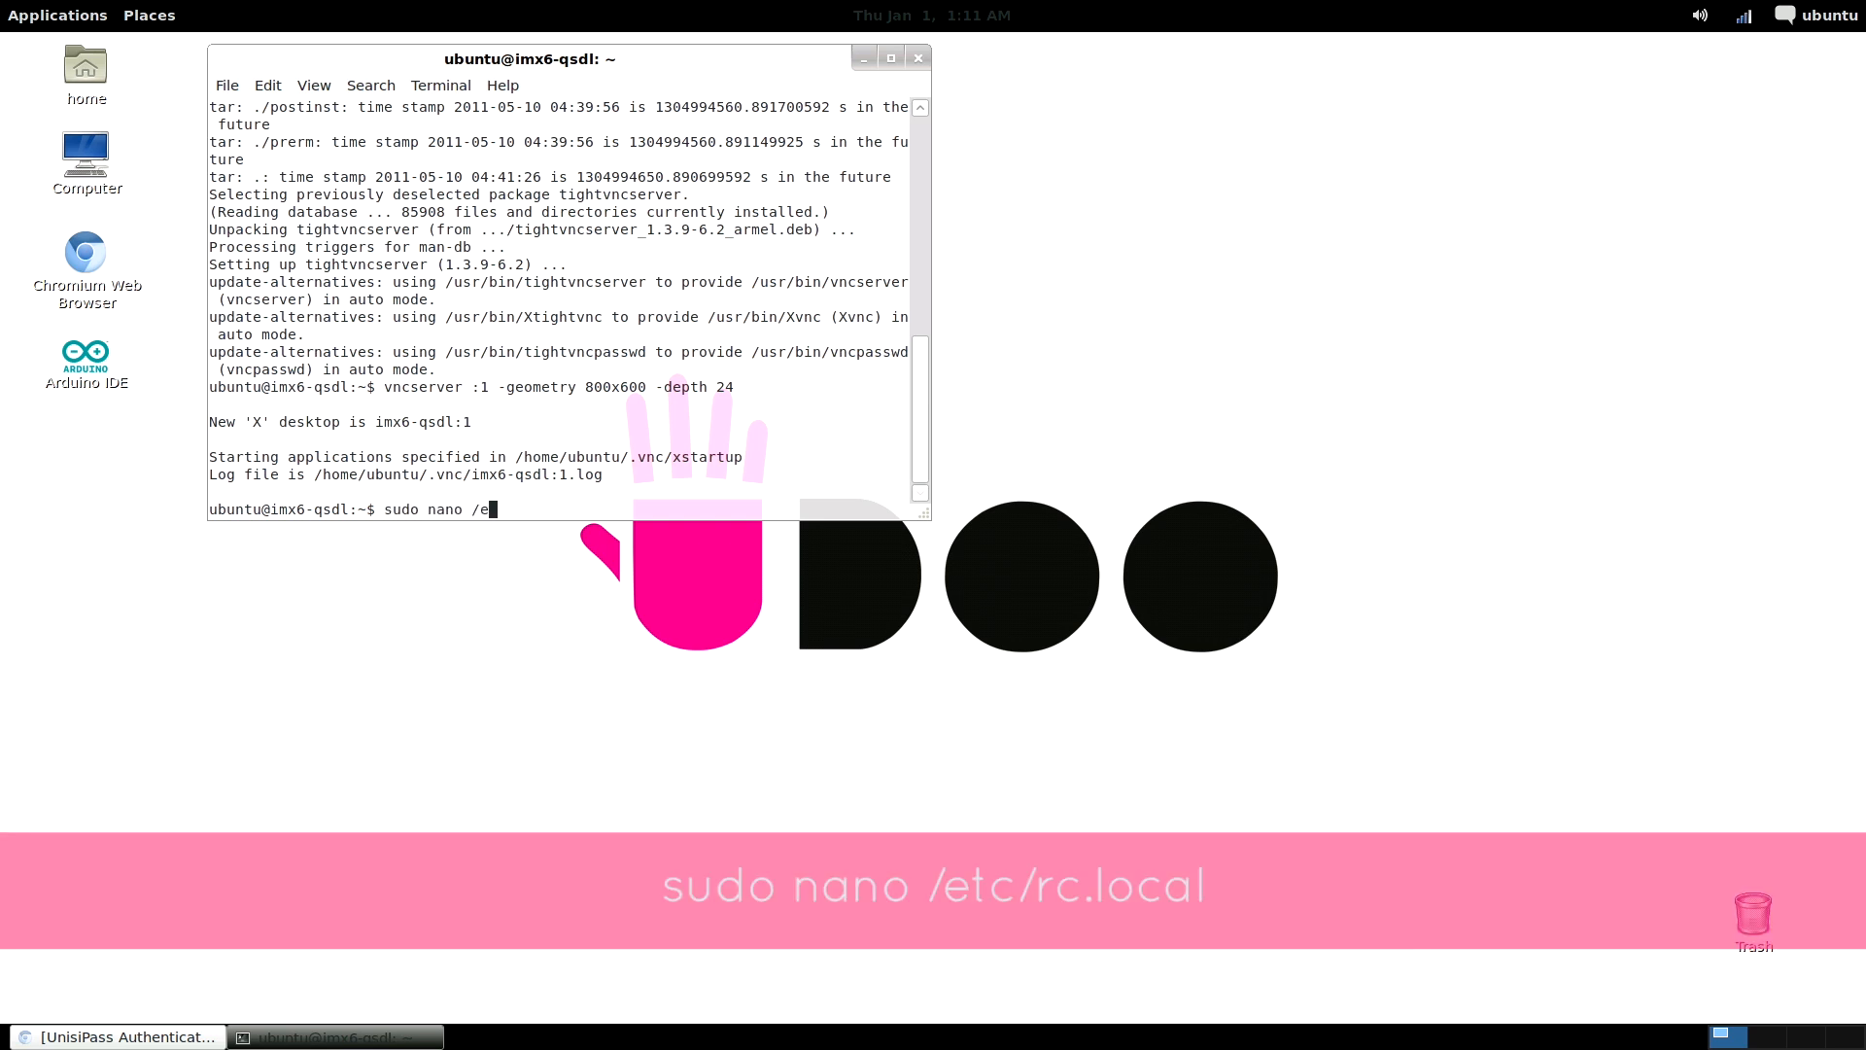
text(tc/rc.l)
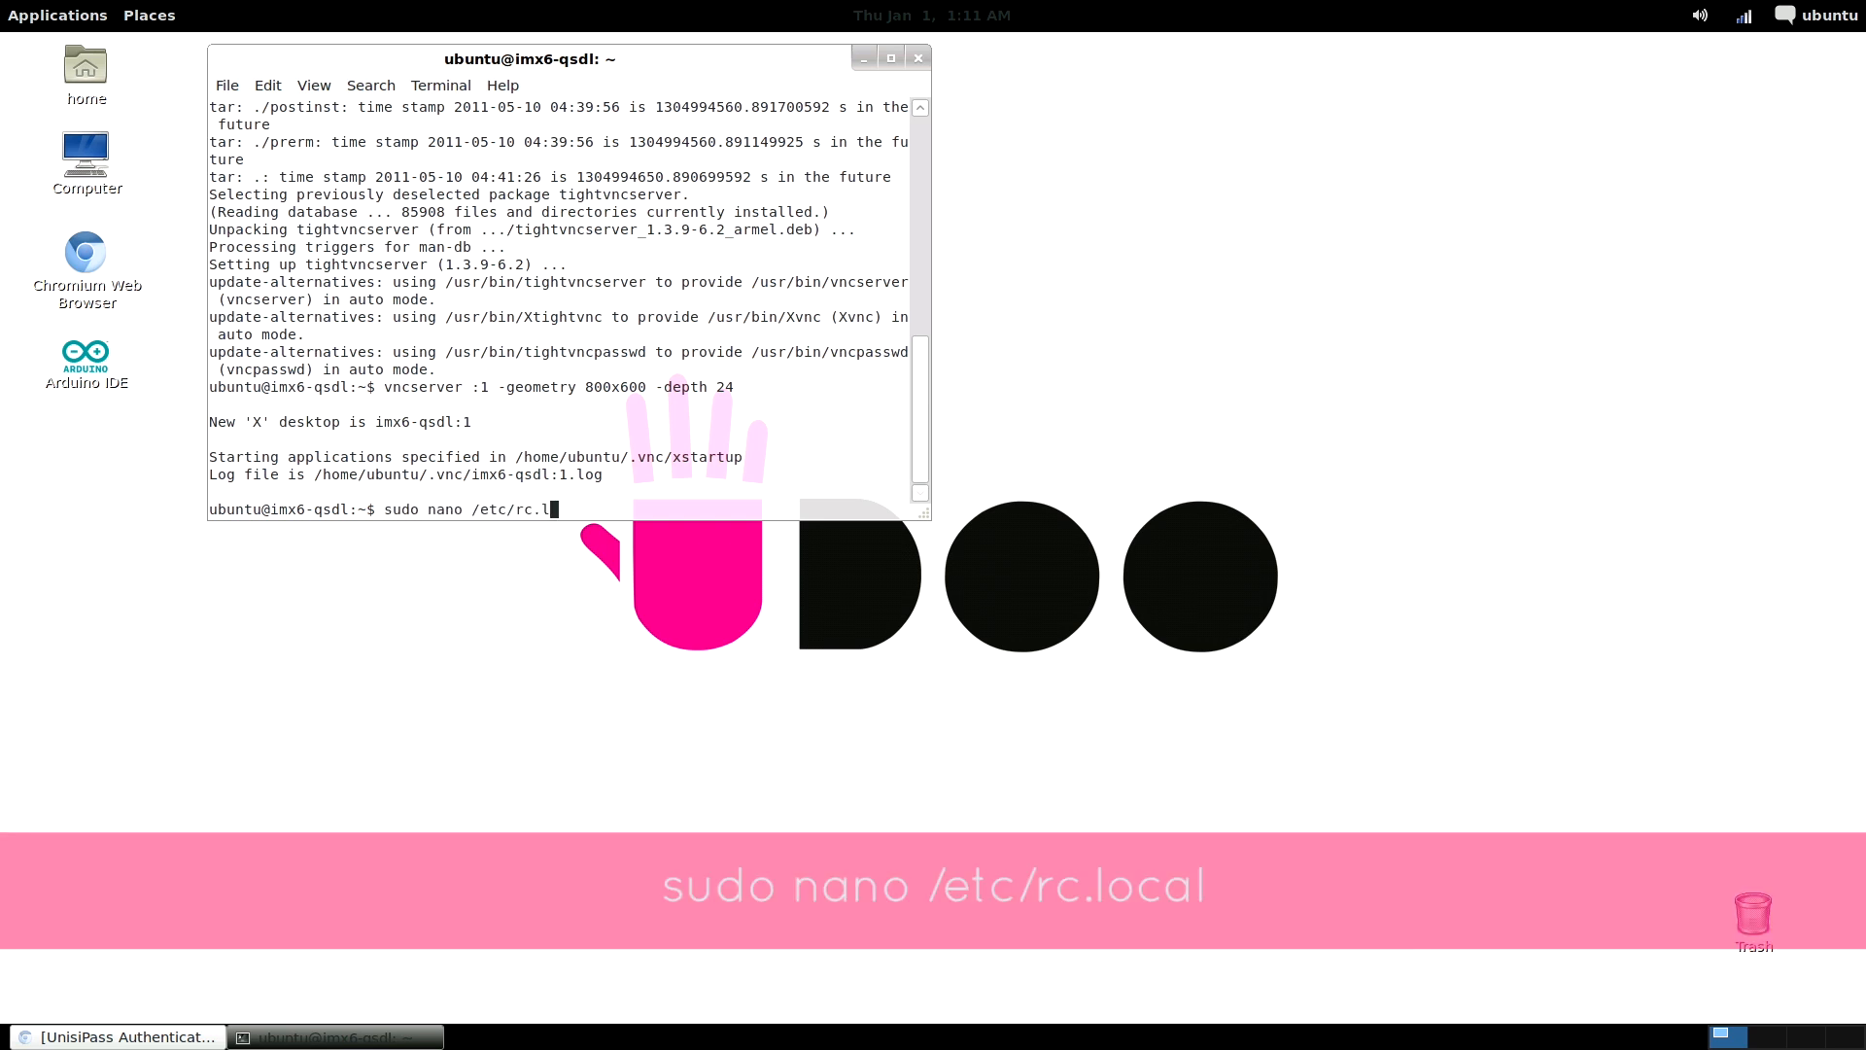
key(Return)
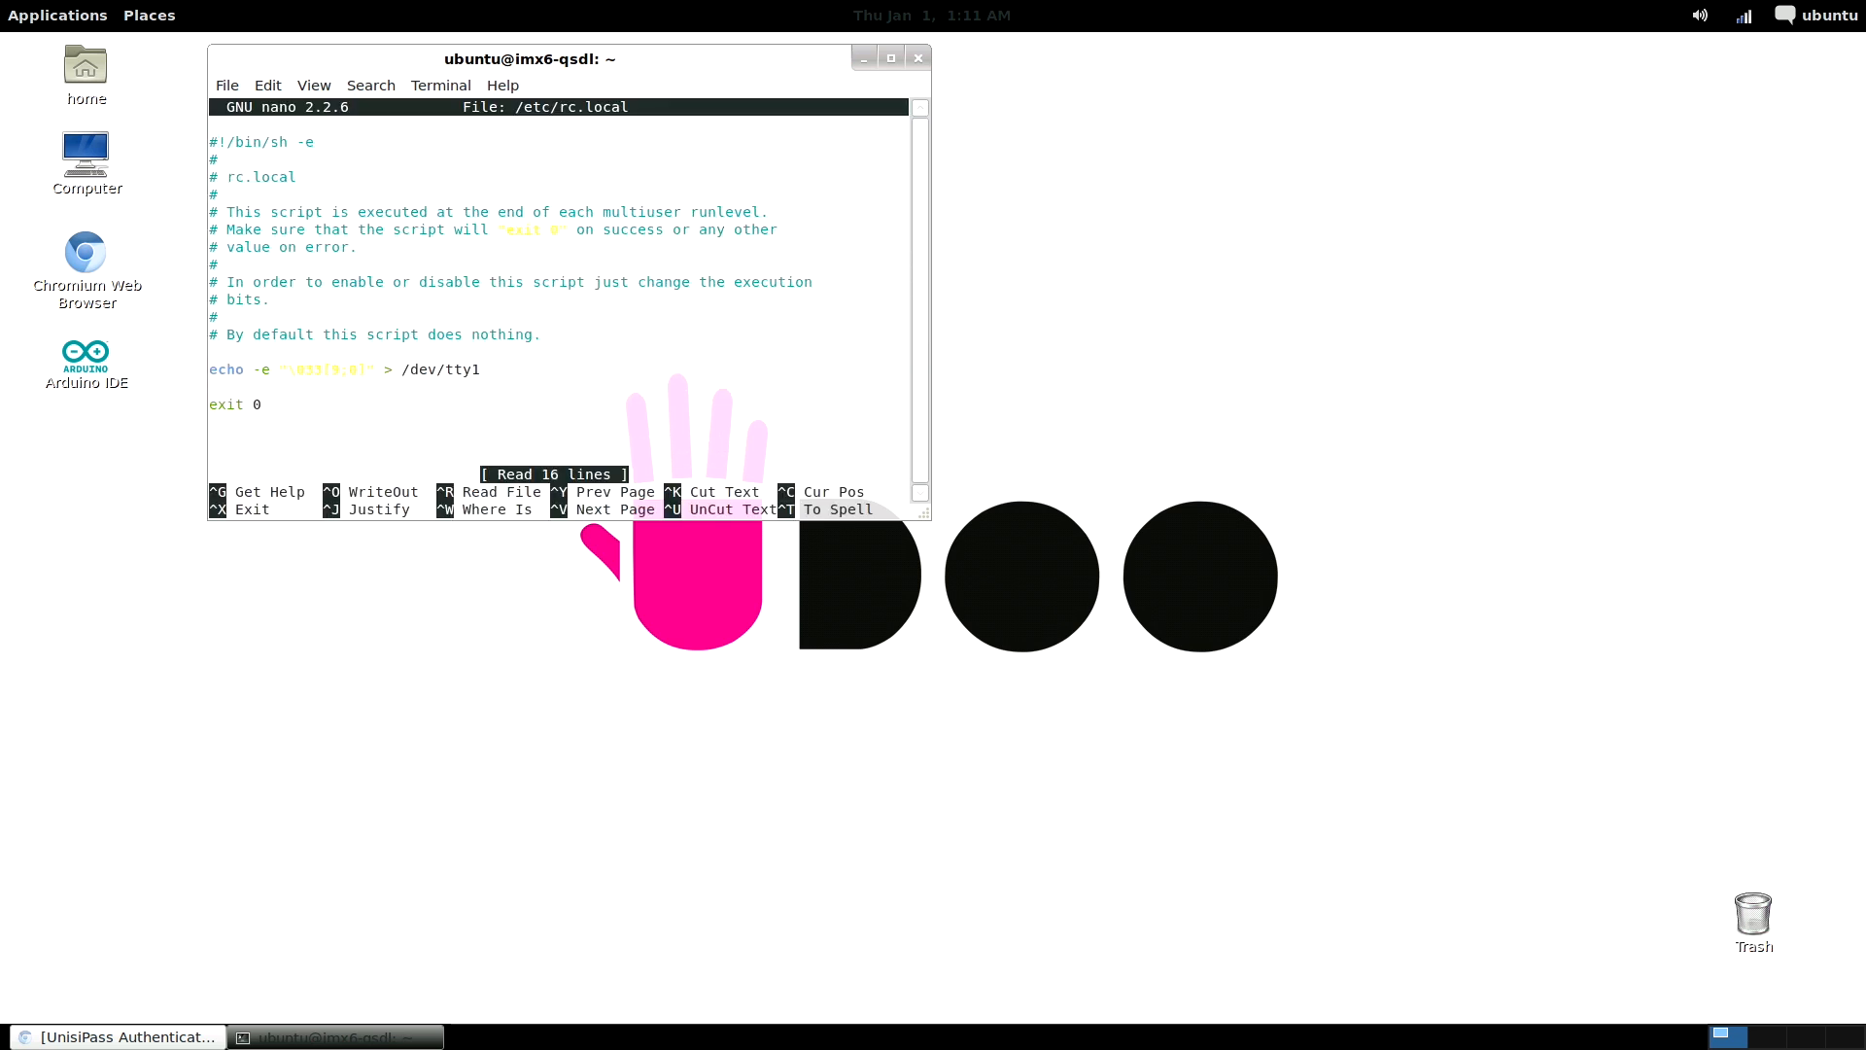
Add the line 'vncserver :1 -geometry 800x600 -depth 24' above exit 0.
text(vncserver :1)
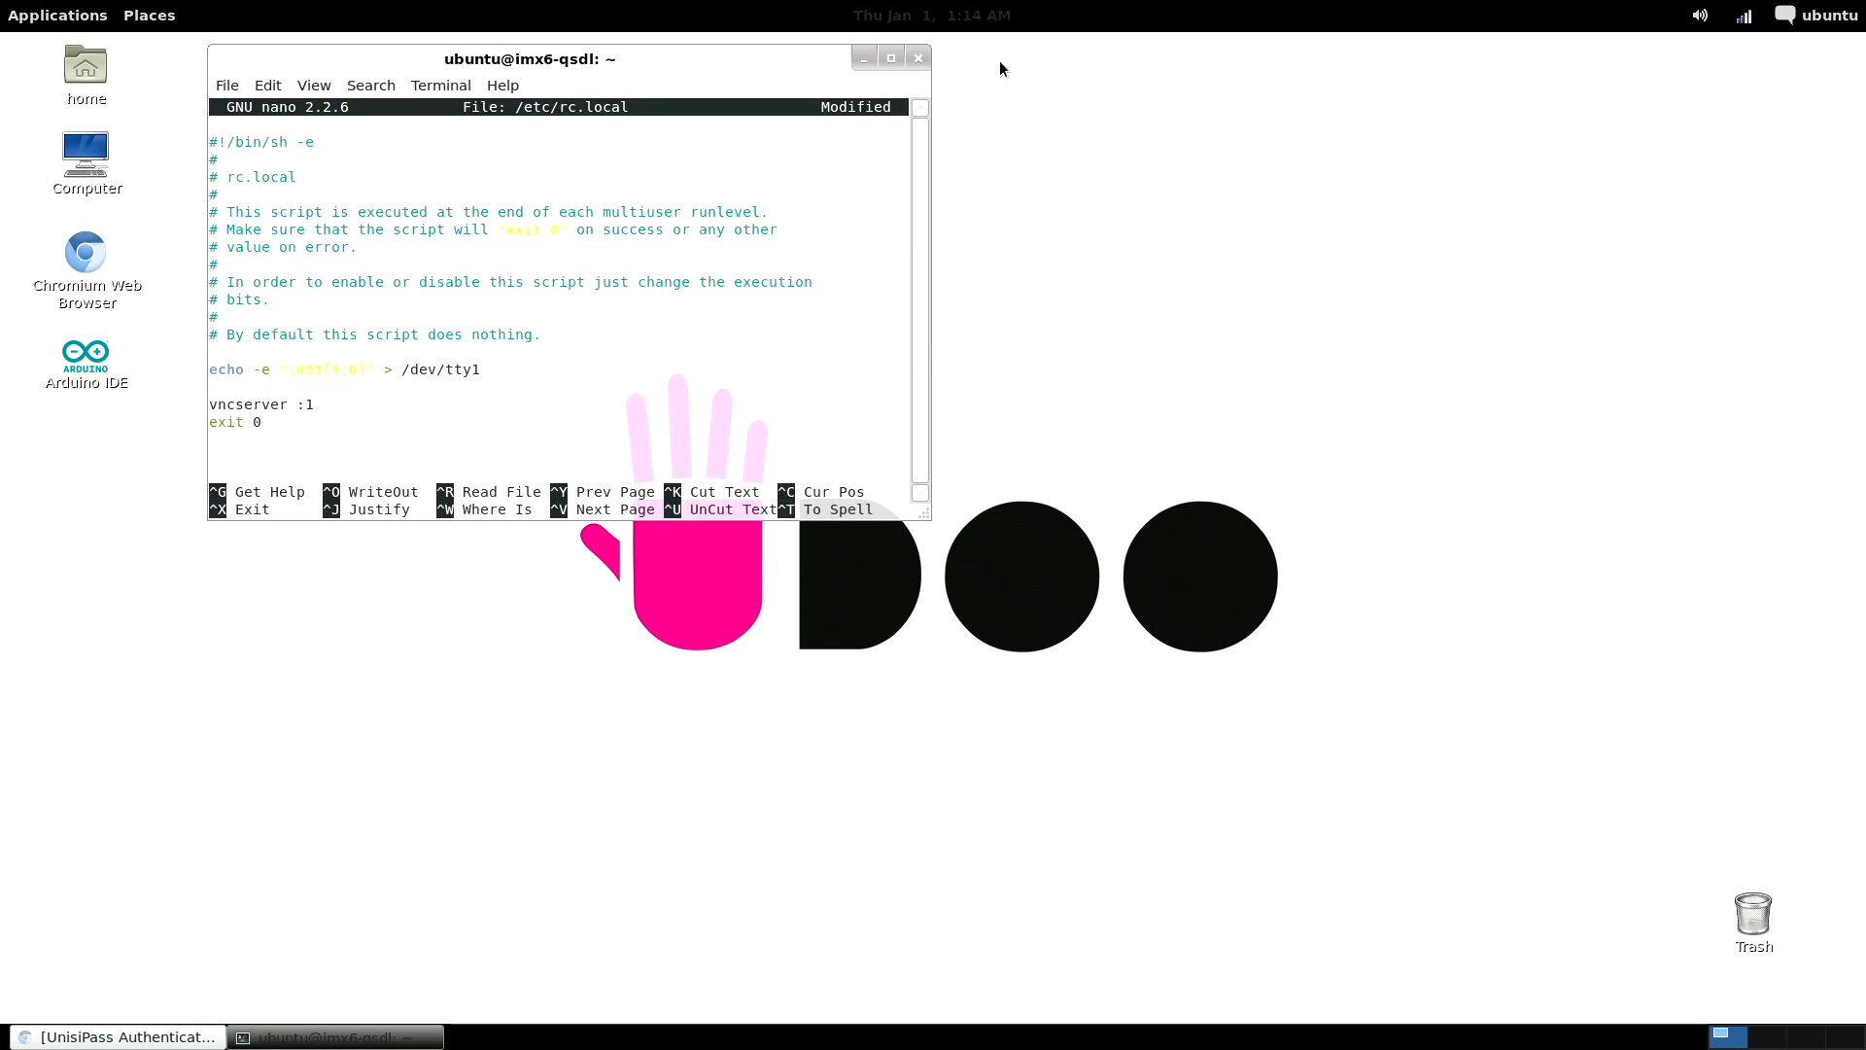
text(-geometry 800)
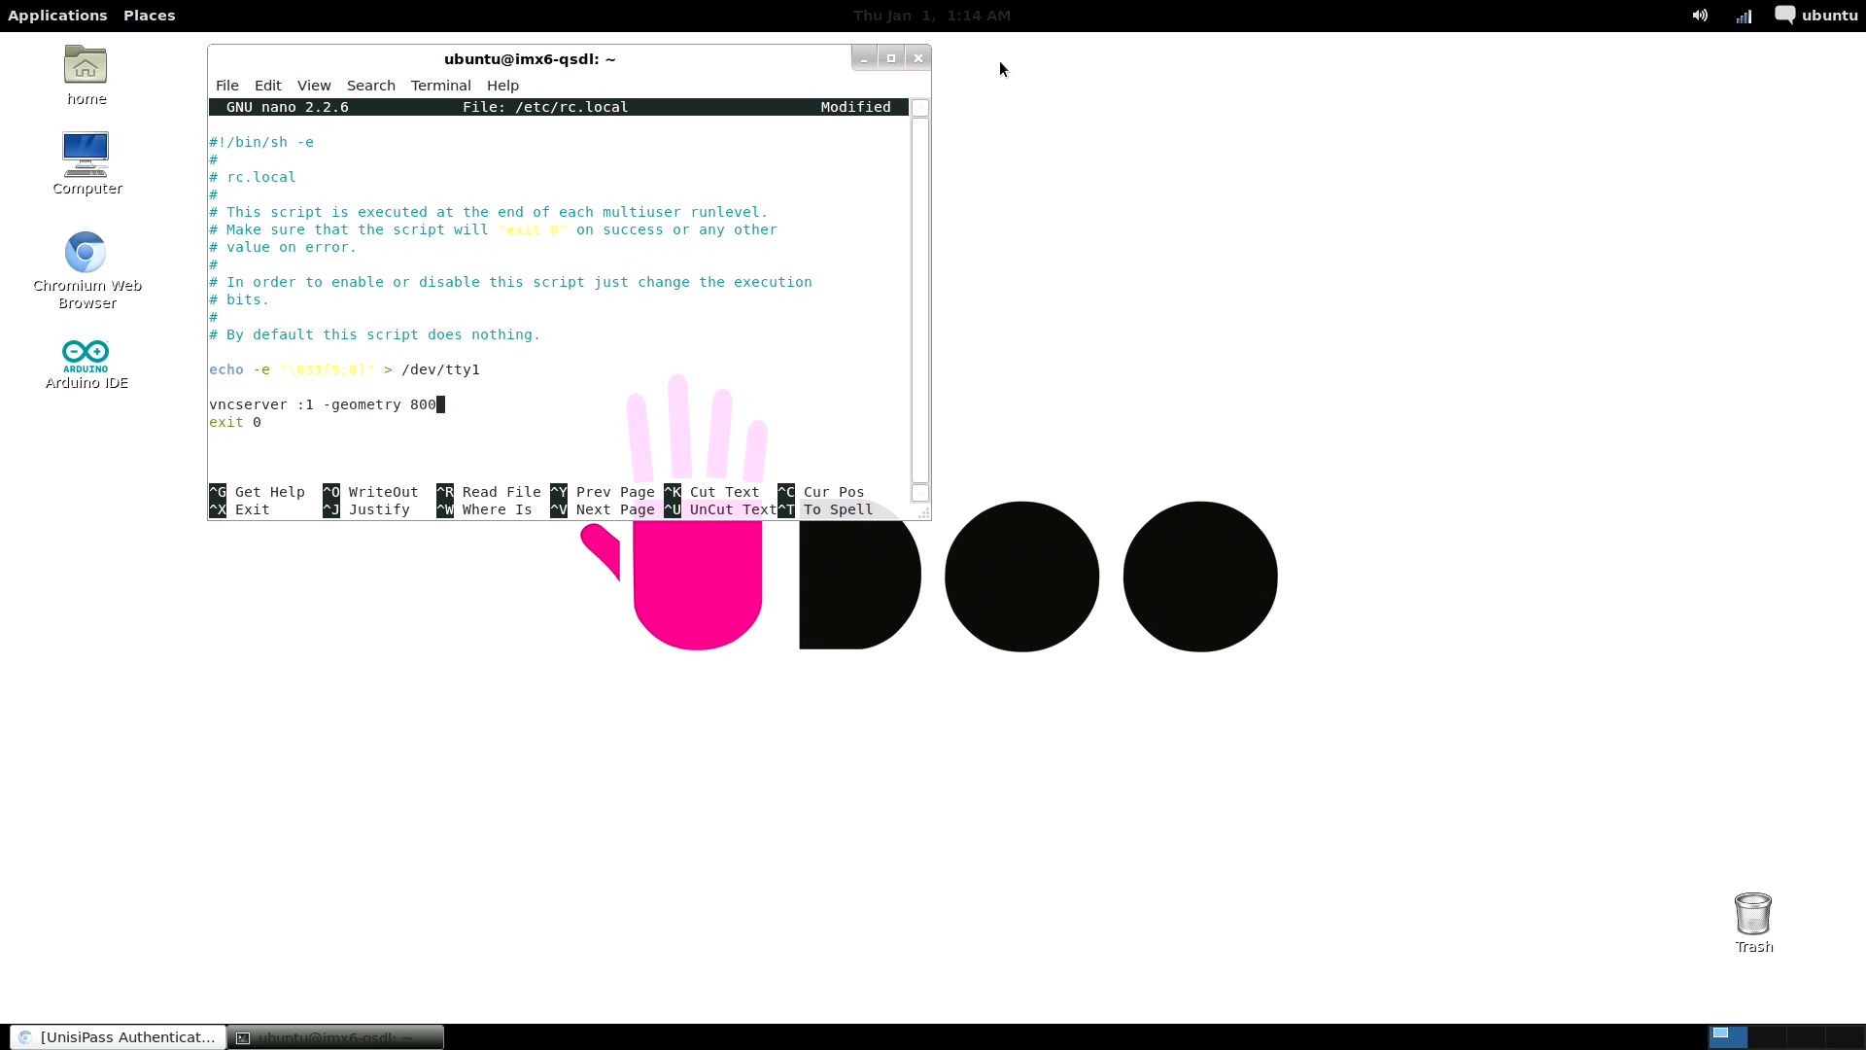
text(x600 -depth)
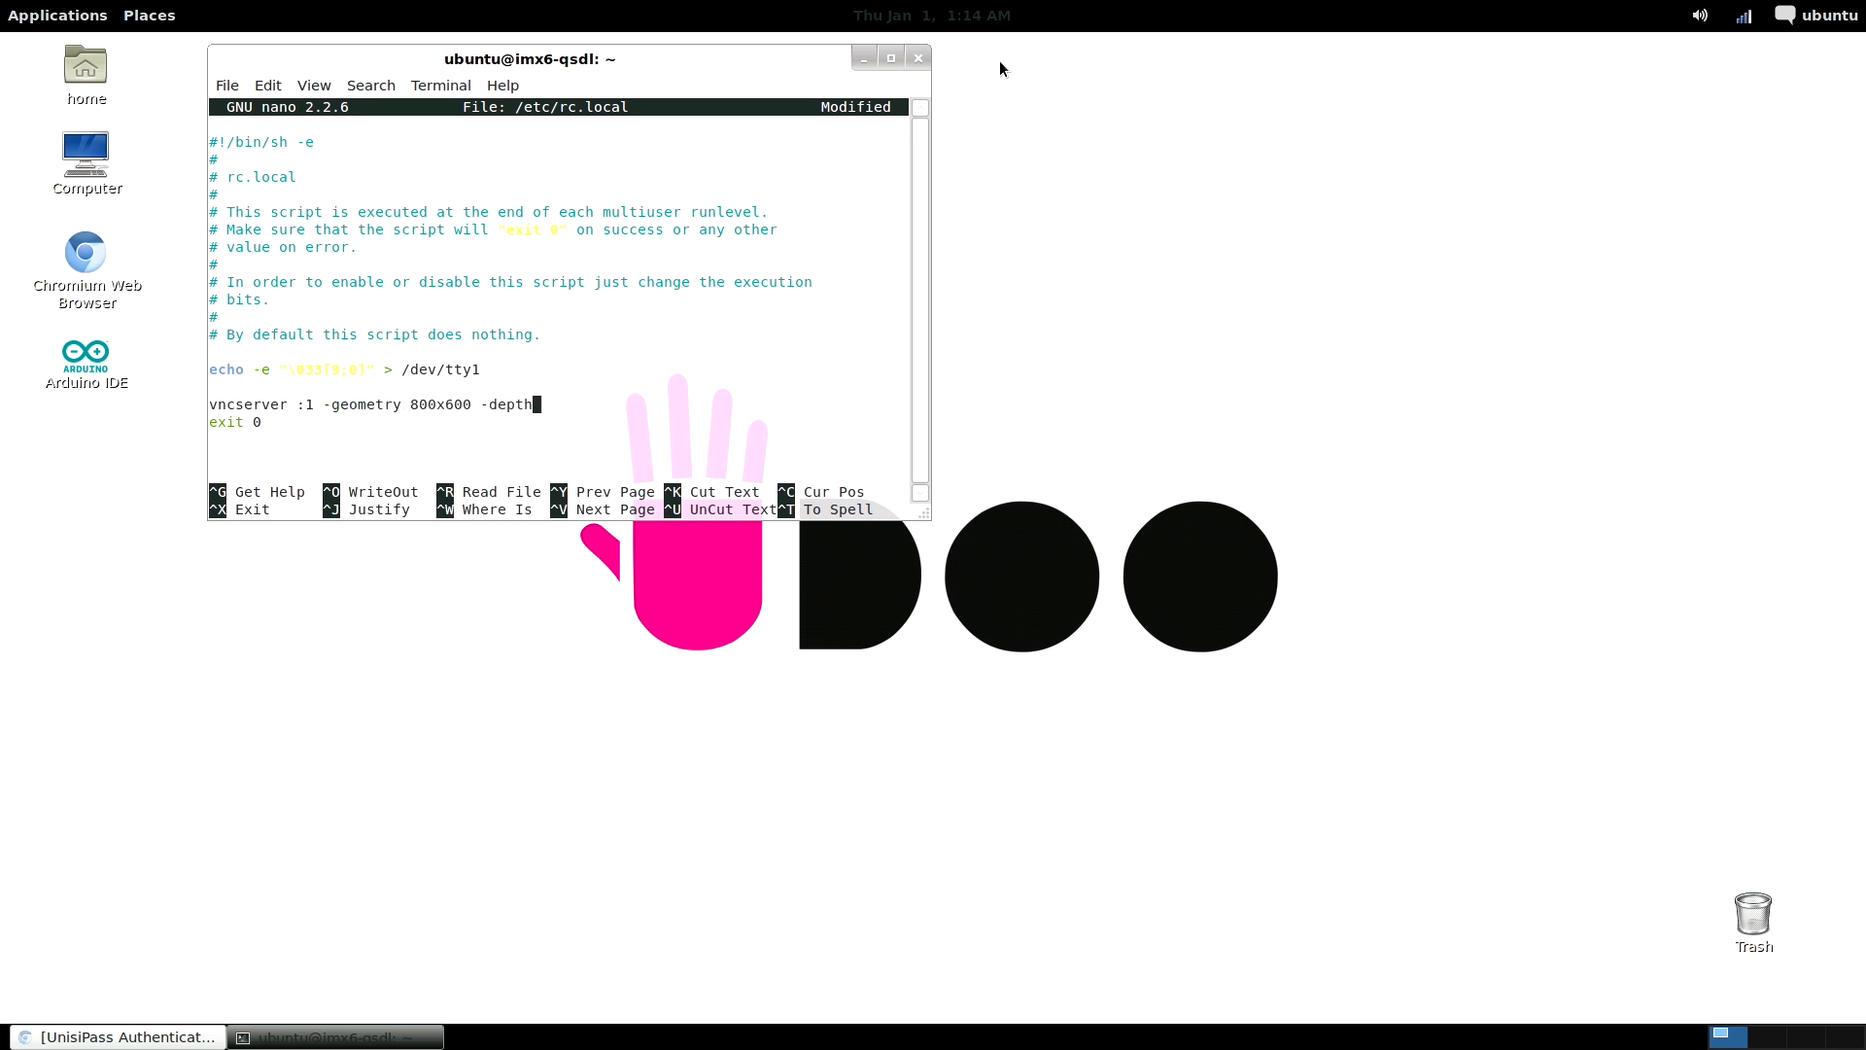
text(24)
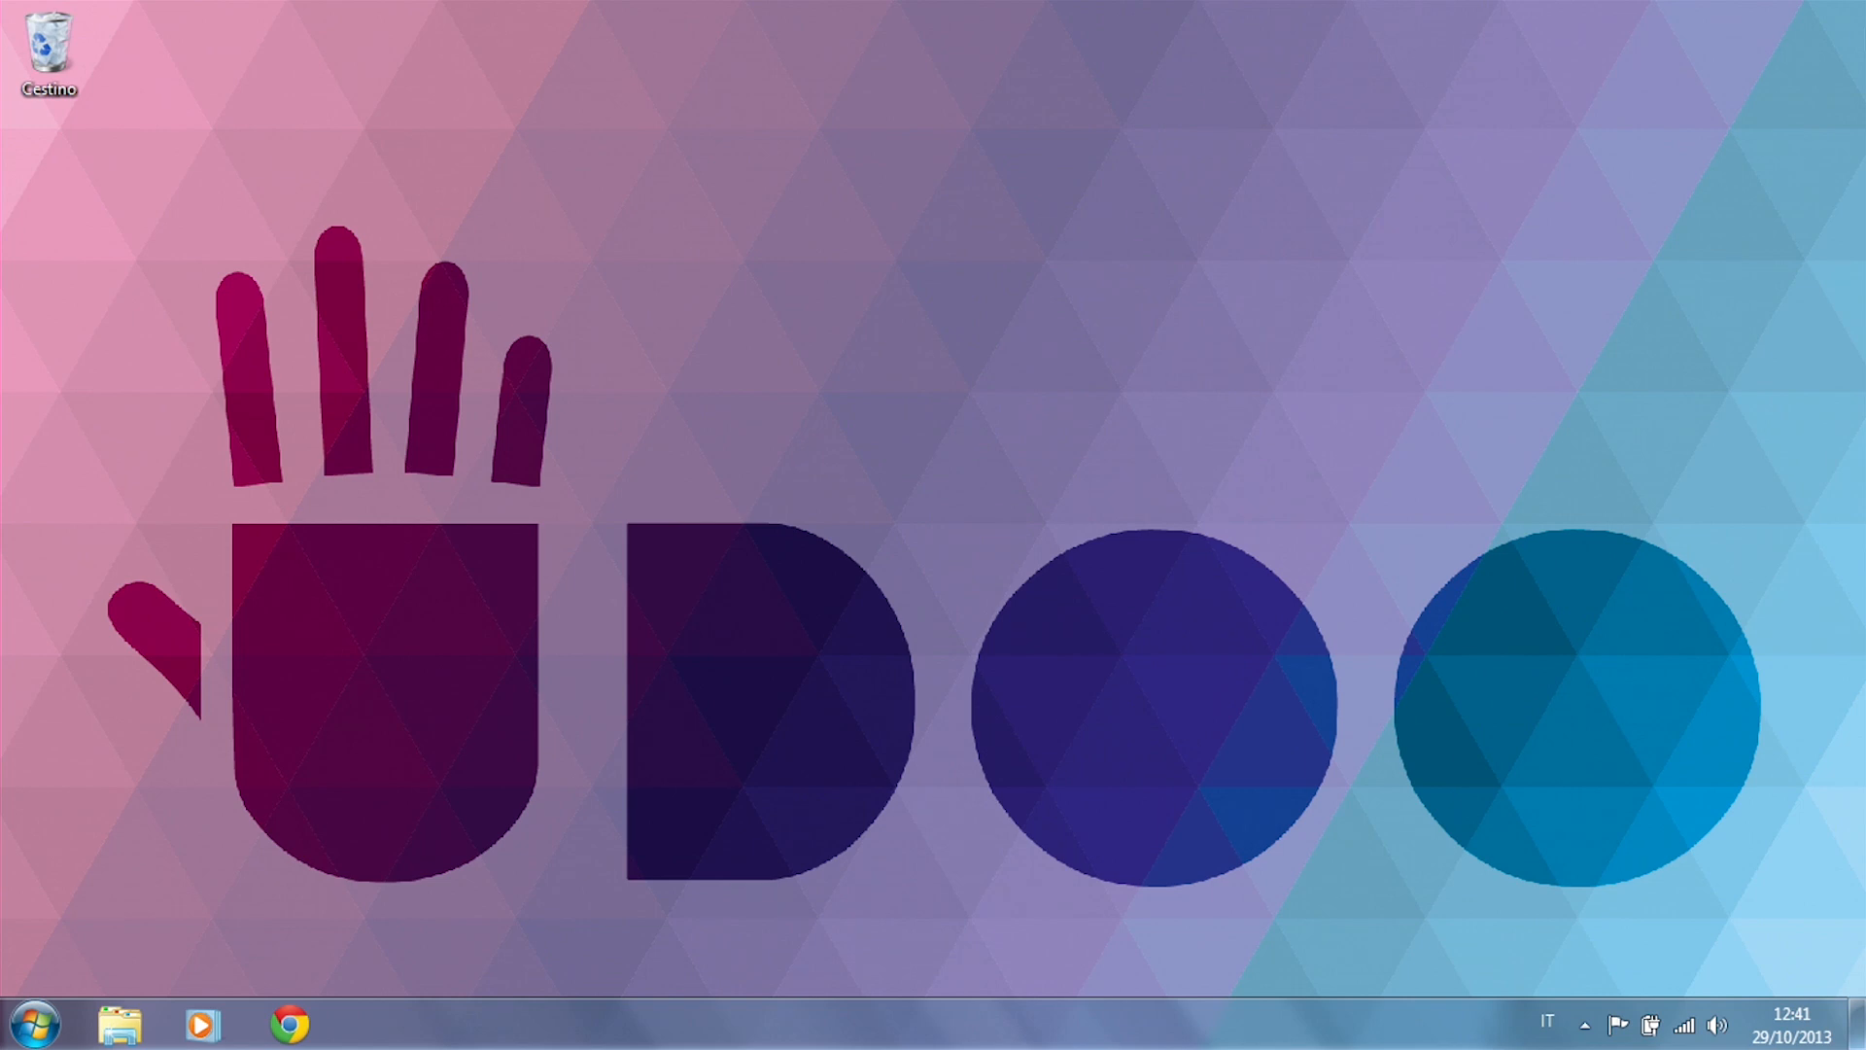
mouse_move(331, 1030)
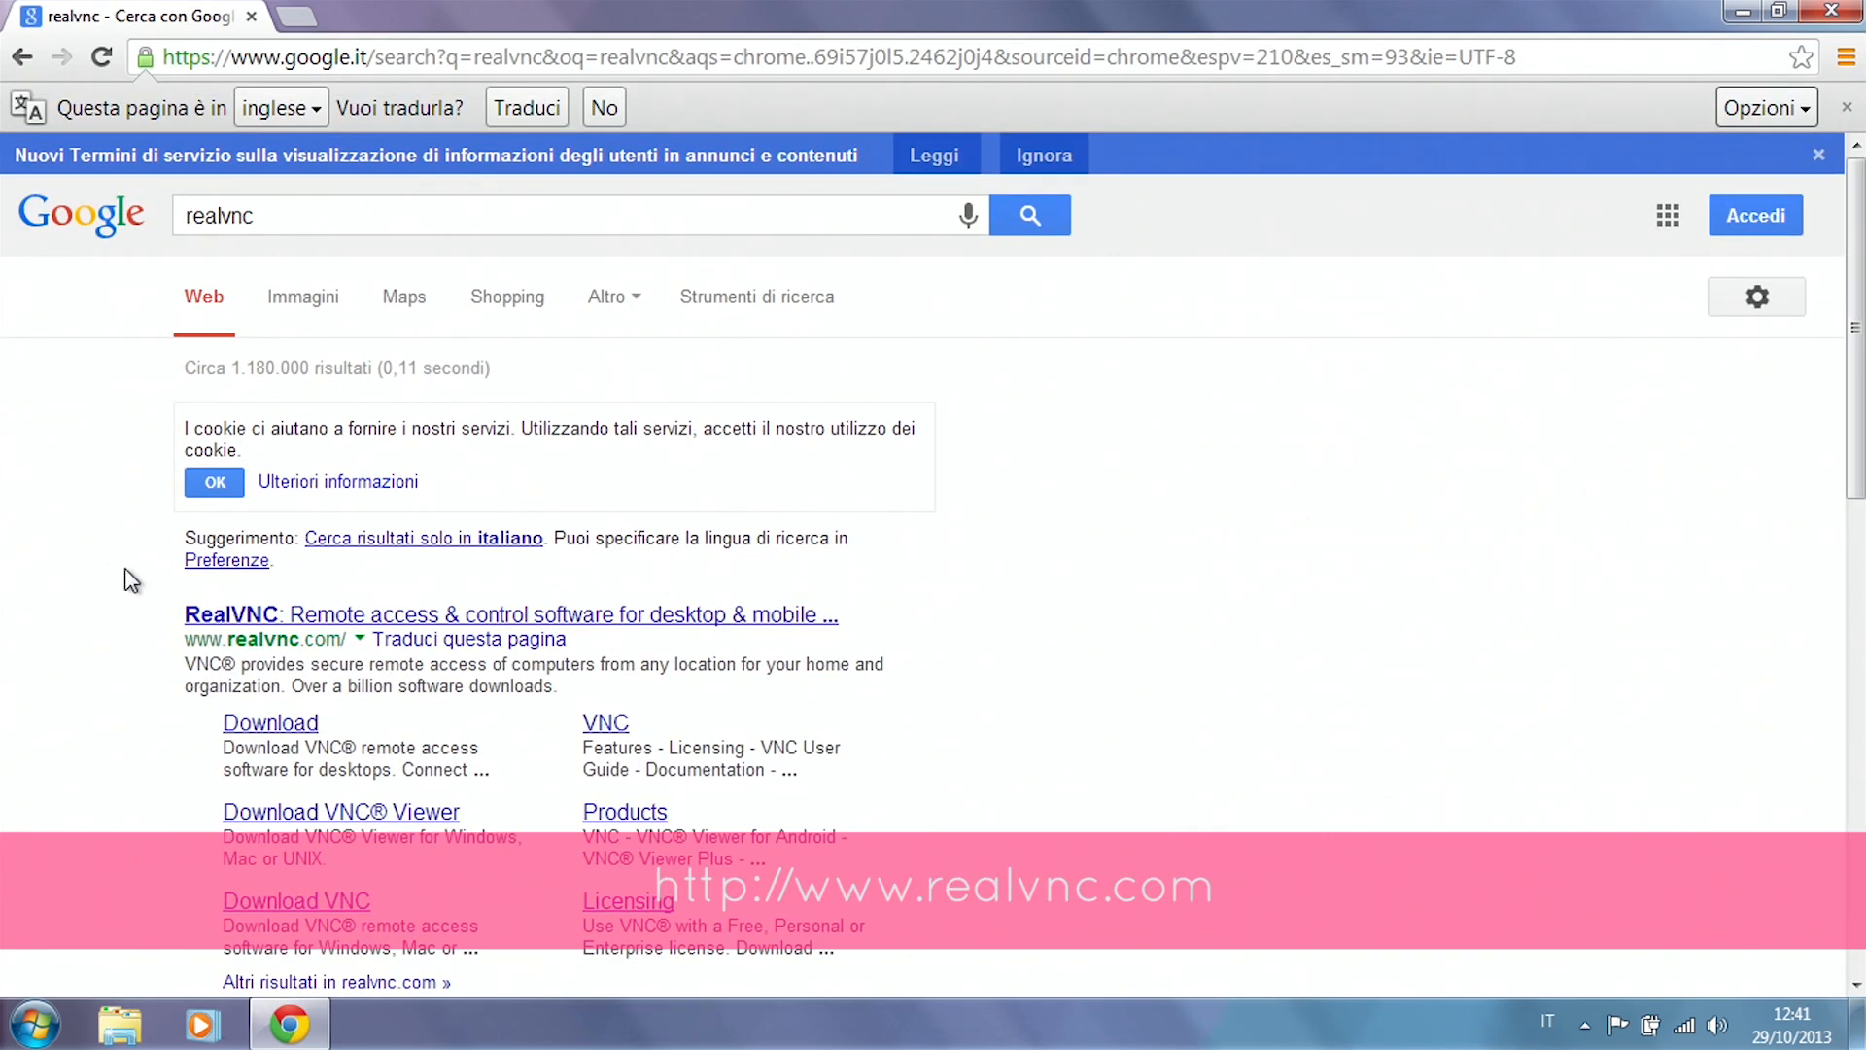
click(511, 614)
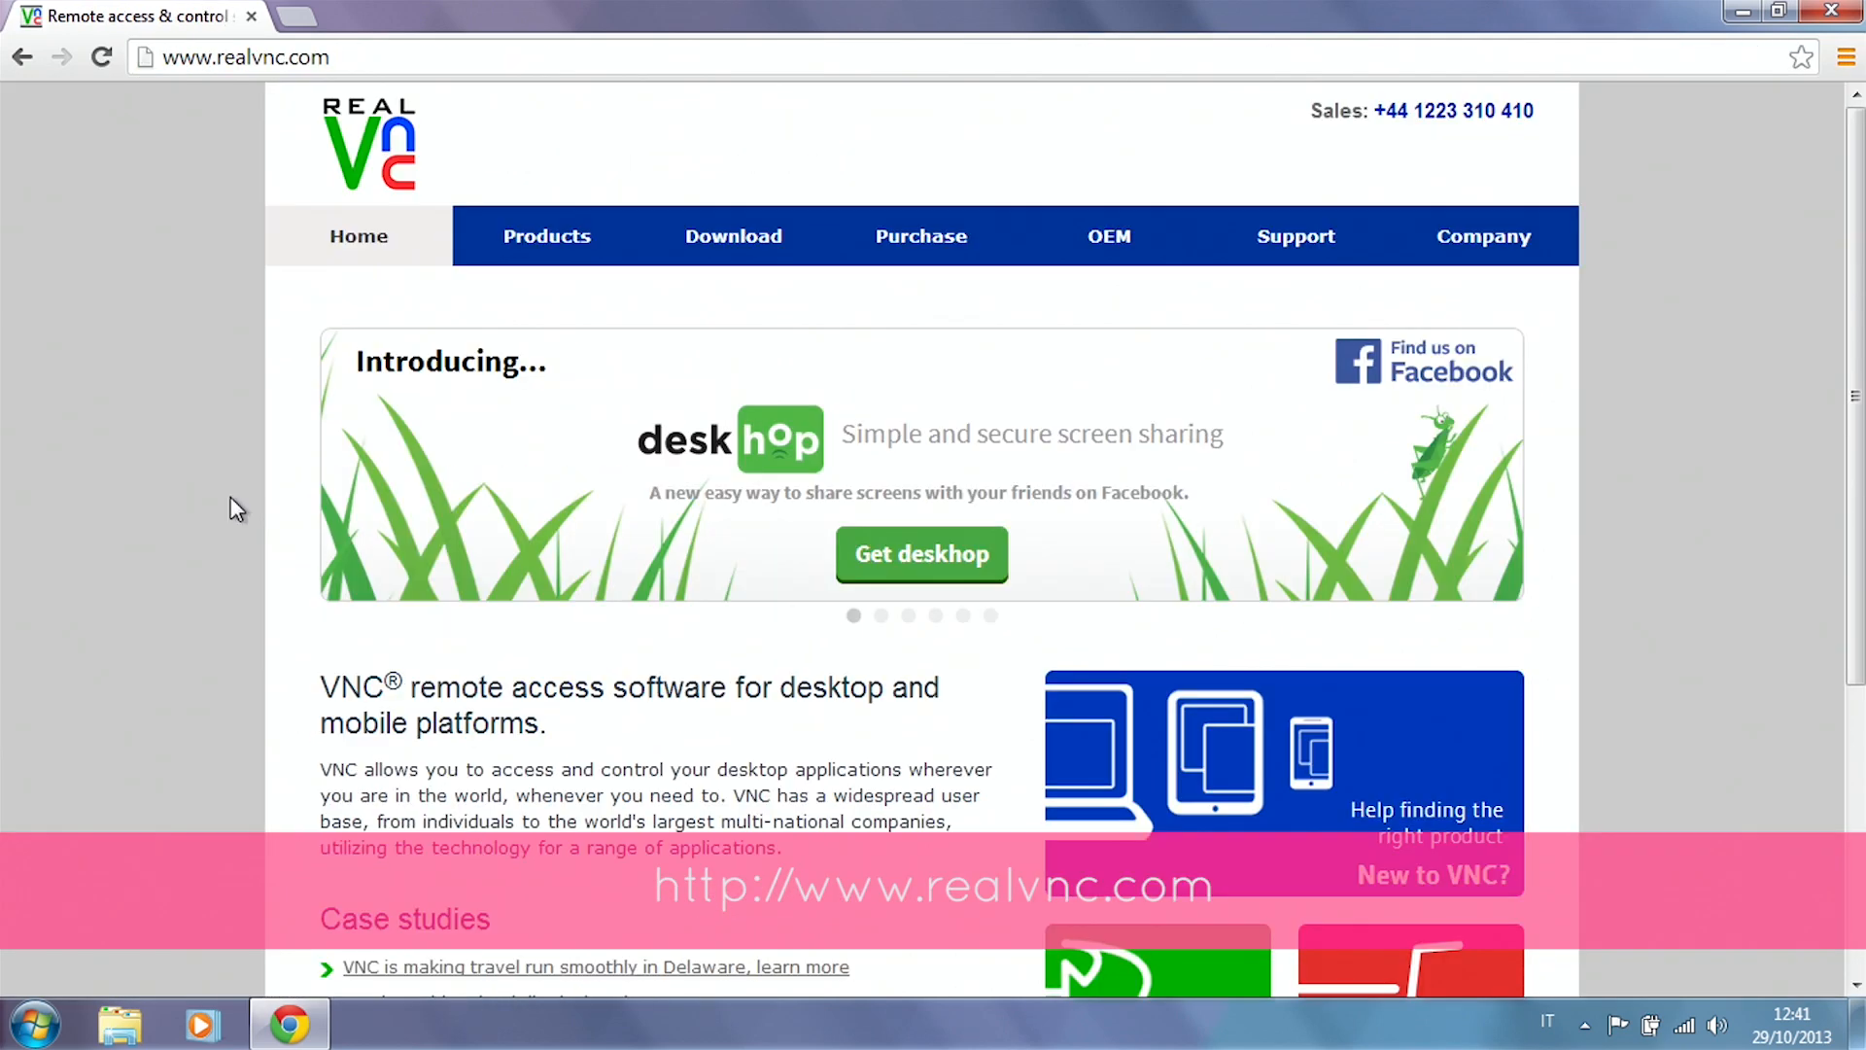
click(733, 235)
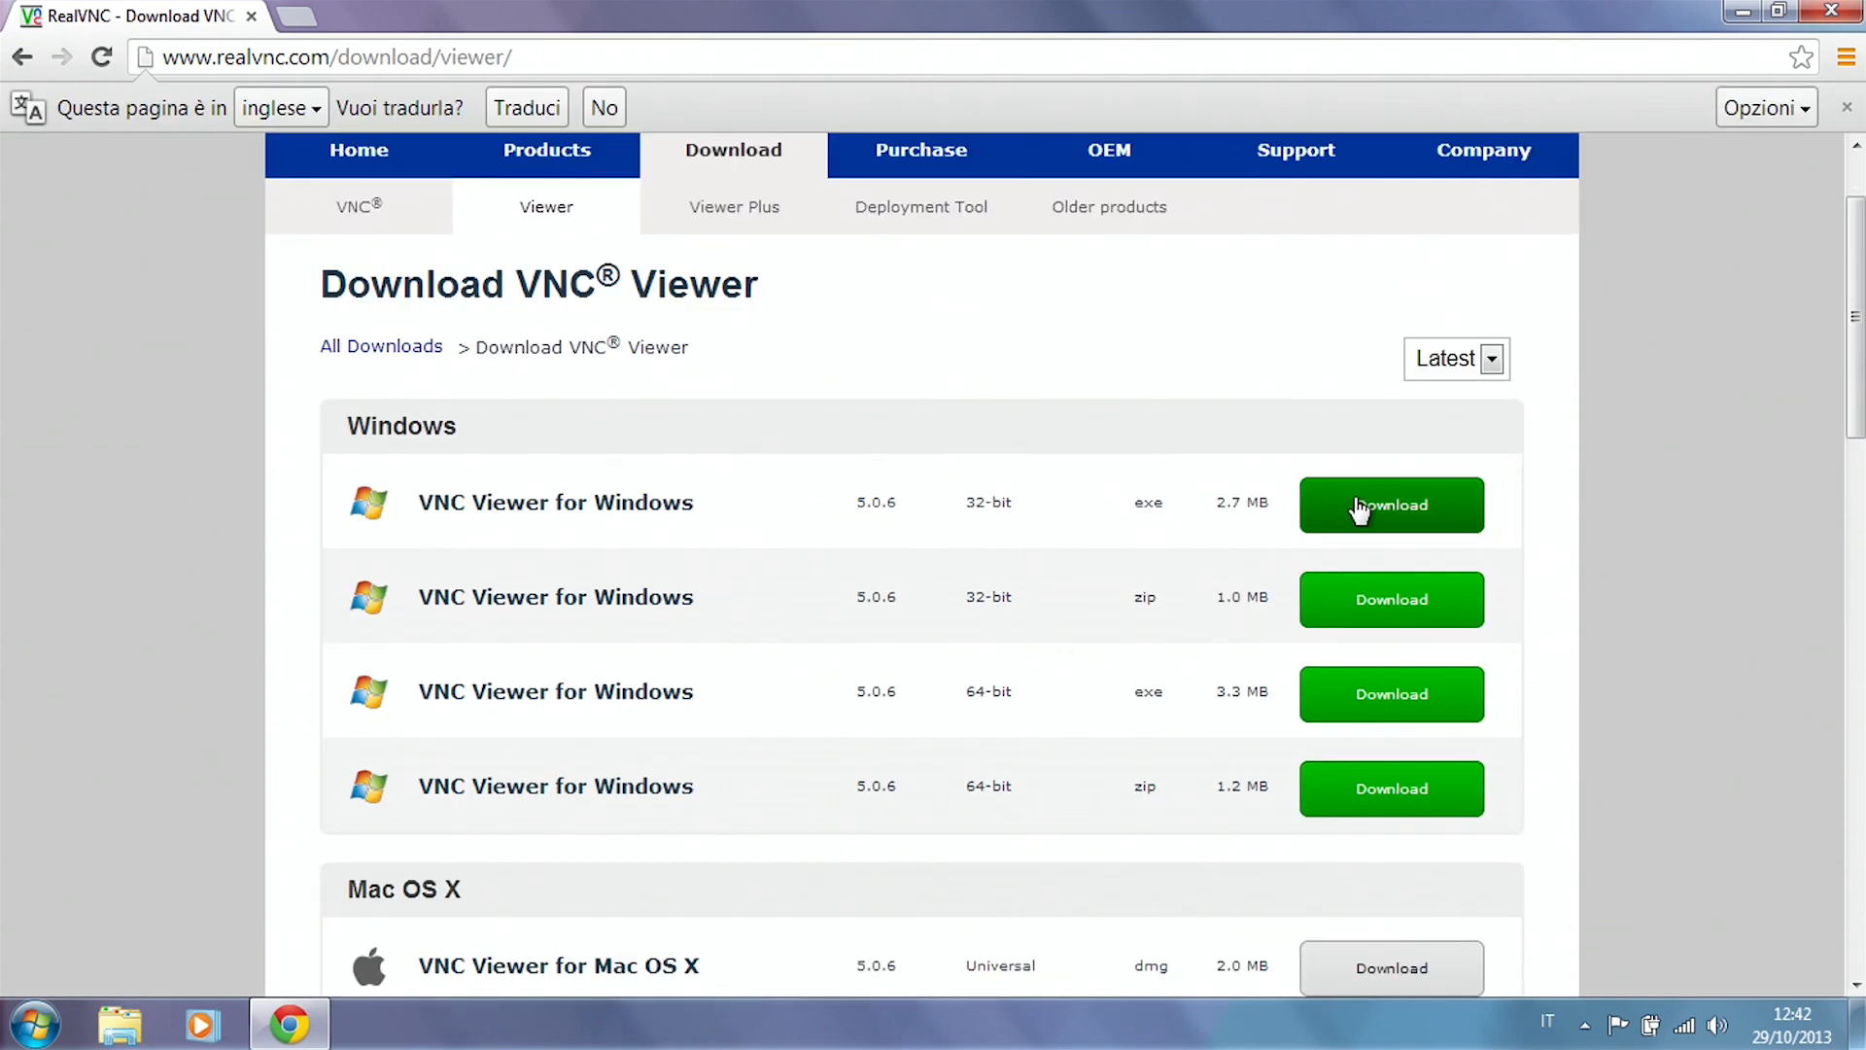
click(1390, 505)
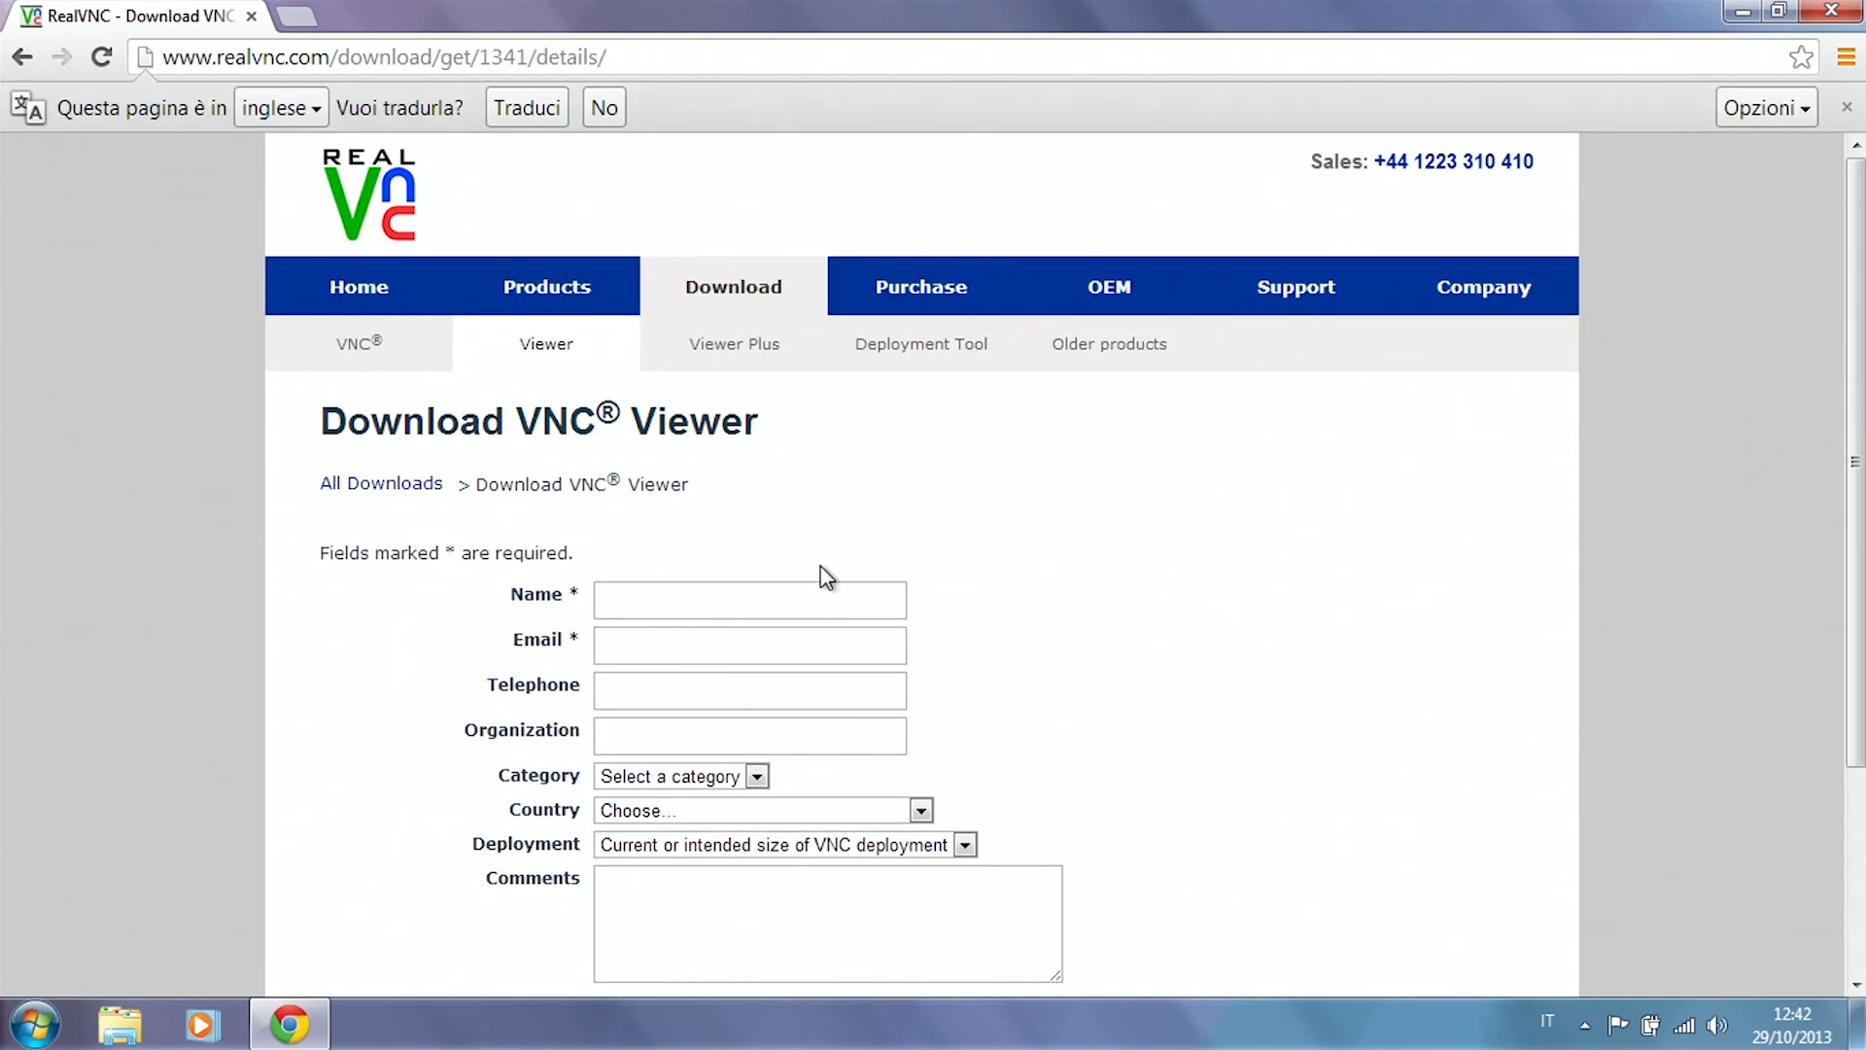
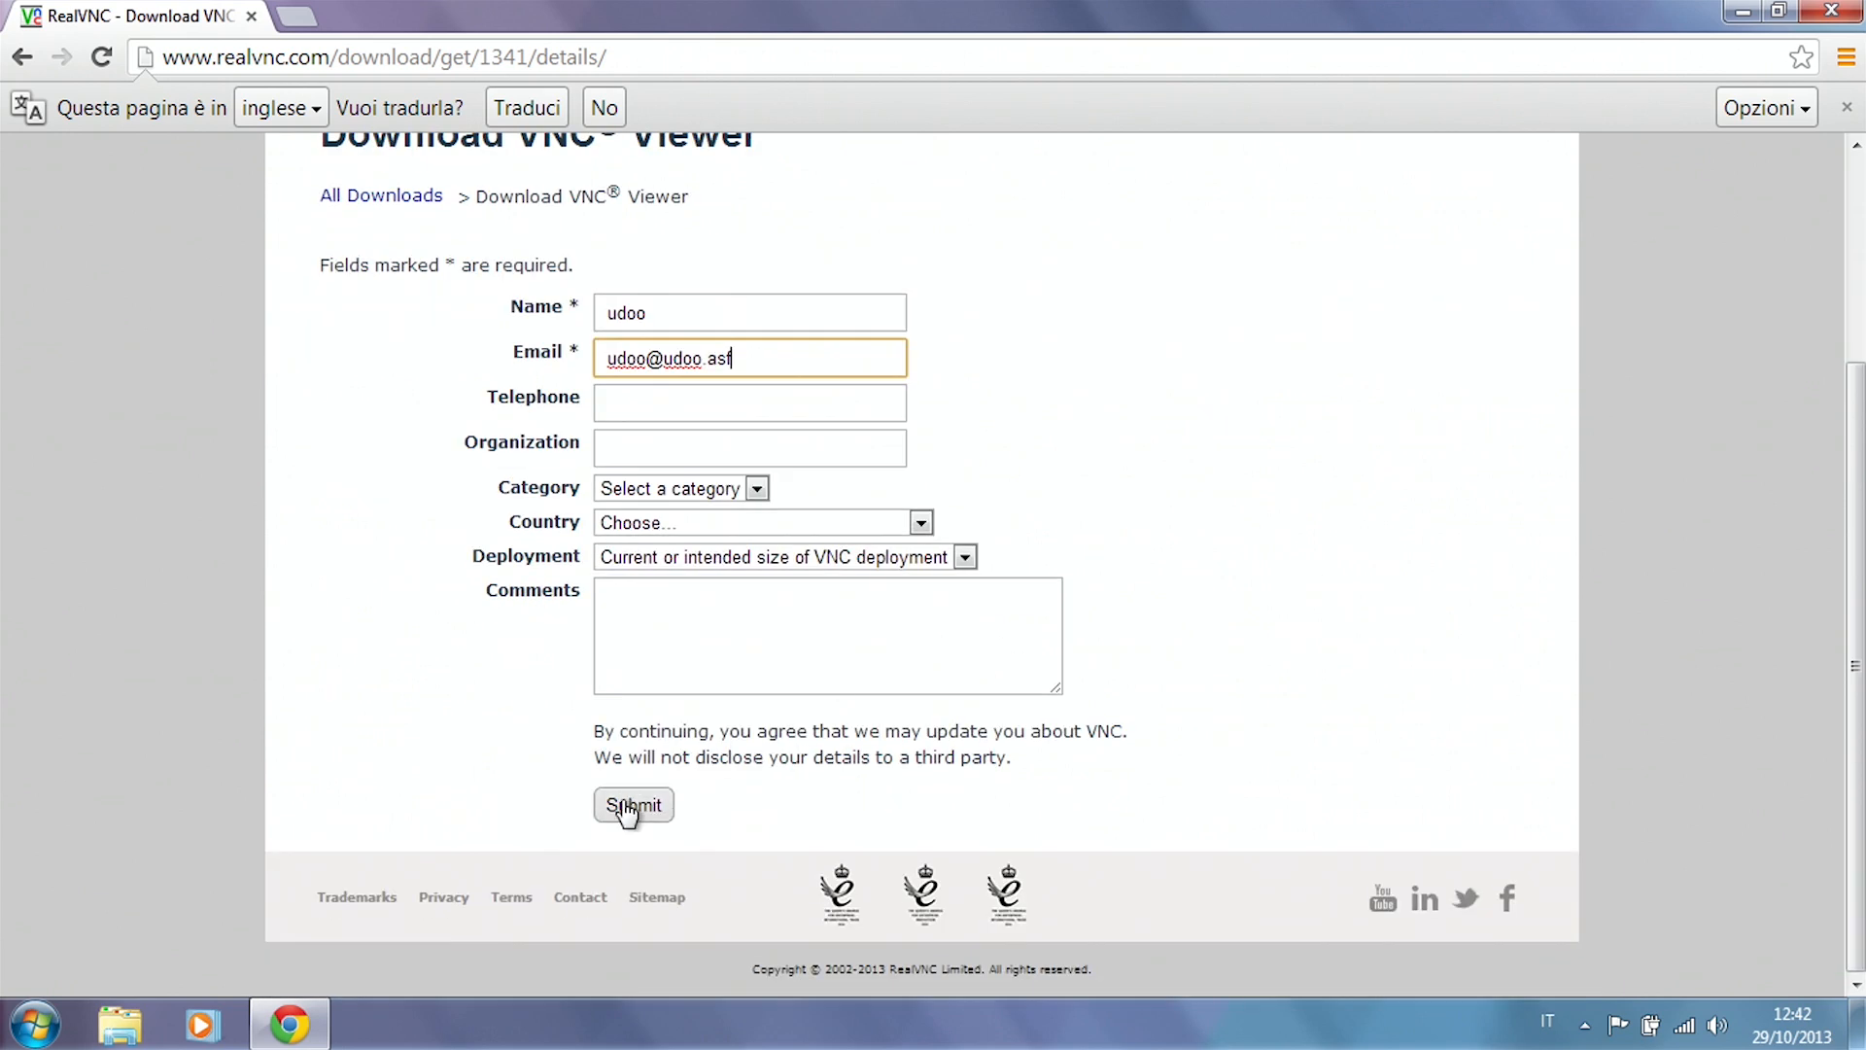
click(631, 804)
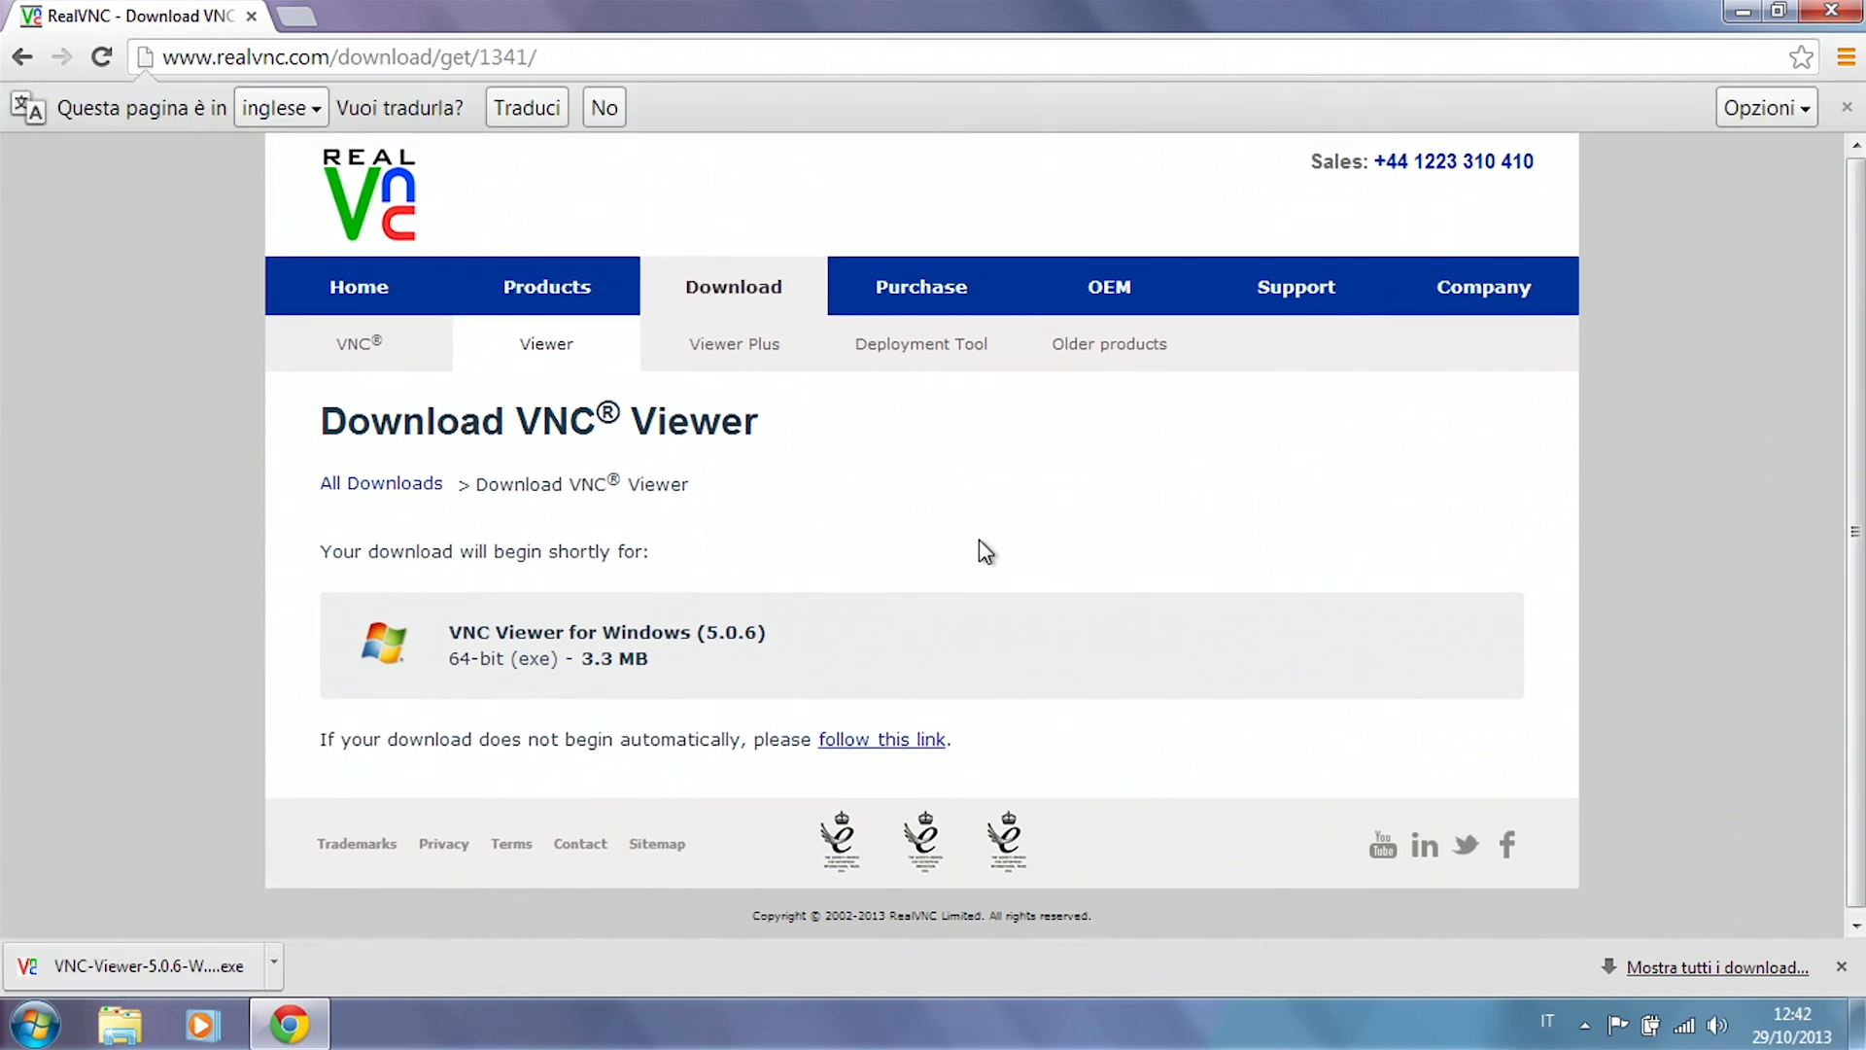
mouse_move(1738, 12)
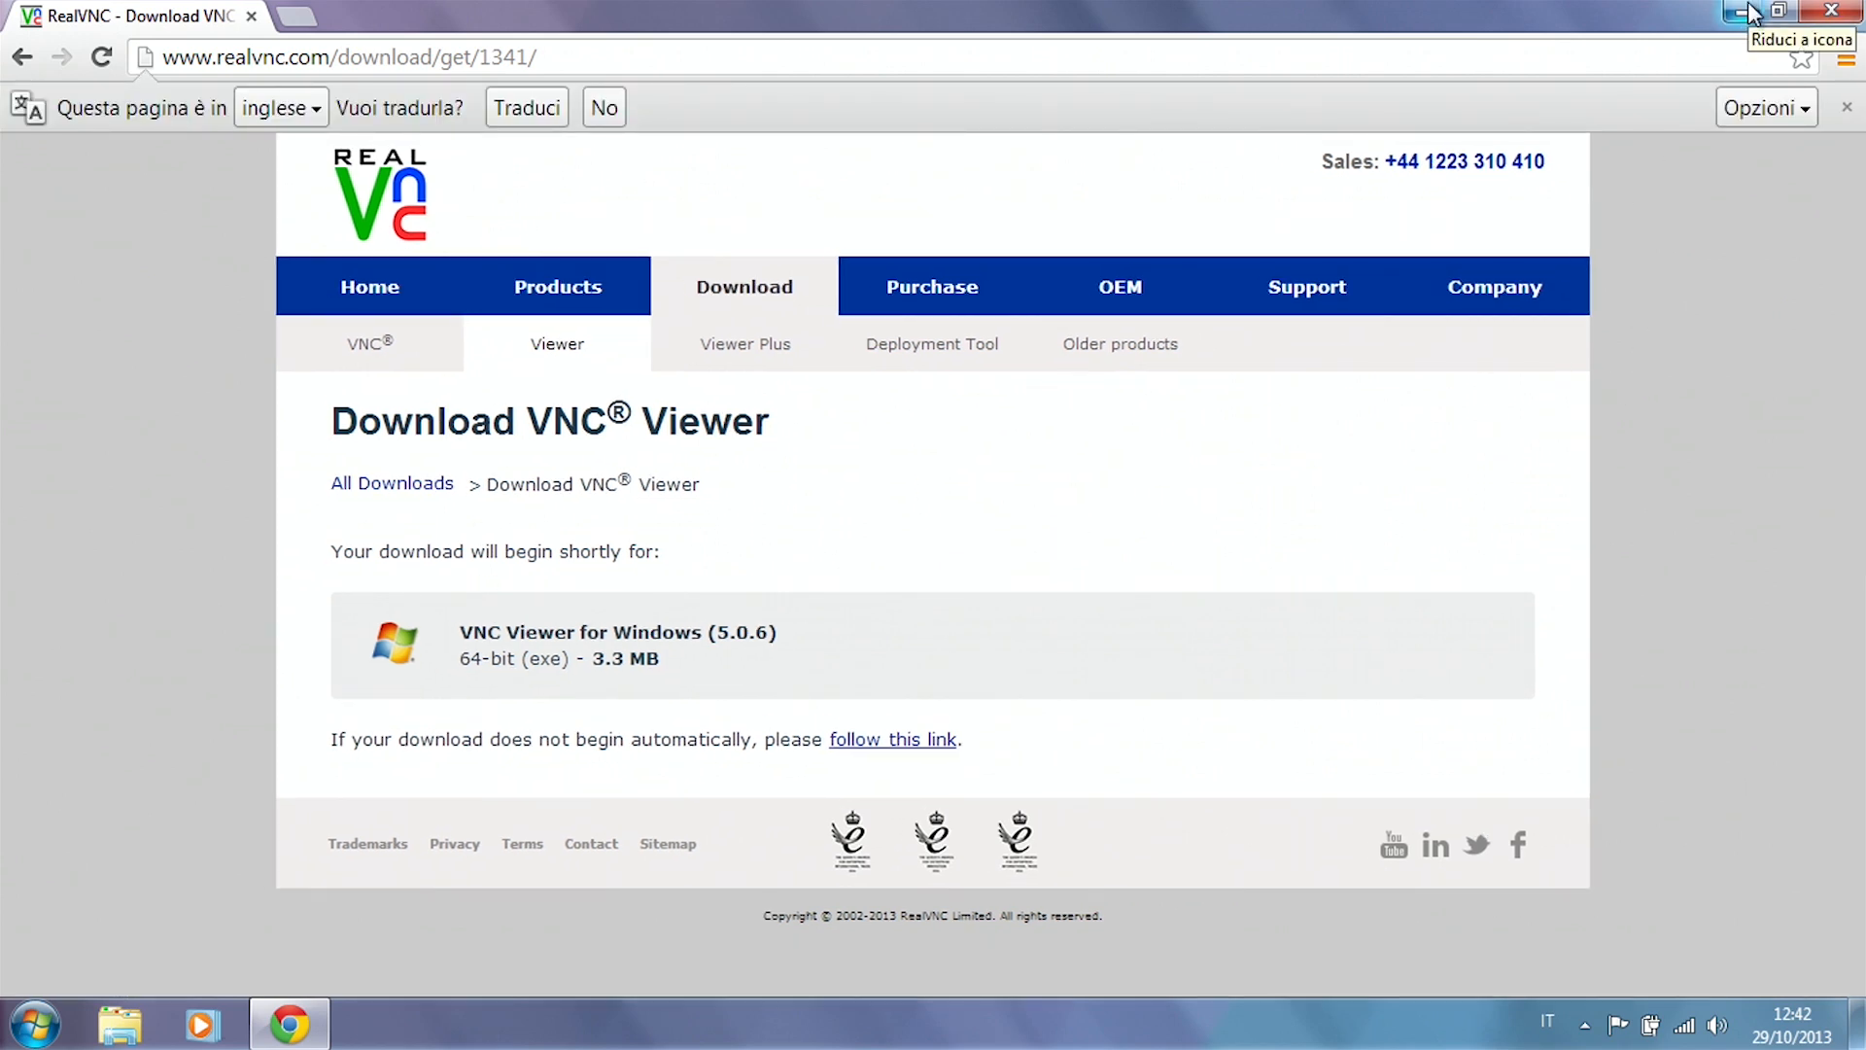
Run the downloaded VNC Viewer and start entering server 192.168.0.105.
click(1746, 12)
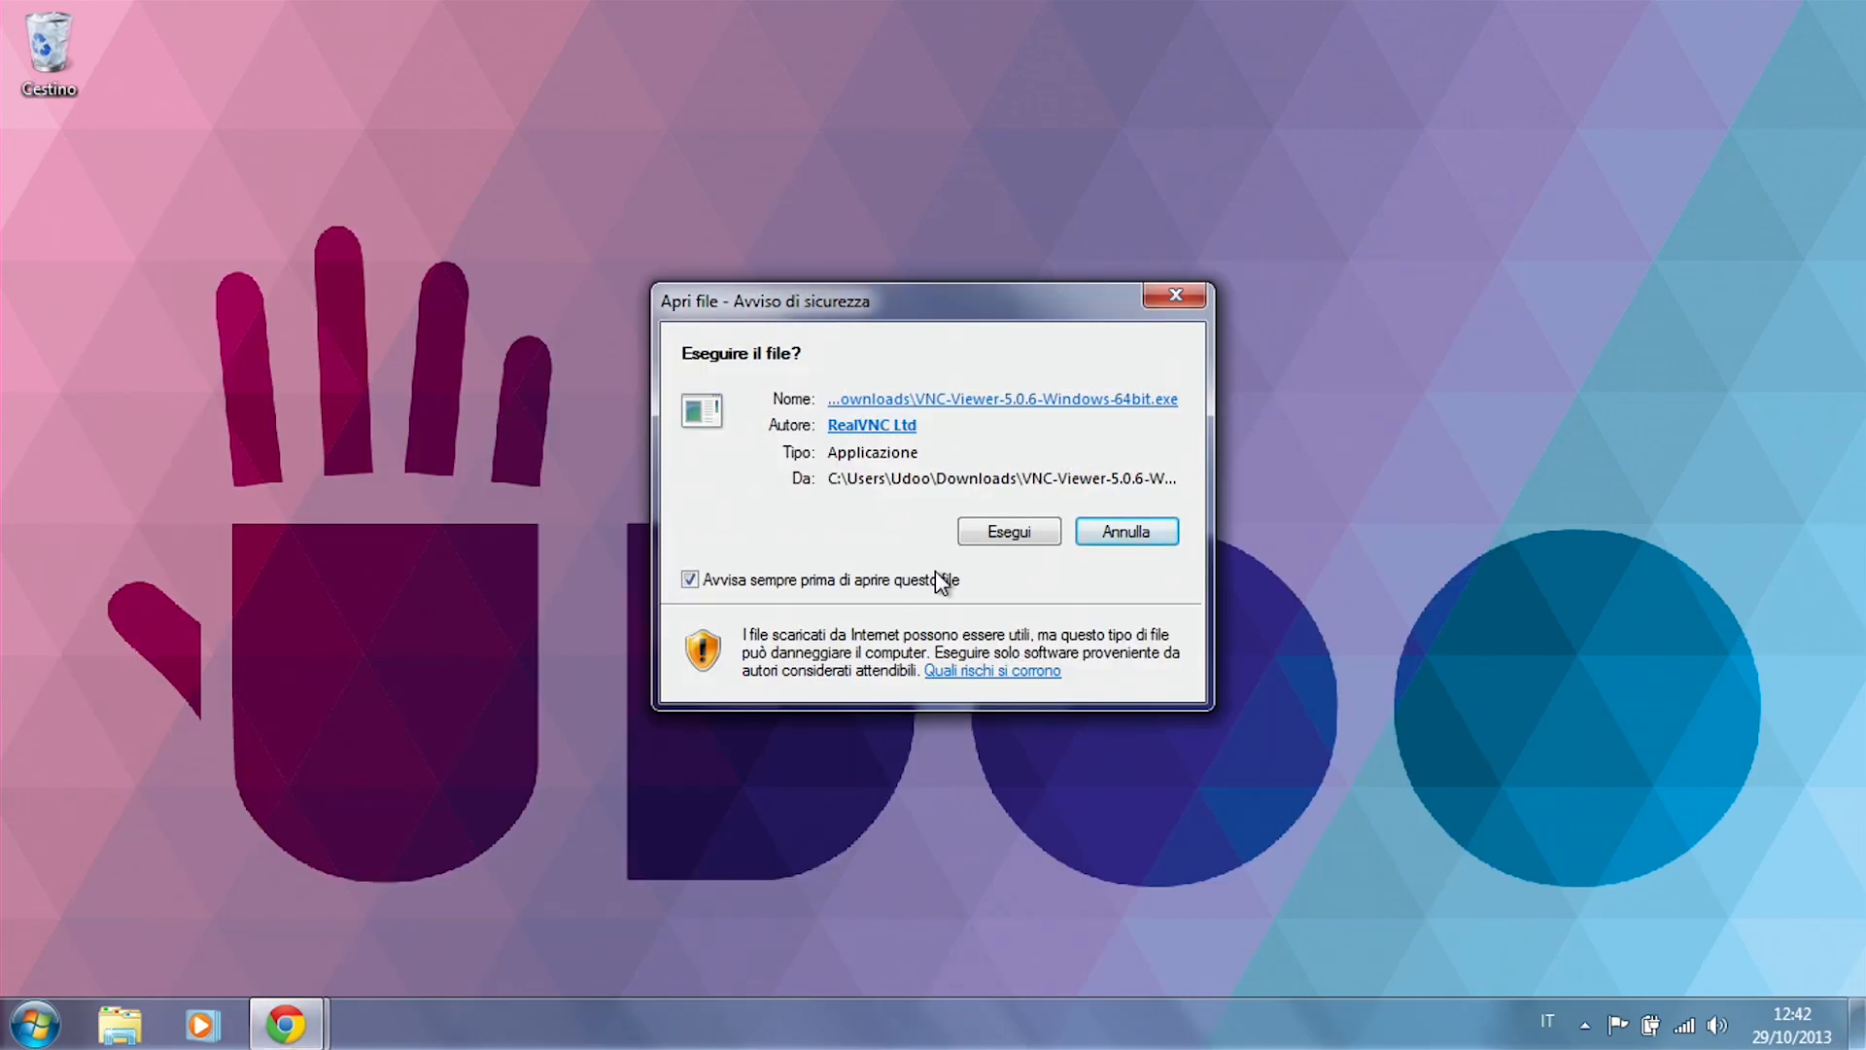
click(1007, 531)
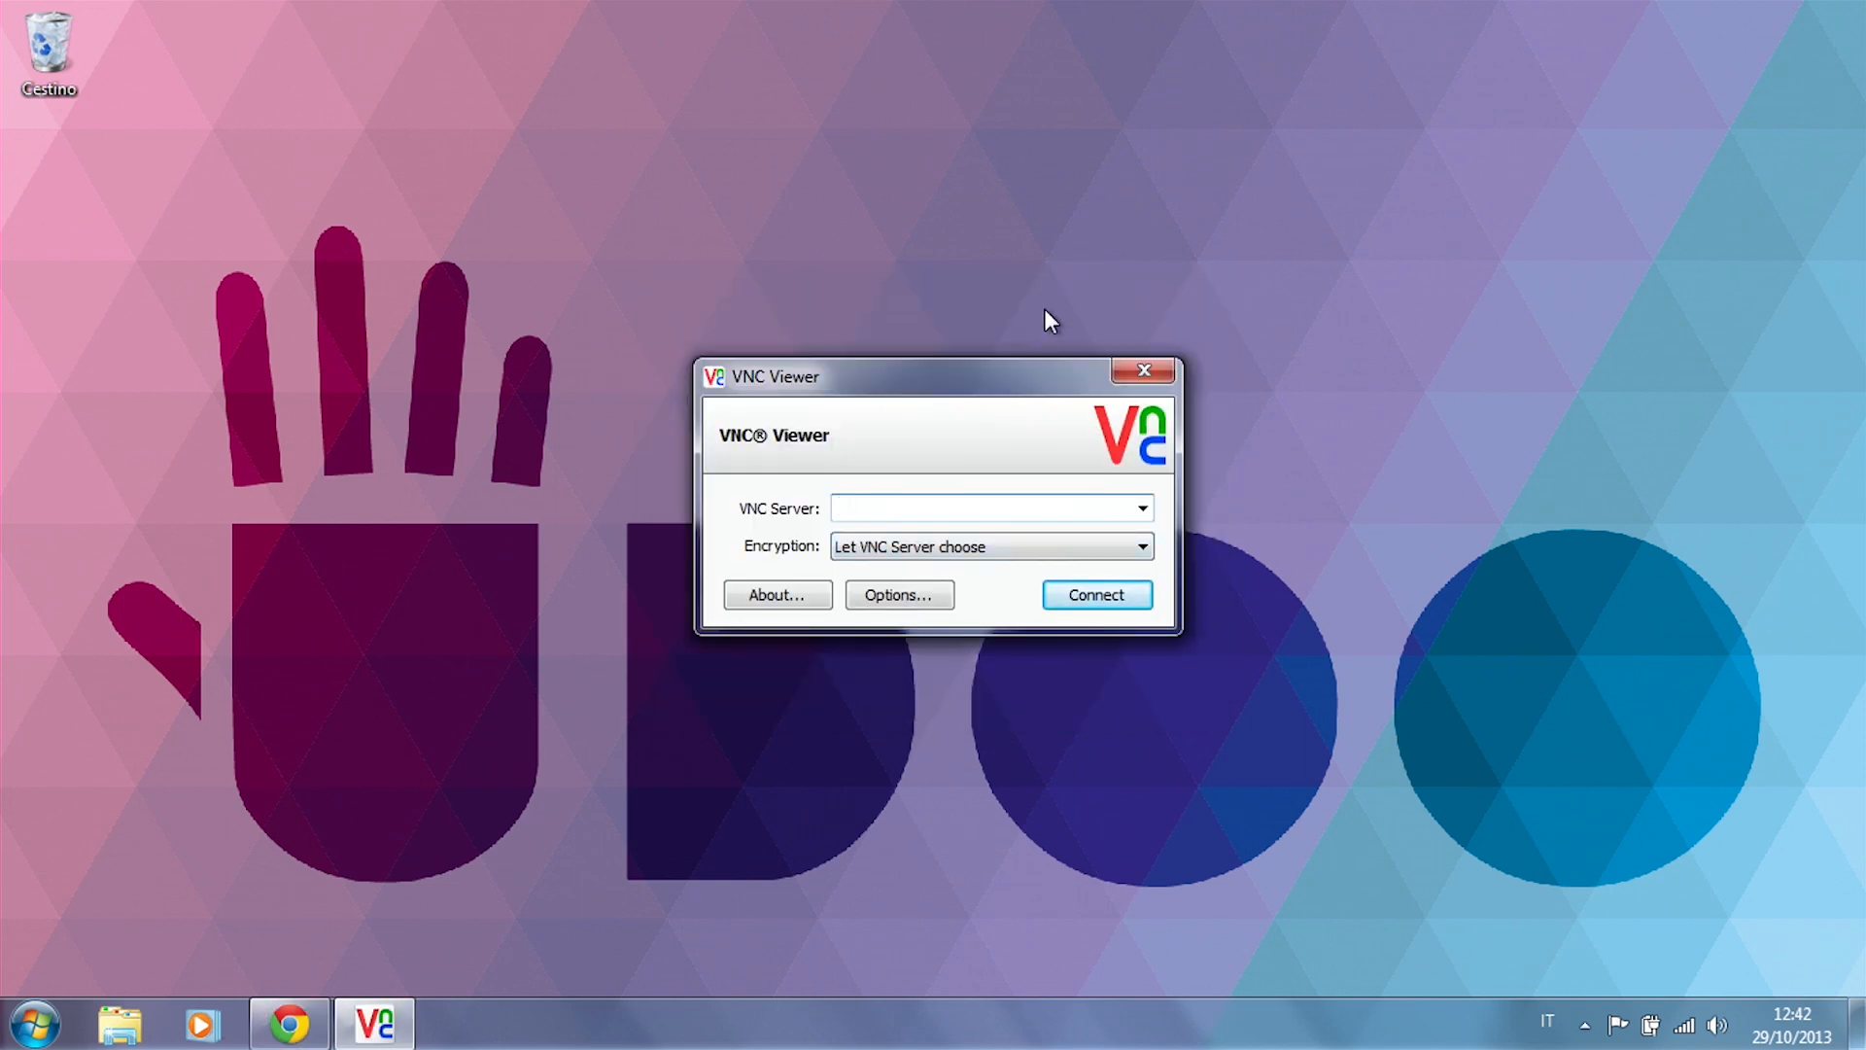
text(192.168.0.)
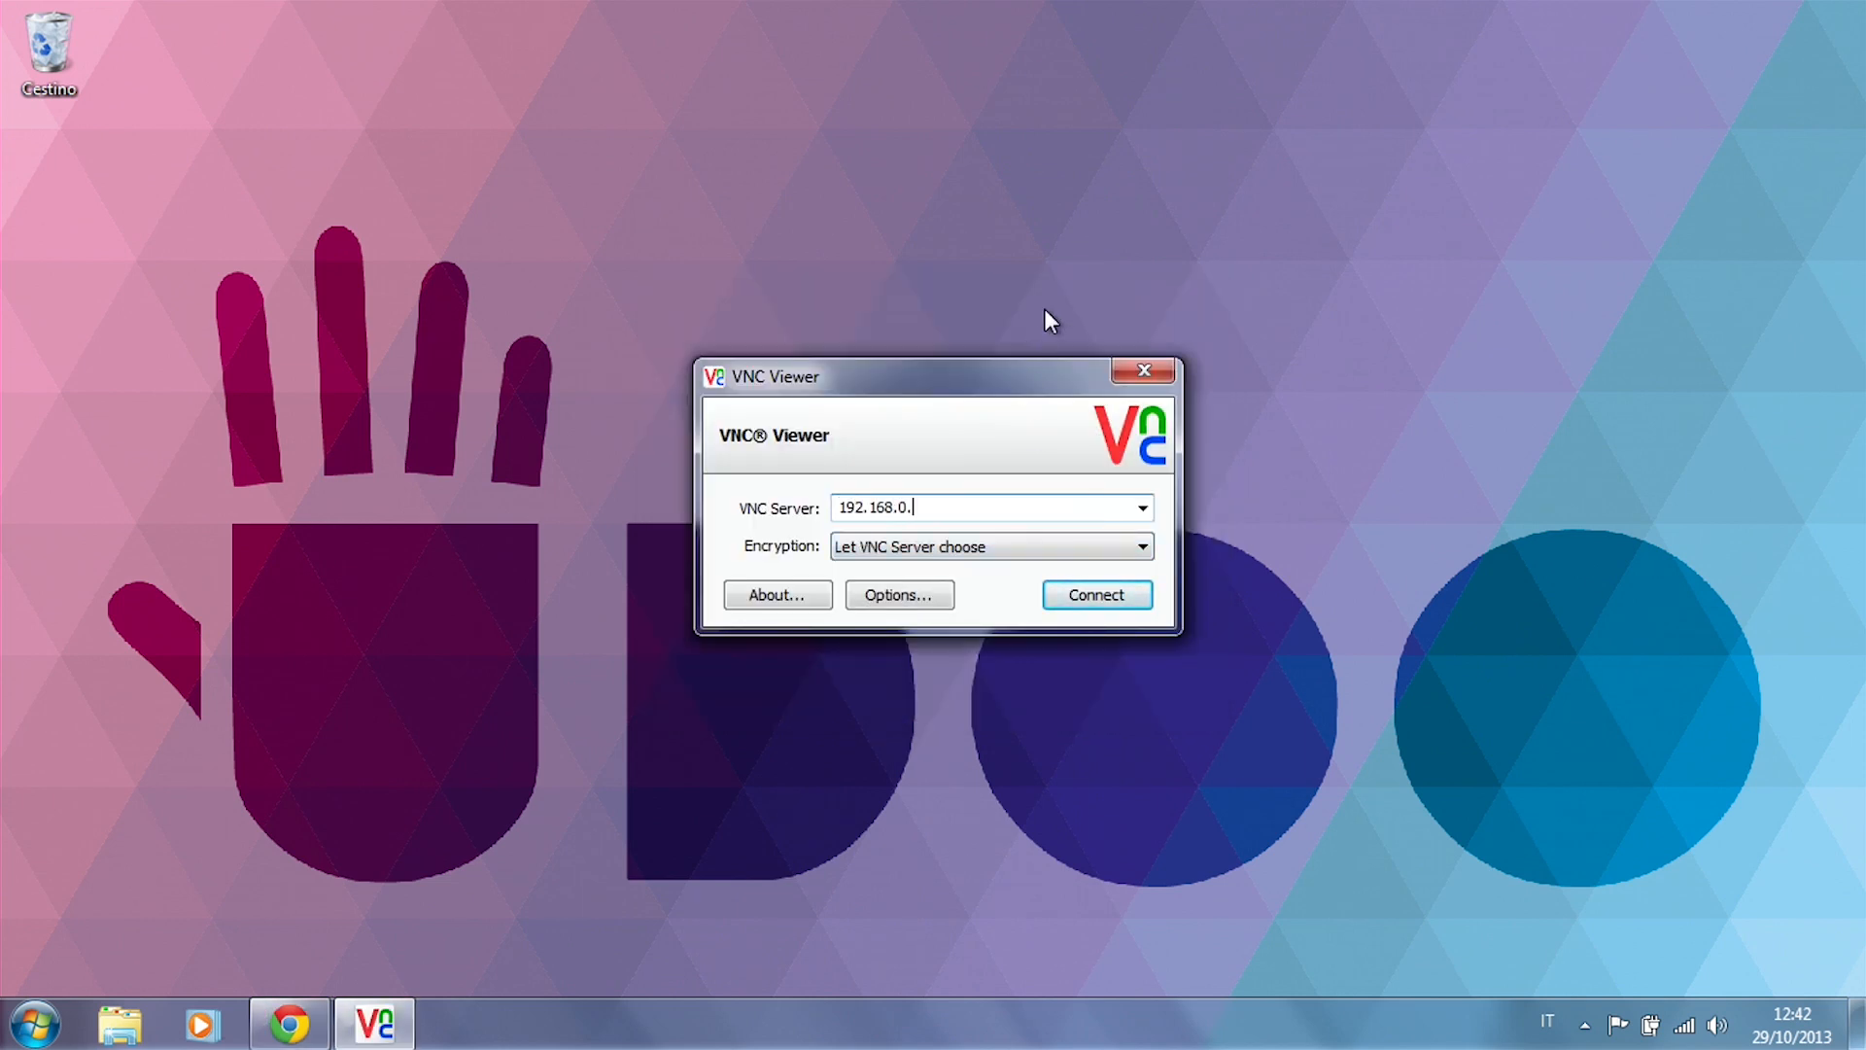
text(105:)
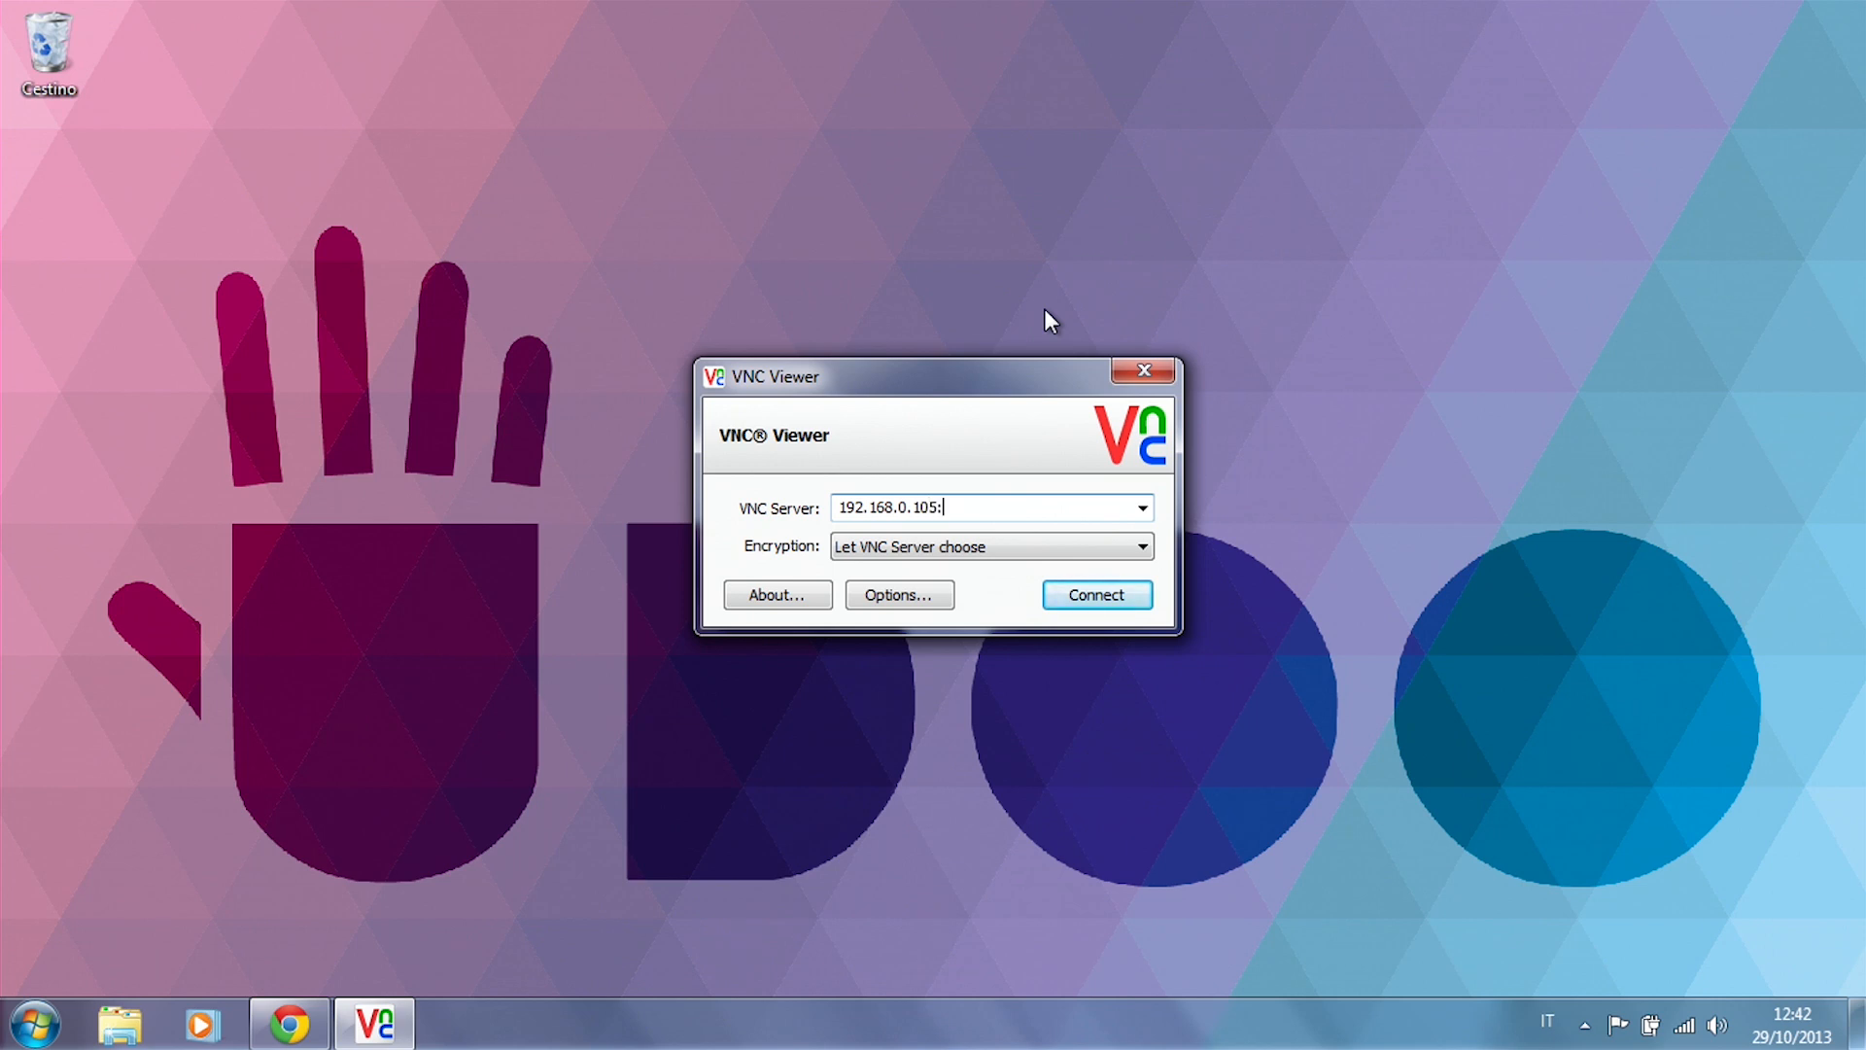
Connect to 192.168.0.105:5901, accept unencrypted warning permanently and submit the password.
text(5901)
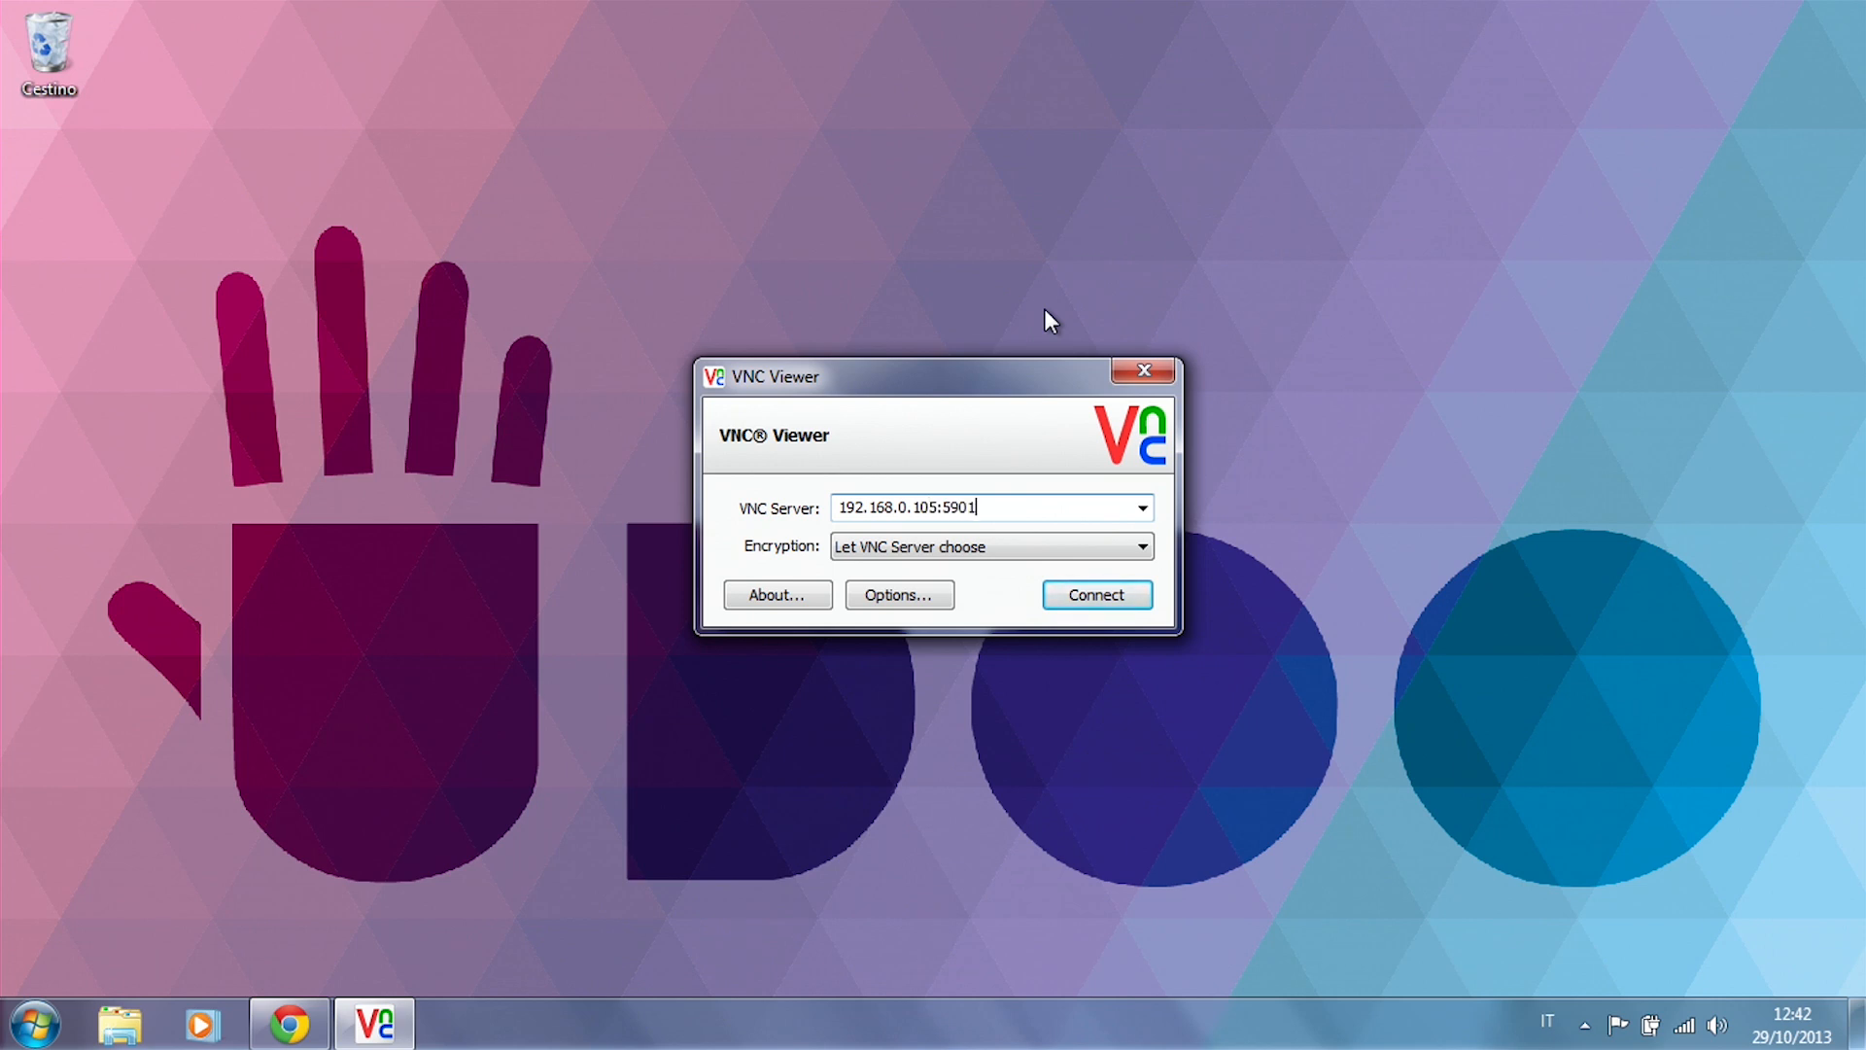
click(1094, 594)
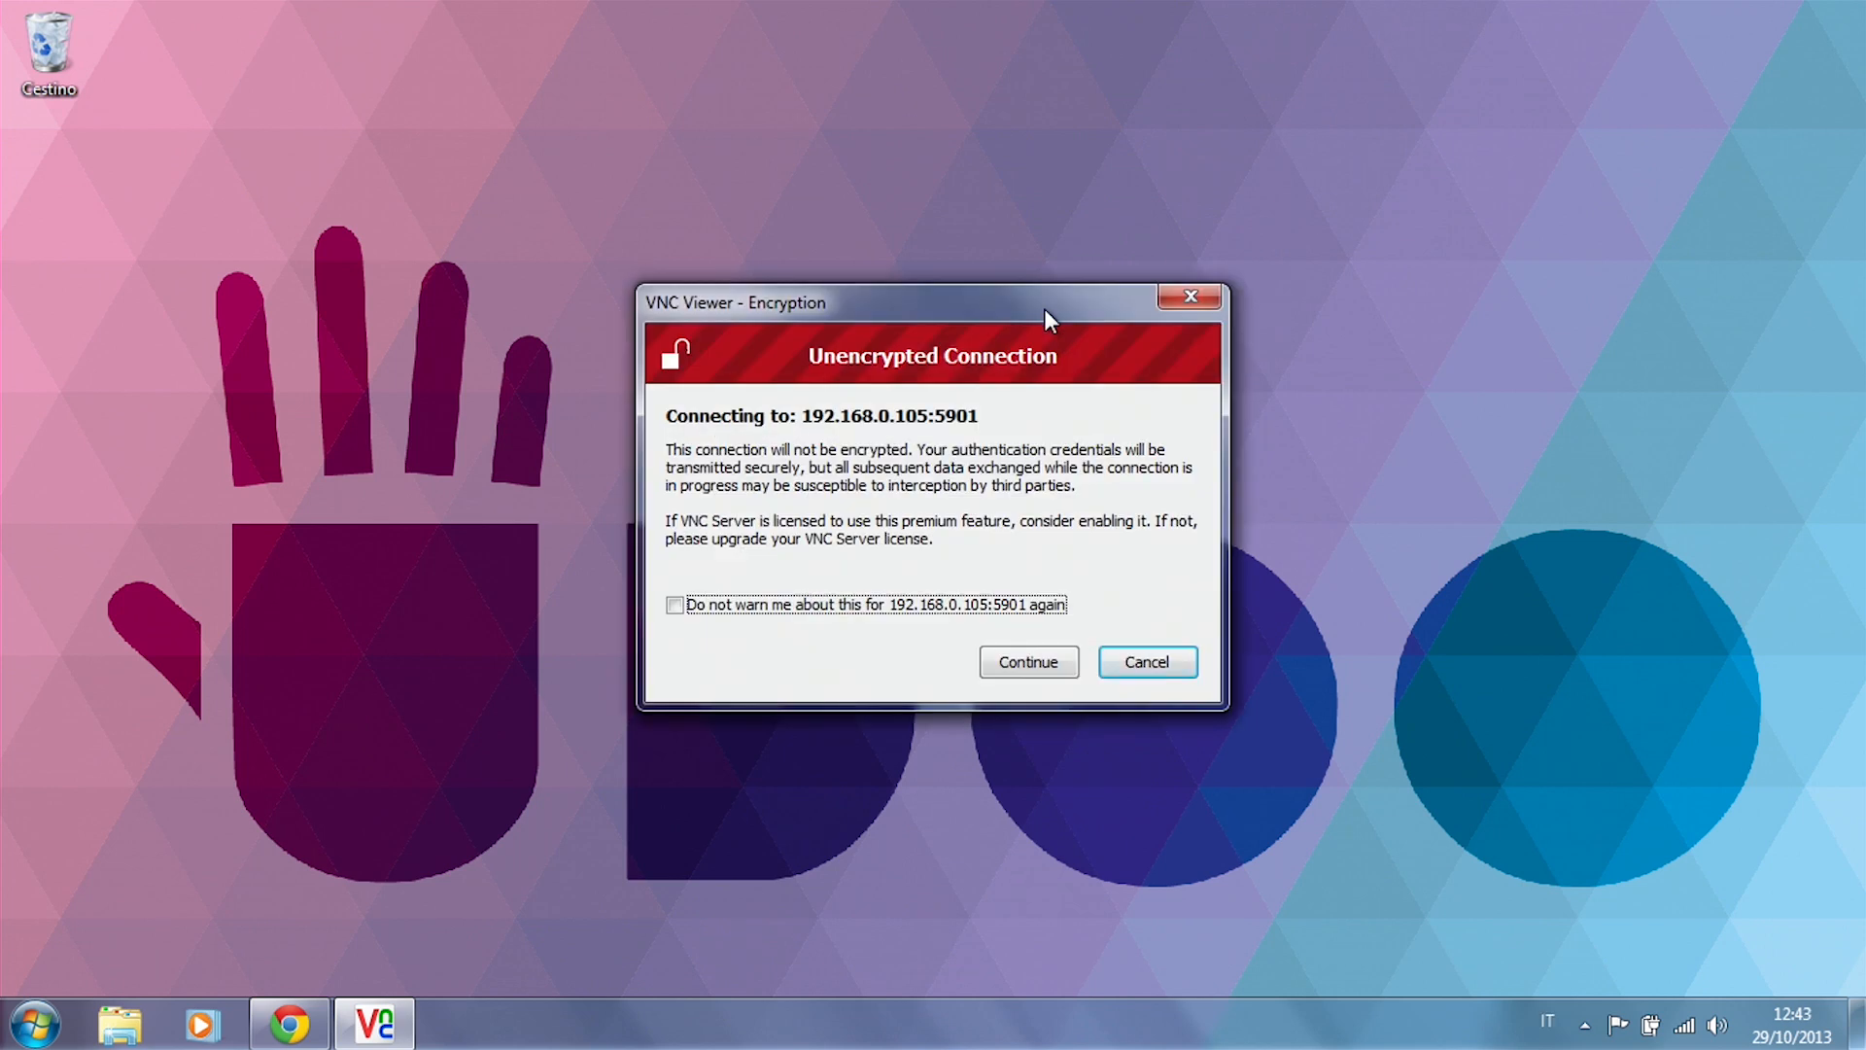
click(675, 604)
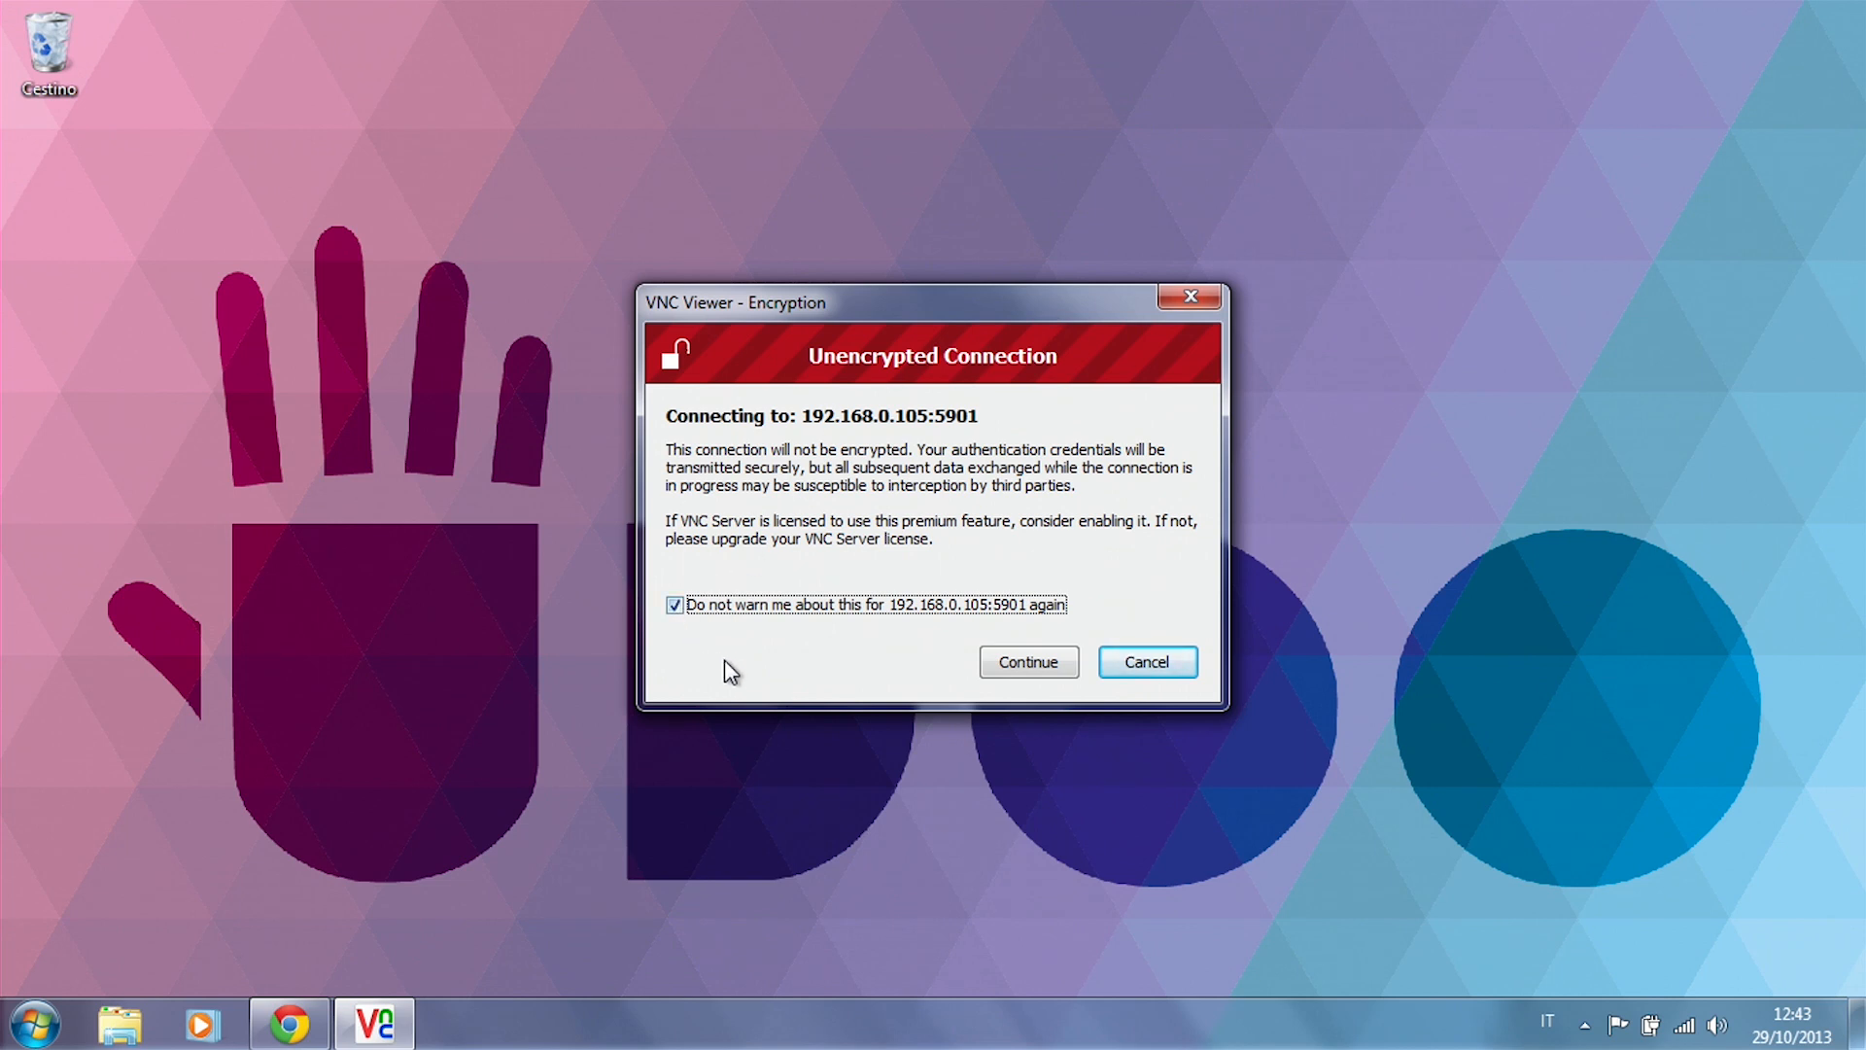
click(1027, 661)
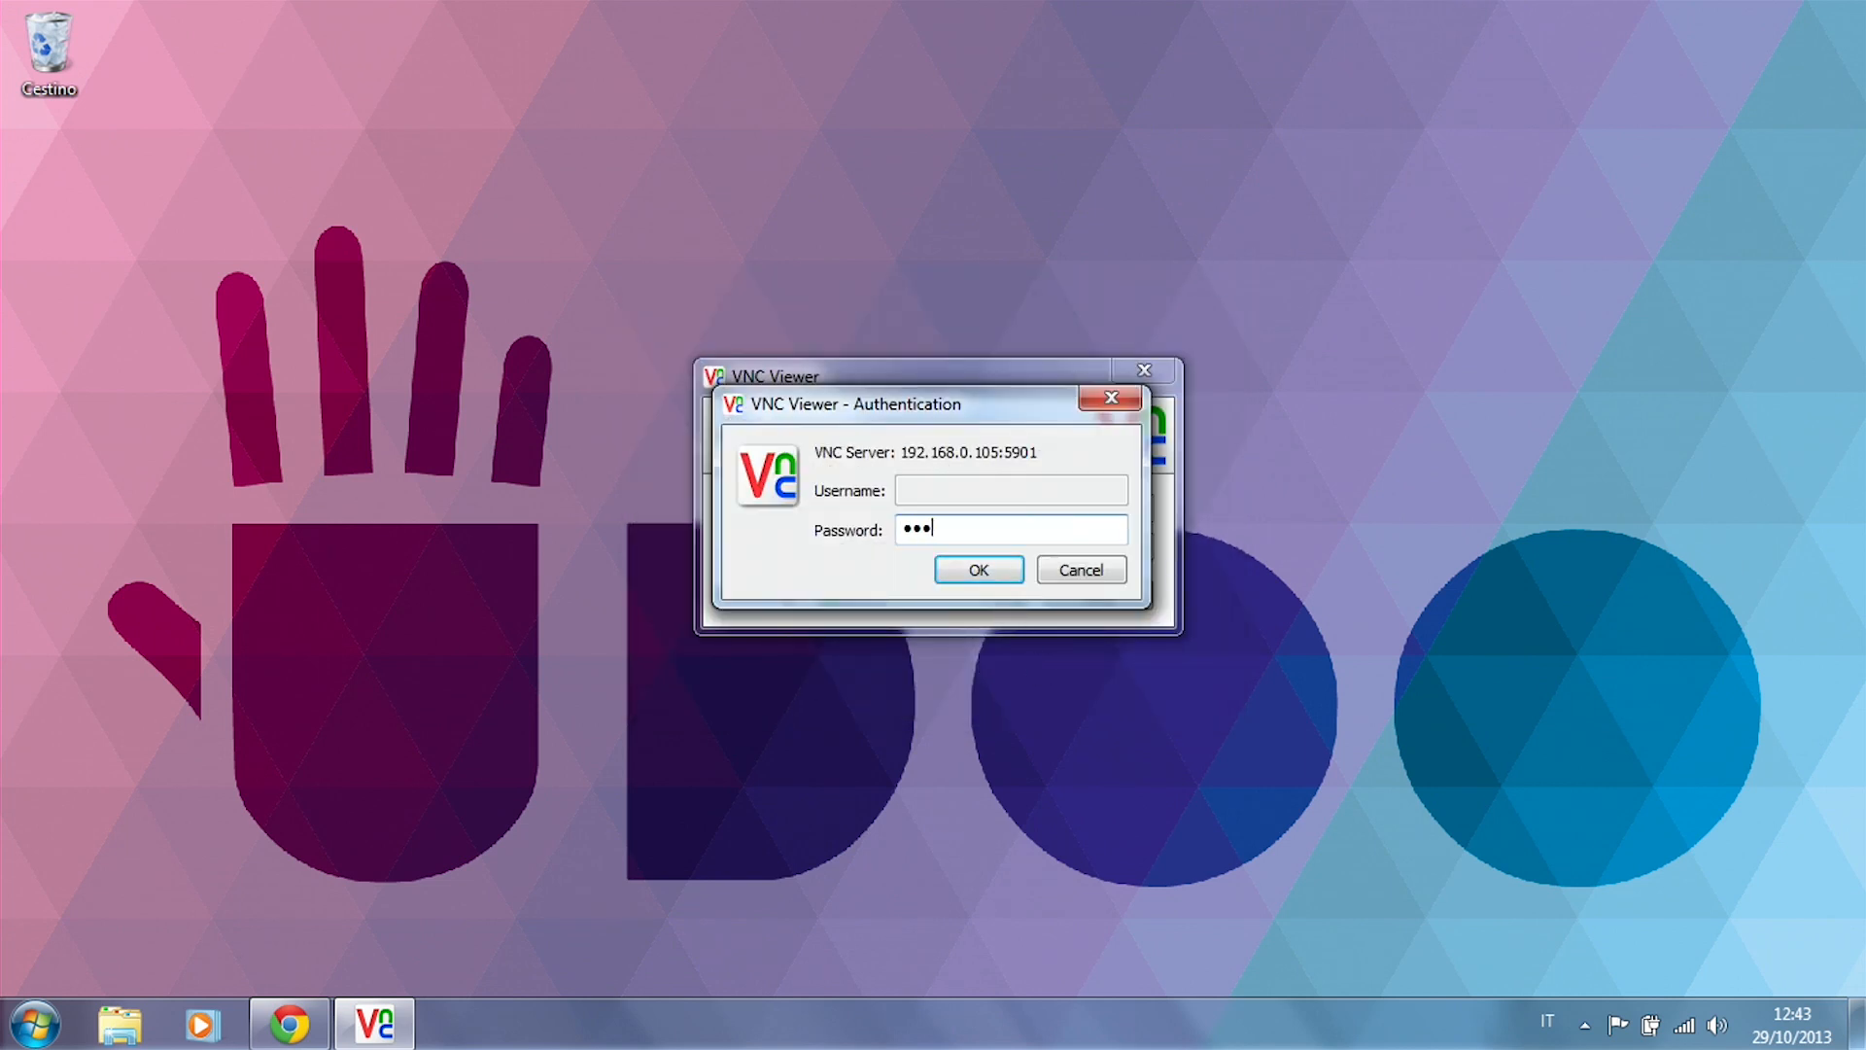
click(978, 570)
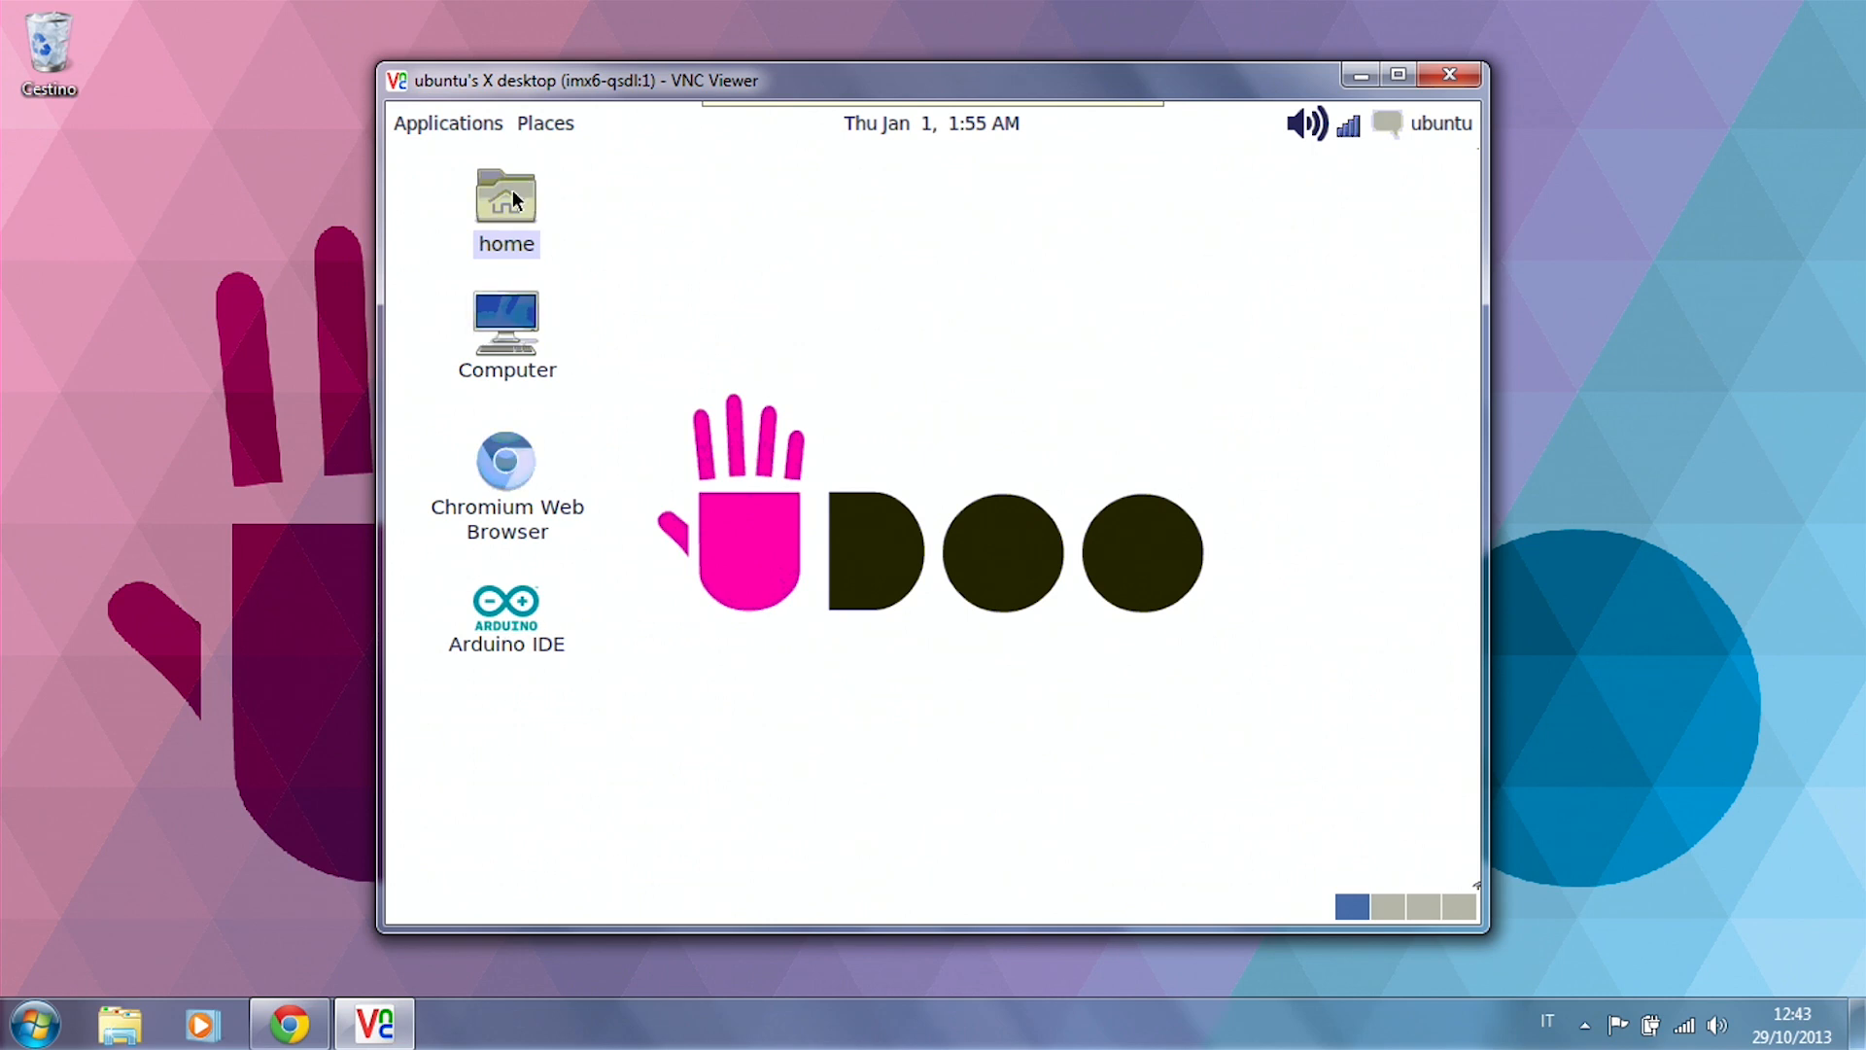
Browse the remote Home and Desktop folders in the file manager, then close it.
double_click(506, 196)
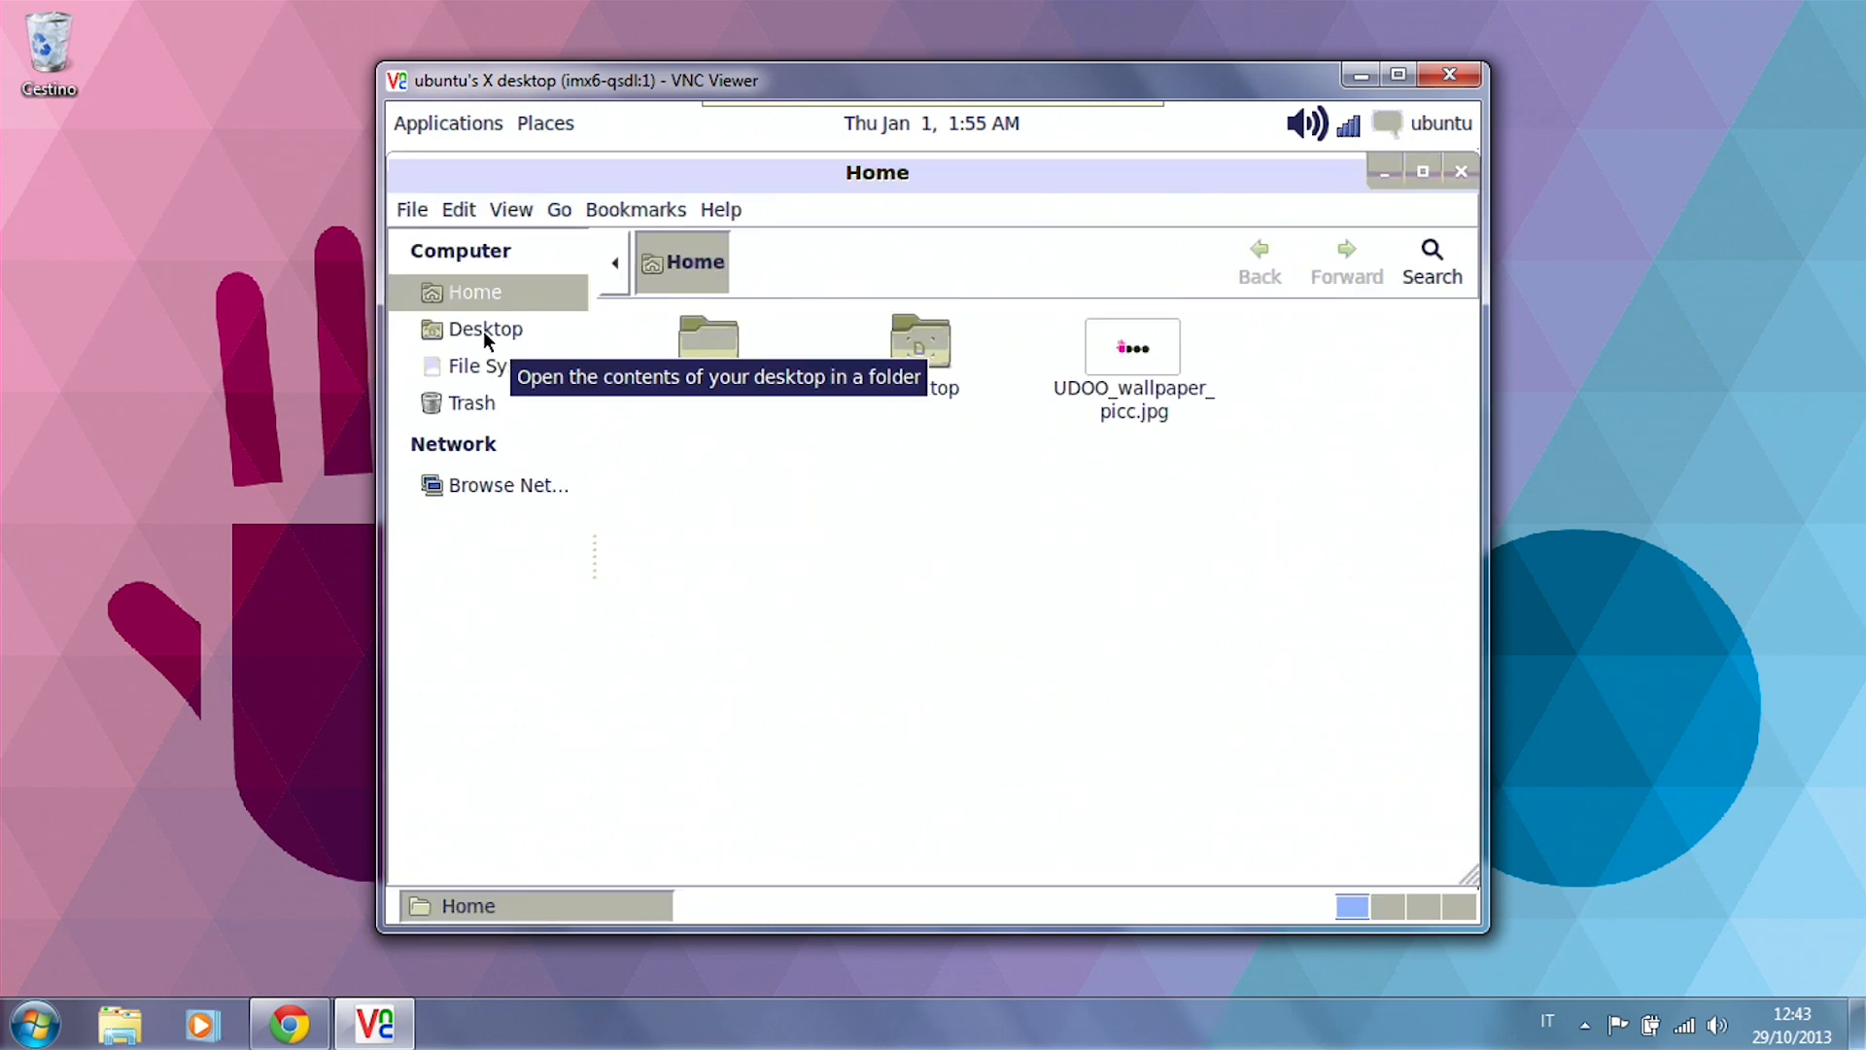
click(484, 329)
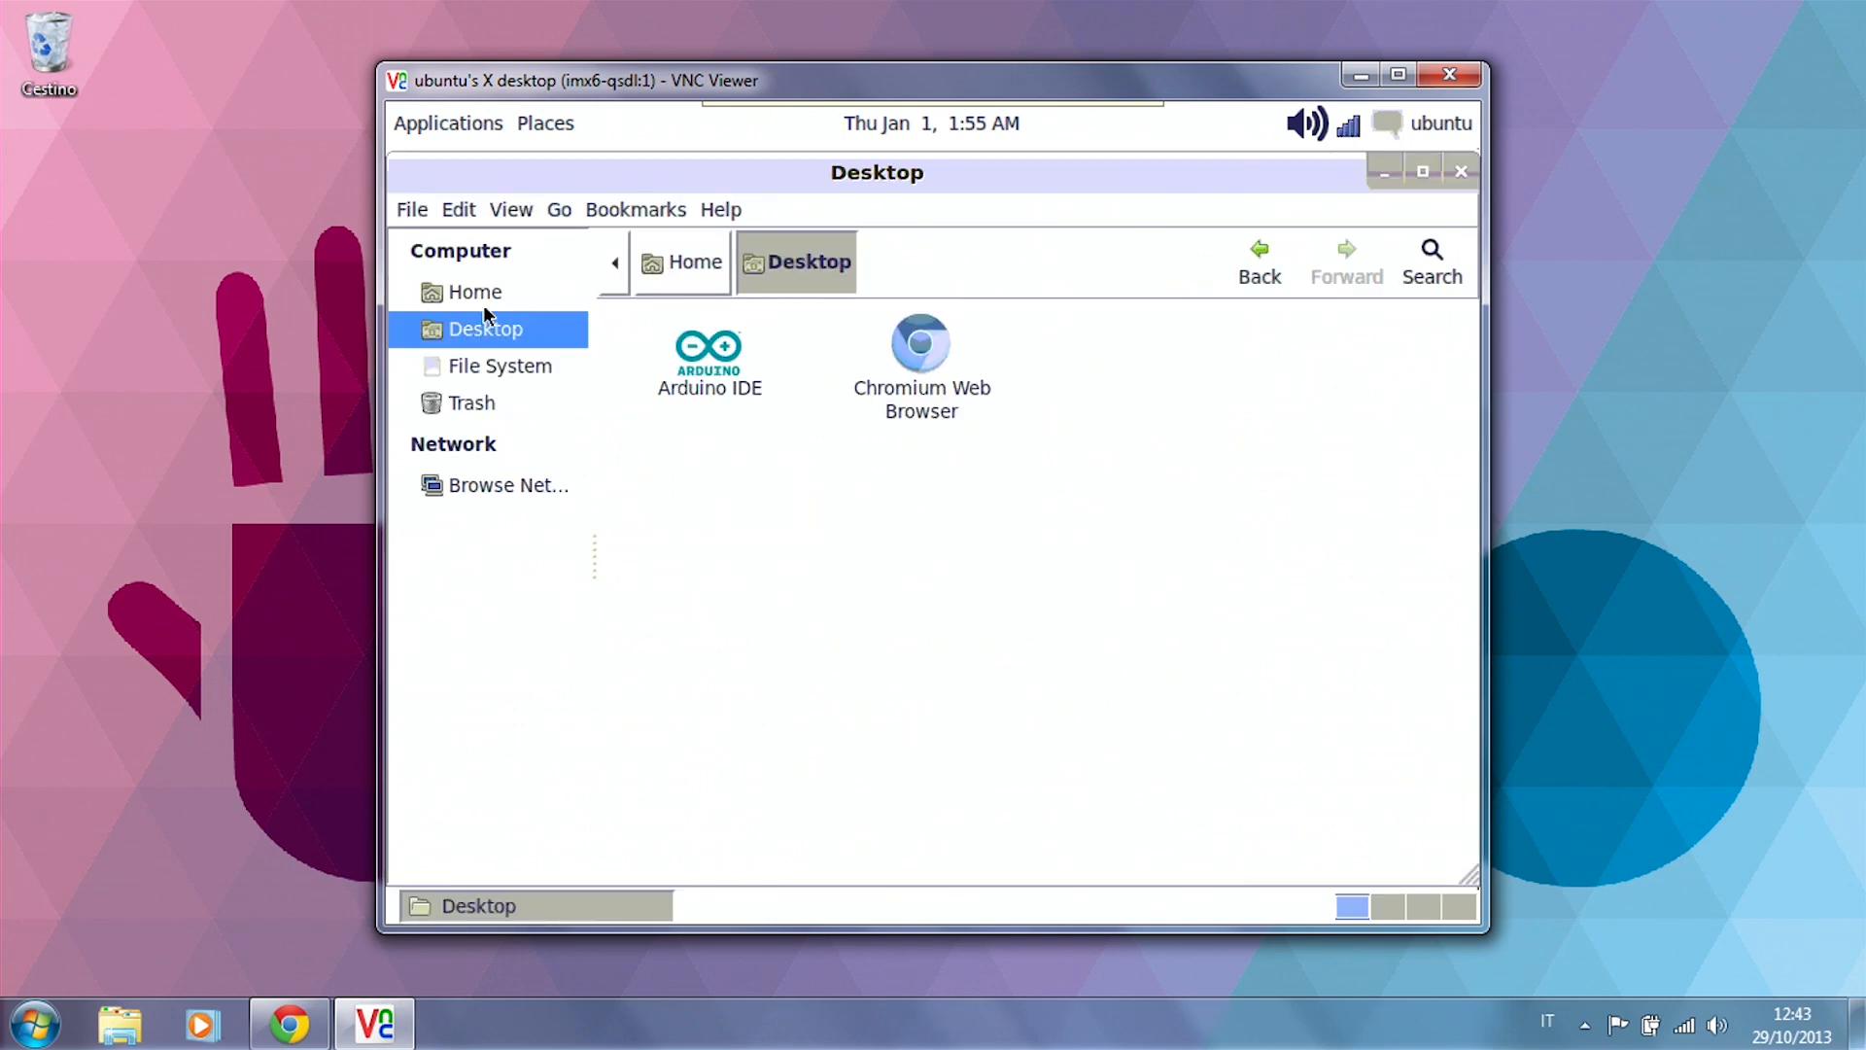
click(474, 291)
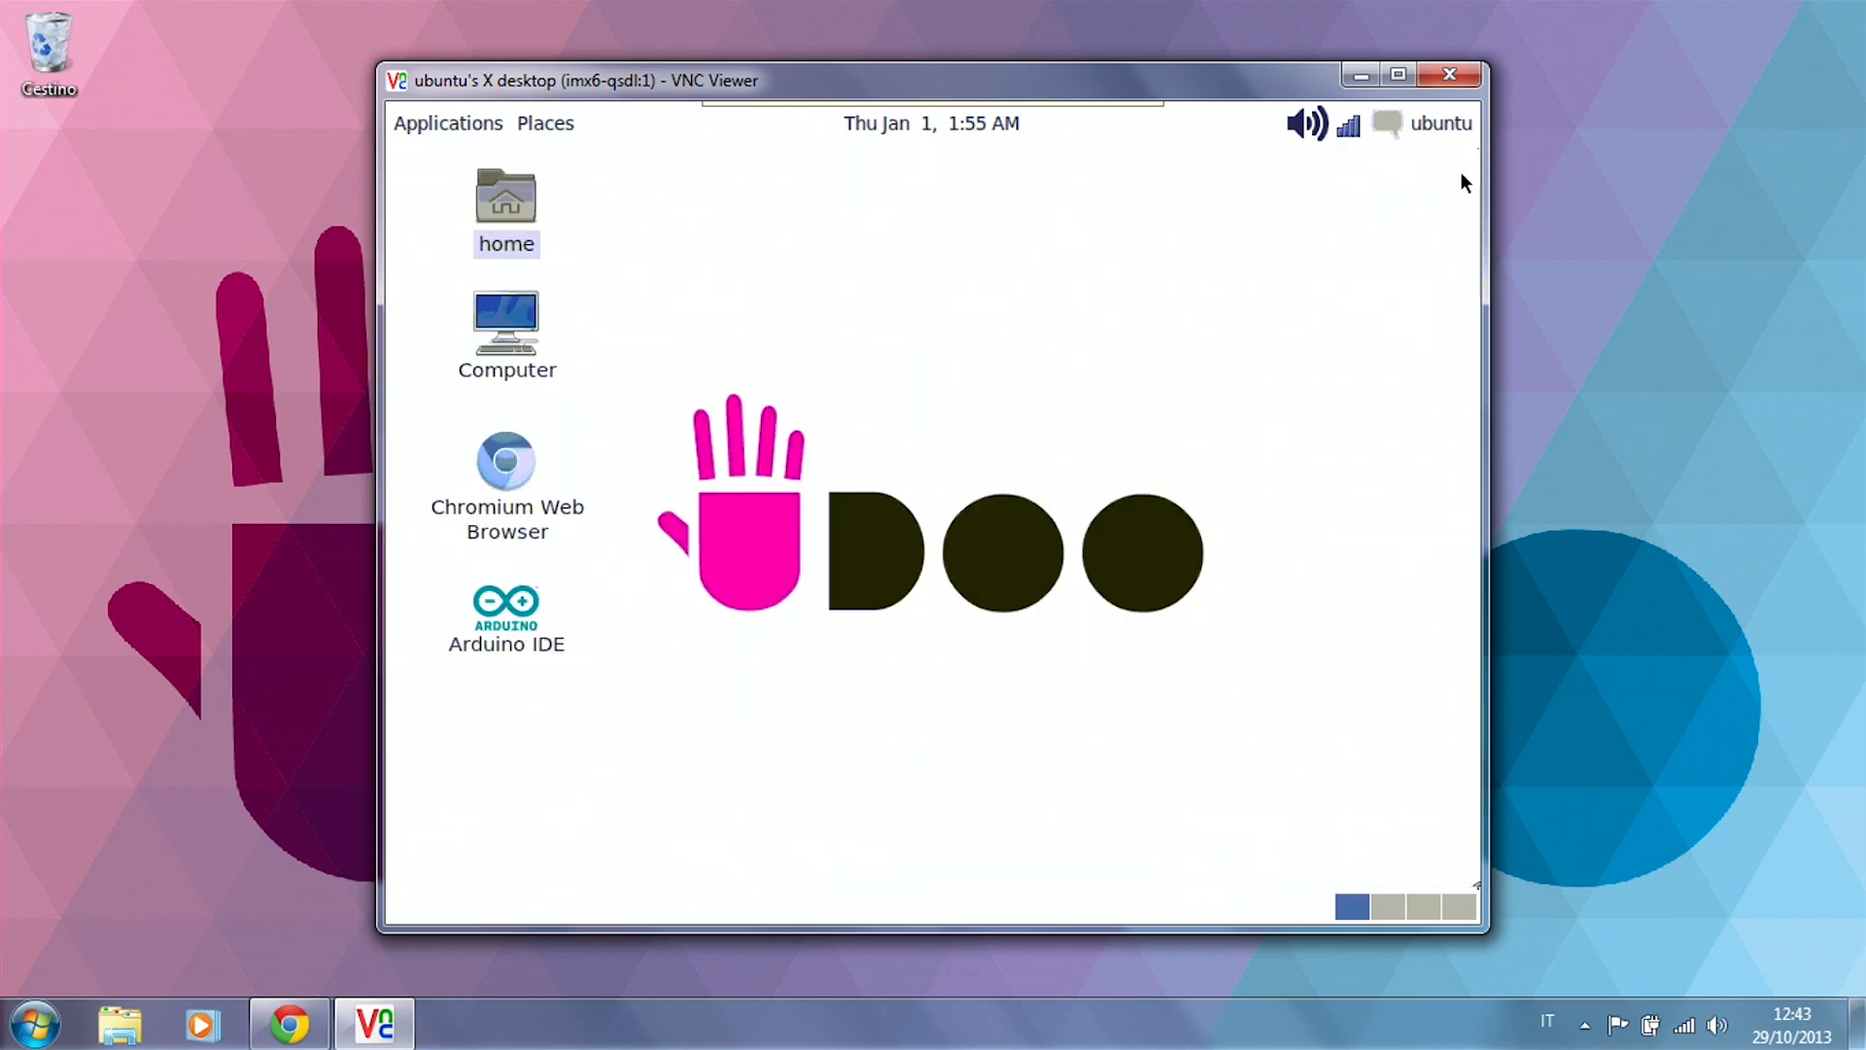
click(506, 332)
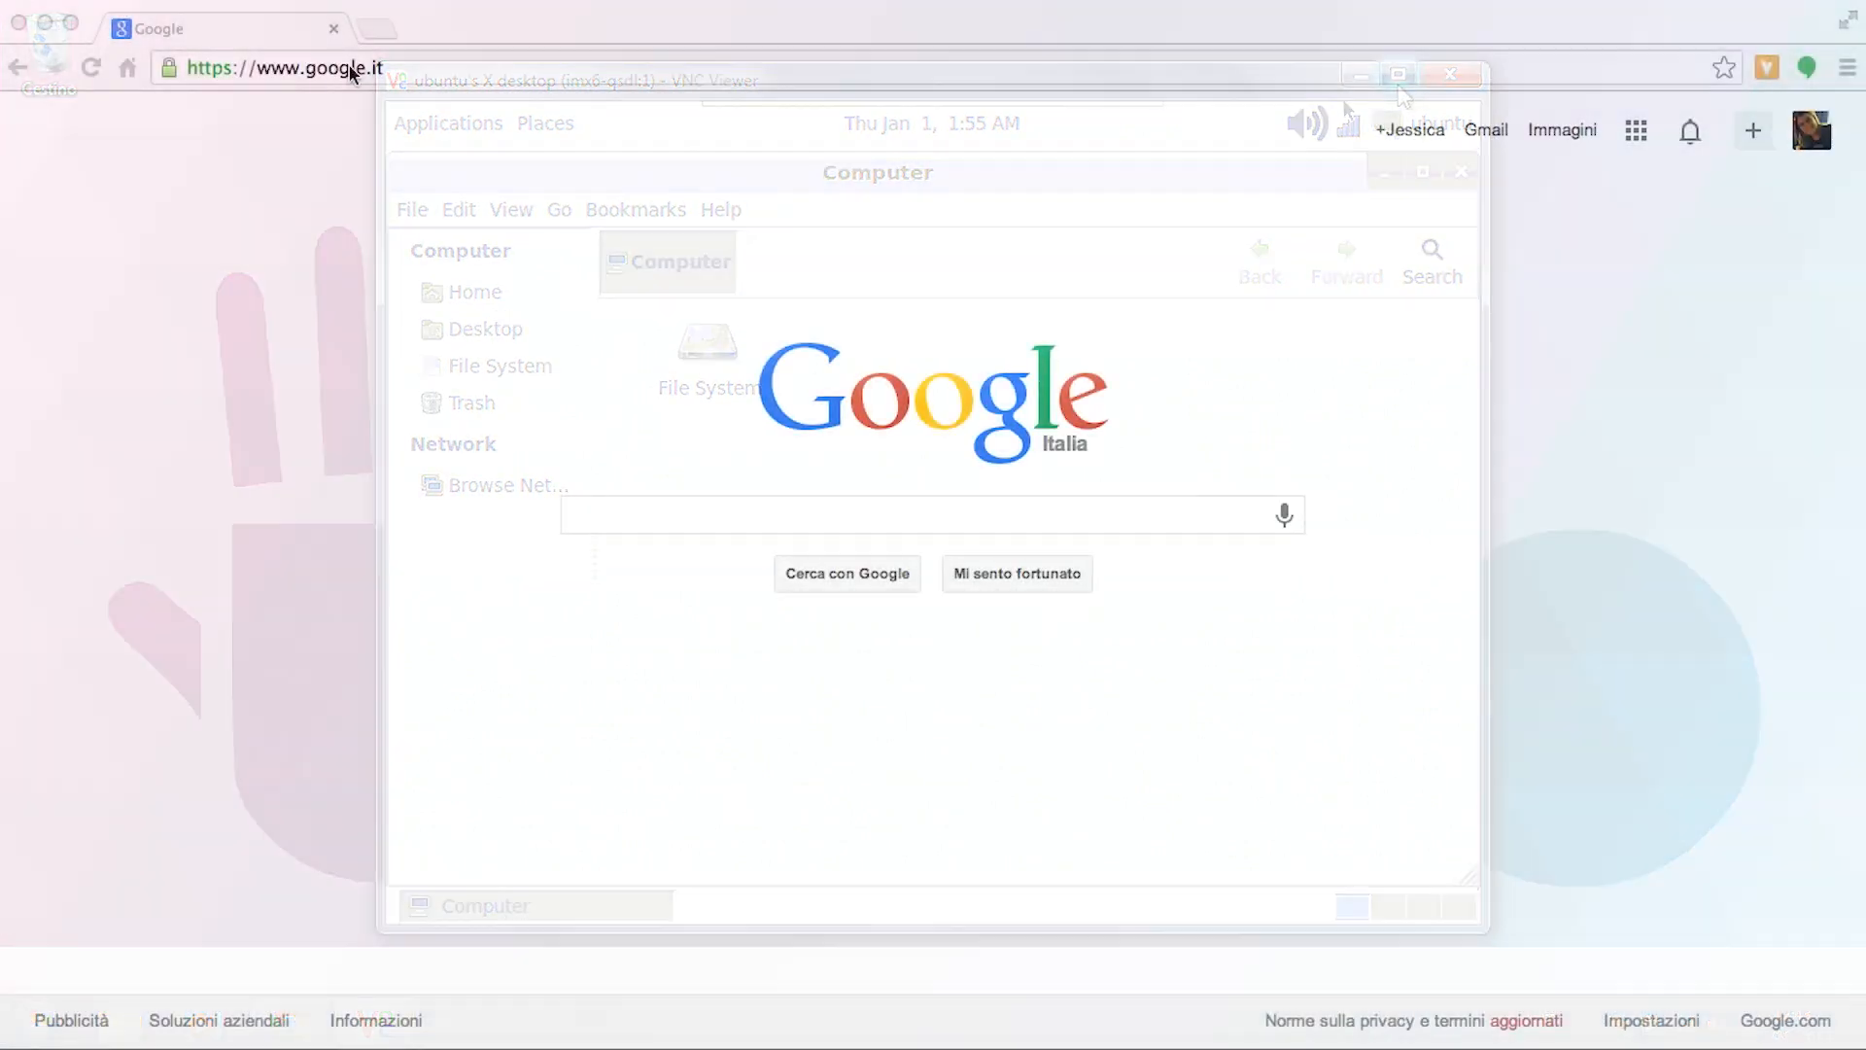
Go to realvnc.com's Download > Viewer page and choose VNC Viewer for Mac OS X.
text(realvnc.com)
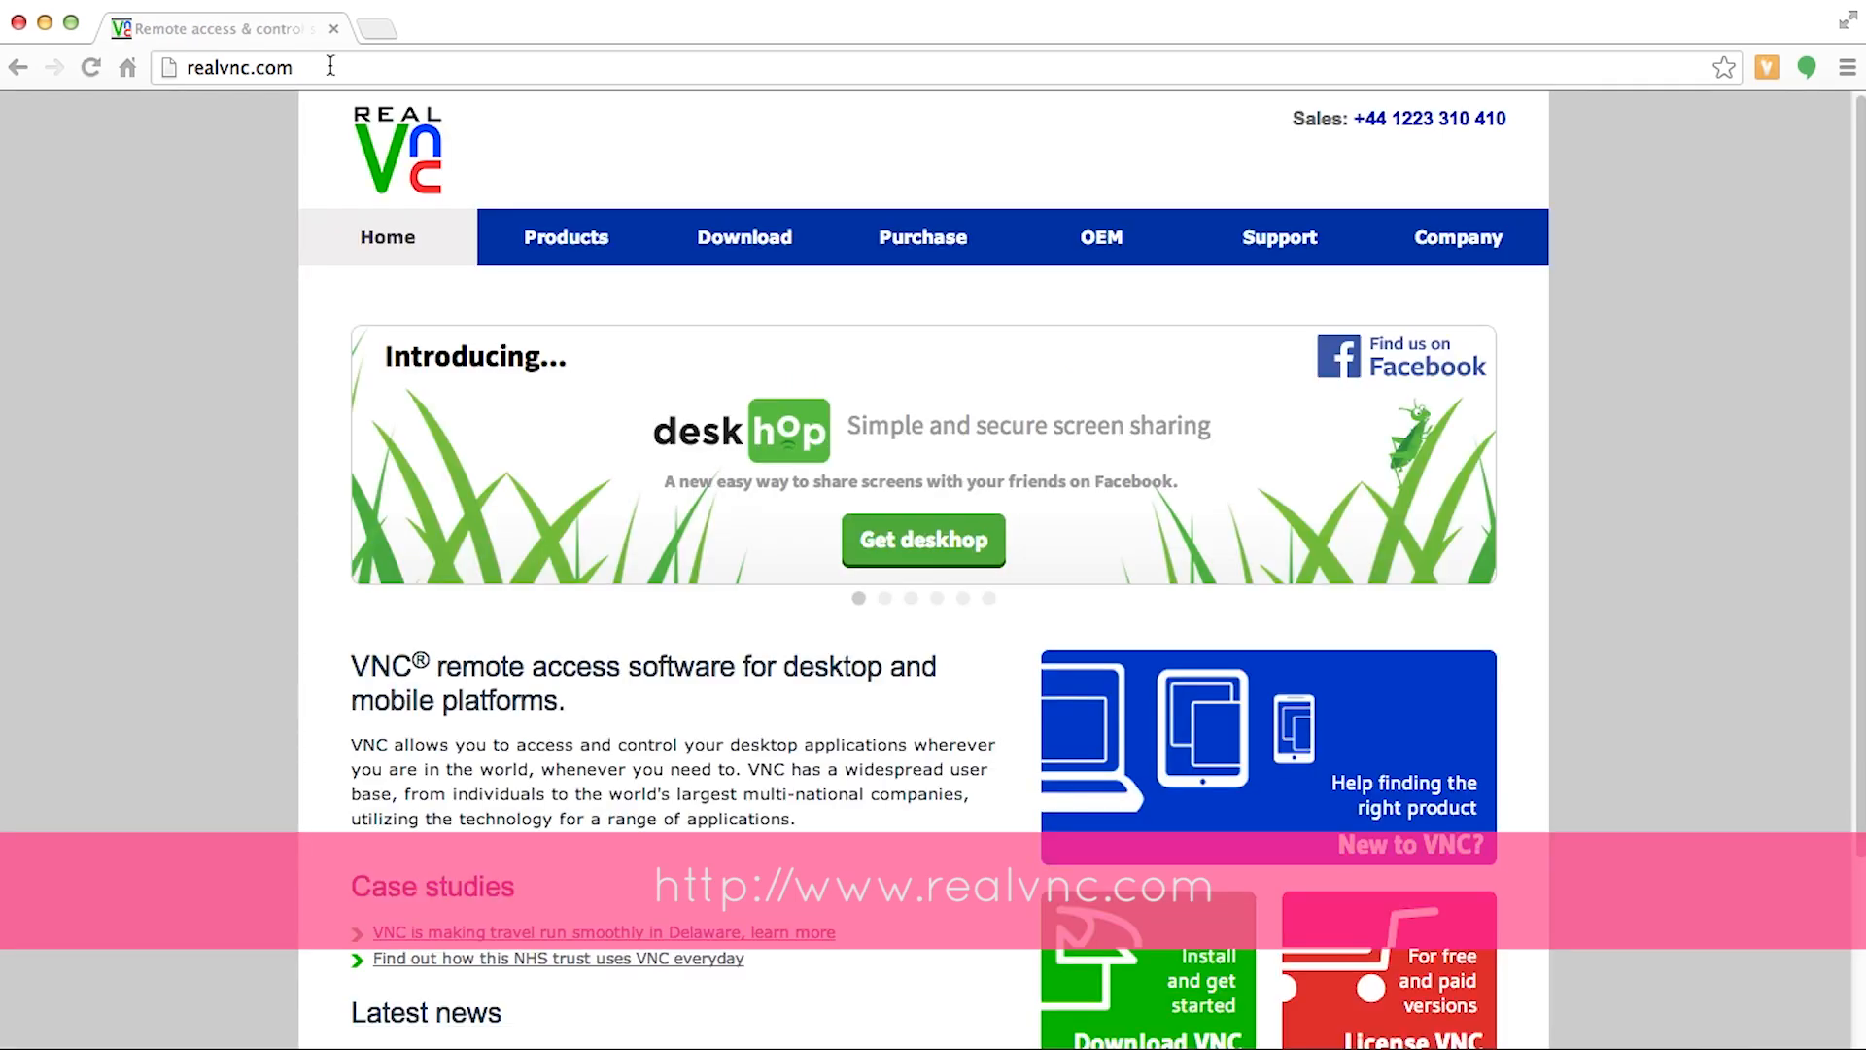
click(745, 238)
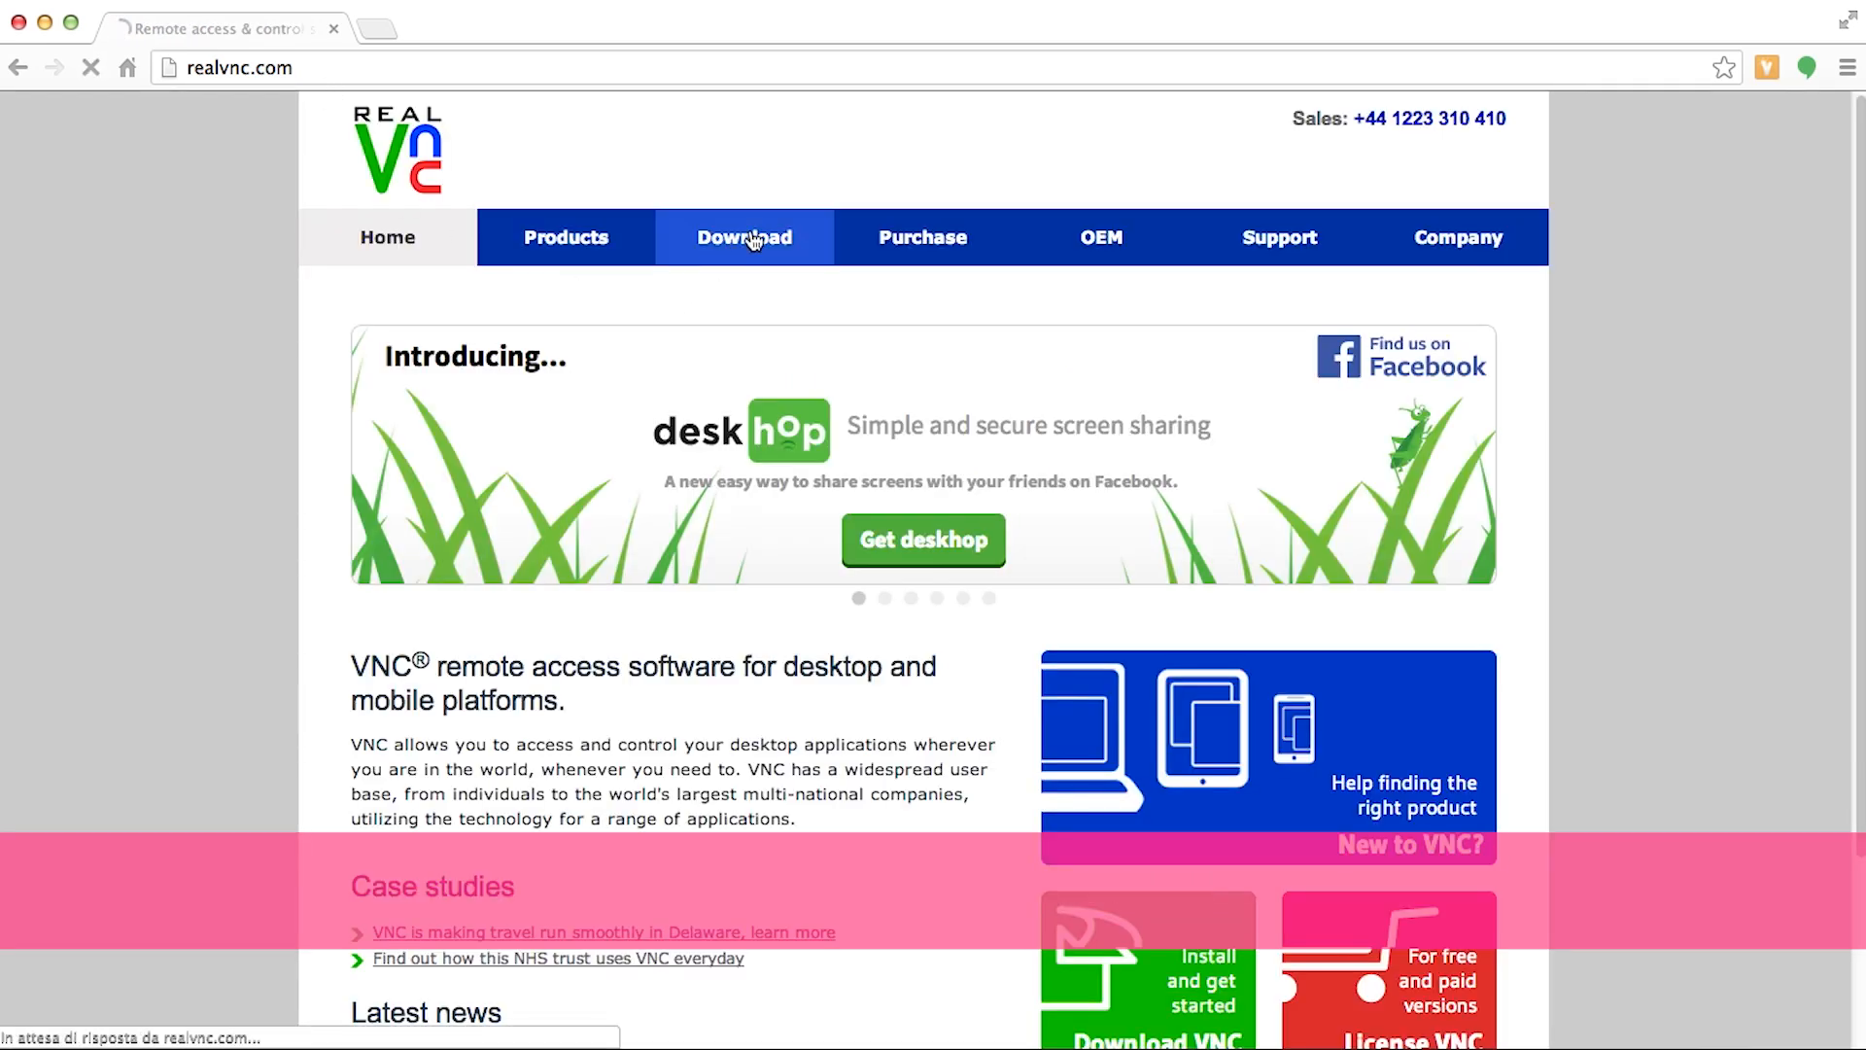
click(745, 237)
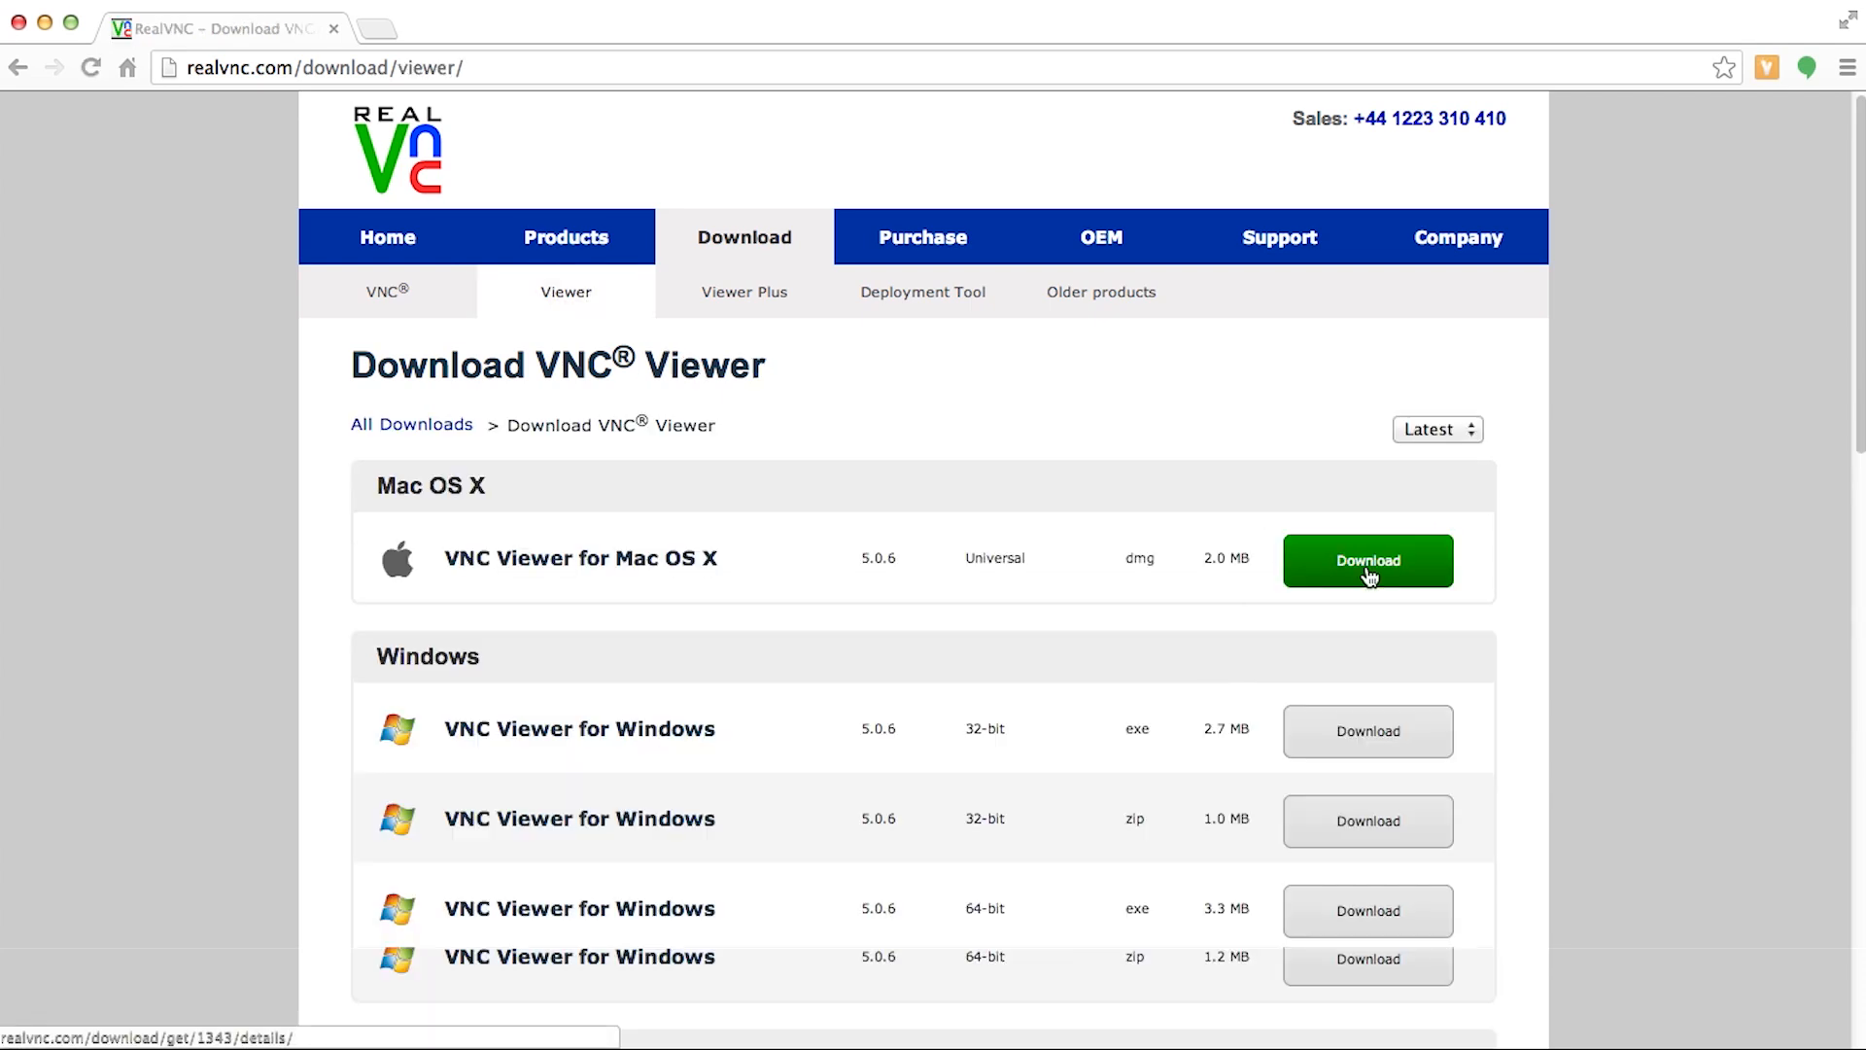
click(1366, 560)
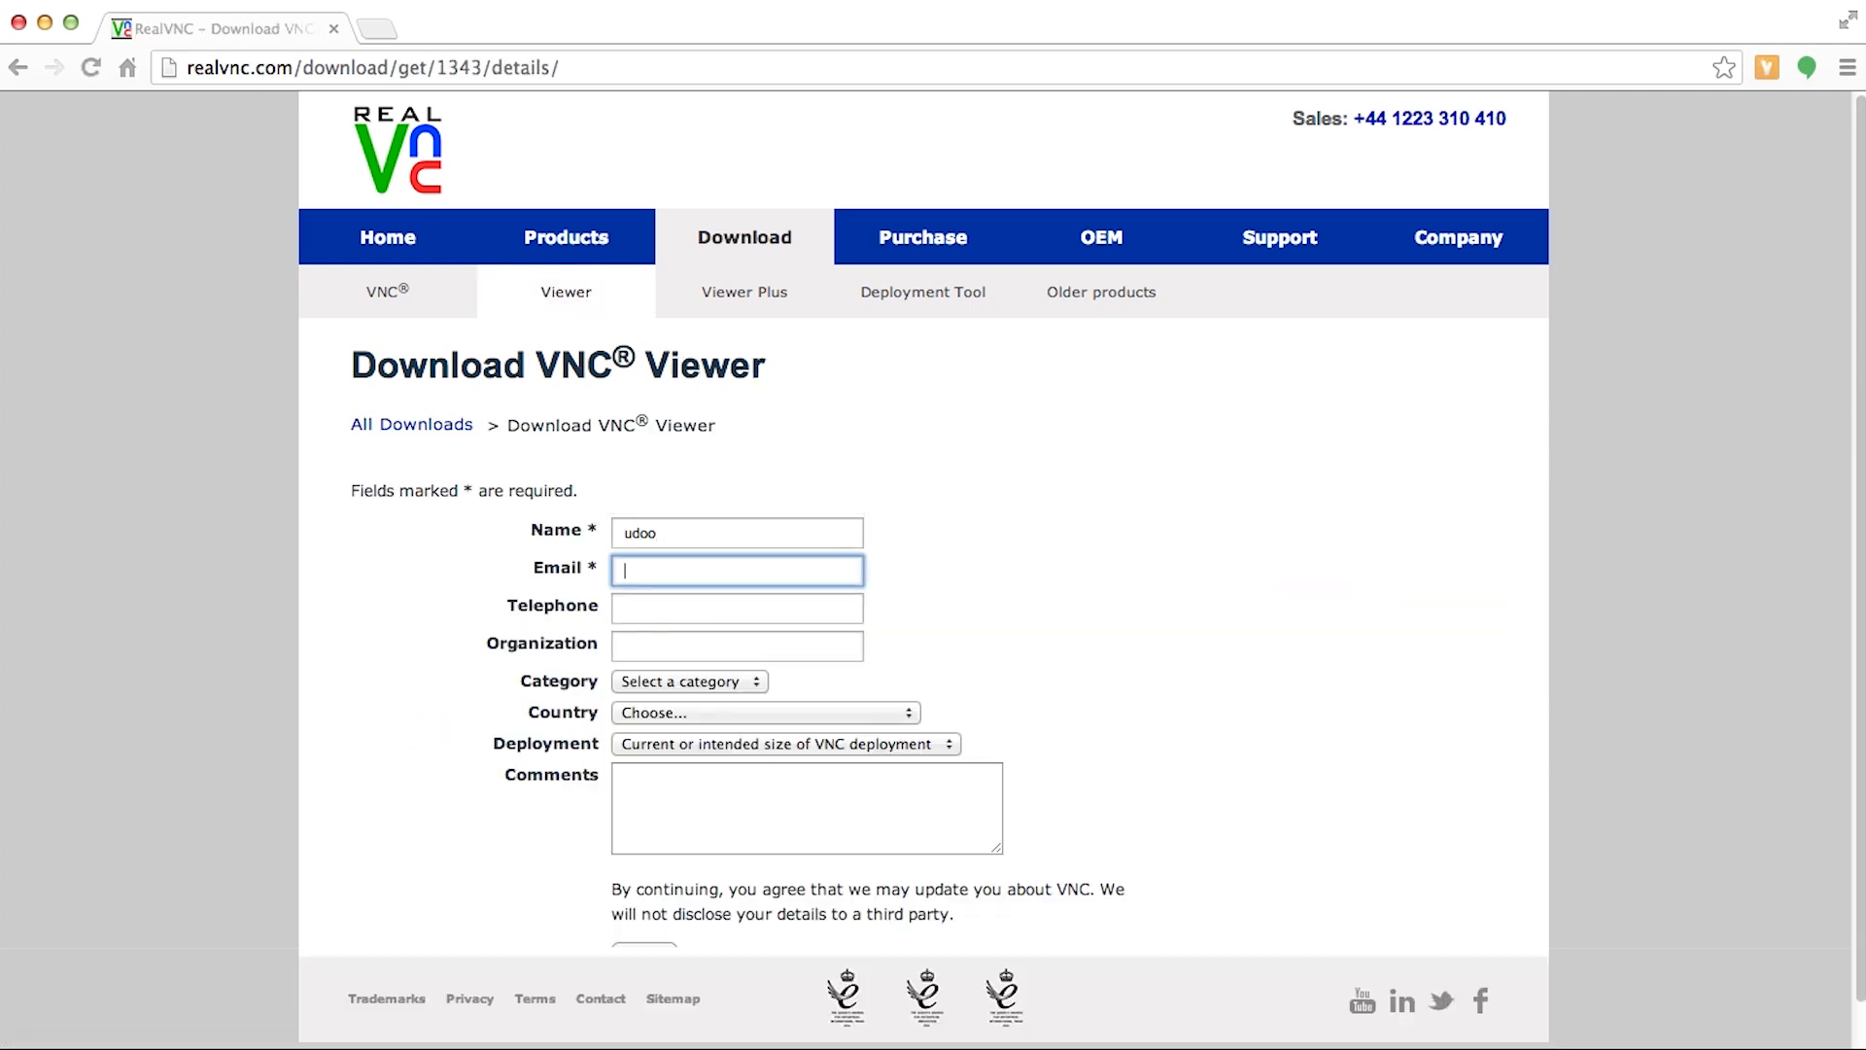
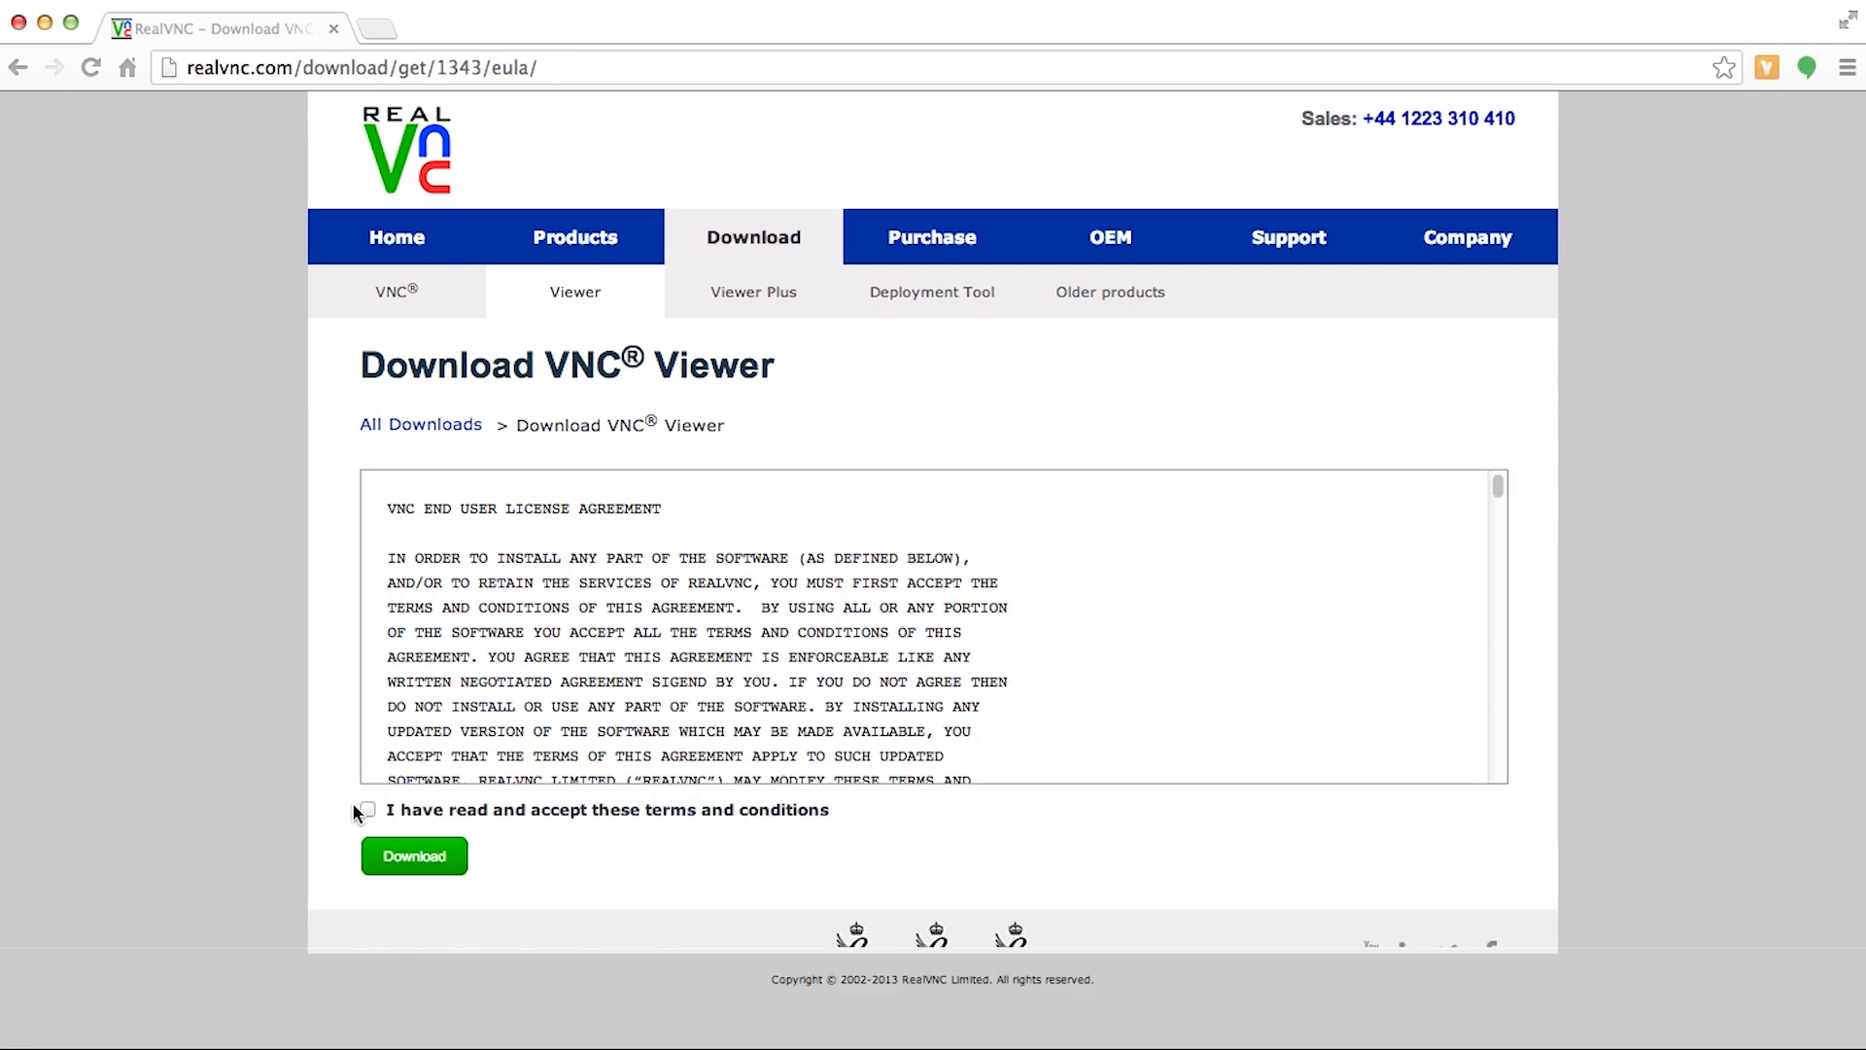
click(412, 855)
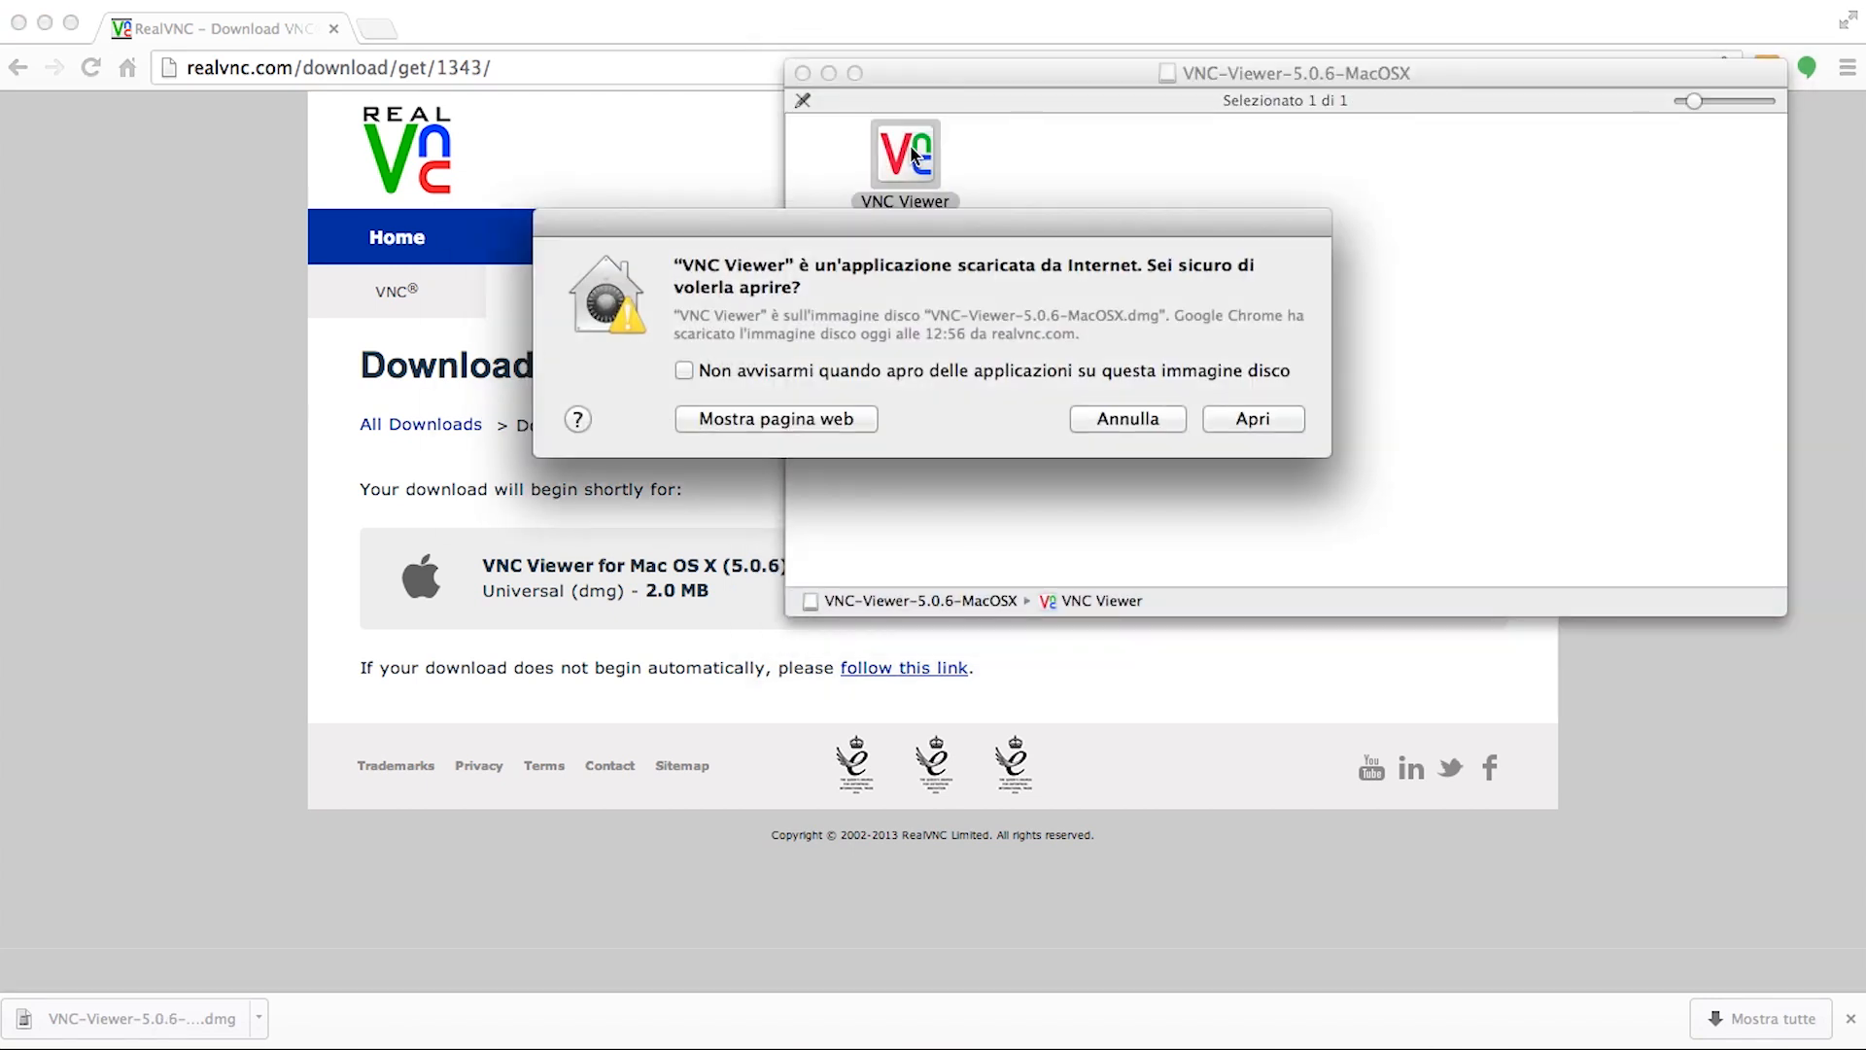
Launch the downloaded VNC Viewer and connect to UDOO server 192.168.0.105:5901.
click(1250, 418)
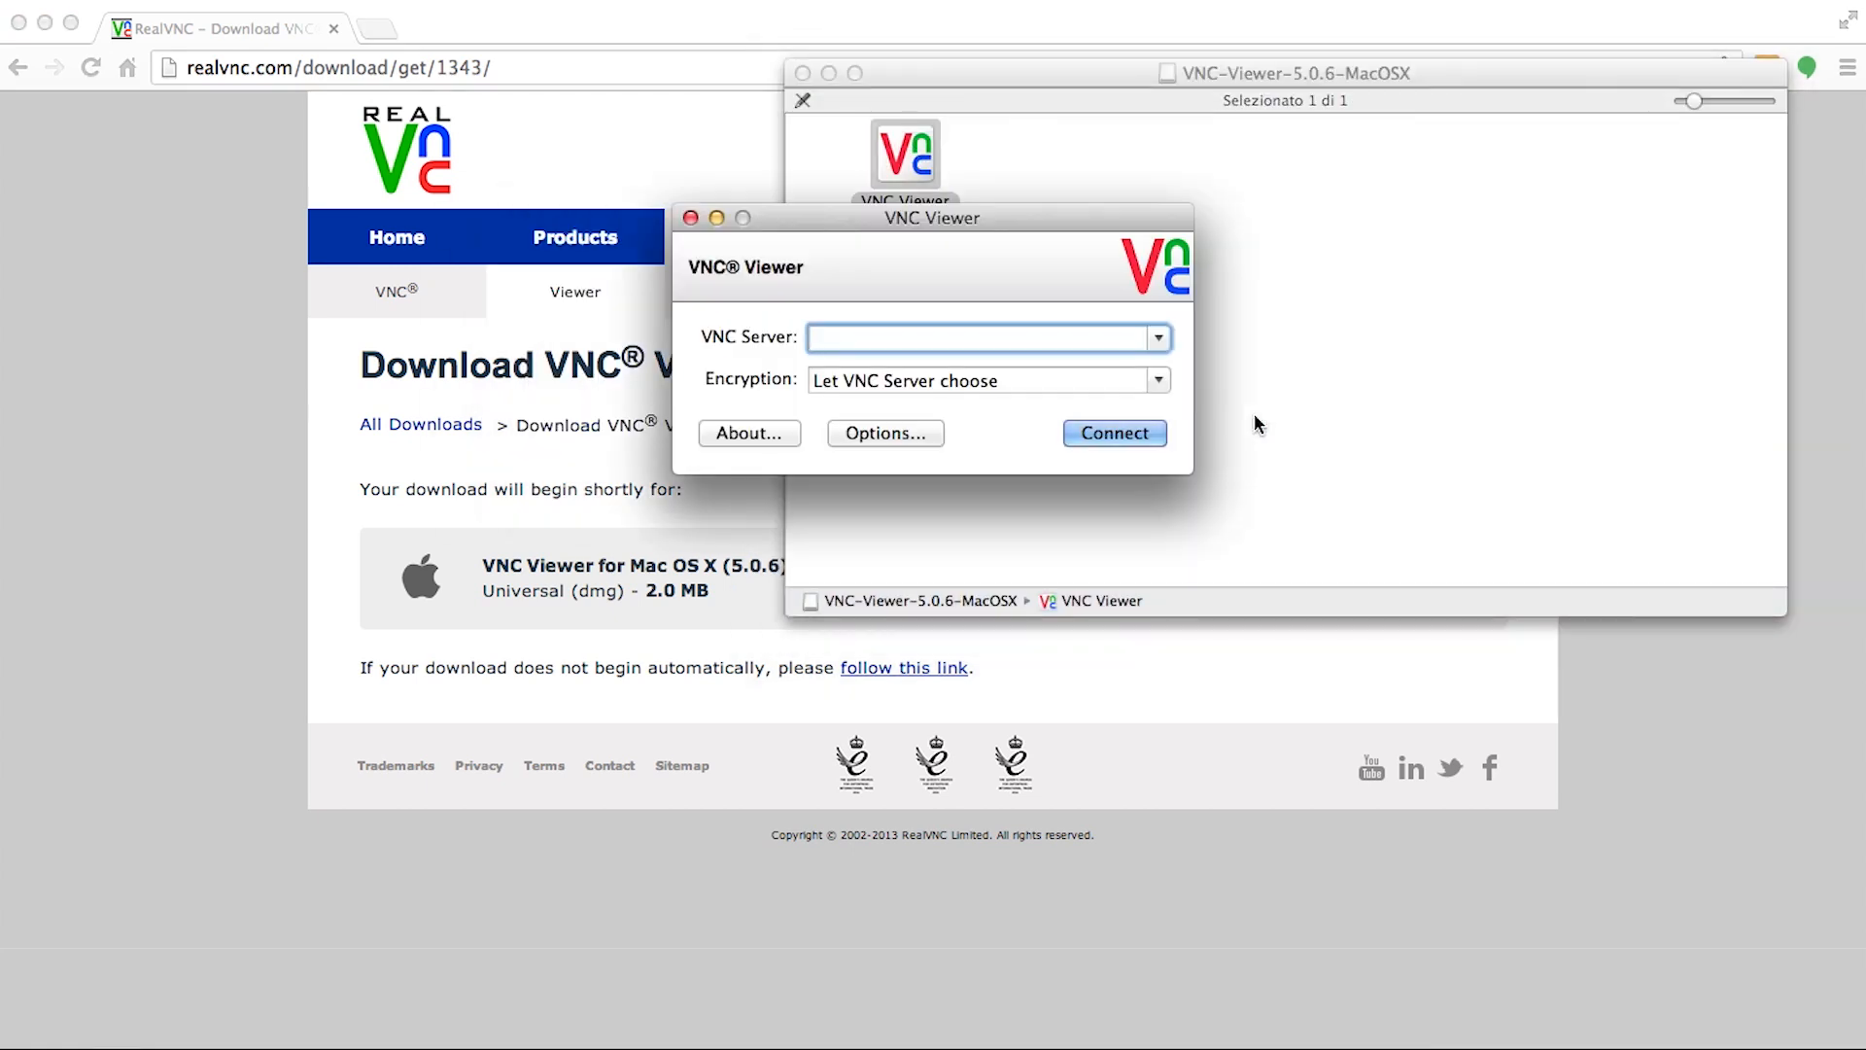
text(192.168.0.)
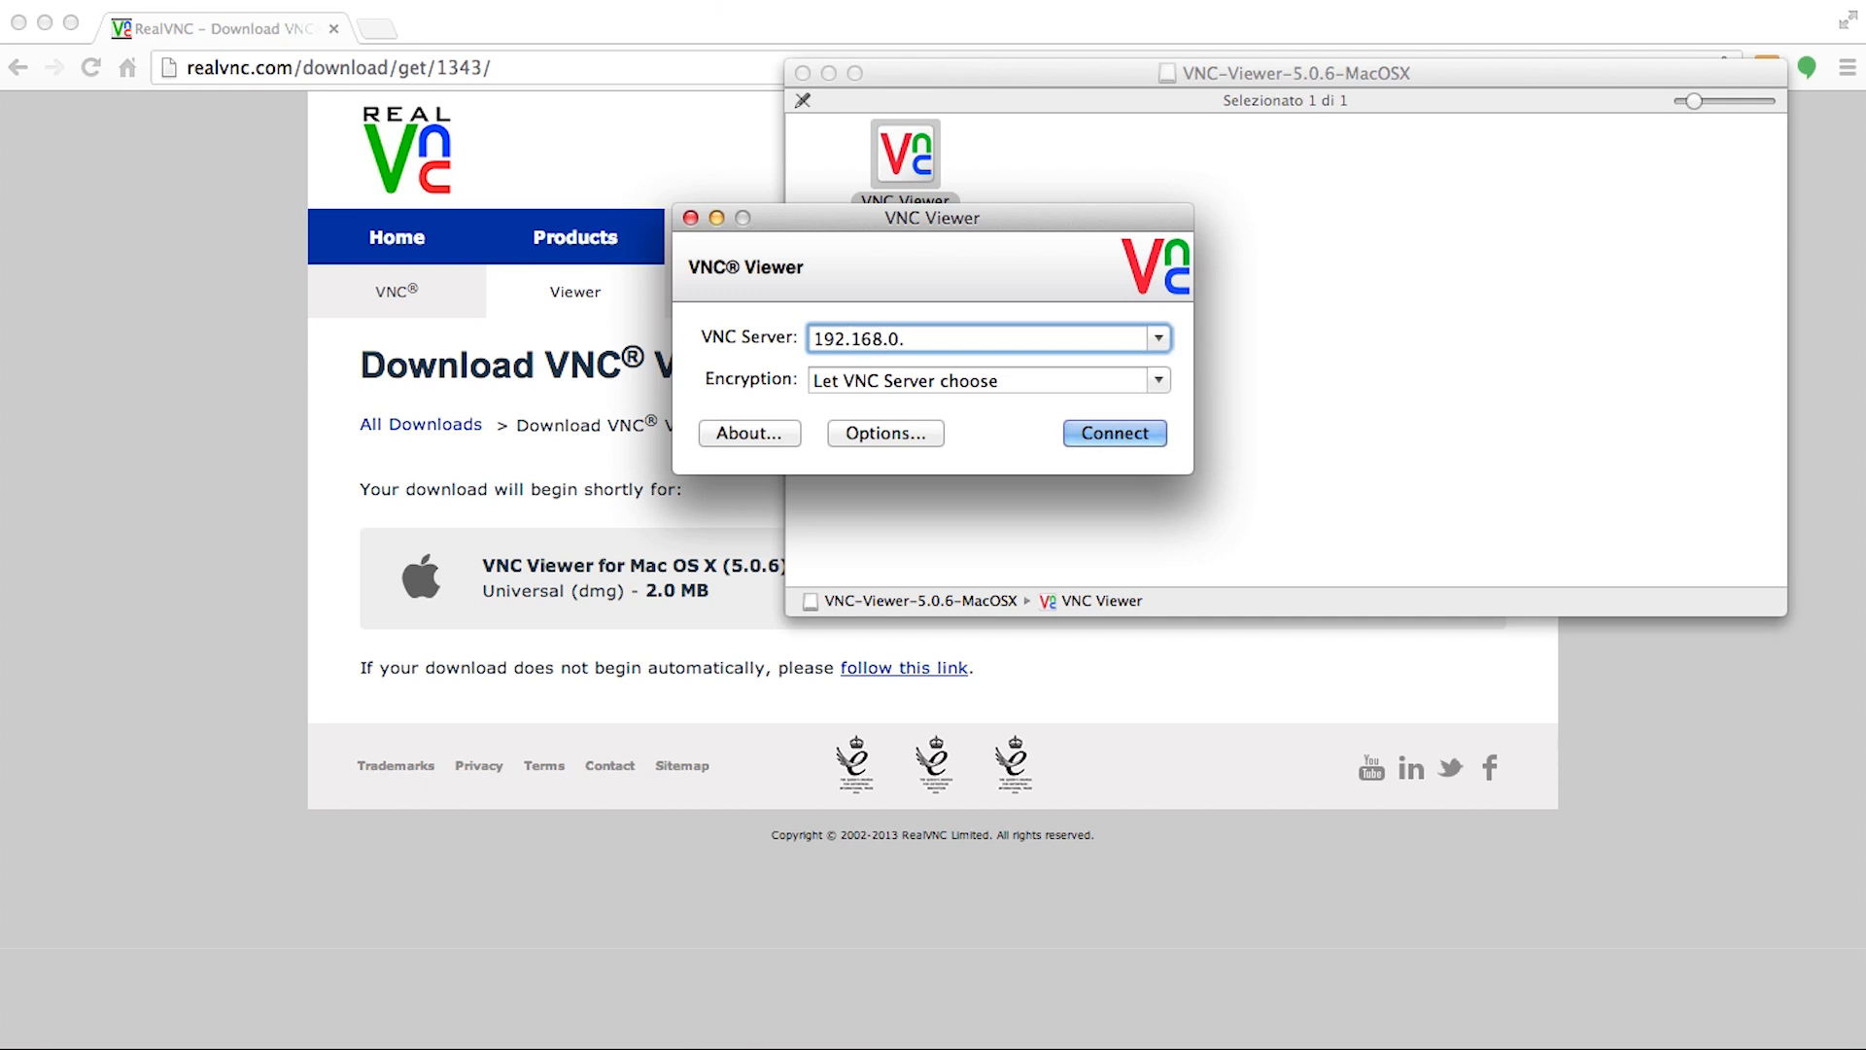
text(105:)
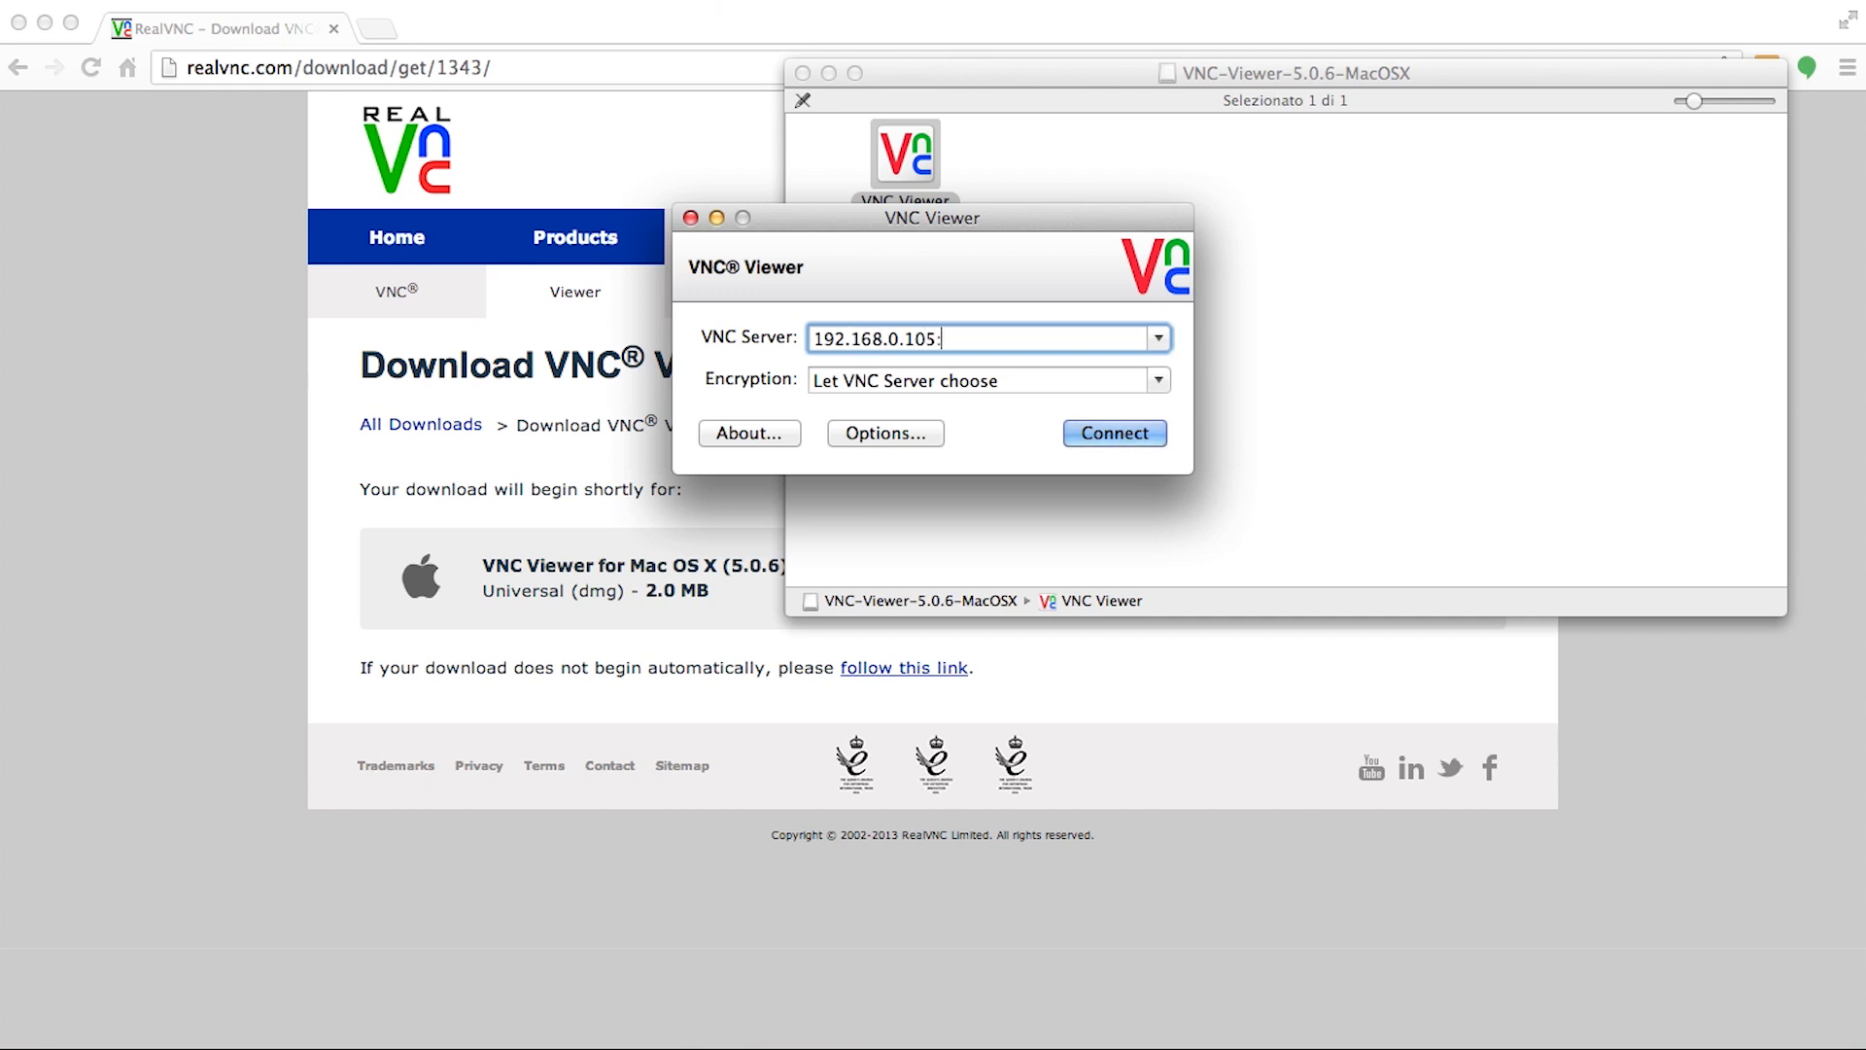
text(5901)
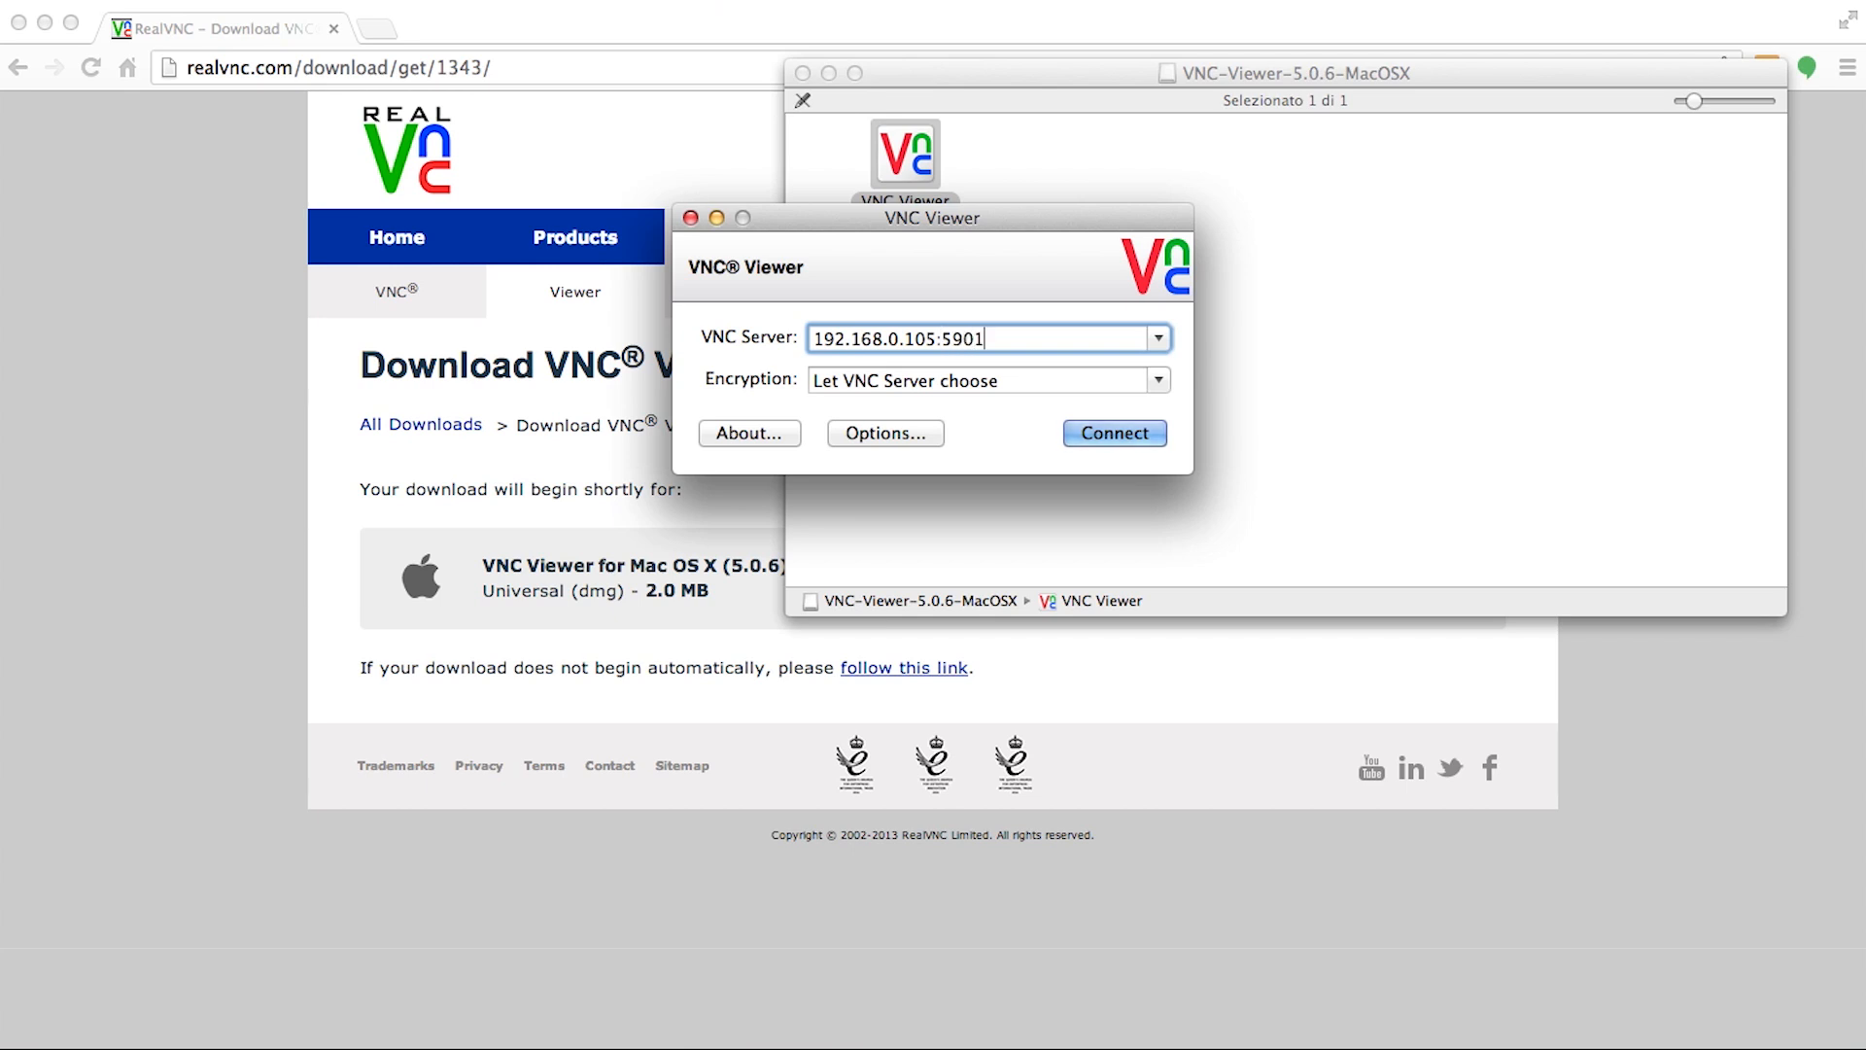
click(1112, 431)
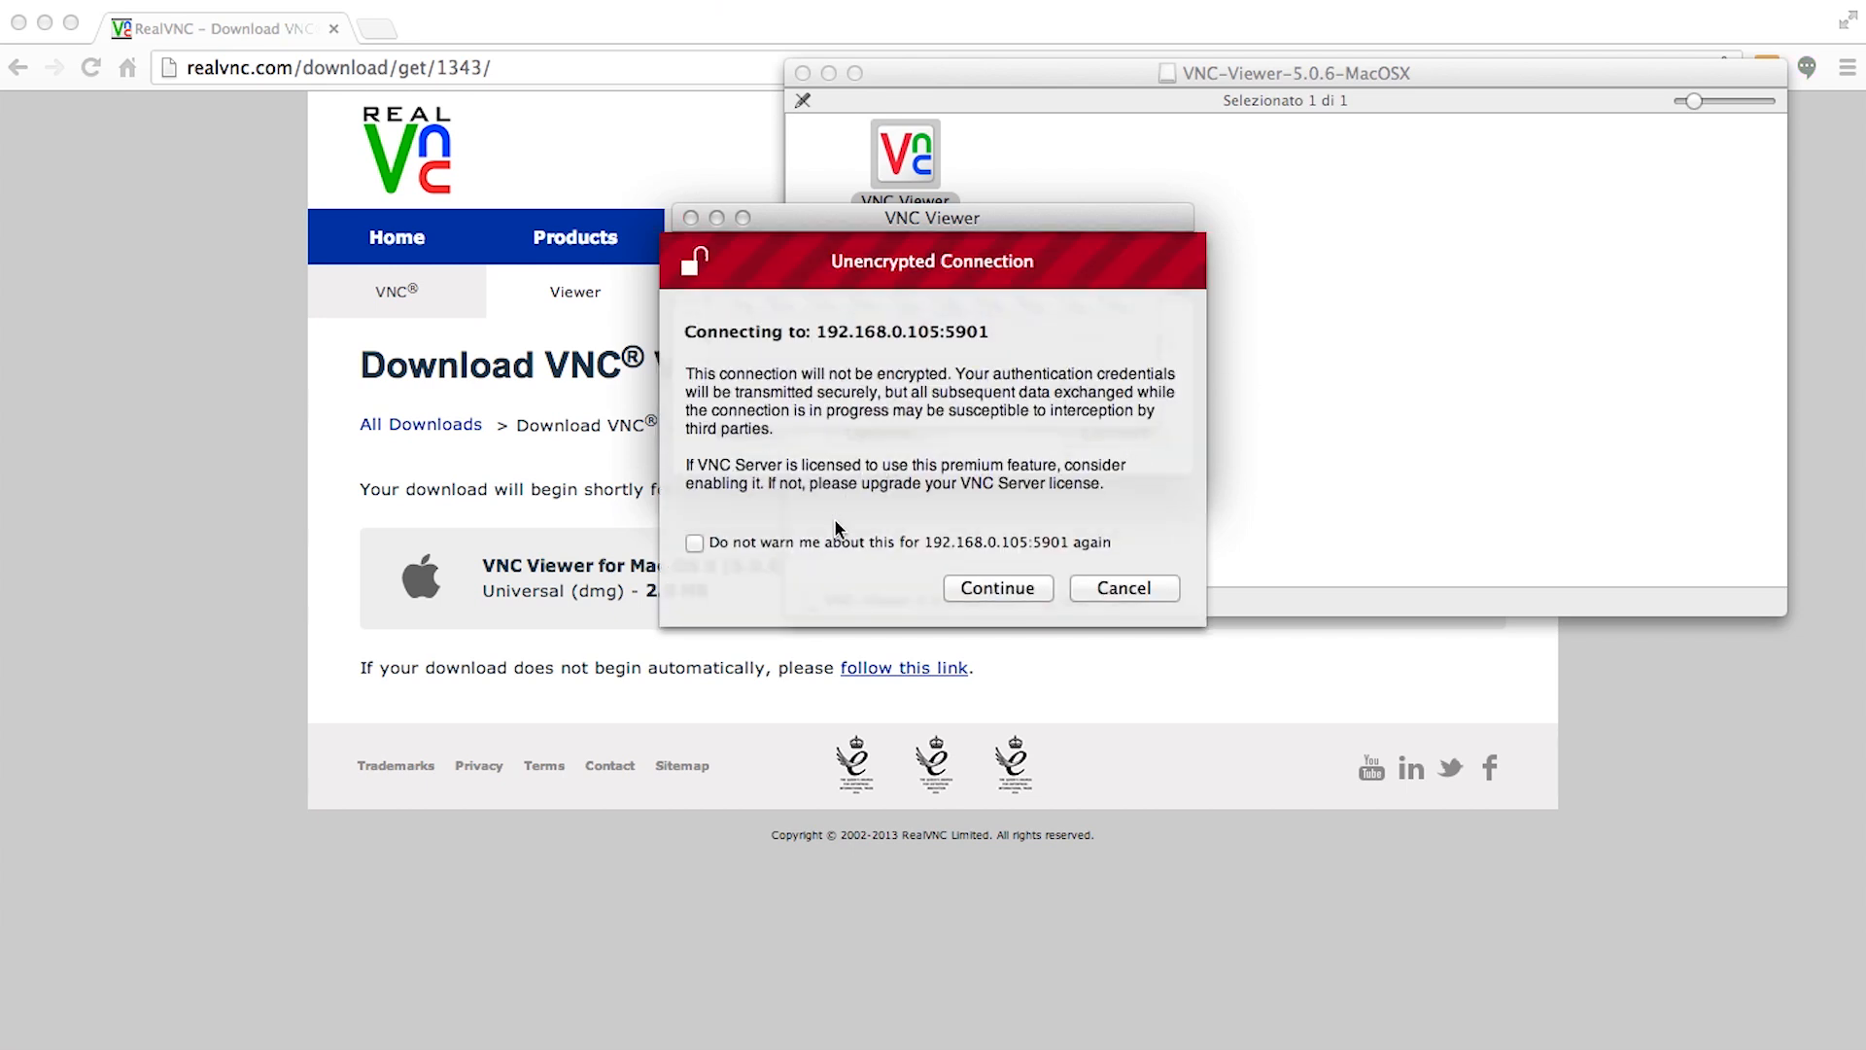
Suppress the unencrypted-connection warning for this server, continue, and authenticate with the password.
click(696, 542)
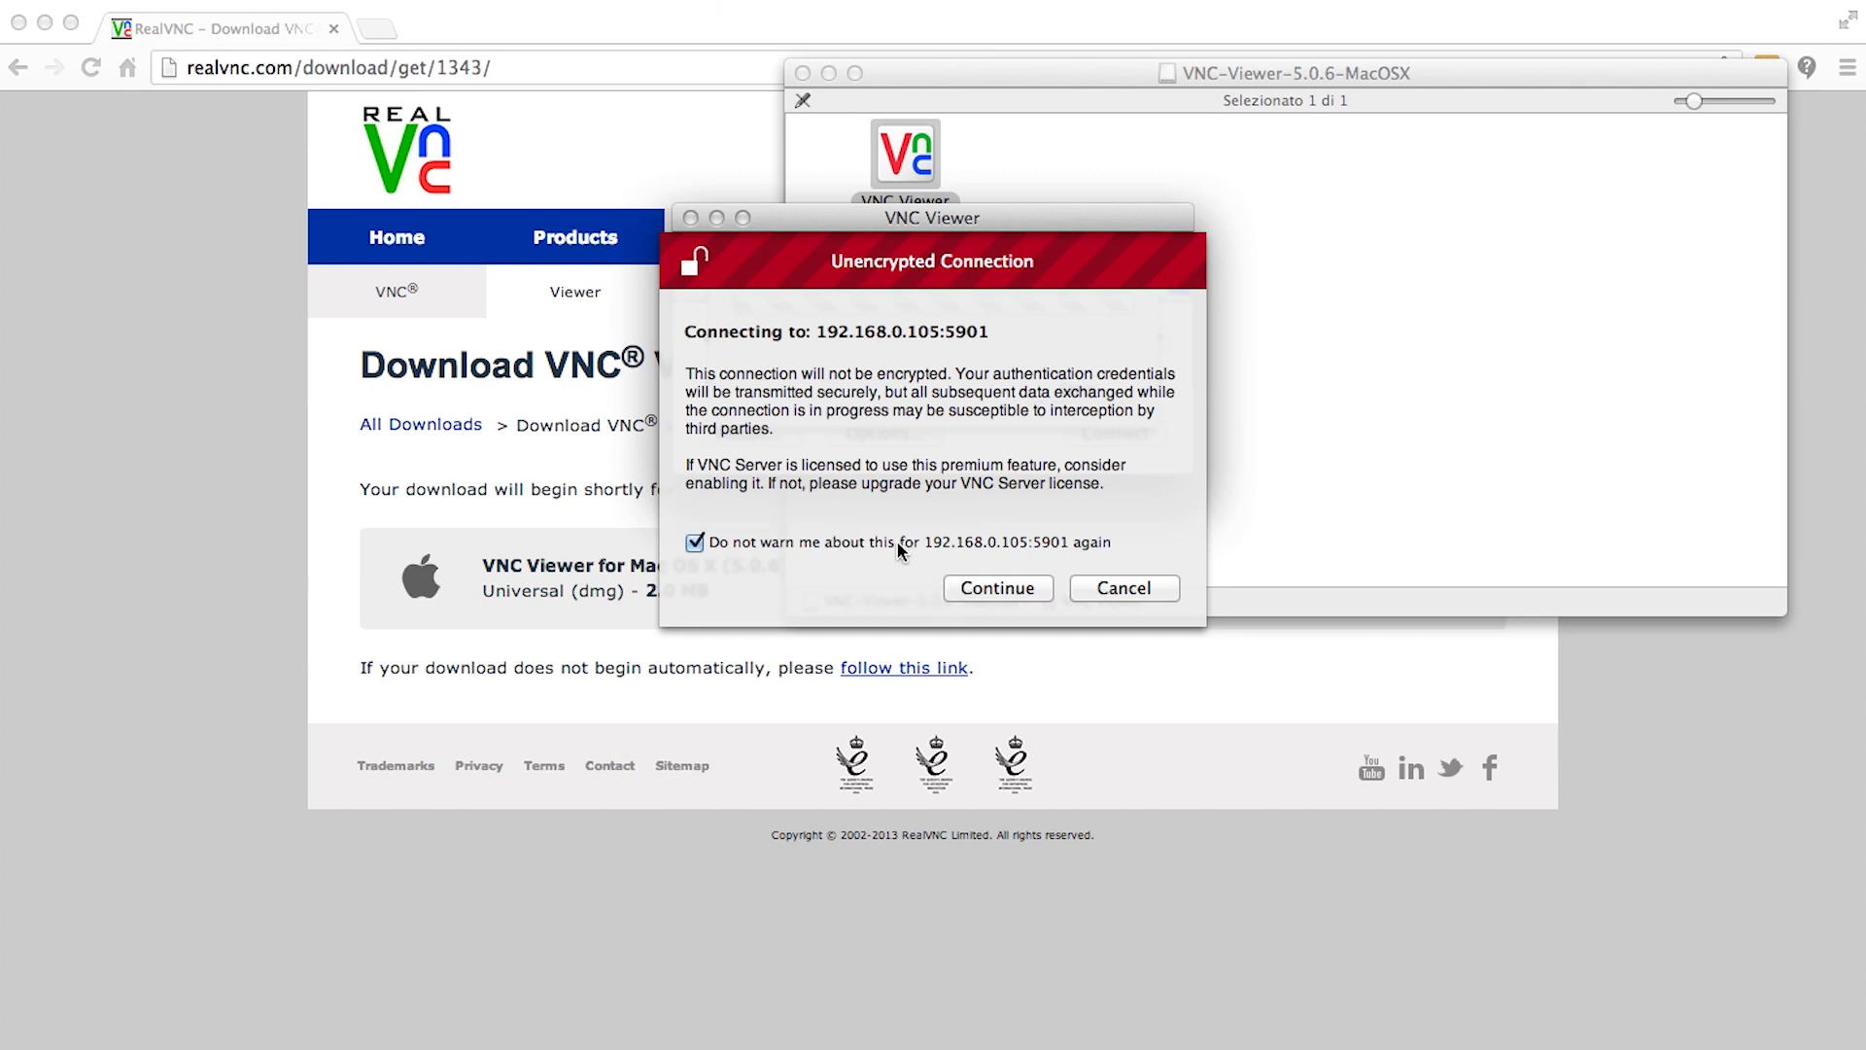
click(998, 587)
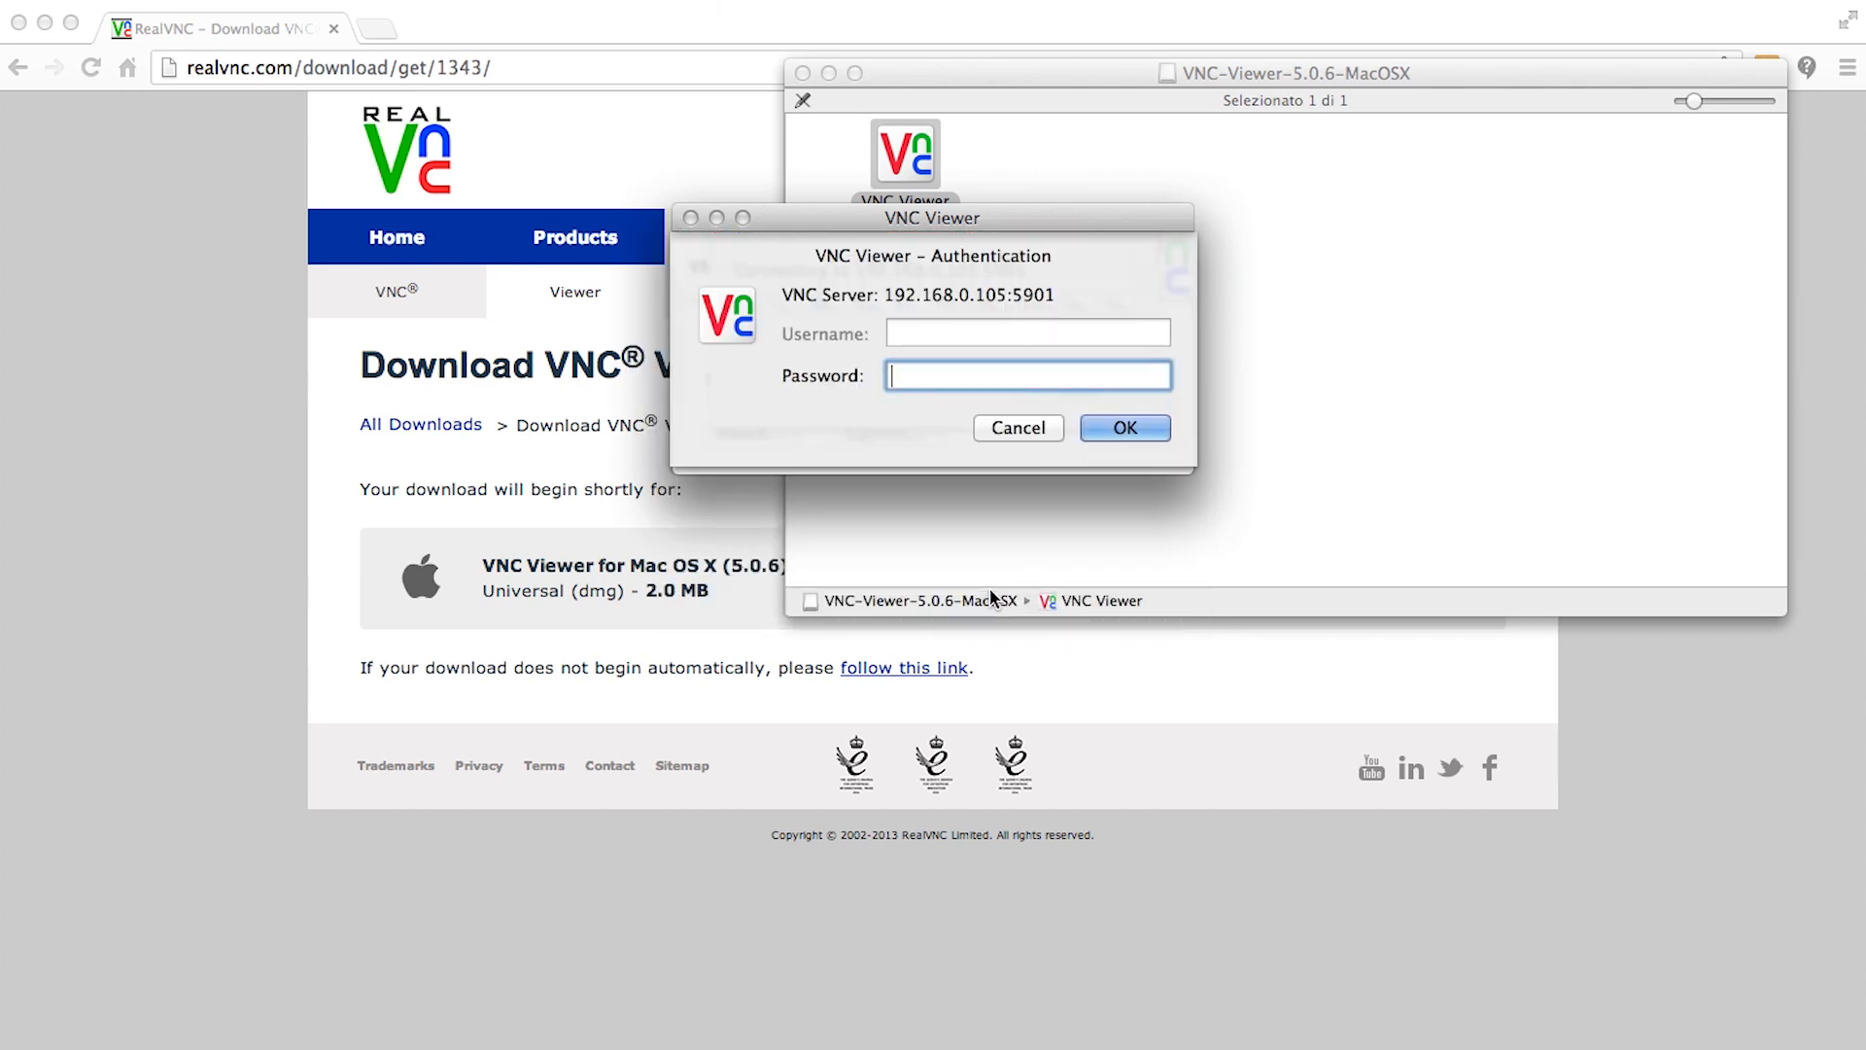
text(••)
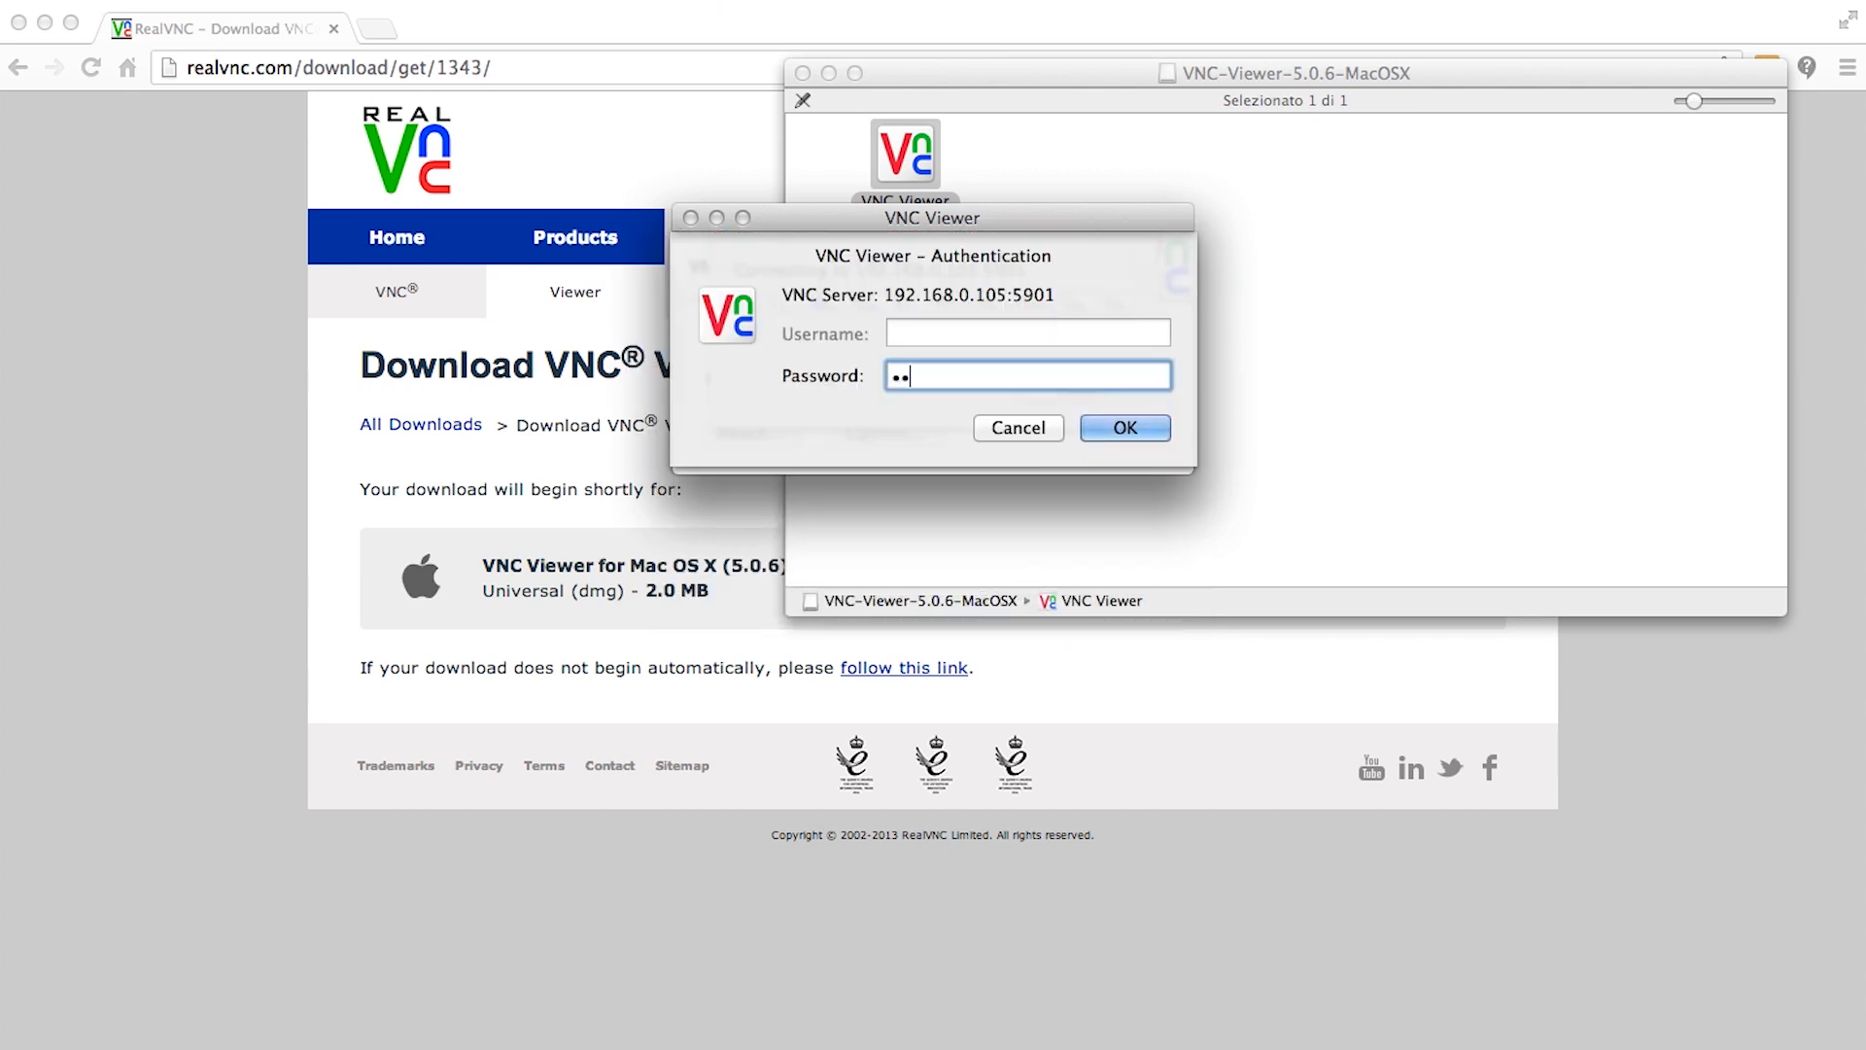
text(••••)
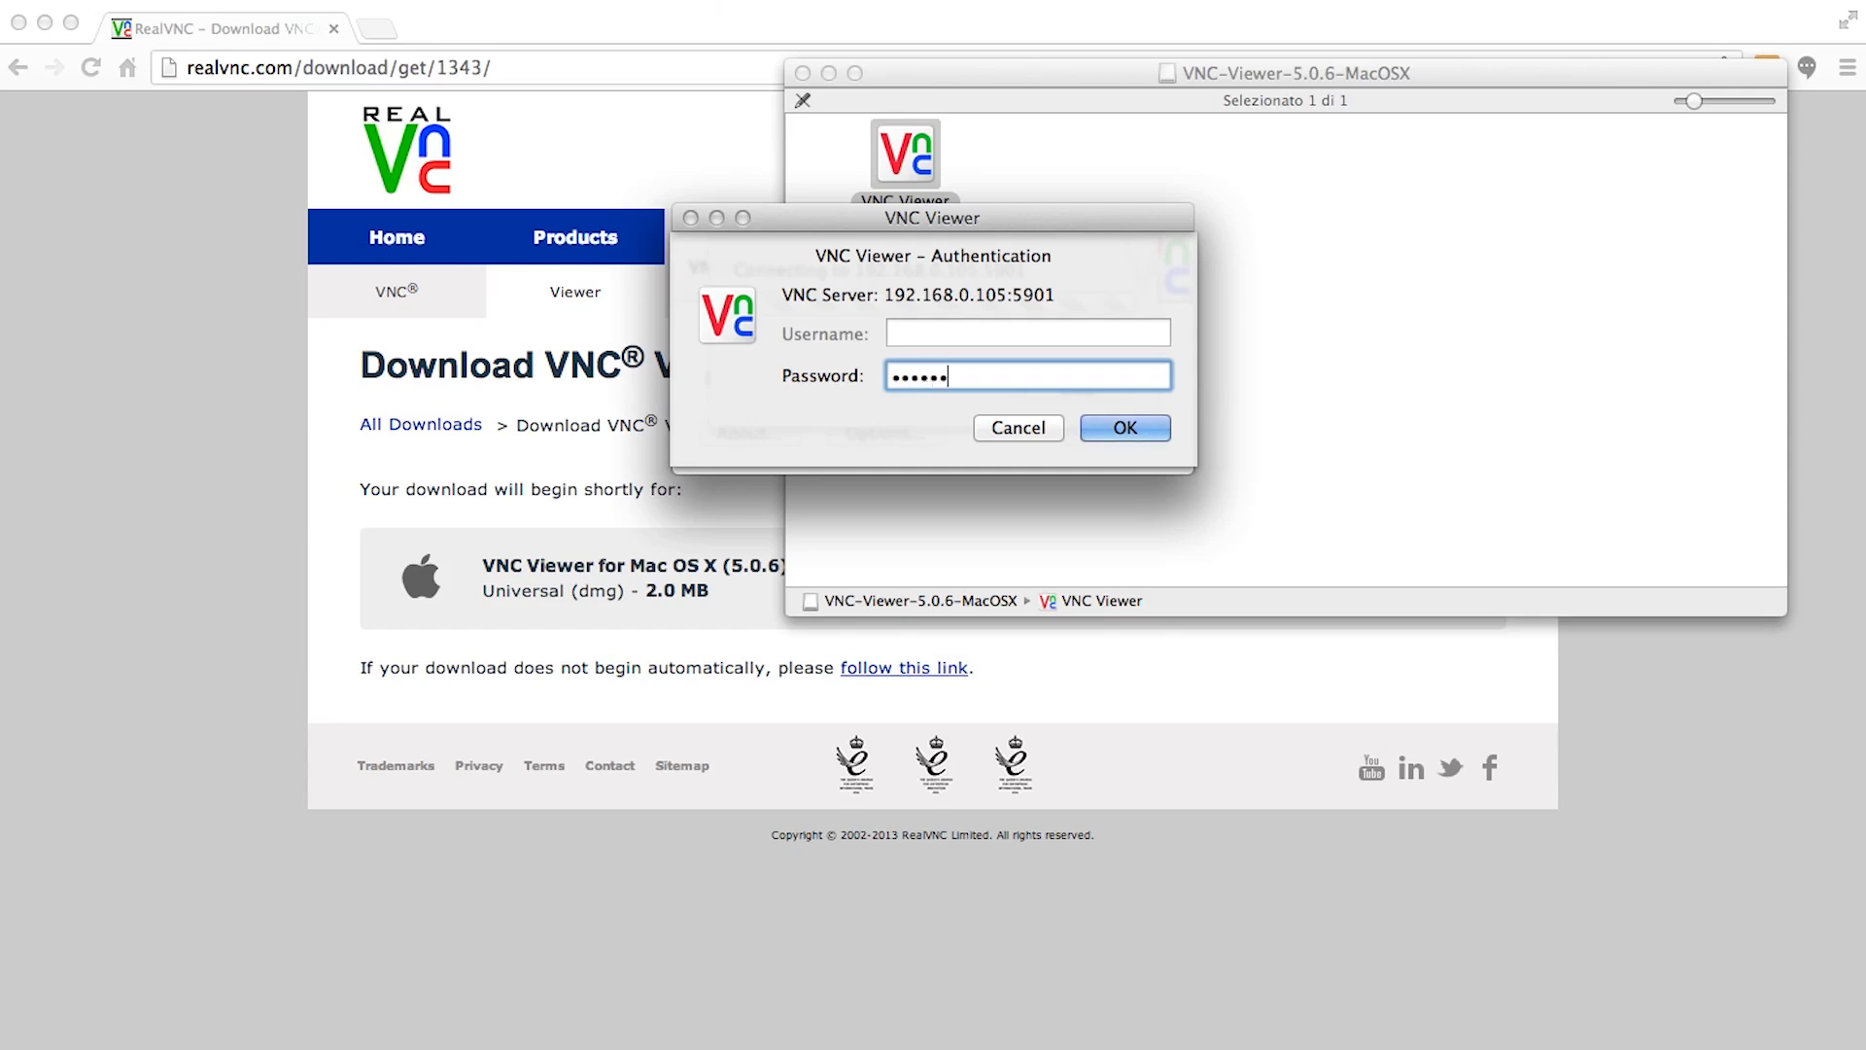
click(1121, 427)
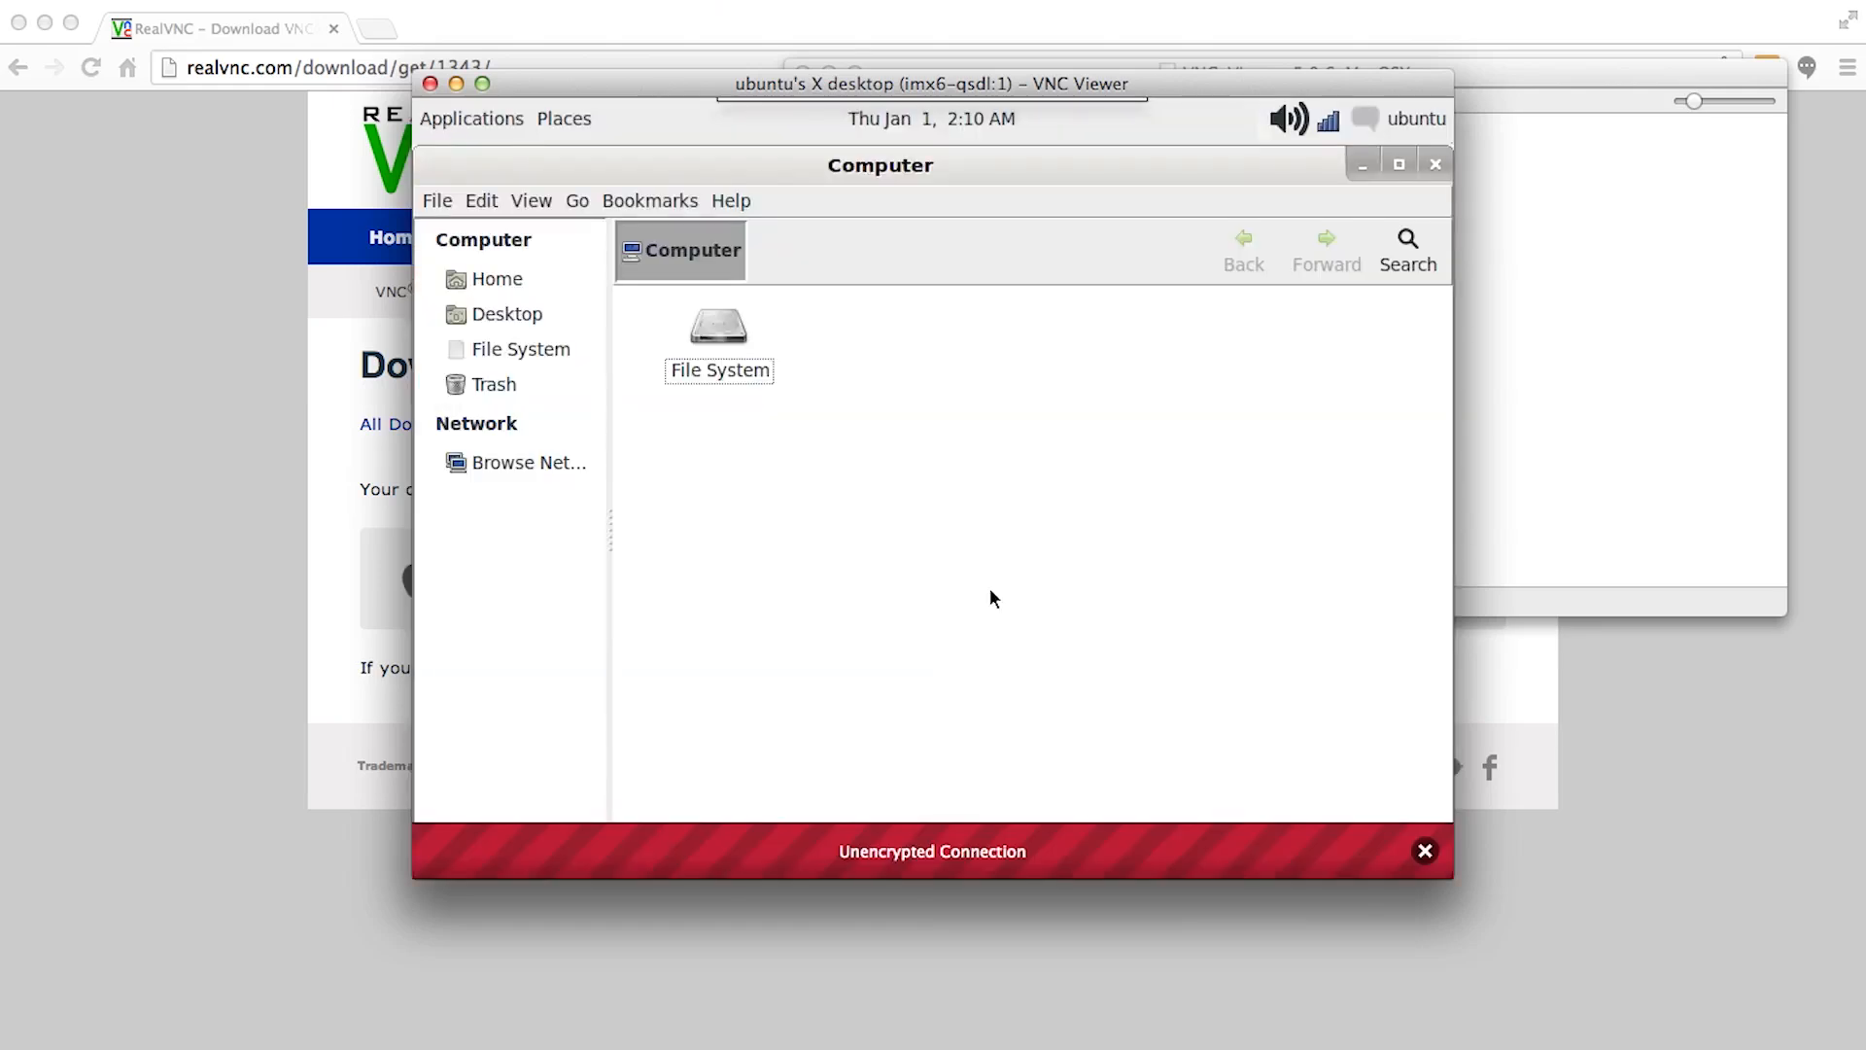
Close the remote Computer file manager window to reveal the UDOO desktop.
click(507, 313)
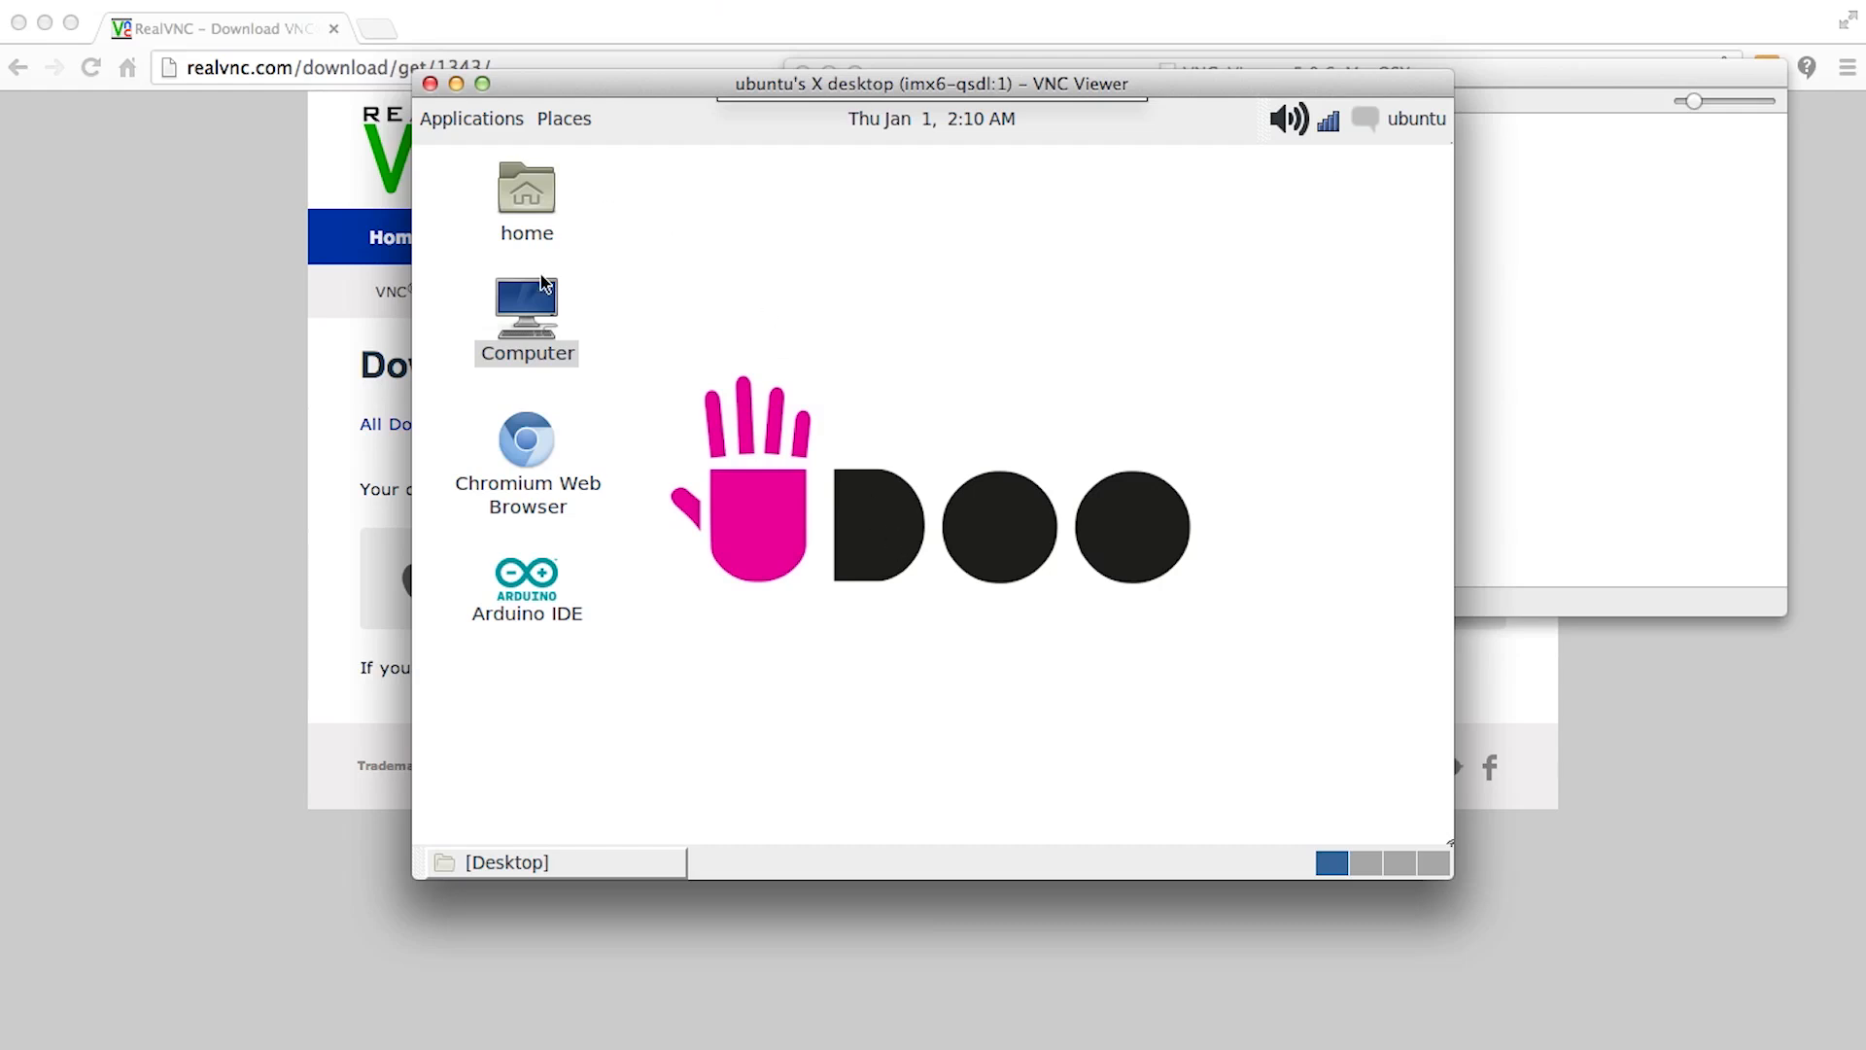
mouse_move(1238, 449)
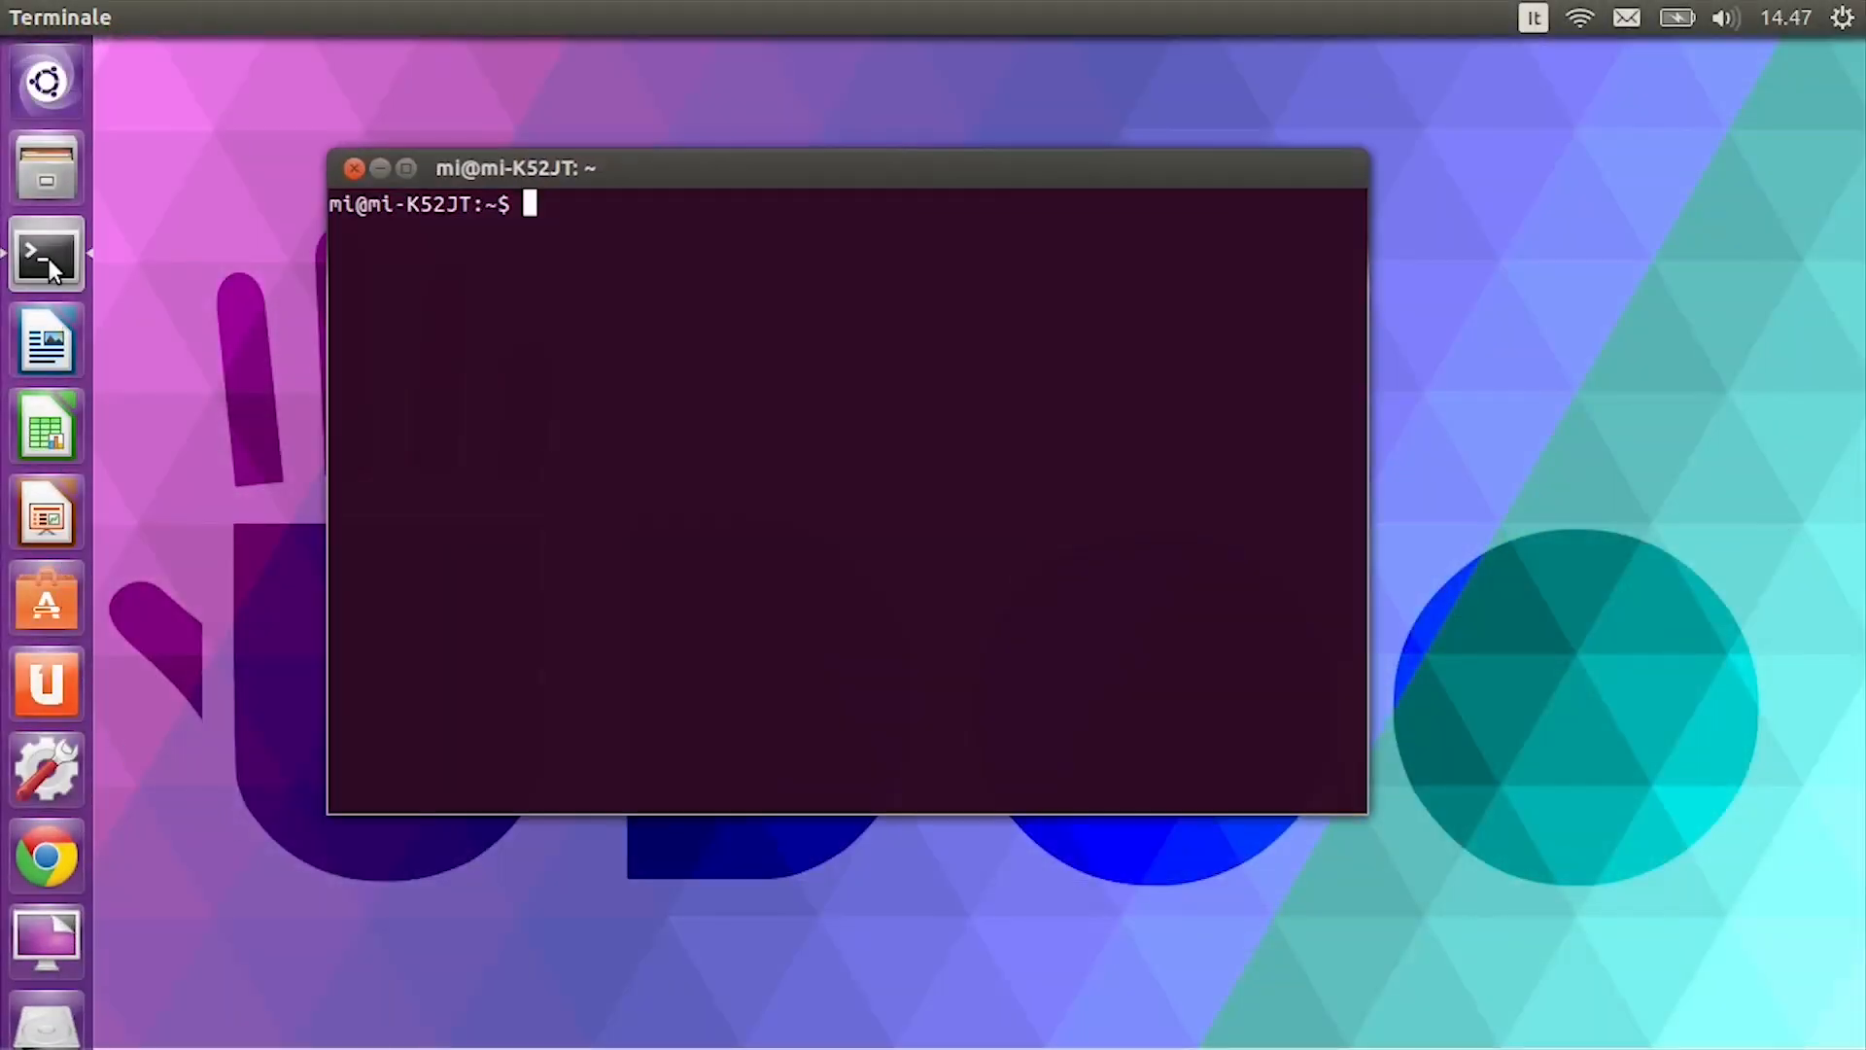
Run 'sudo apt-get install xvnc4viewer' and confirm with the sudo password.
text(sudo)
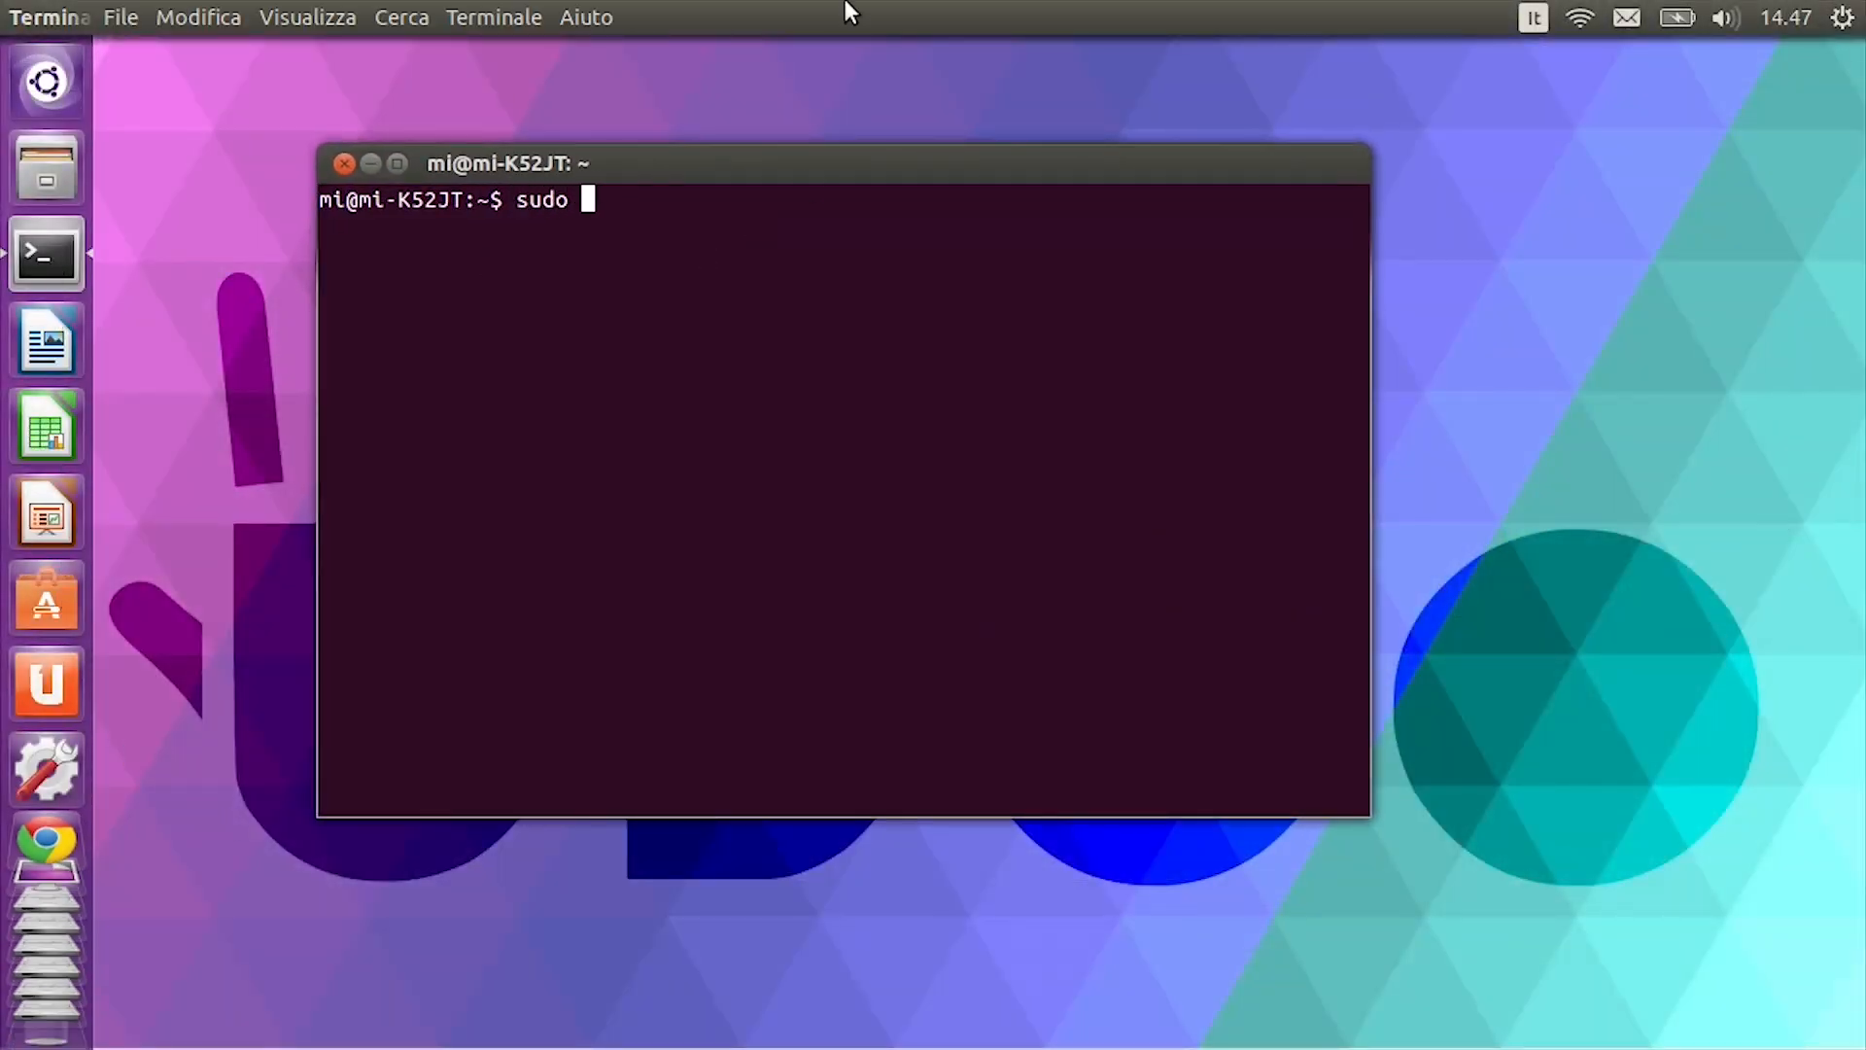
text(apt-get install xvn)
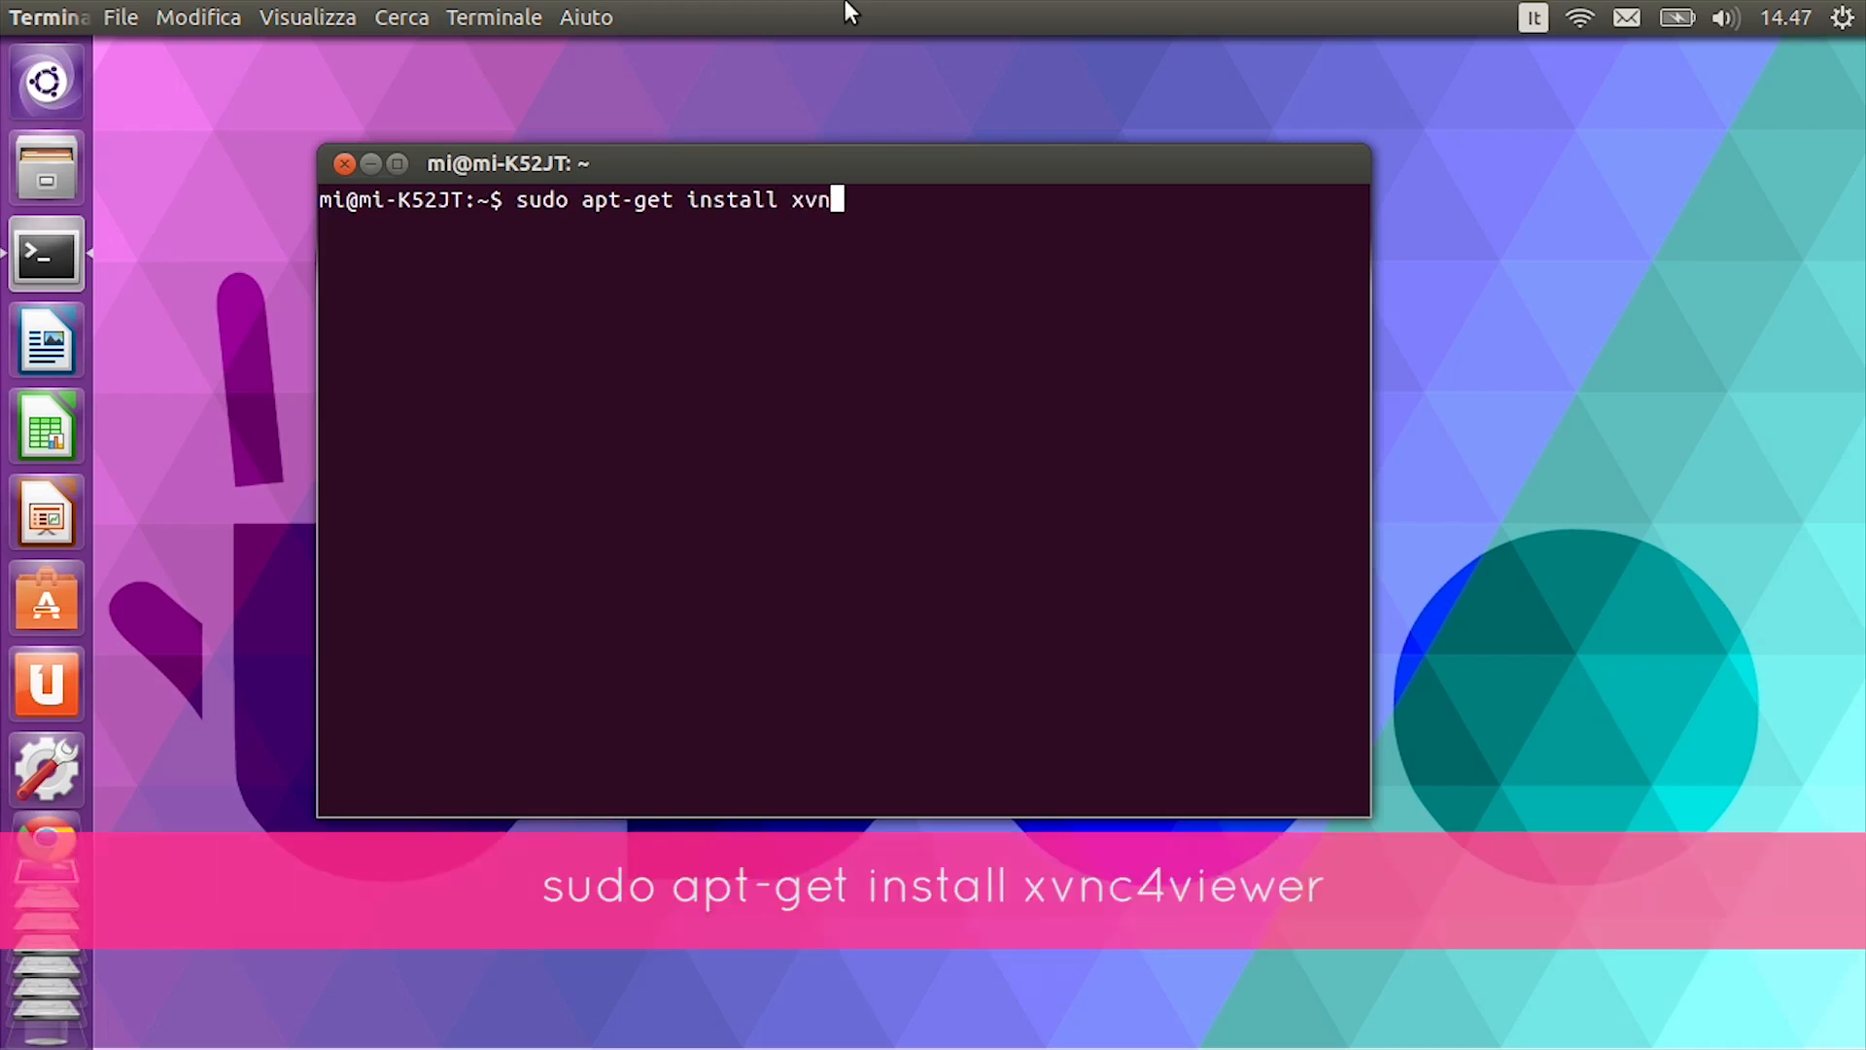
text(c4vi)
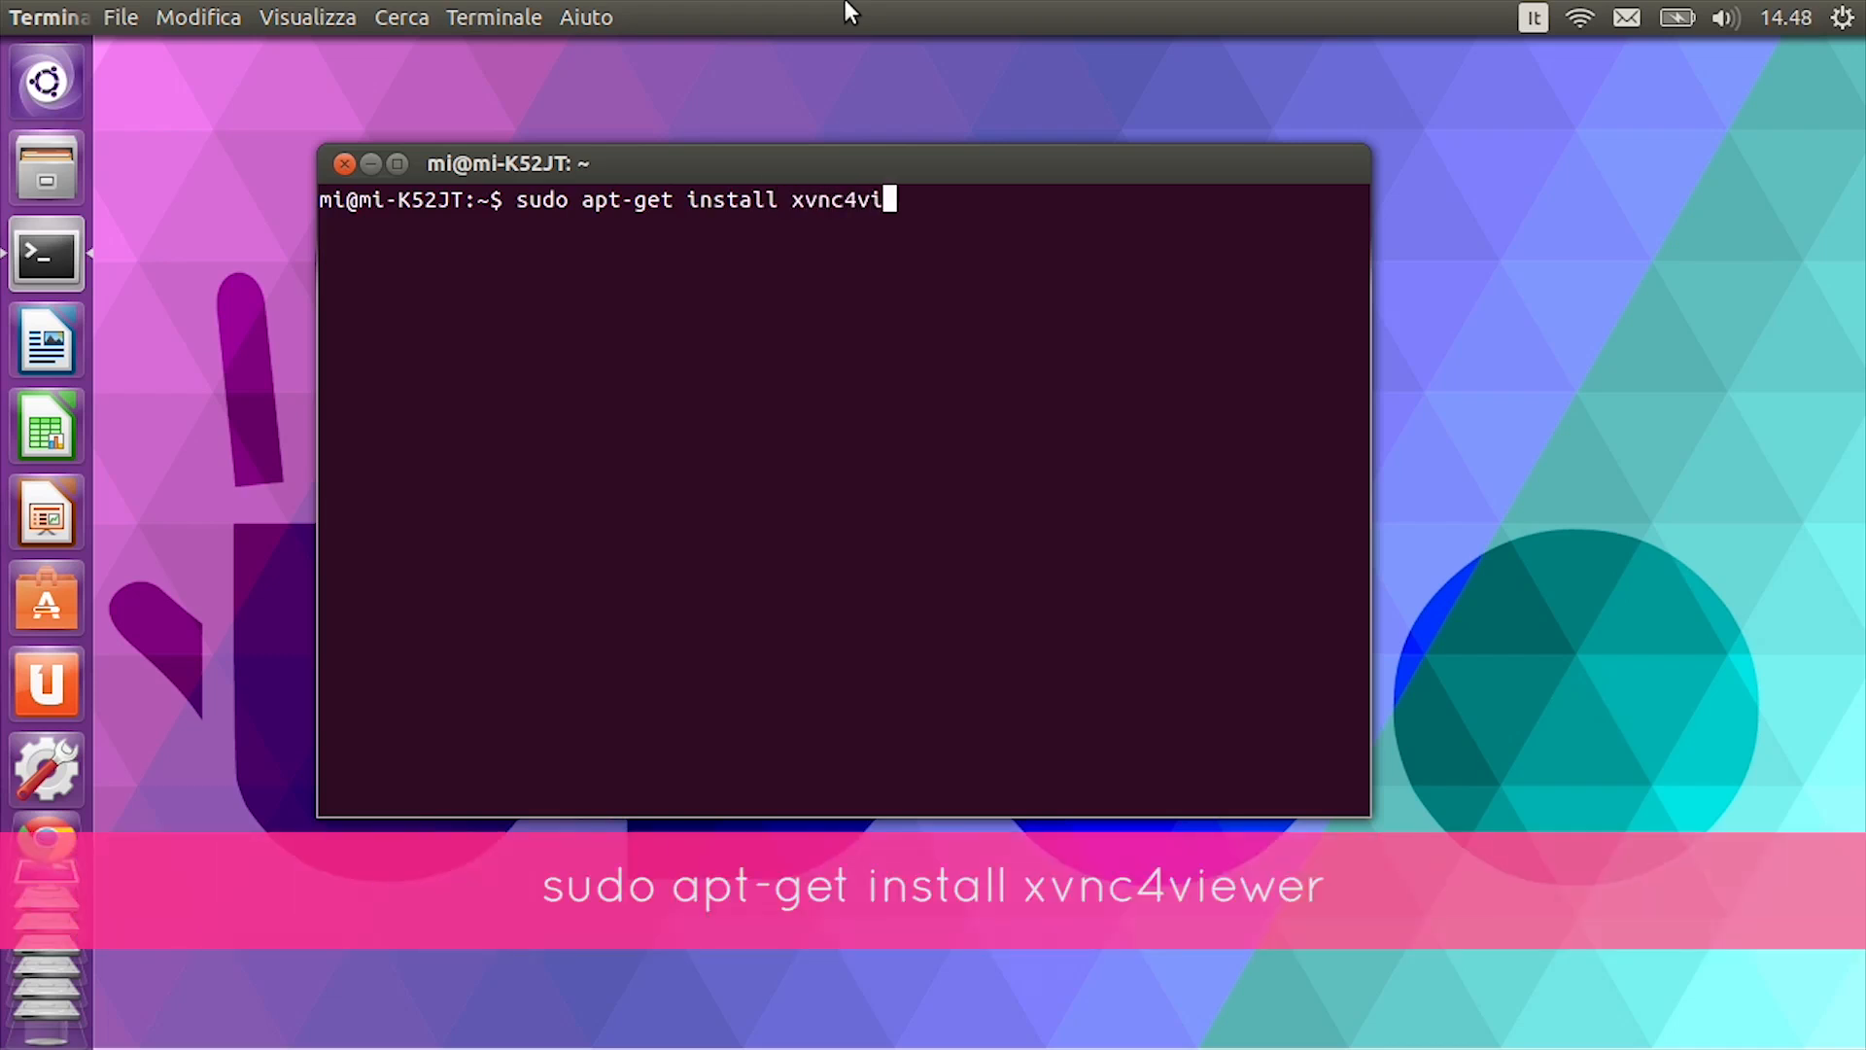
text(ewer)
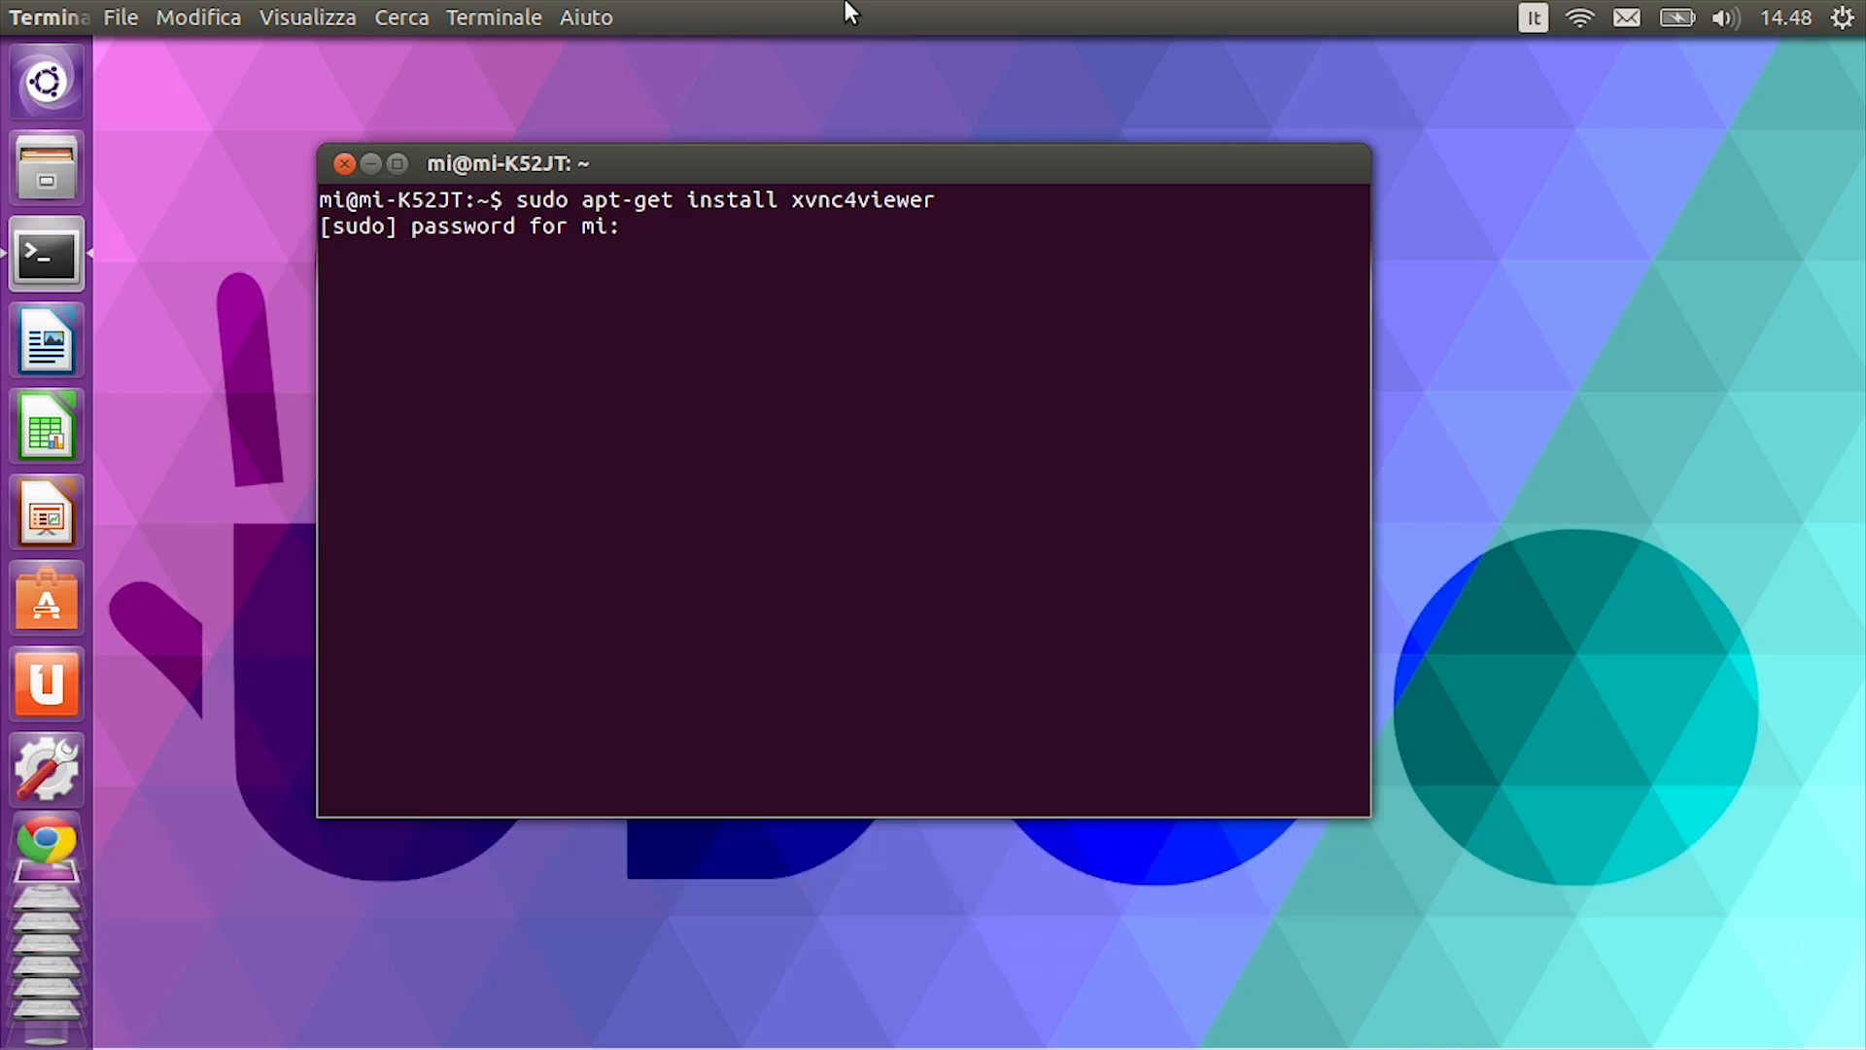
key(Return)
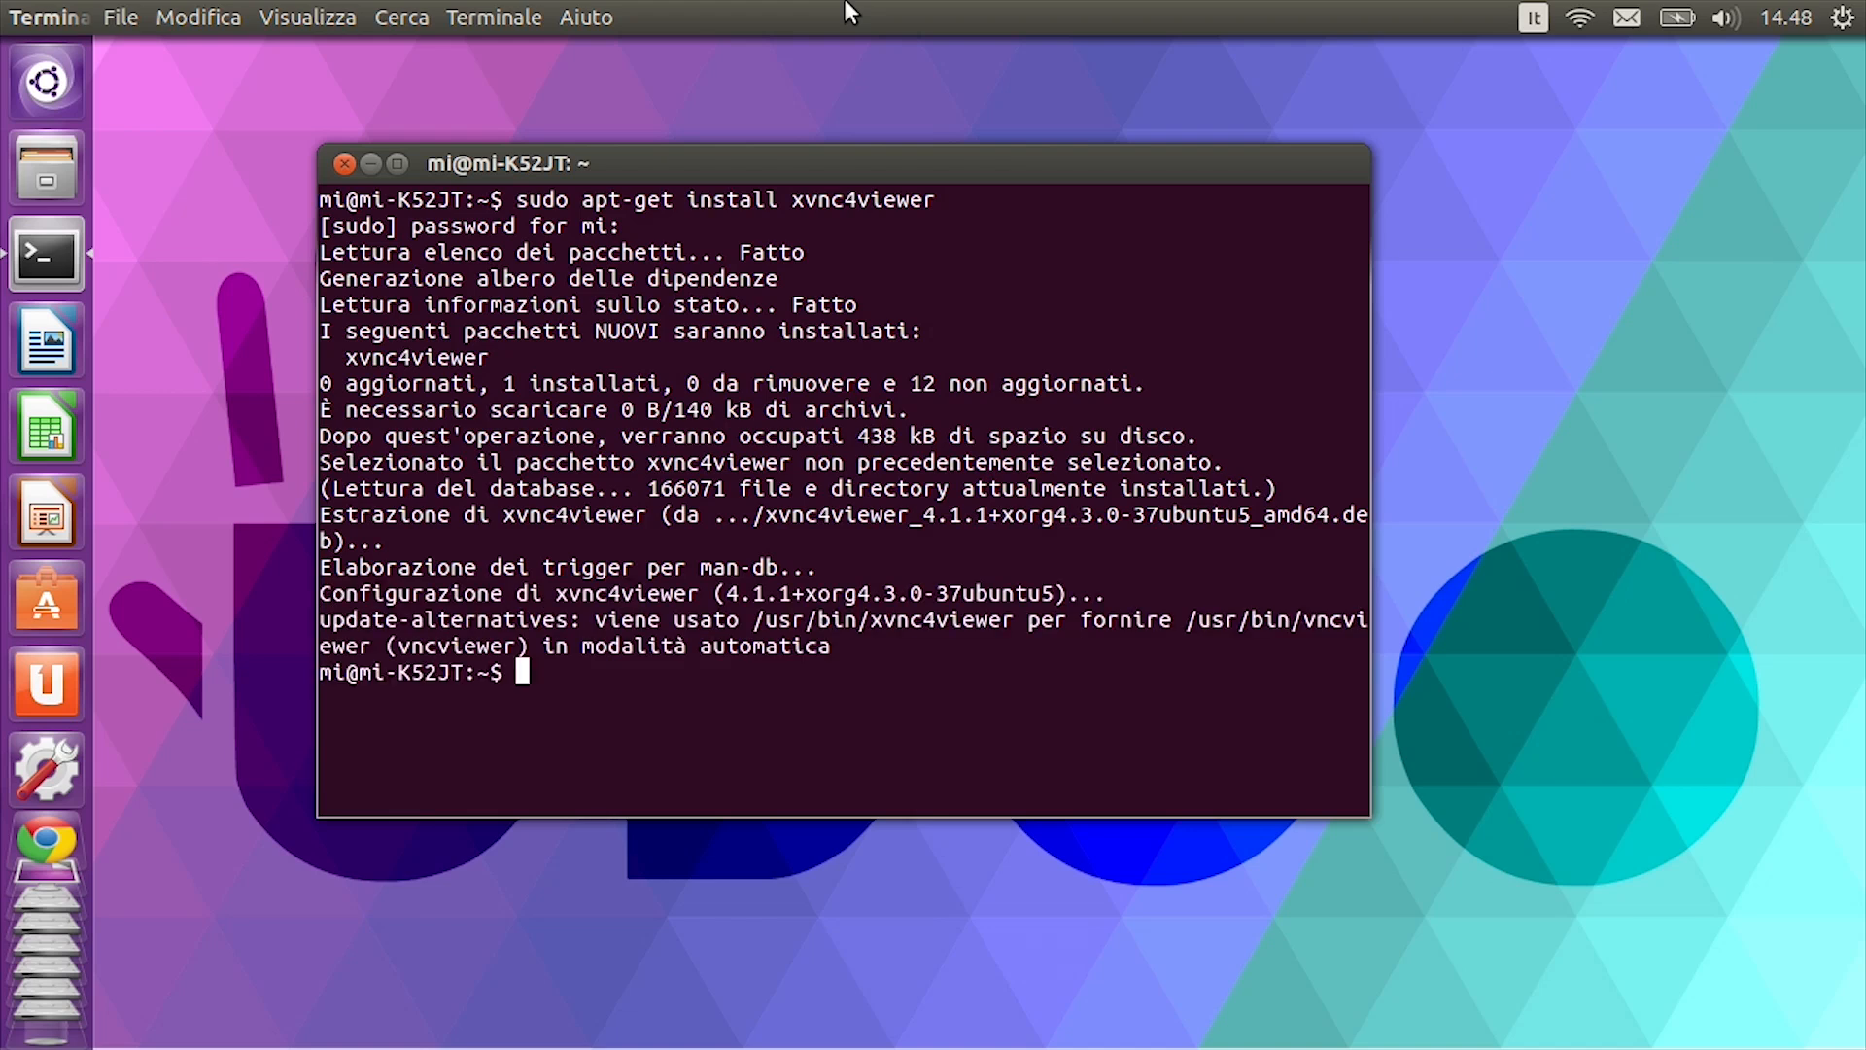
Begin entering the 'sudo xvncviewer' command at the prompt.
text(sudo)
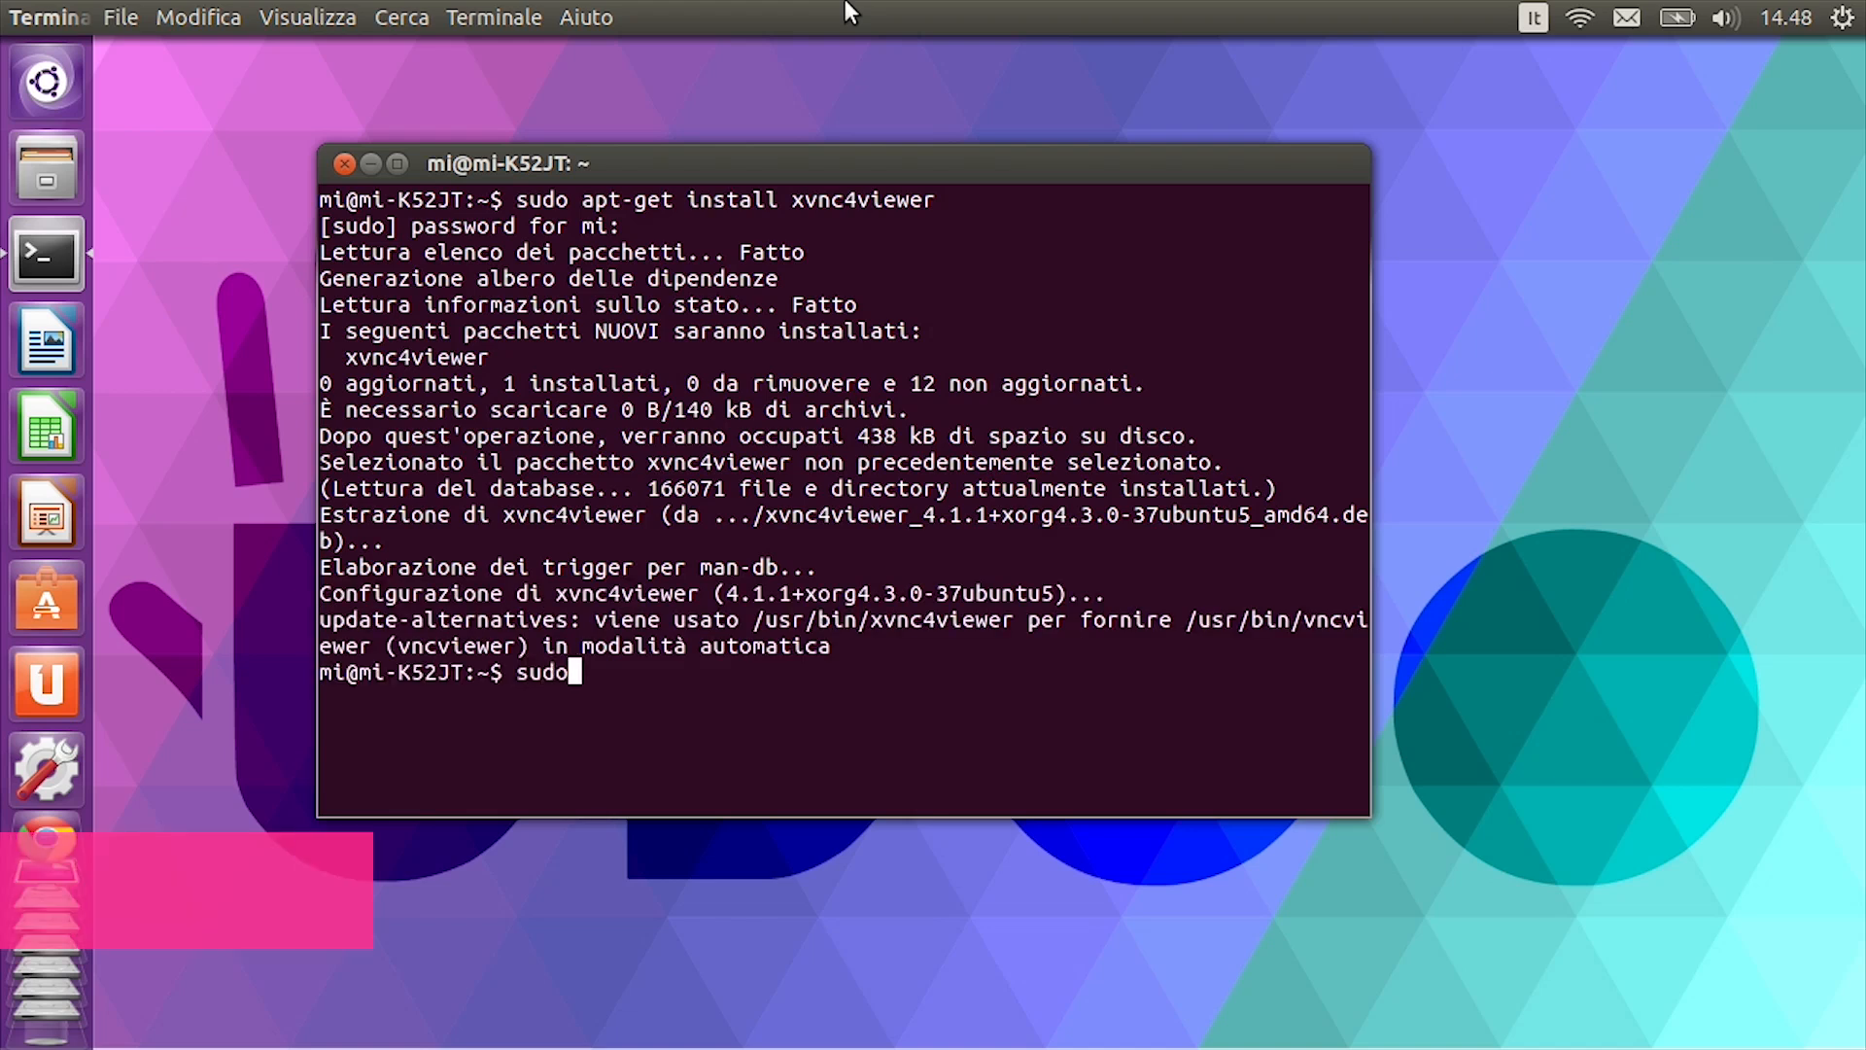
text(xvncviewe)
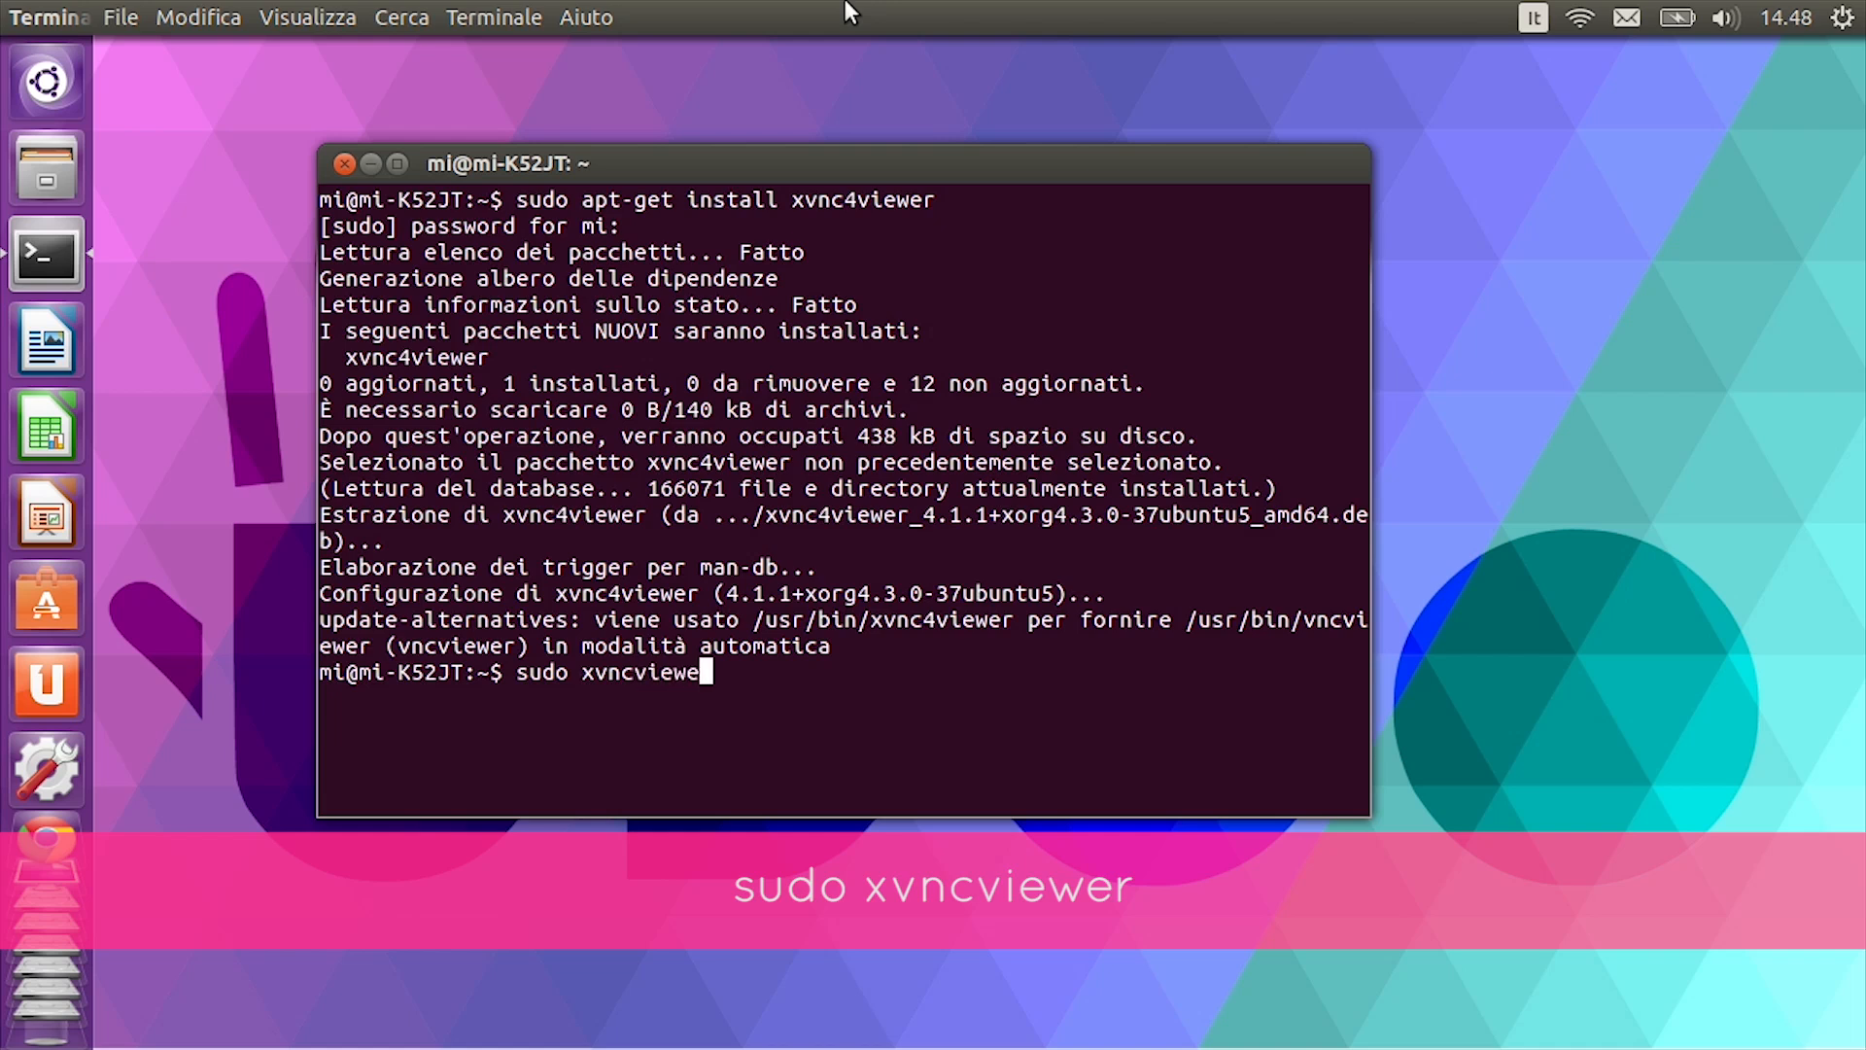
Run xvncviewer and connect it to the UDOO server at 192.168.0.105:5901.
key(Return)
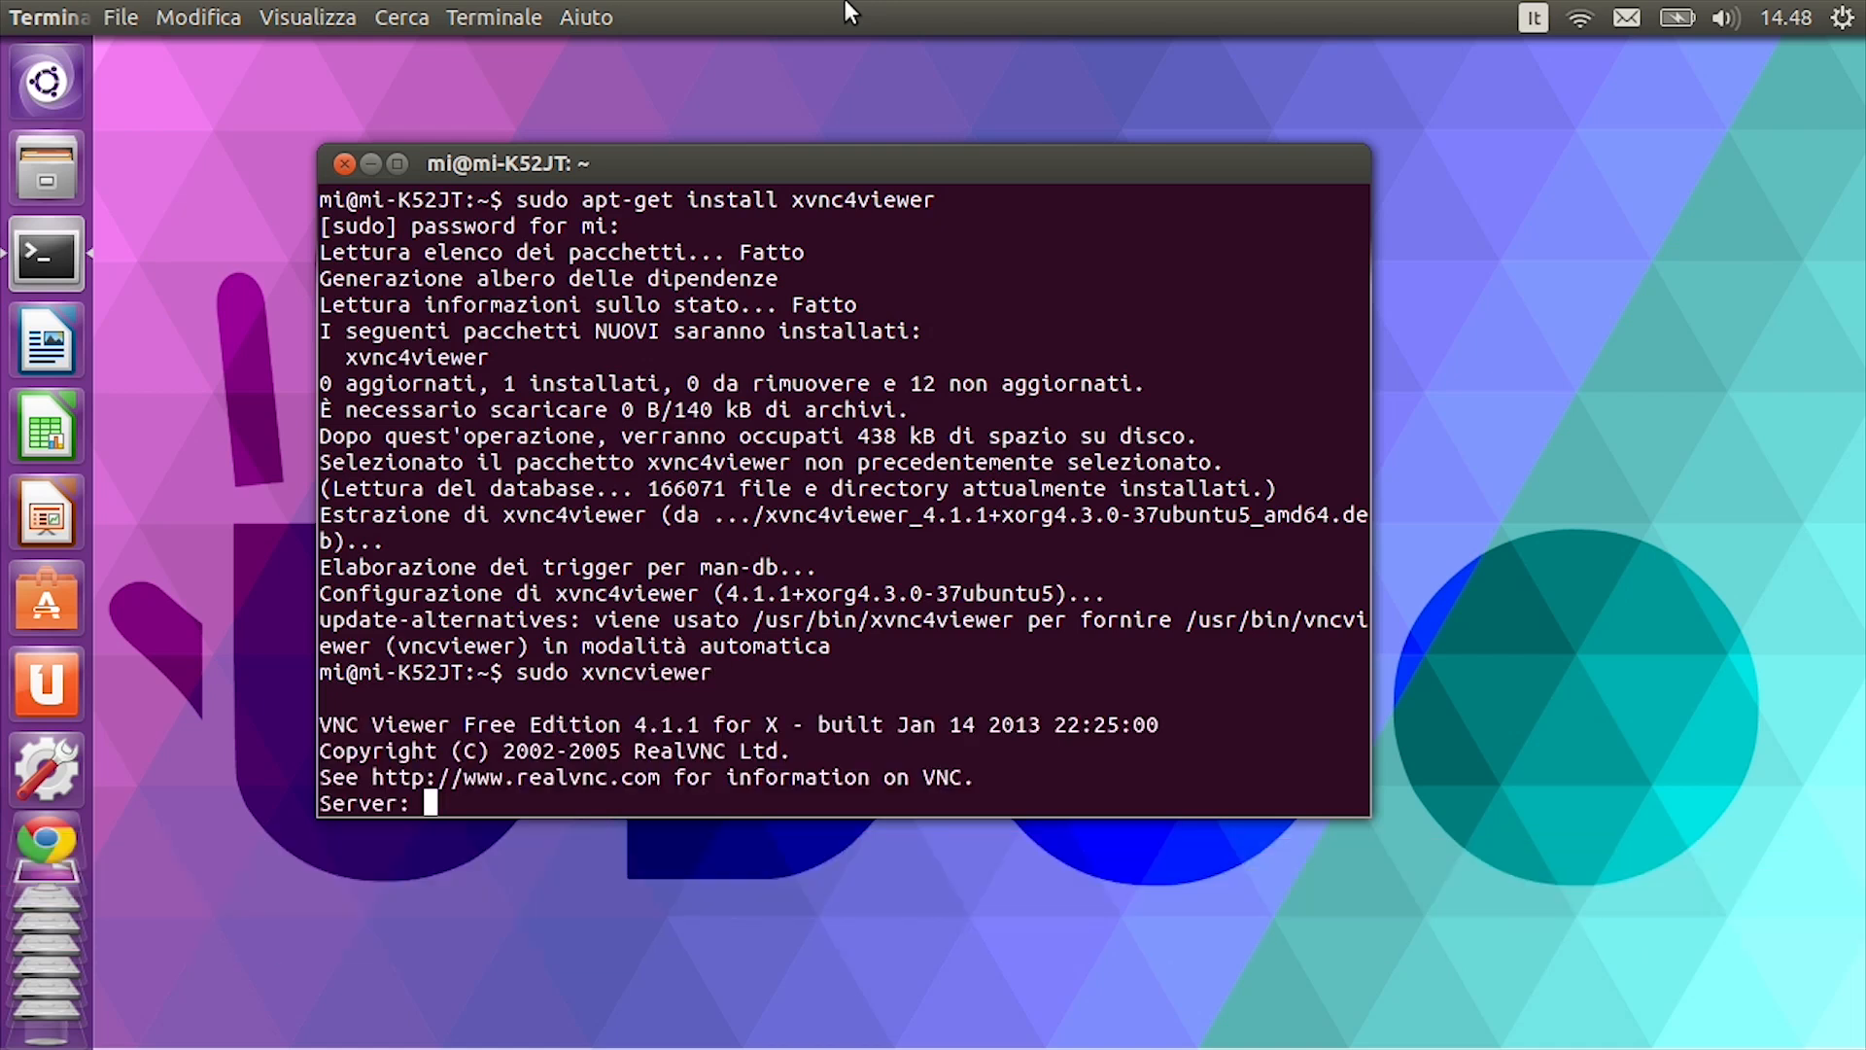
text(192.16)
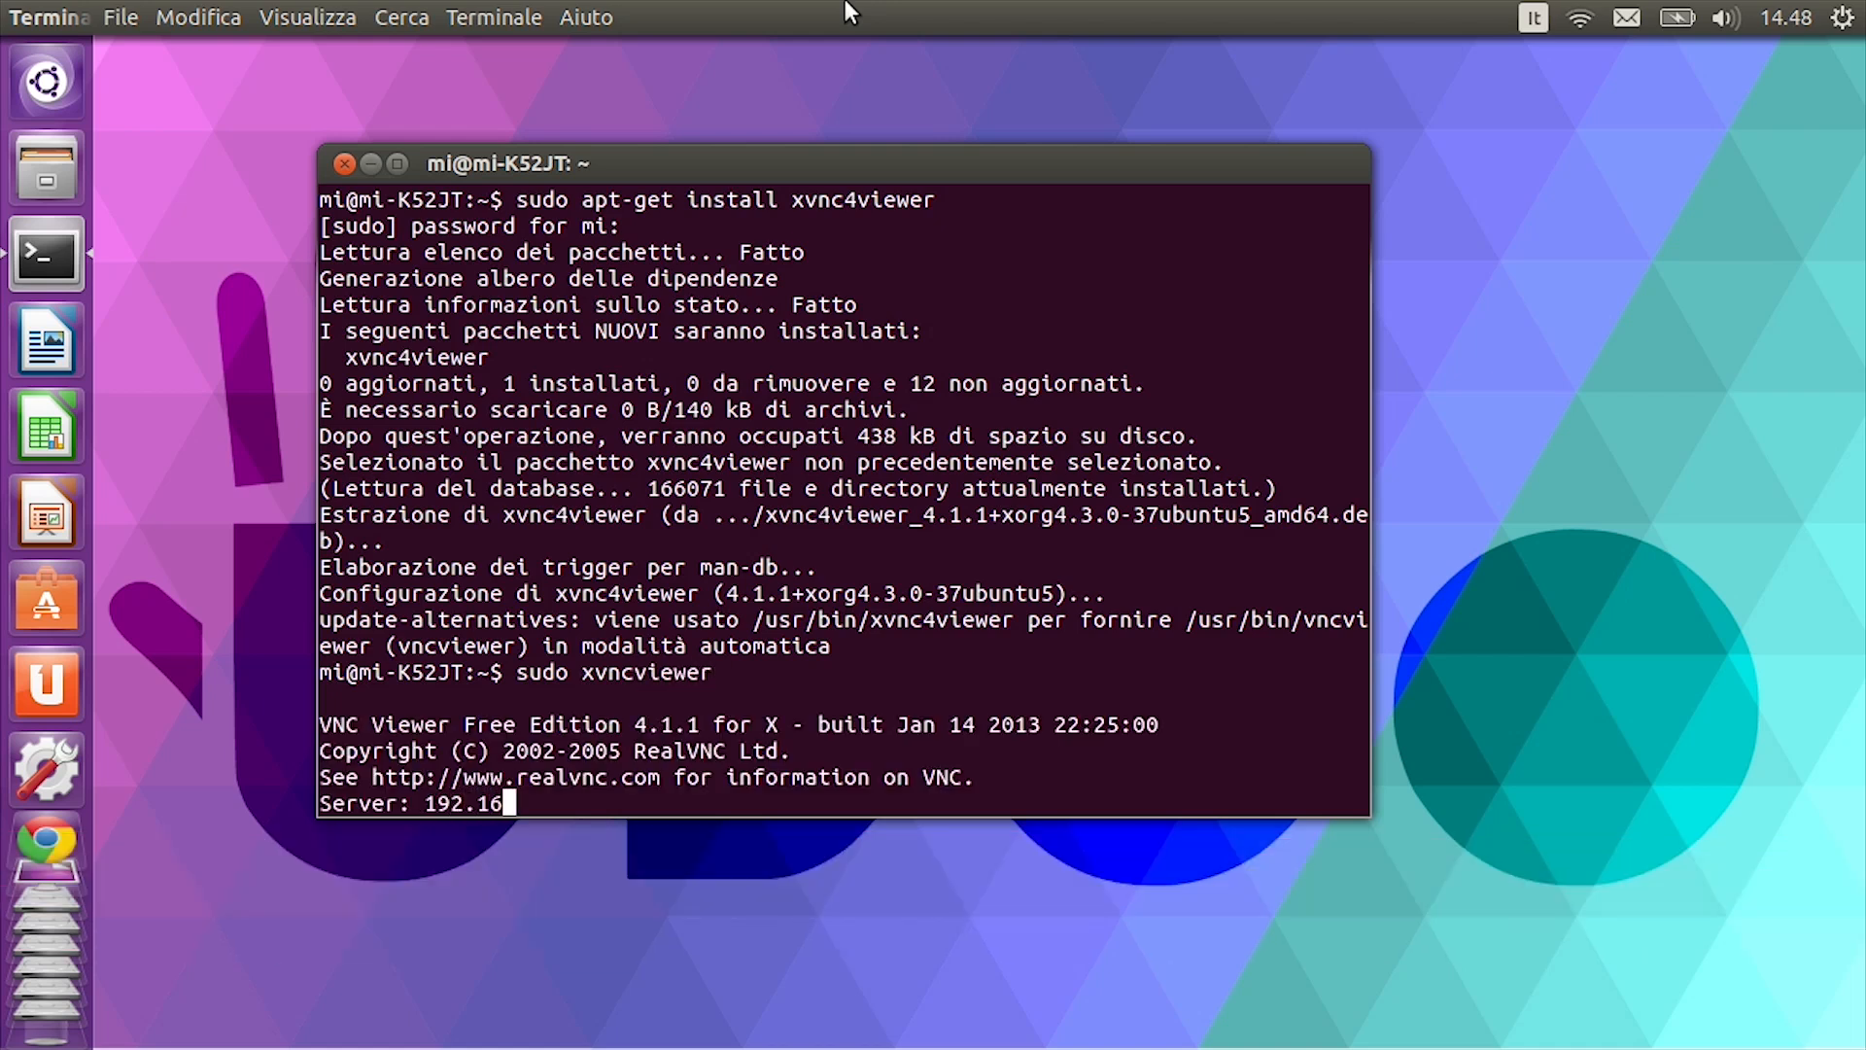
text(8.0.1)
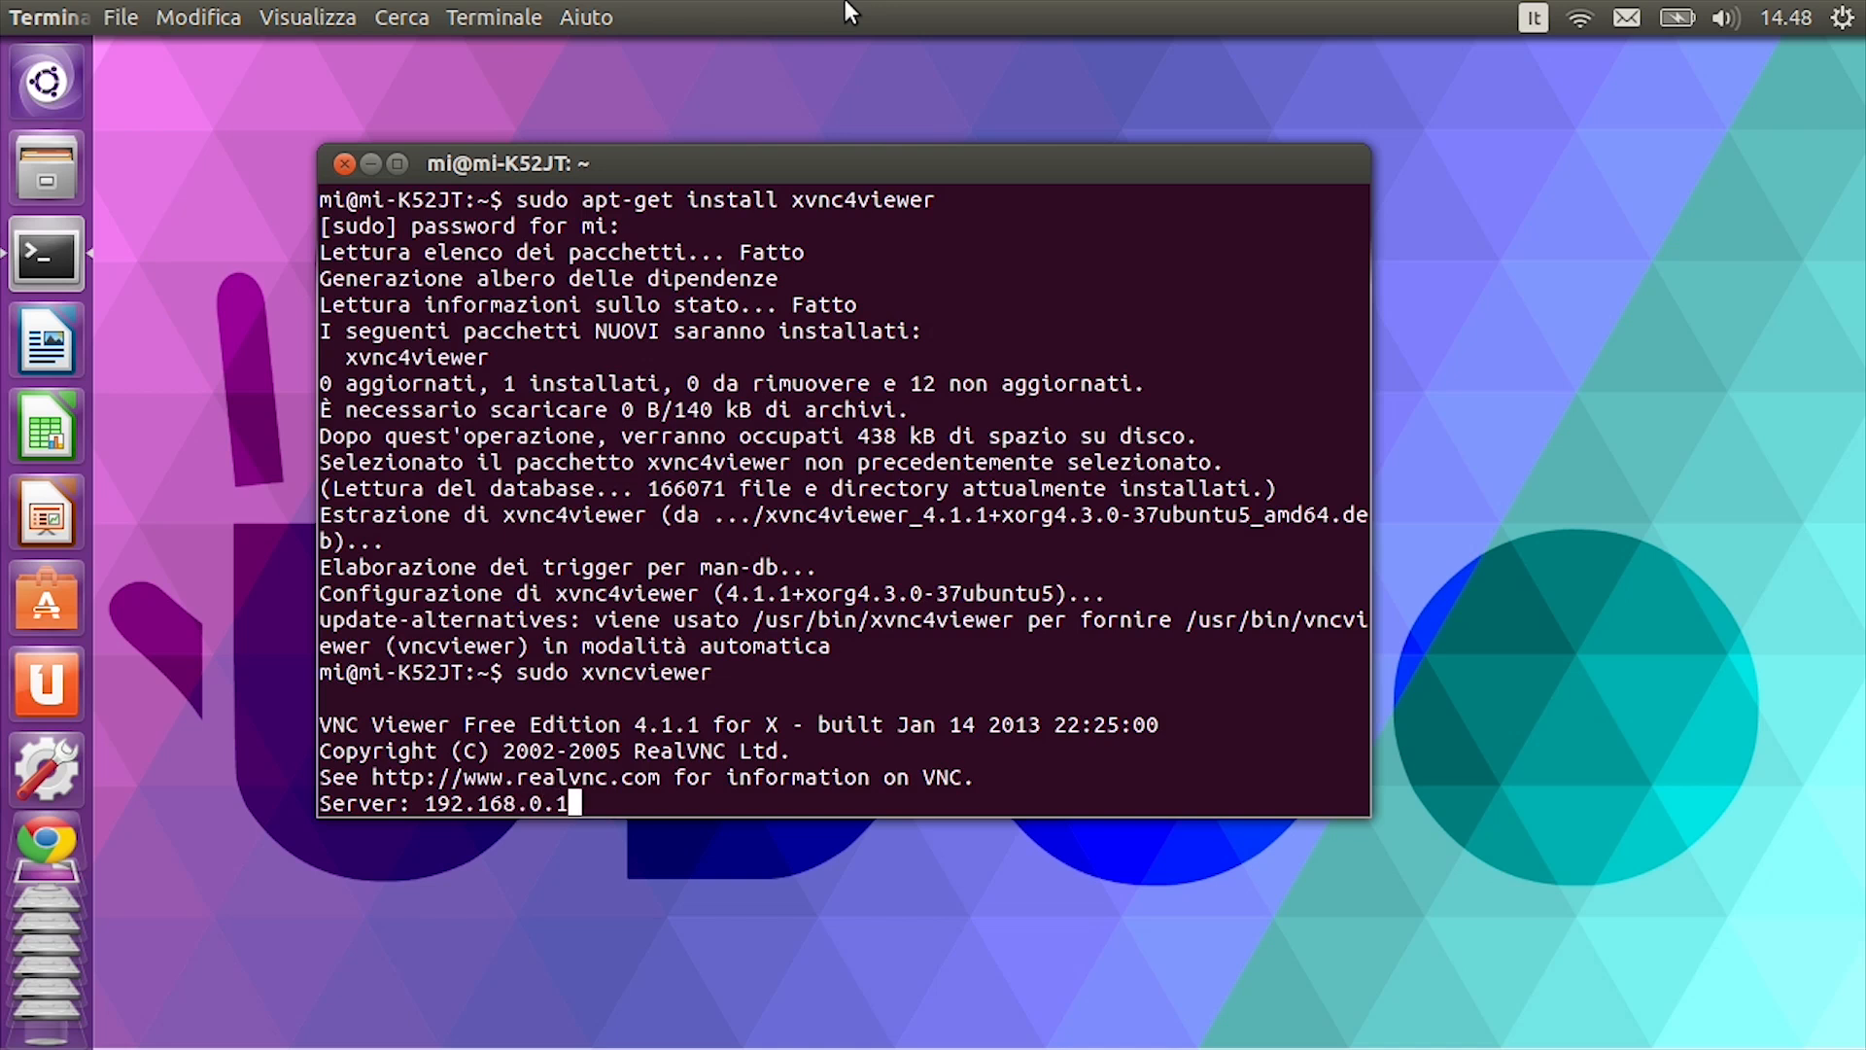
text(05)
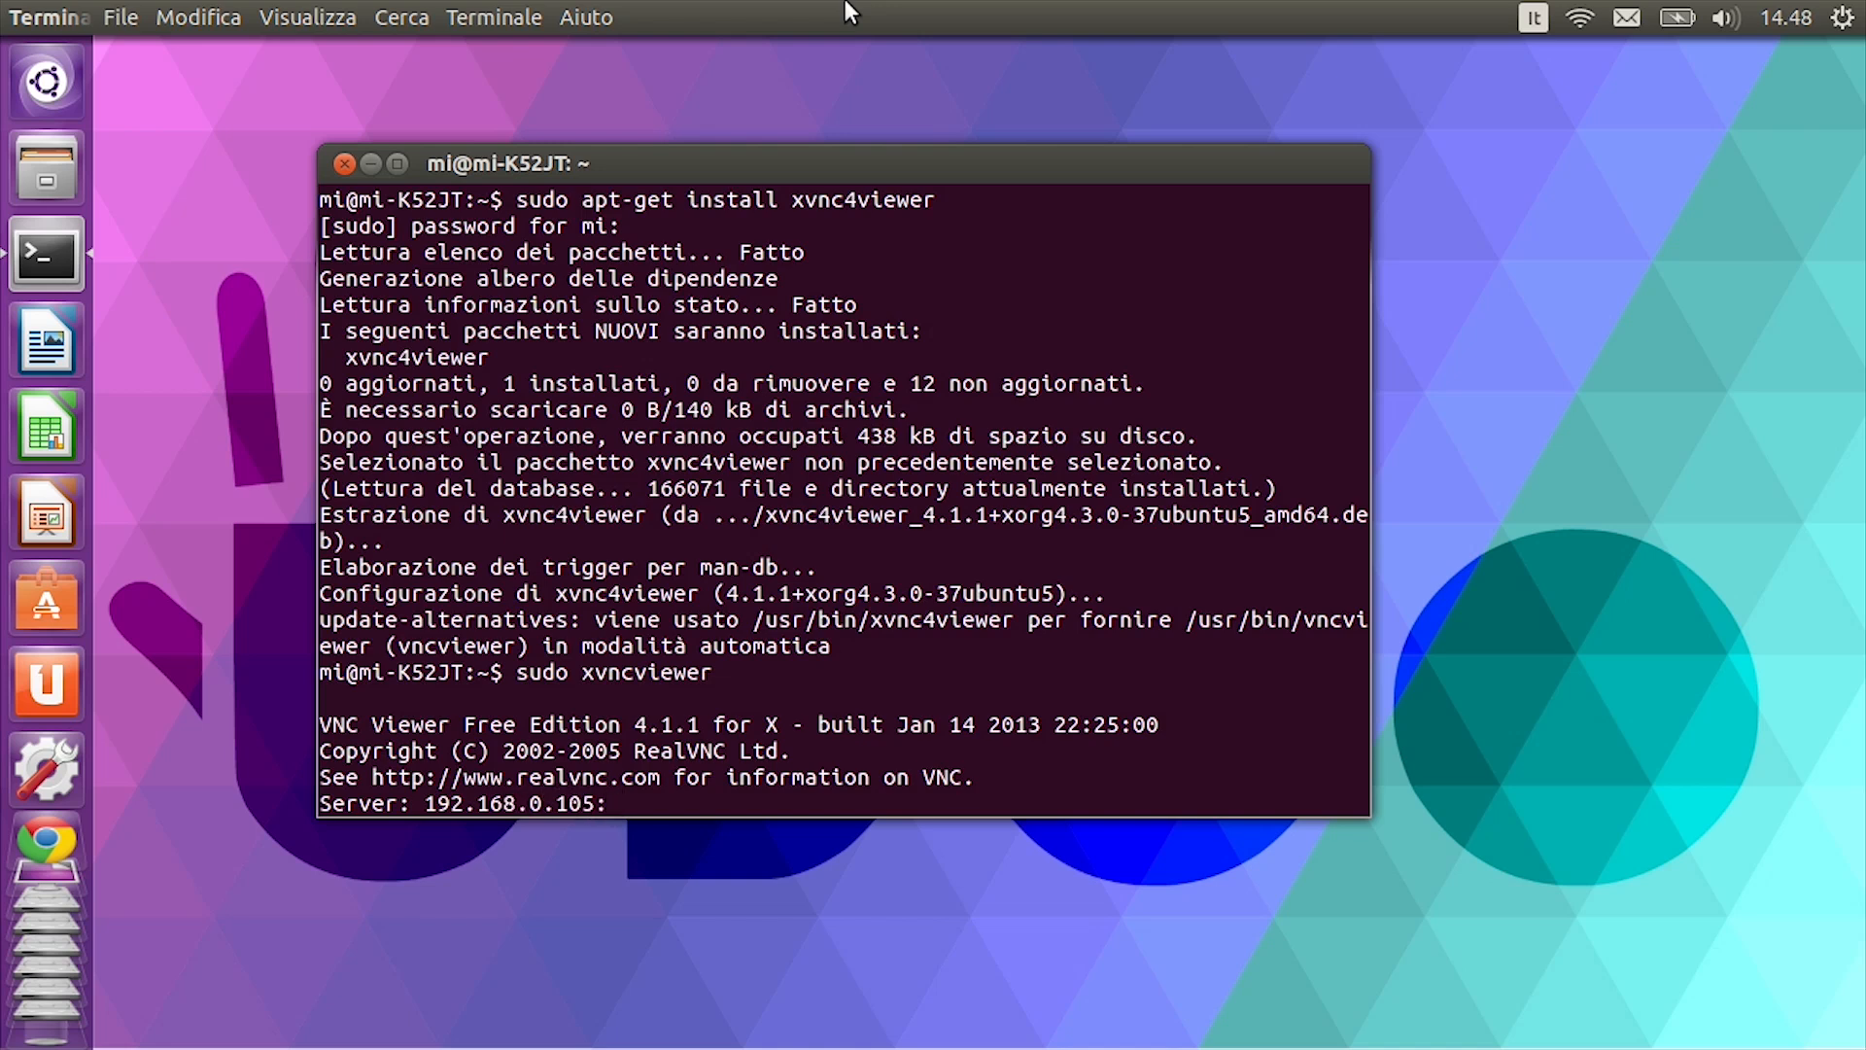
text(:590)
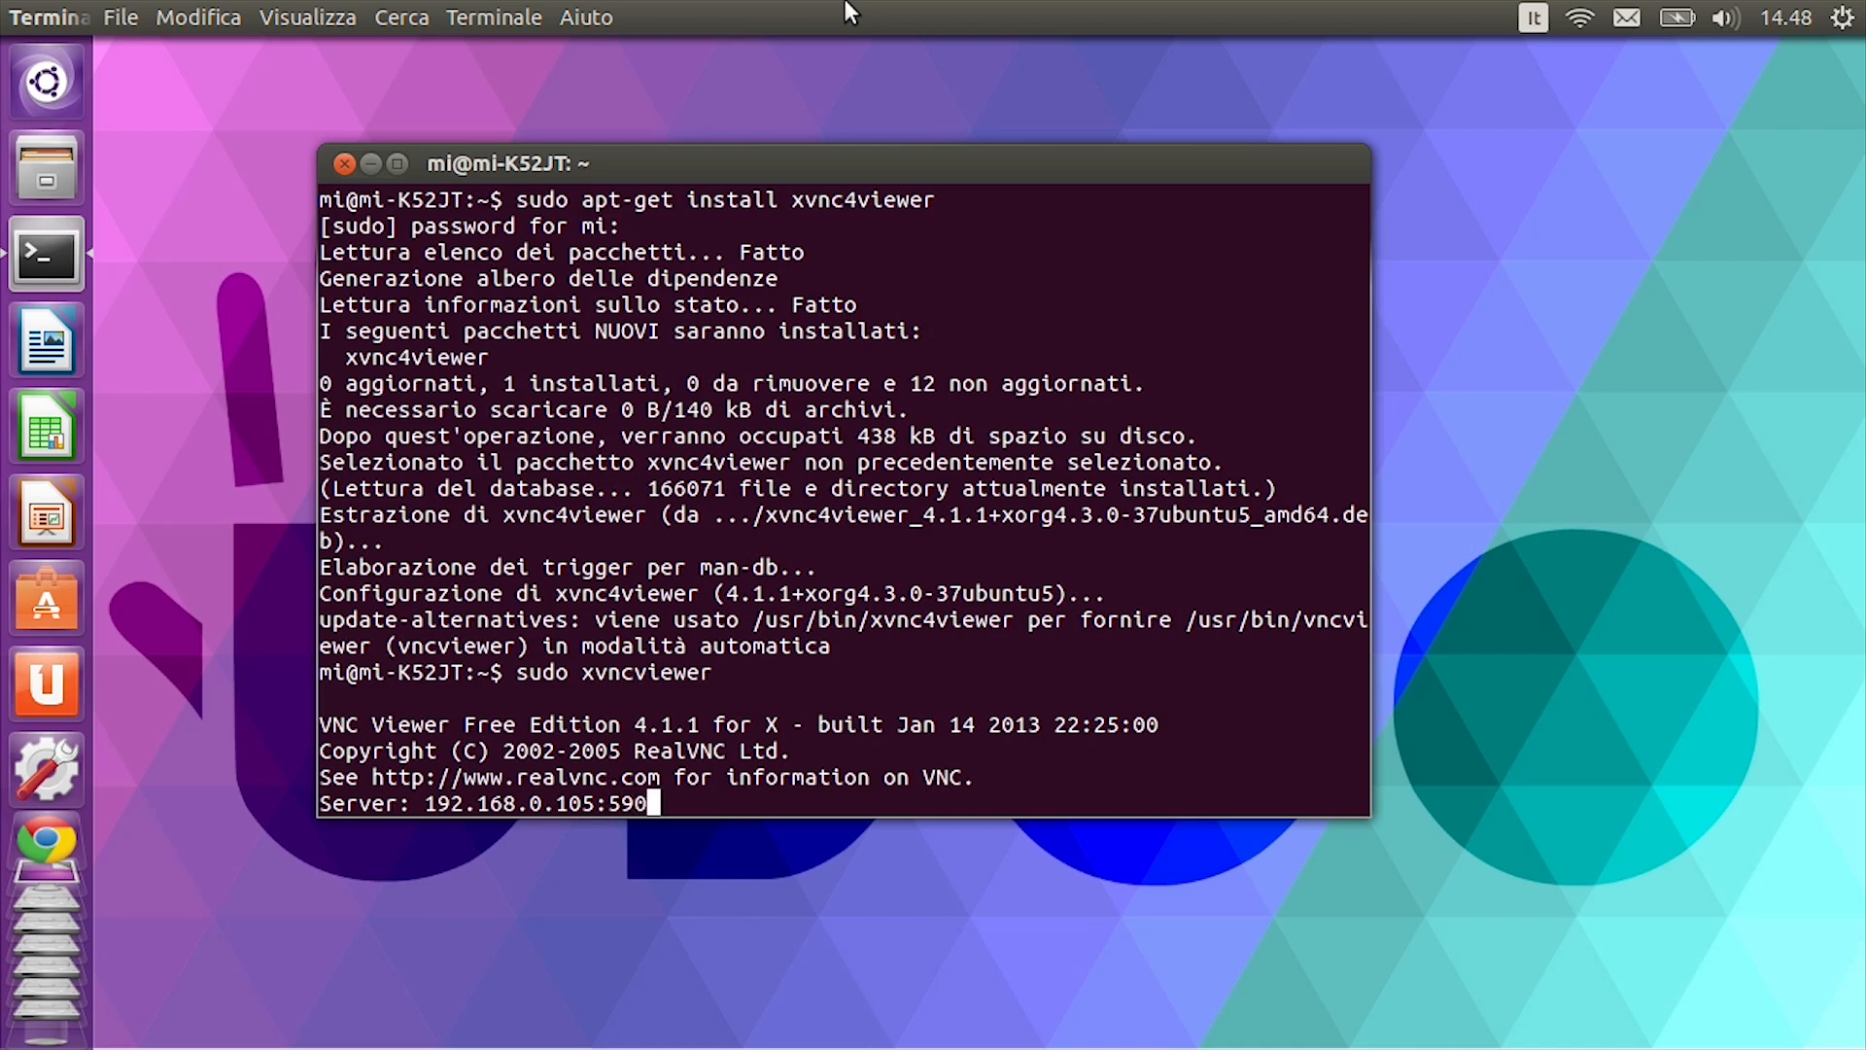
key(Return)
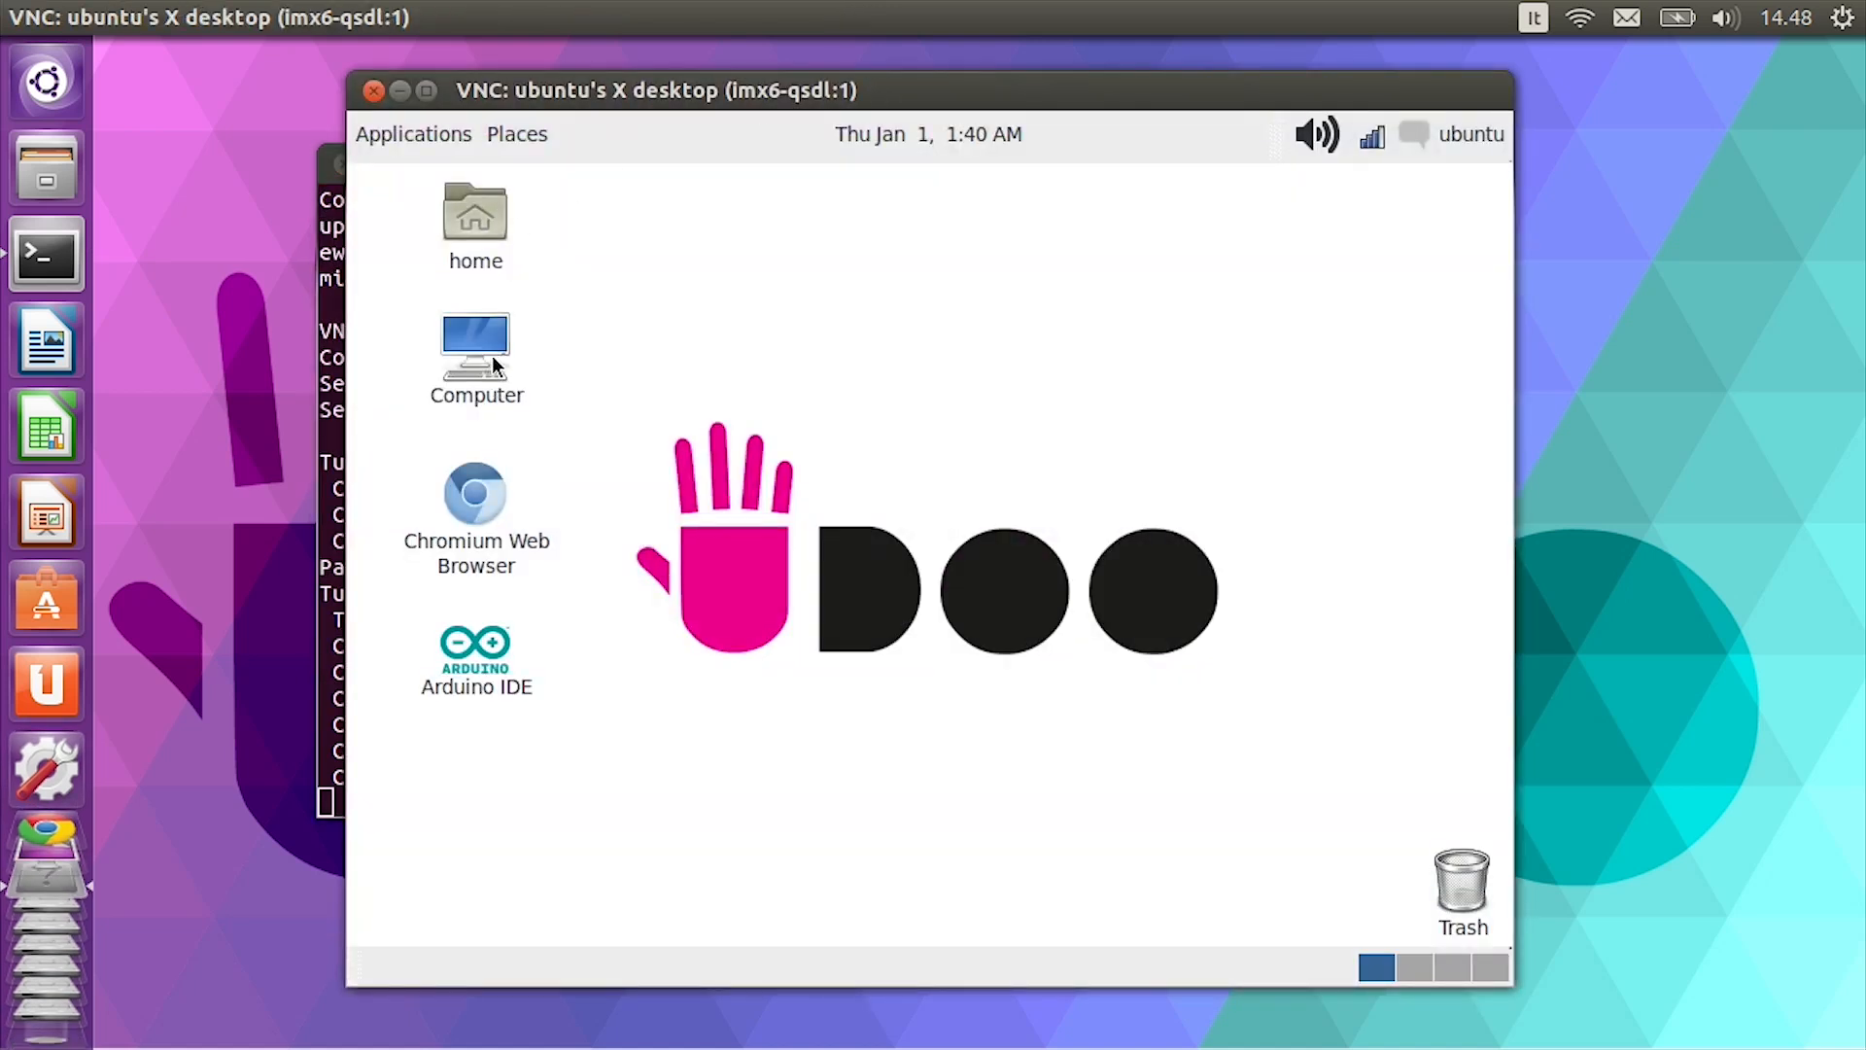
Open the Computer file manager from the remote UDOO desktop icon.
double_click(474, 346)
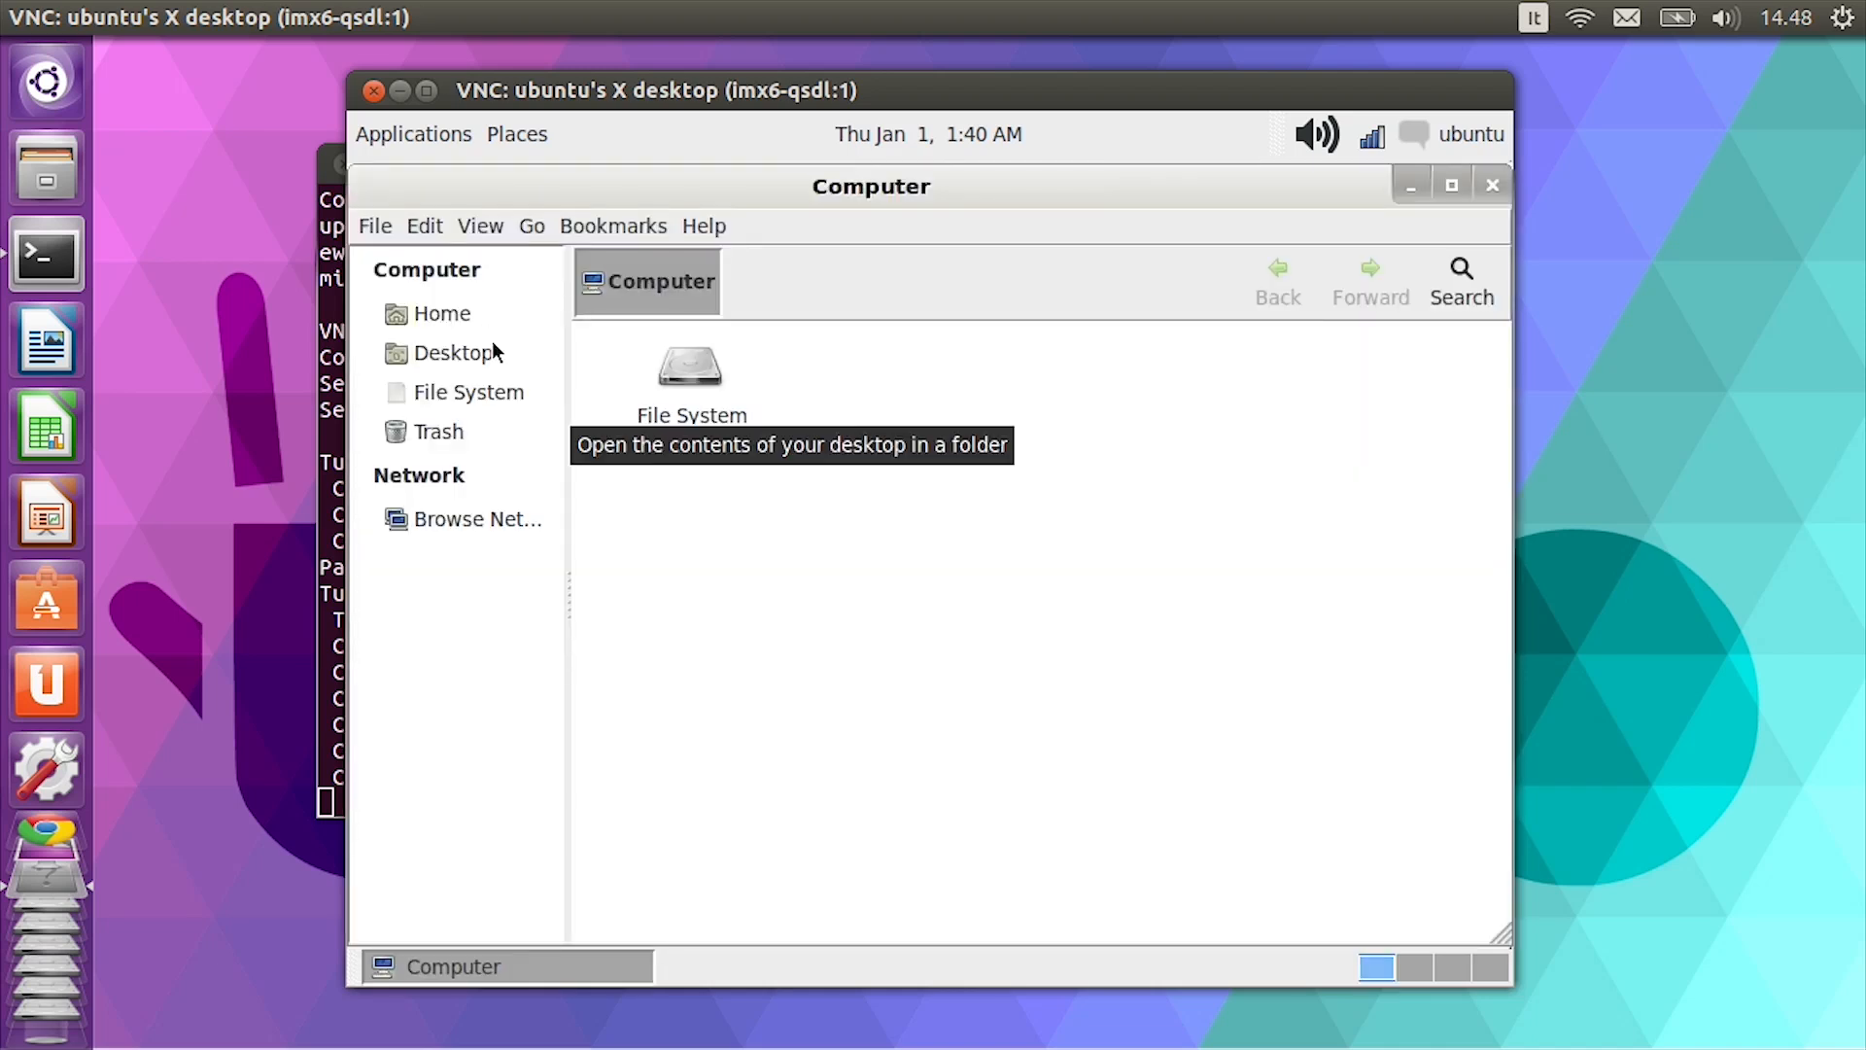
mouse_move(1481, 200)
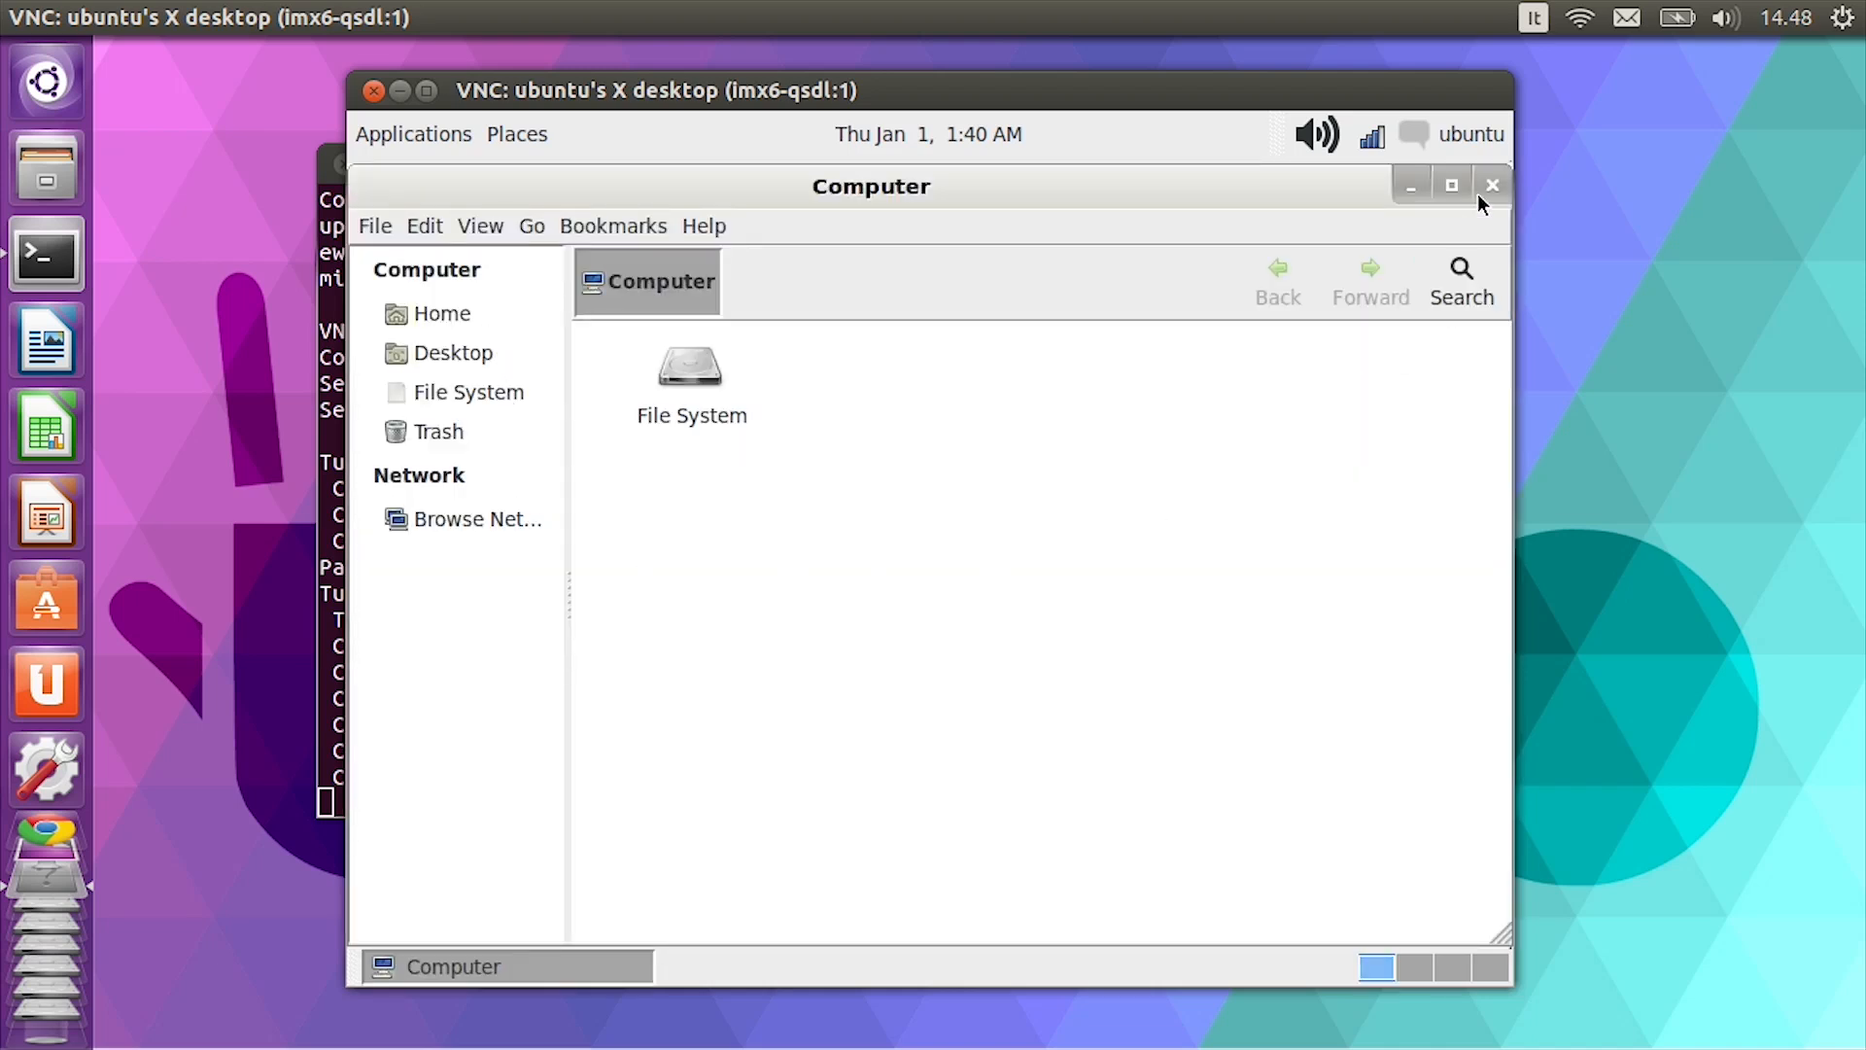